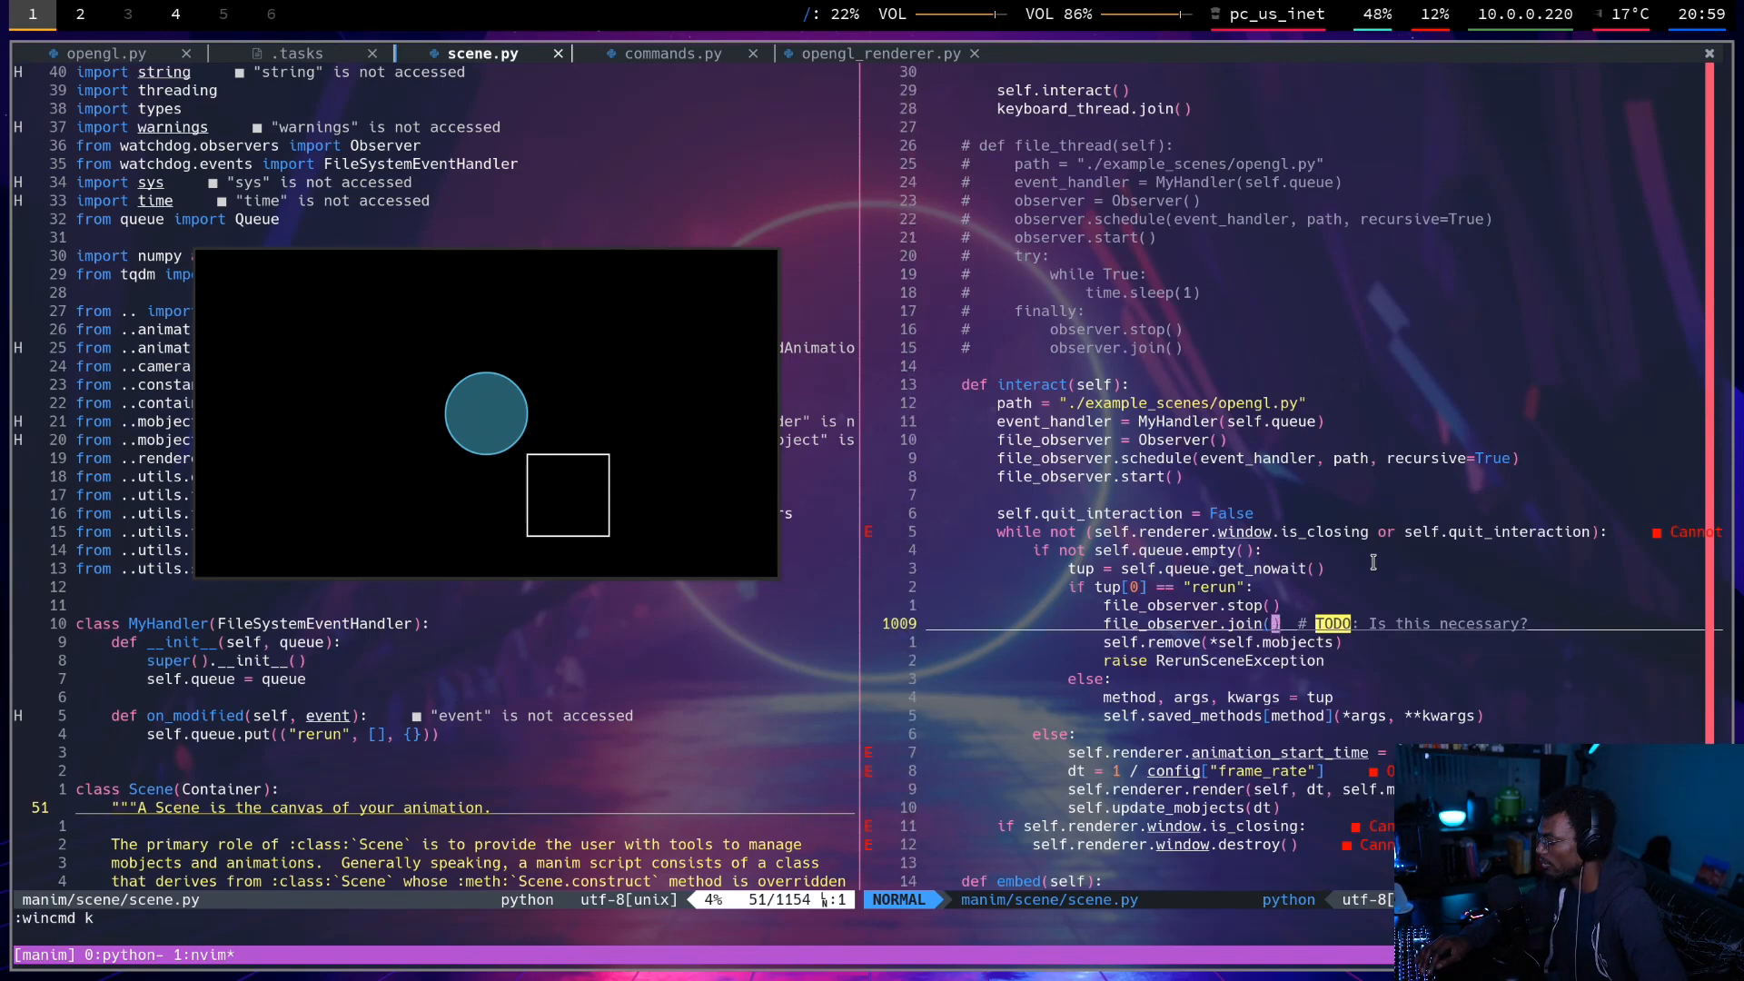
# Scroll scene.py up to embed_2's ipython() function with embedded_rerun and shell(local_ns=namespace).
pyautogui.press('j')
pyautogui.write(':BufferLineCyclePrev')
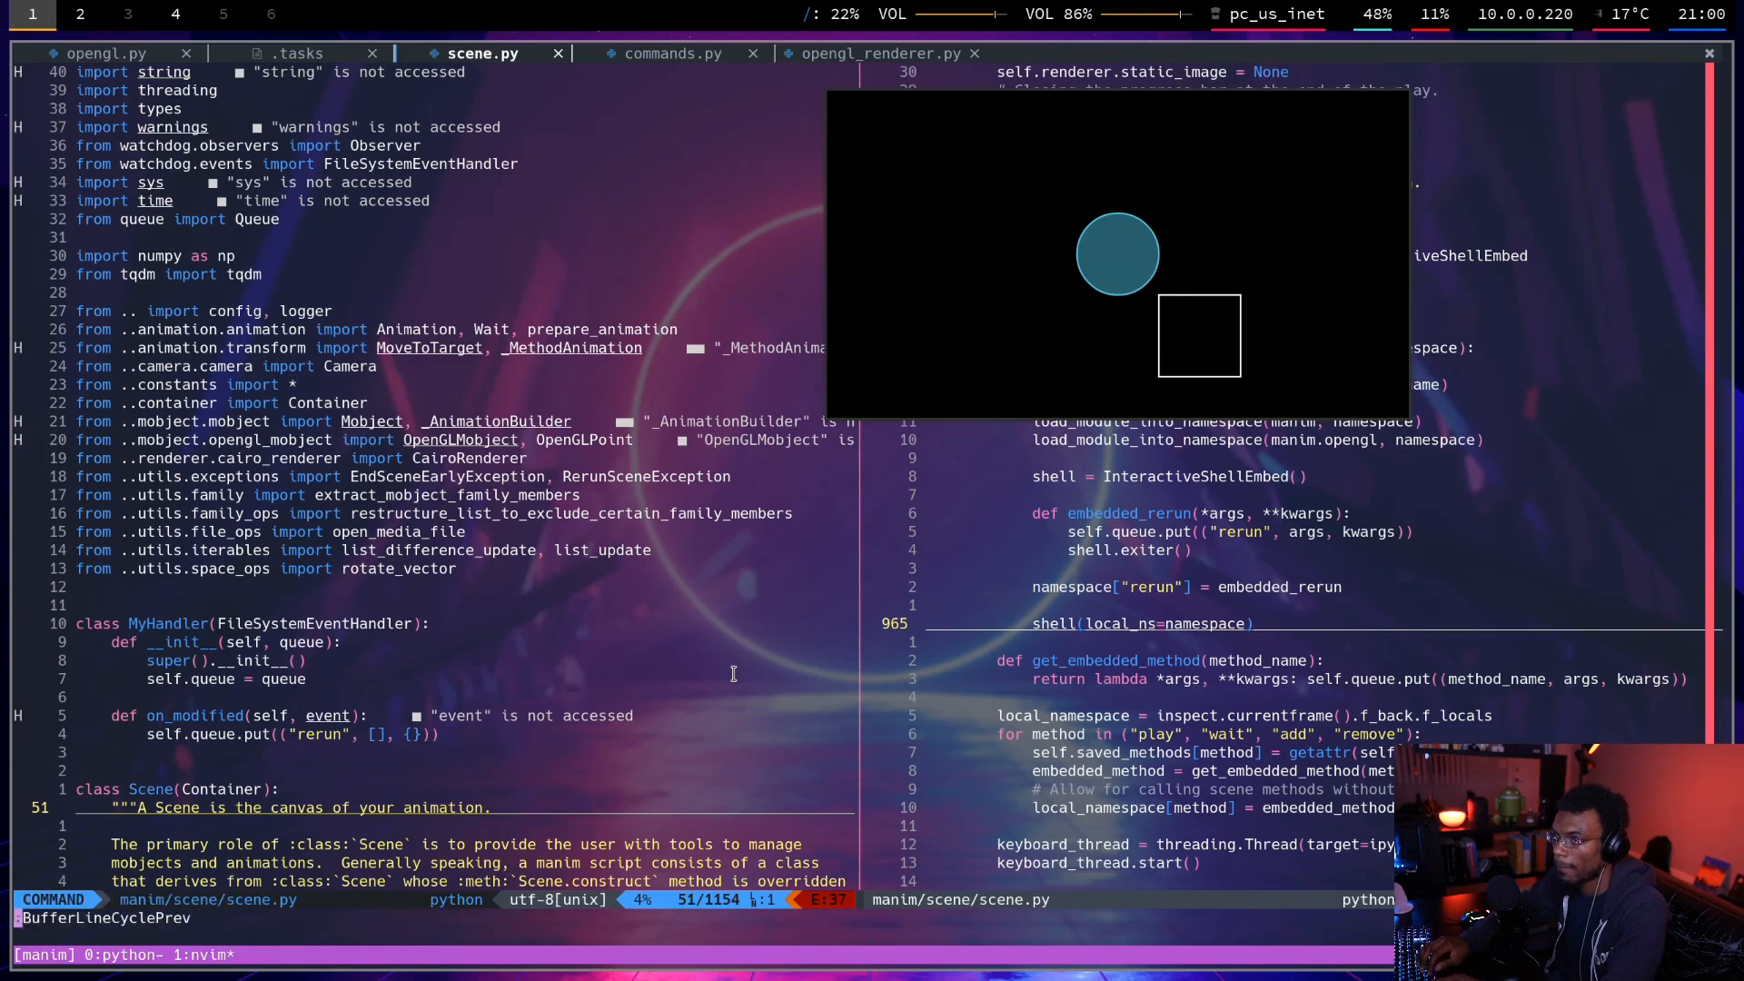
# Add and remove a '# change' comment under self.embed_2() in opengl.py, saving to reload Test.
pyautogui.click(105, 53)
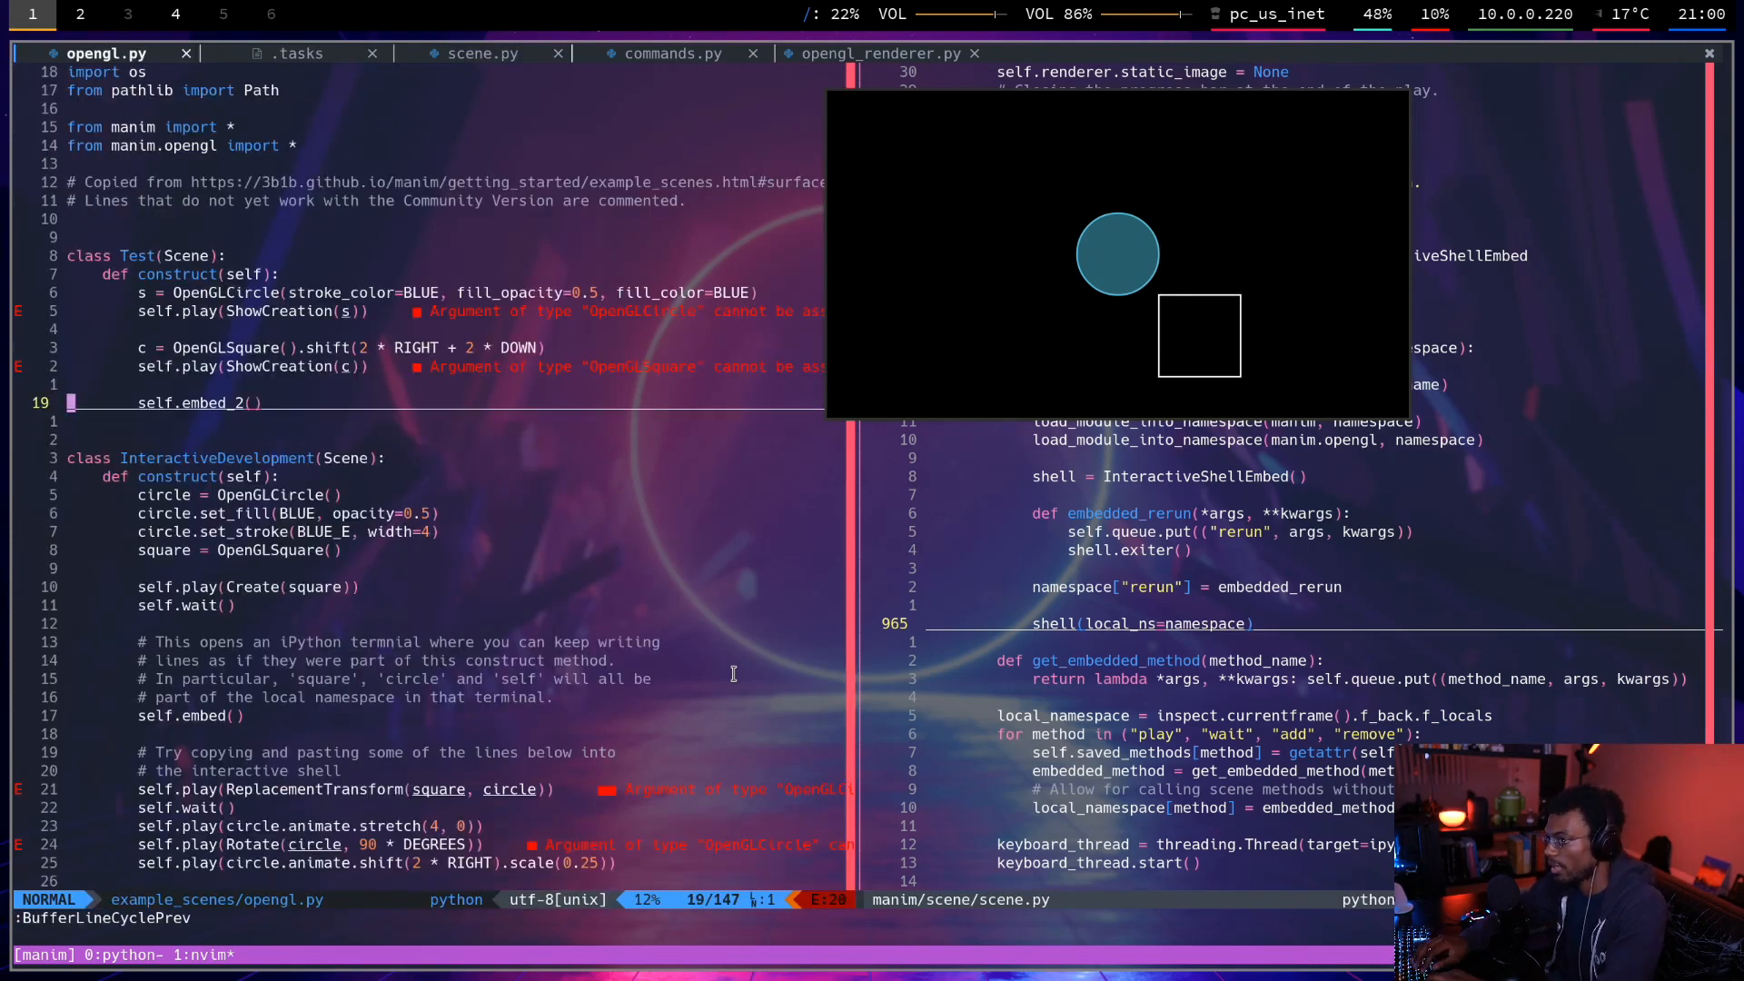
pyautogui.write('# chang')
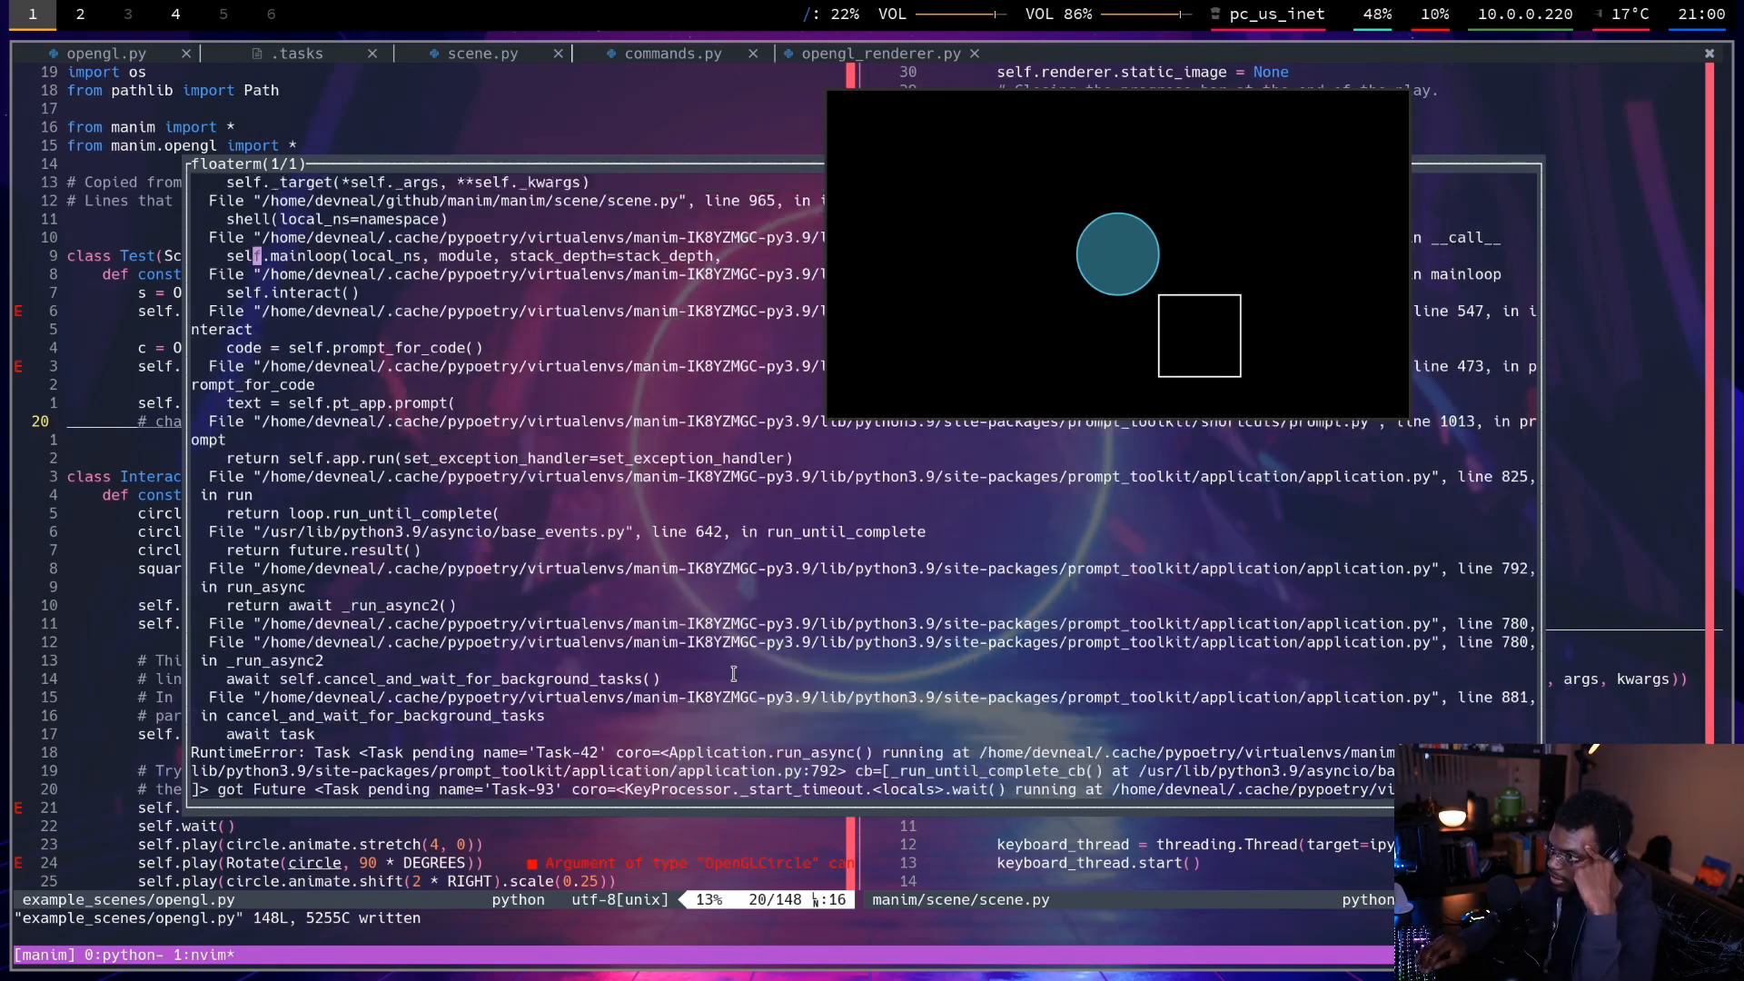
pyautogui.write('quit')
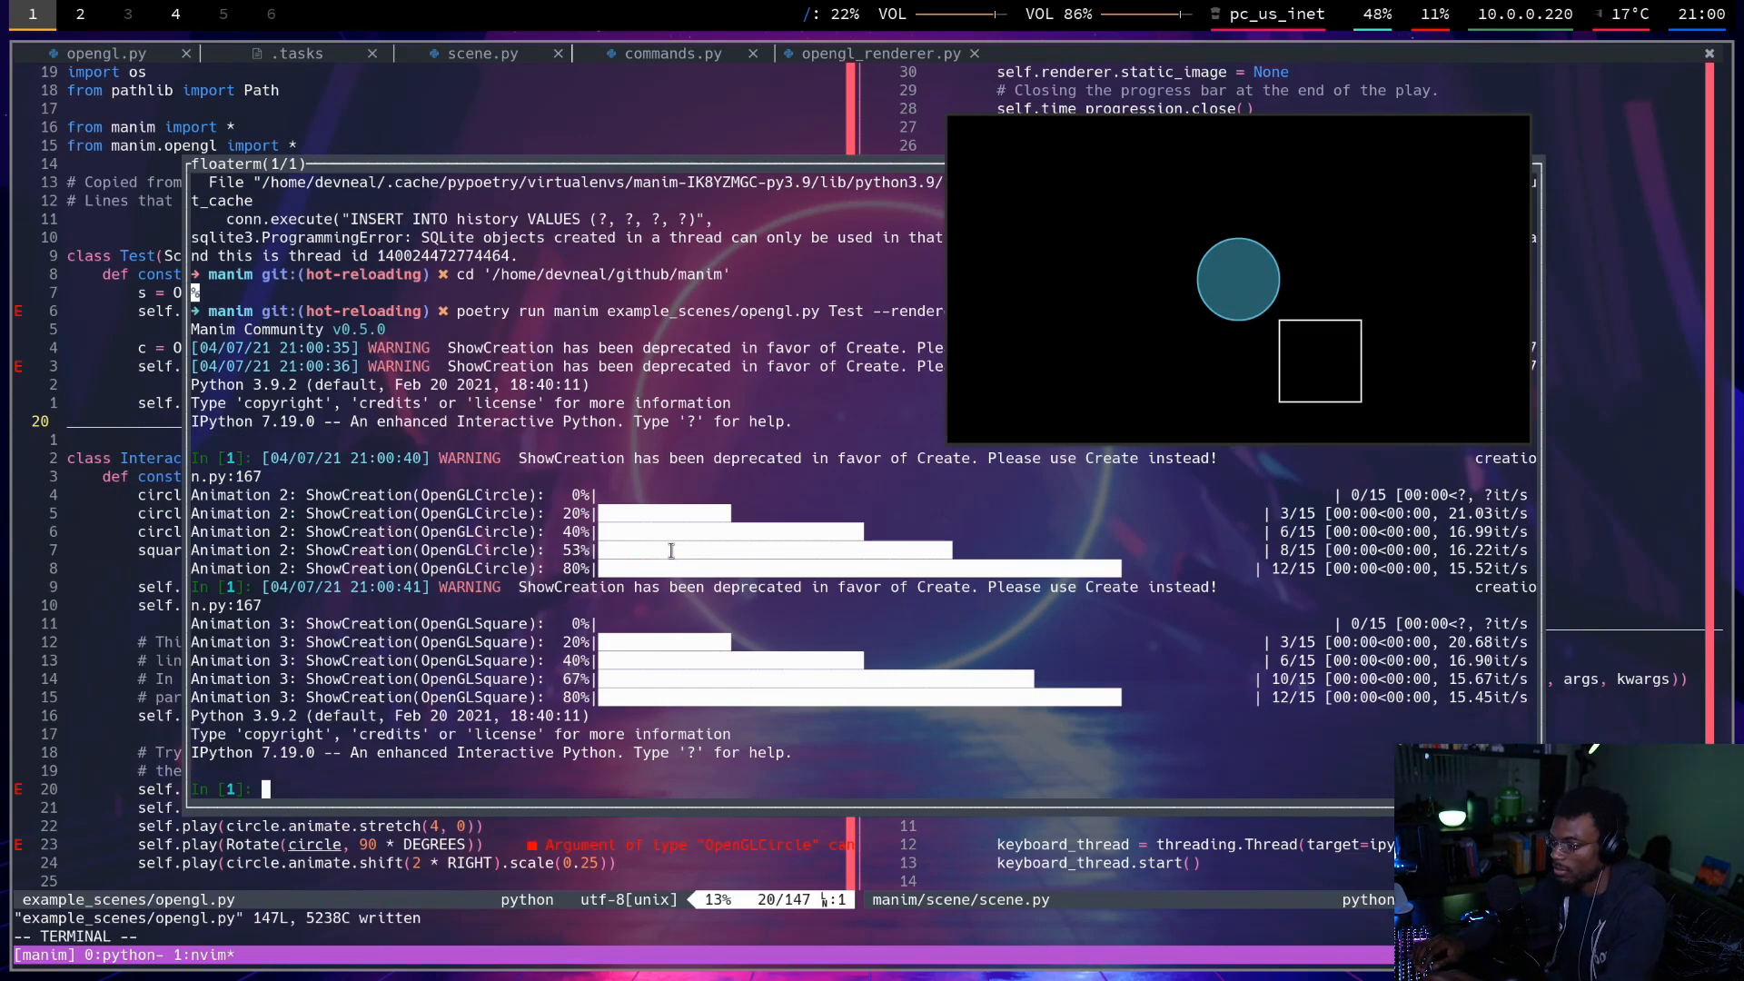
# Run wait() repeatedly at the IPython prompt, then quit and return to scene.py.
pyautogui.write('wair')
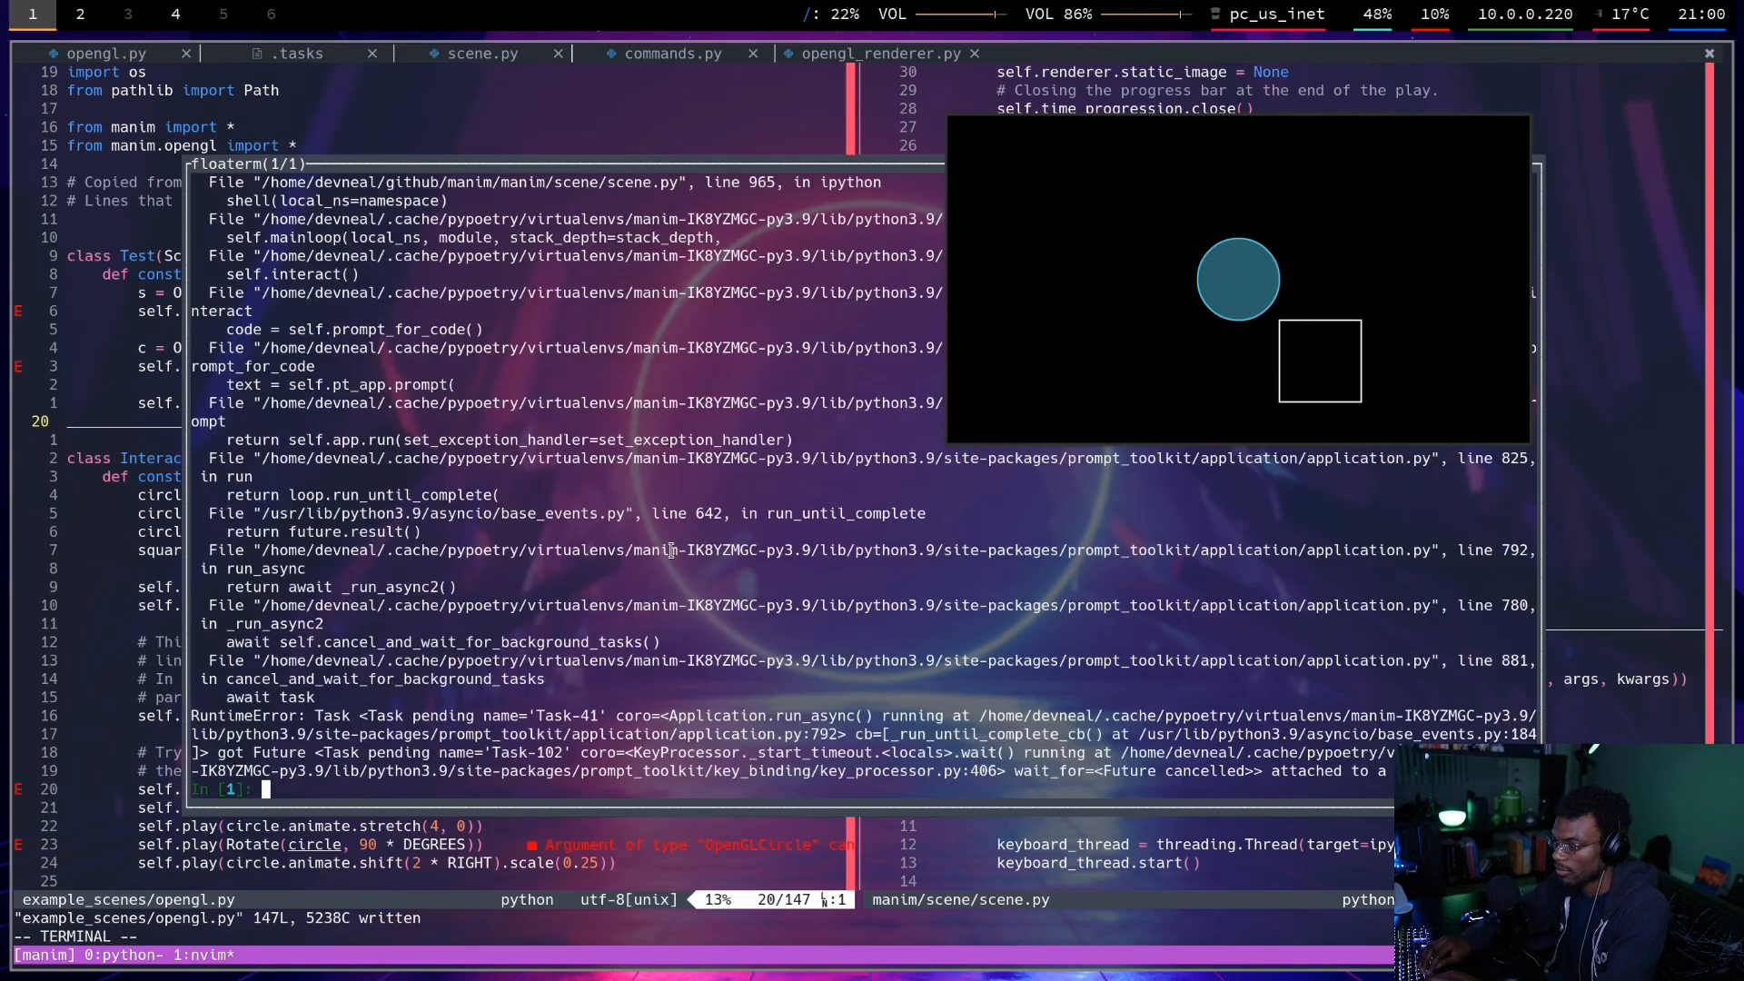
pyautogui.write('wair(')
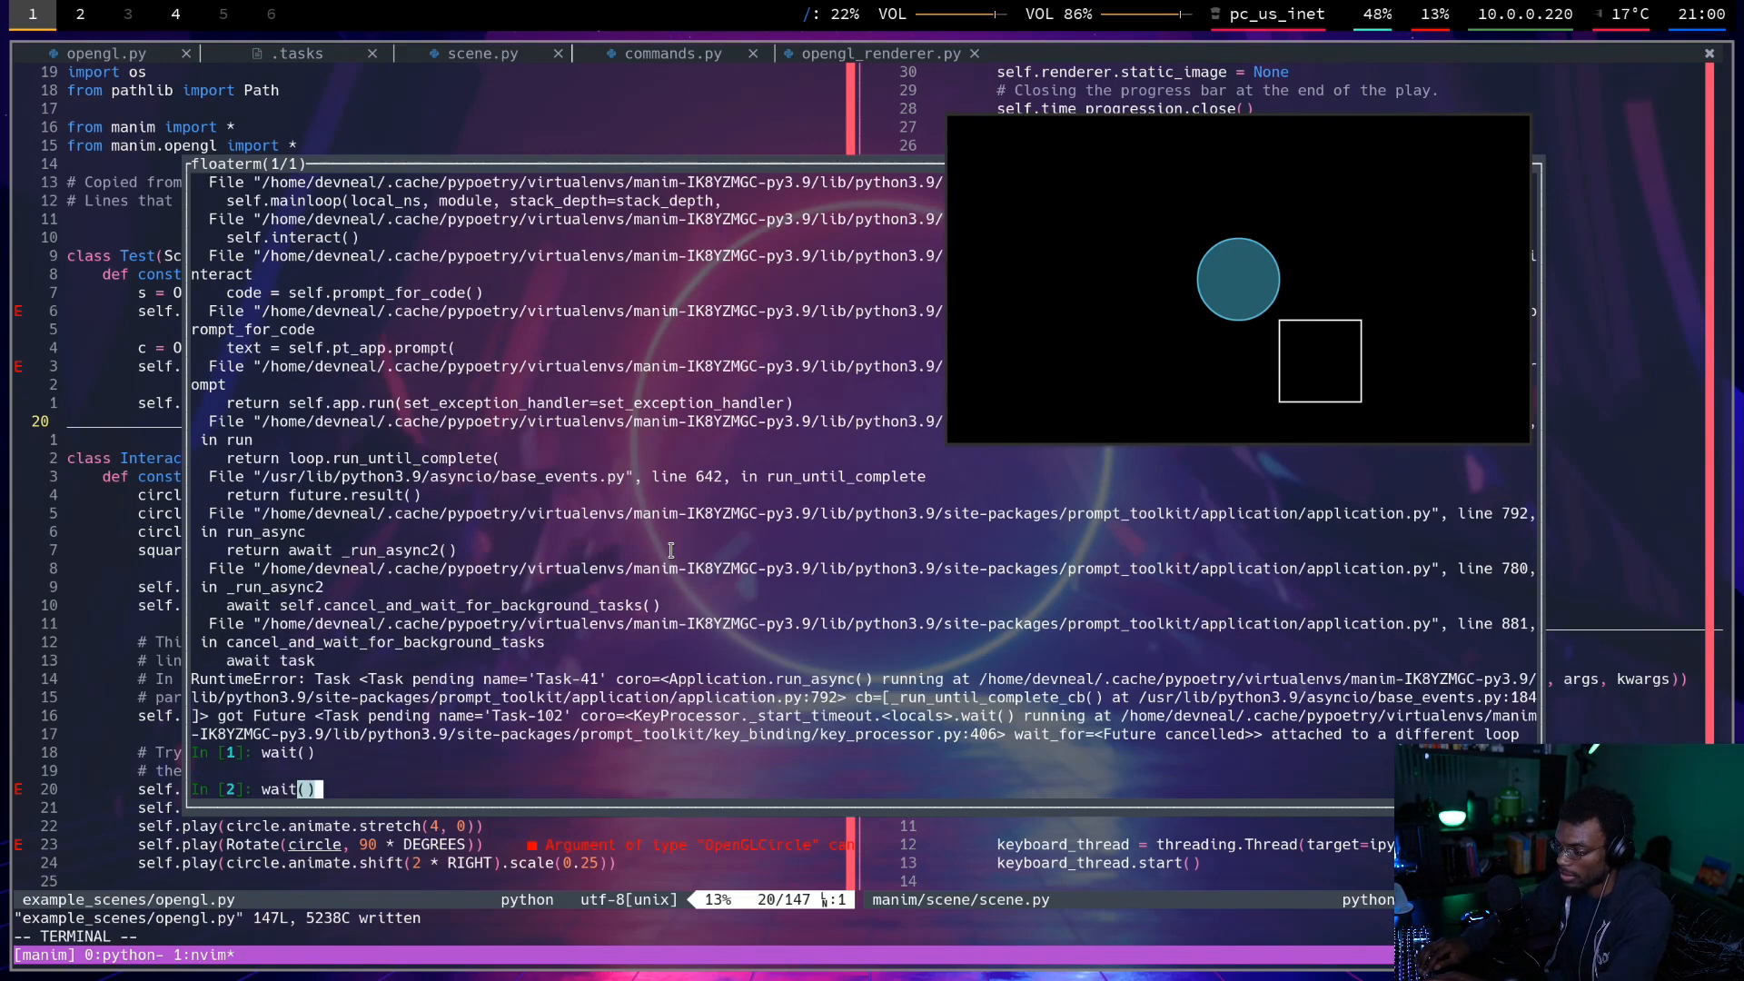
pyautogui.press('Enter')
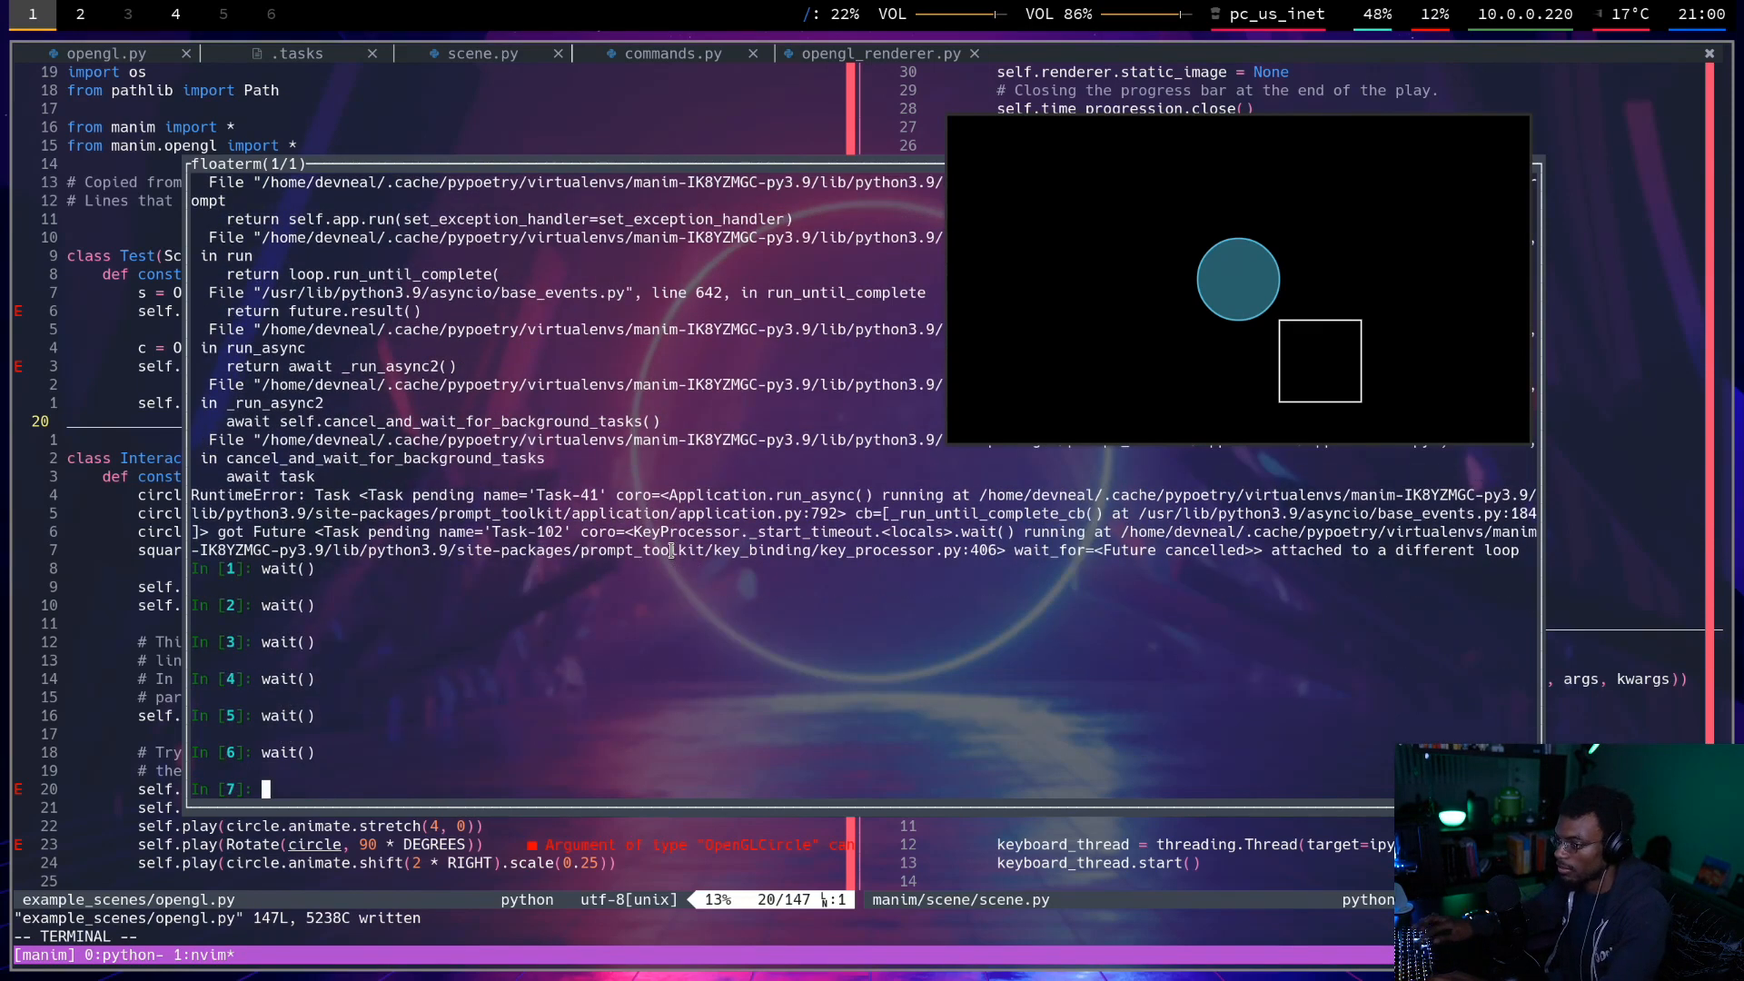
pyautogui.write('quit')
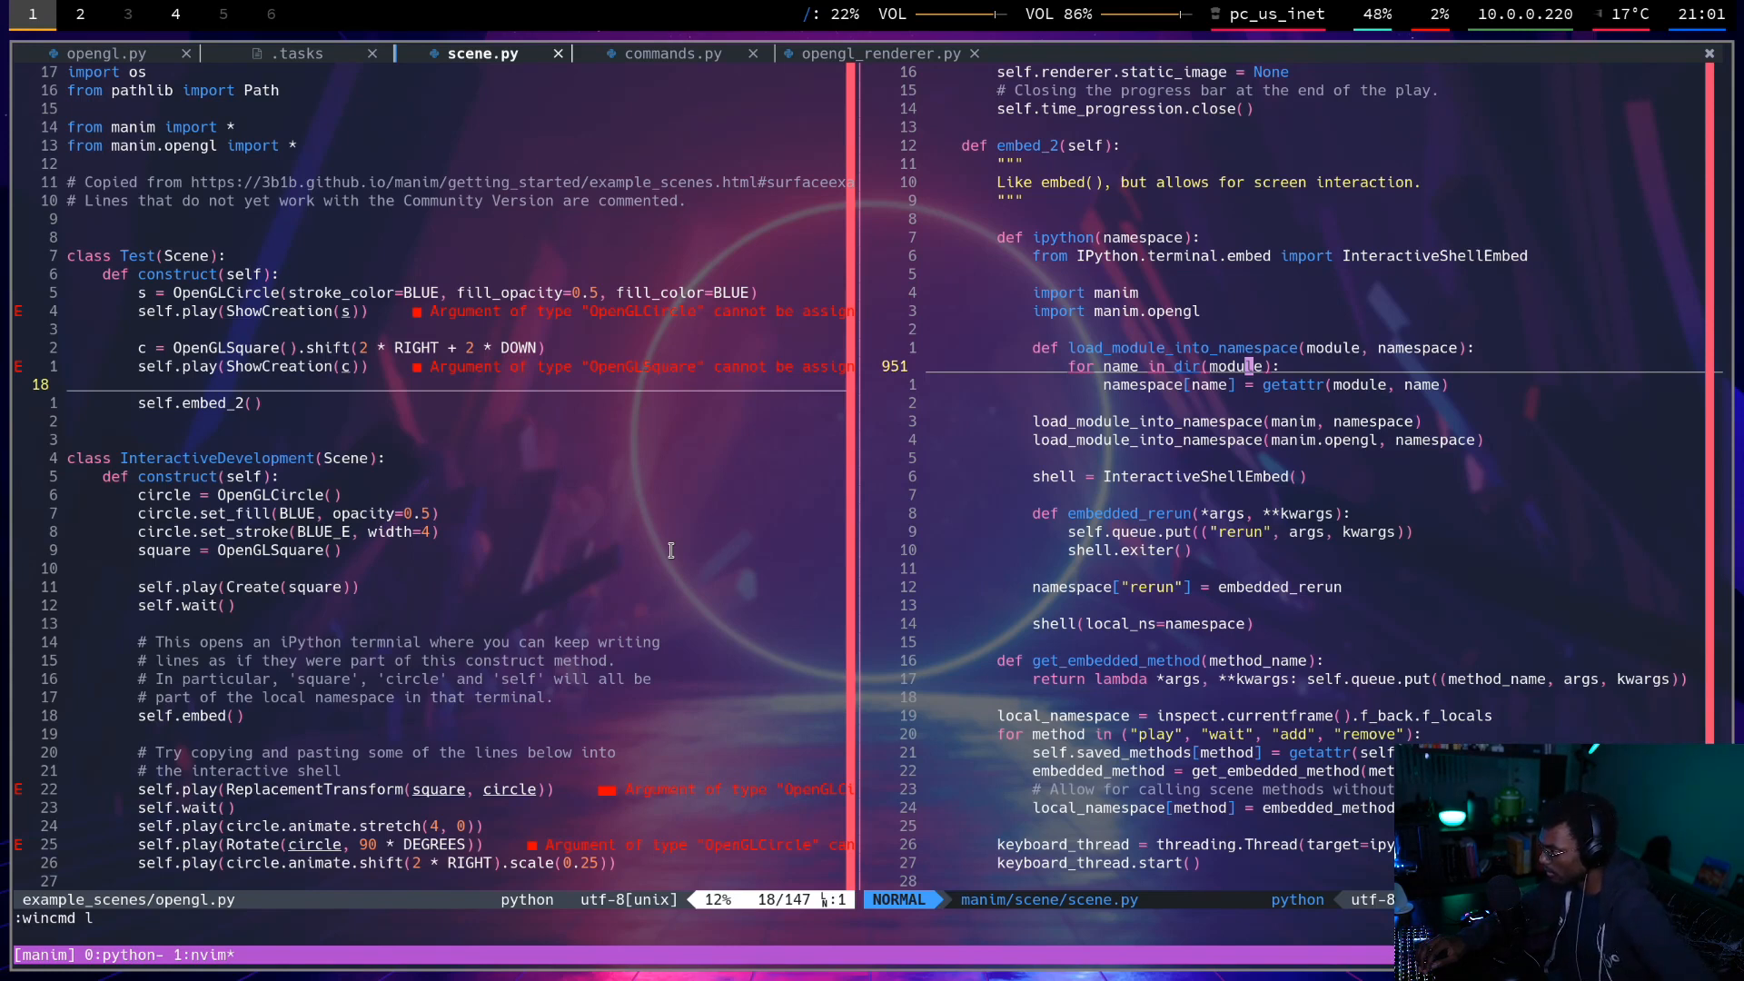
pyautogui.scroll(-3)
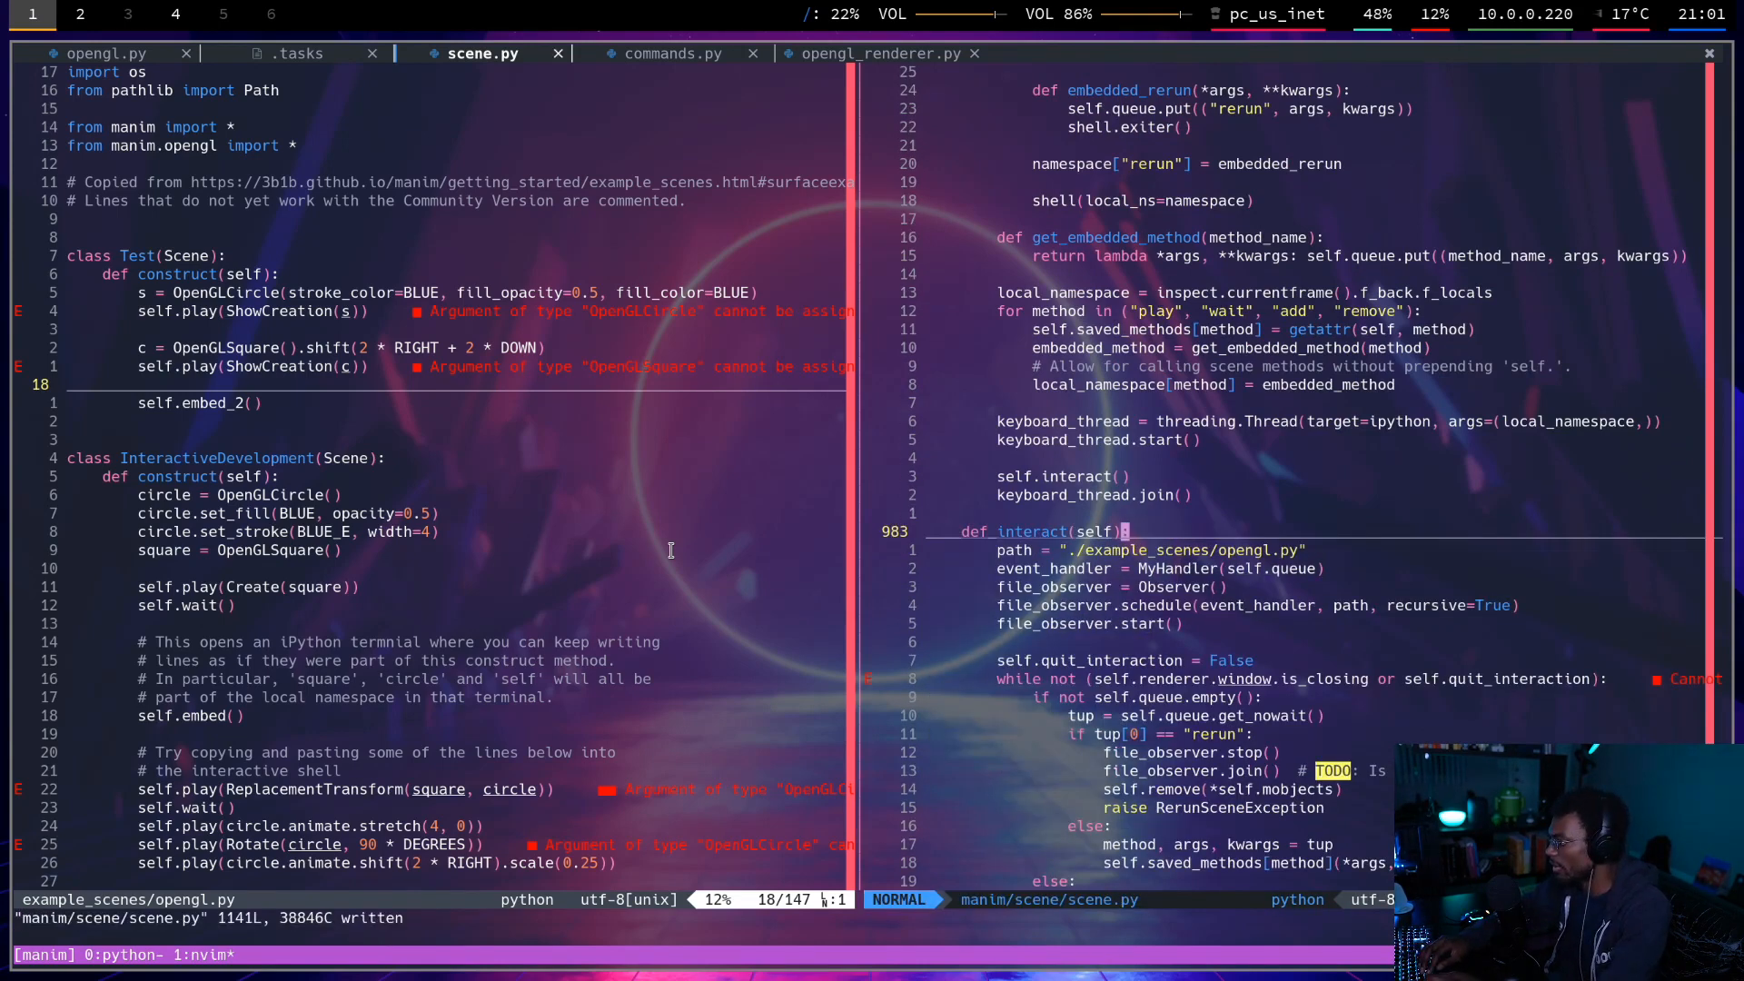
pyautogui.scroll(-3)
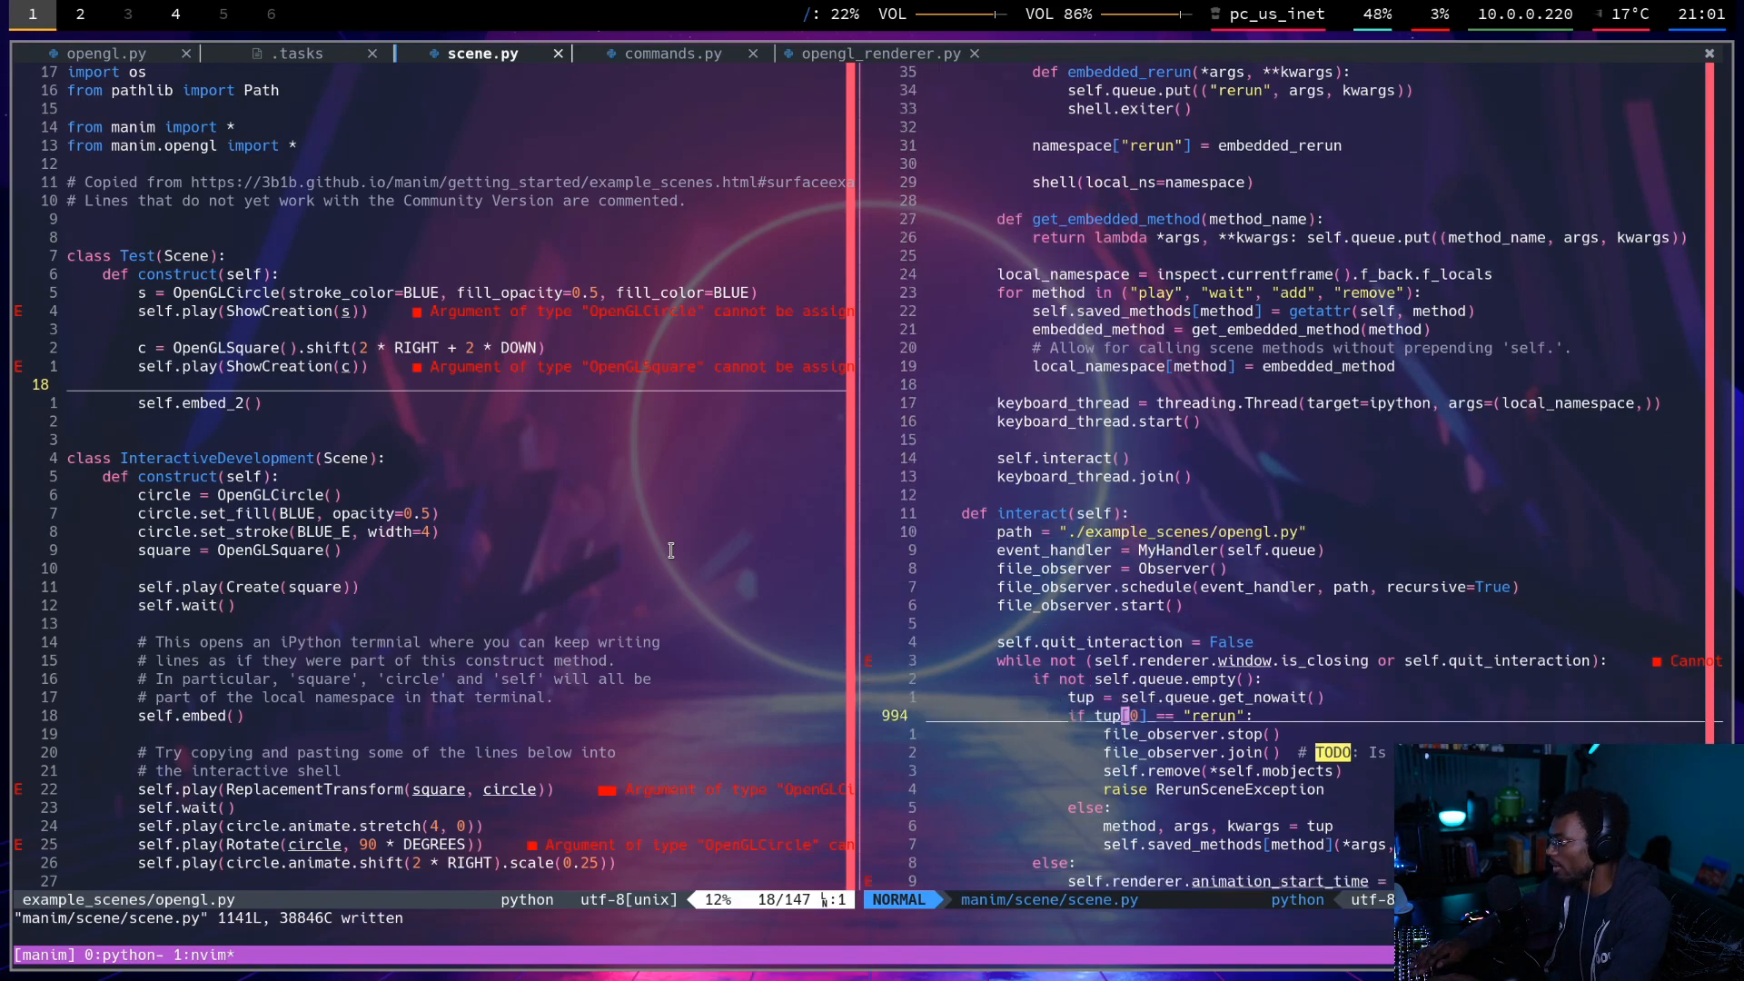
pyautogui.scroll(-3)
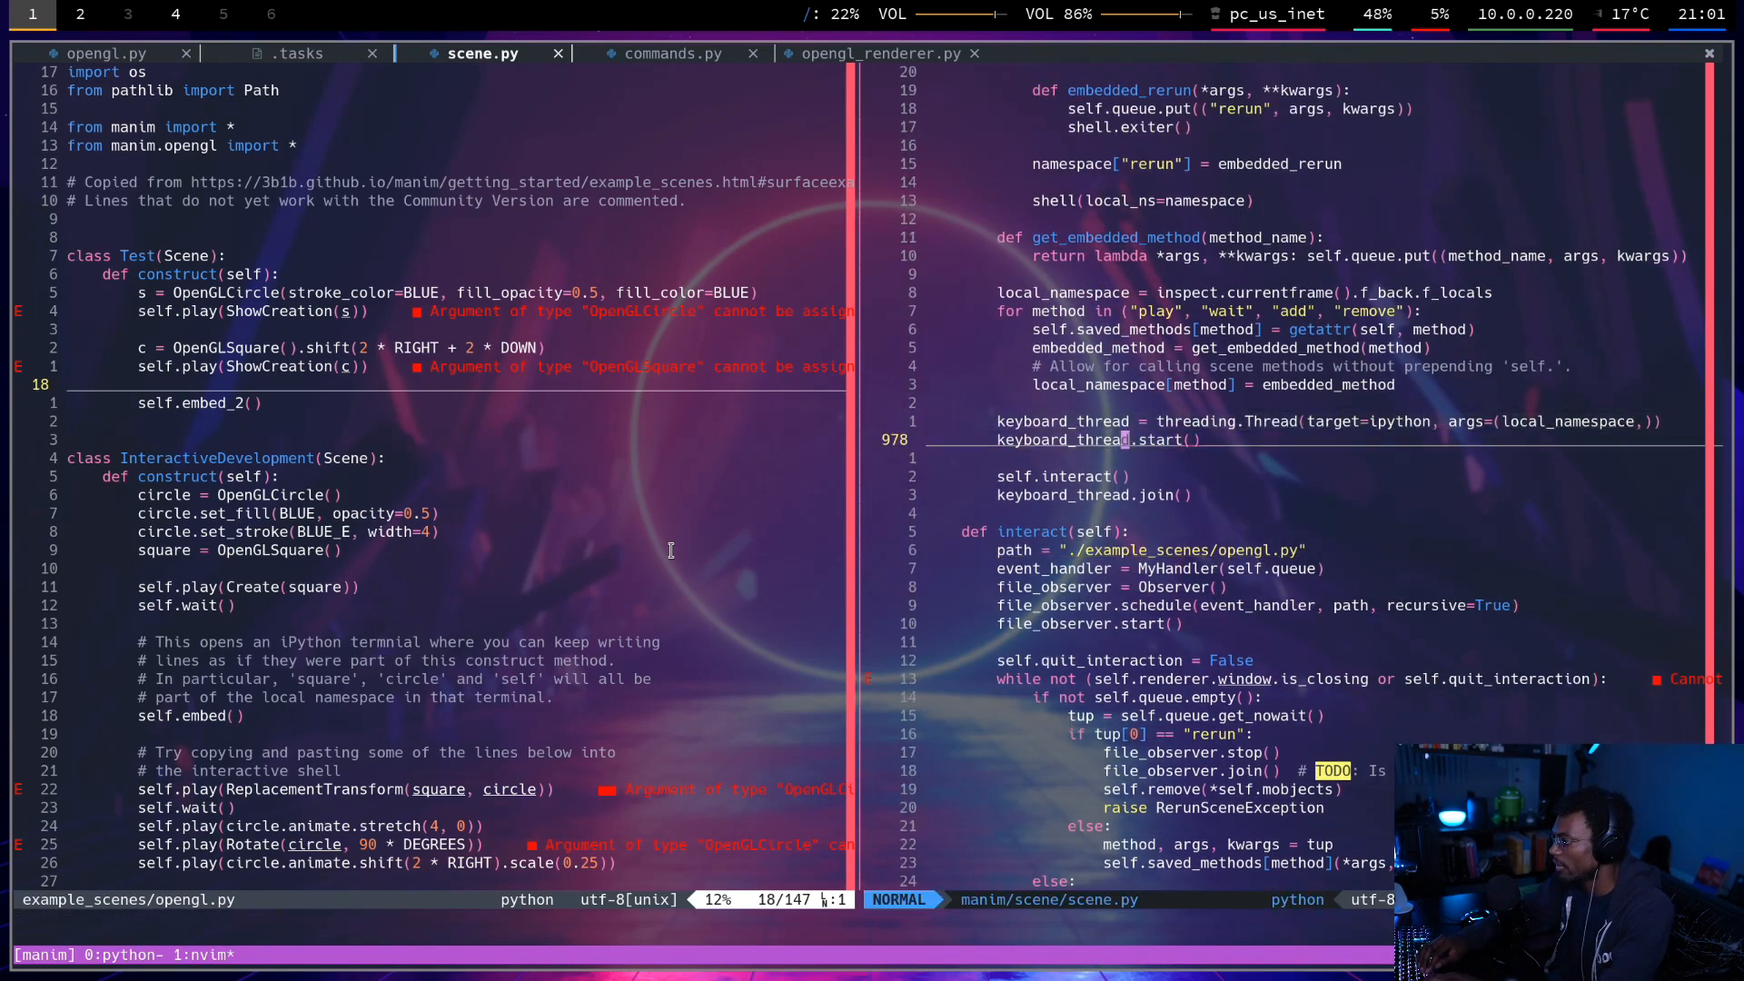
pyautogui.press('V')
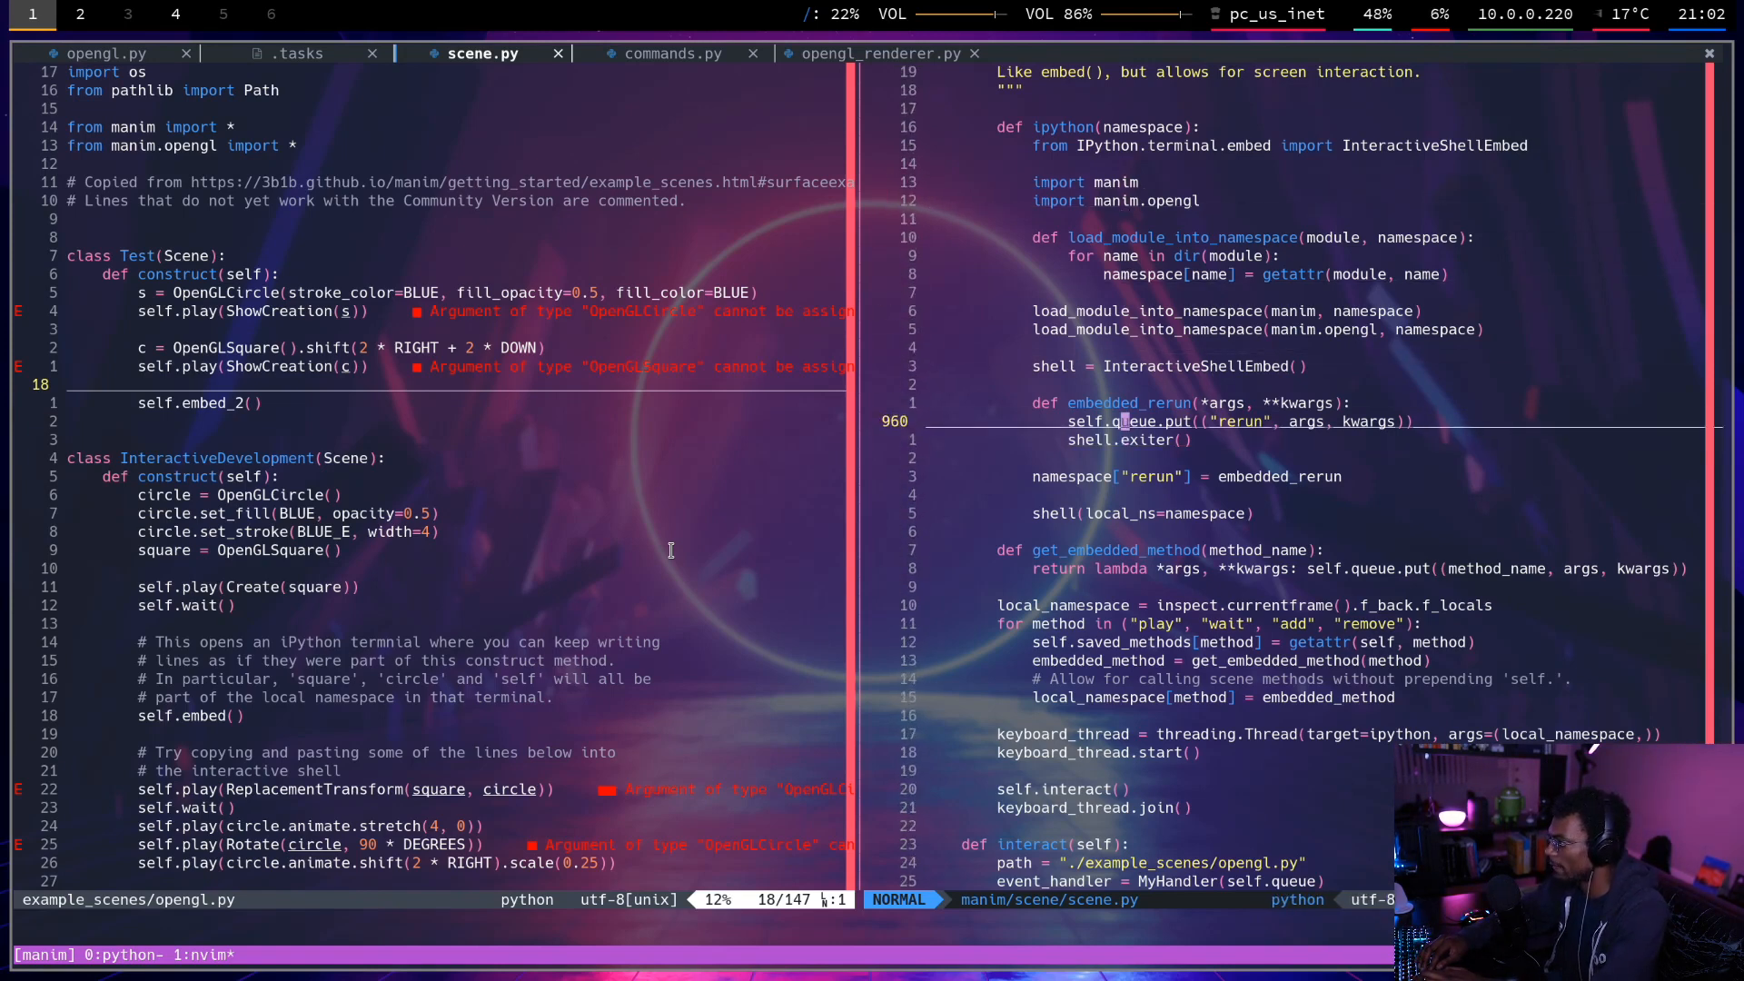
# Create InteractiveShellEmbed outside ipython() and pass args=(shell, local_namespace) to the keyboard Thread.
pyautogui.press('V')
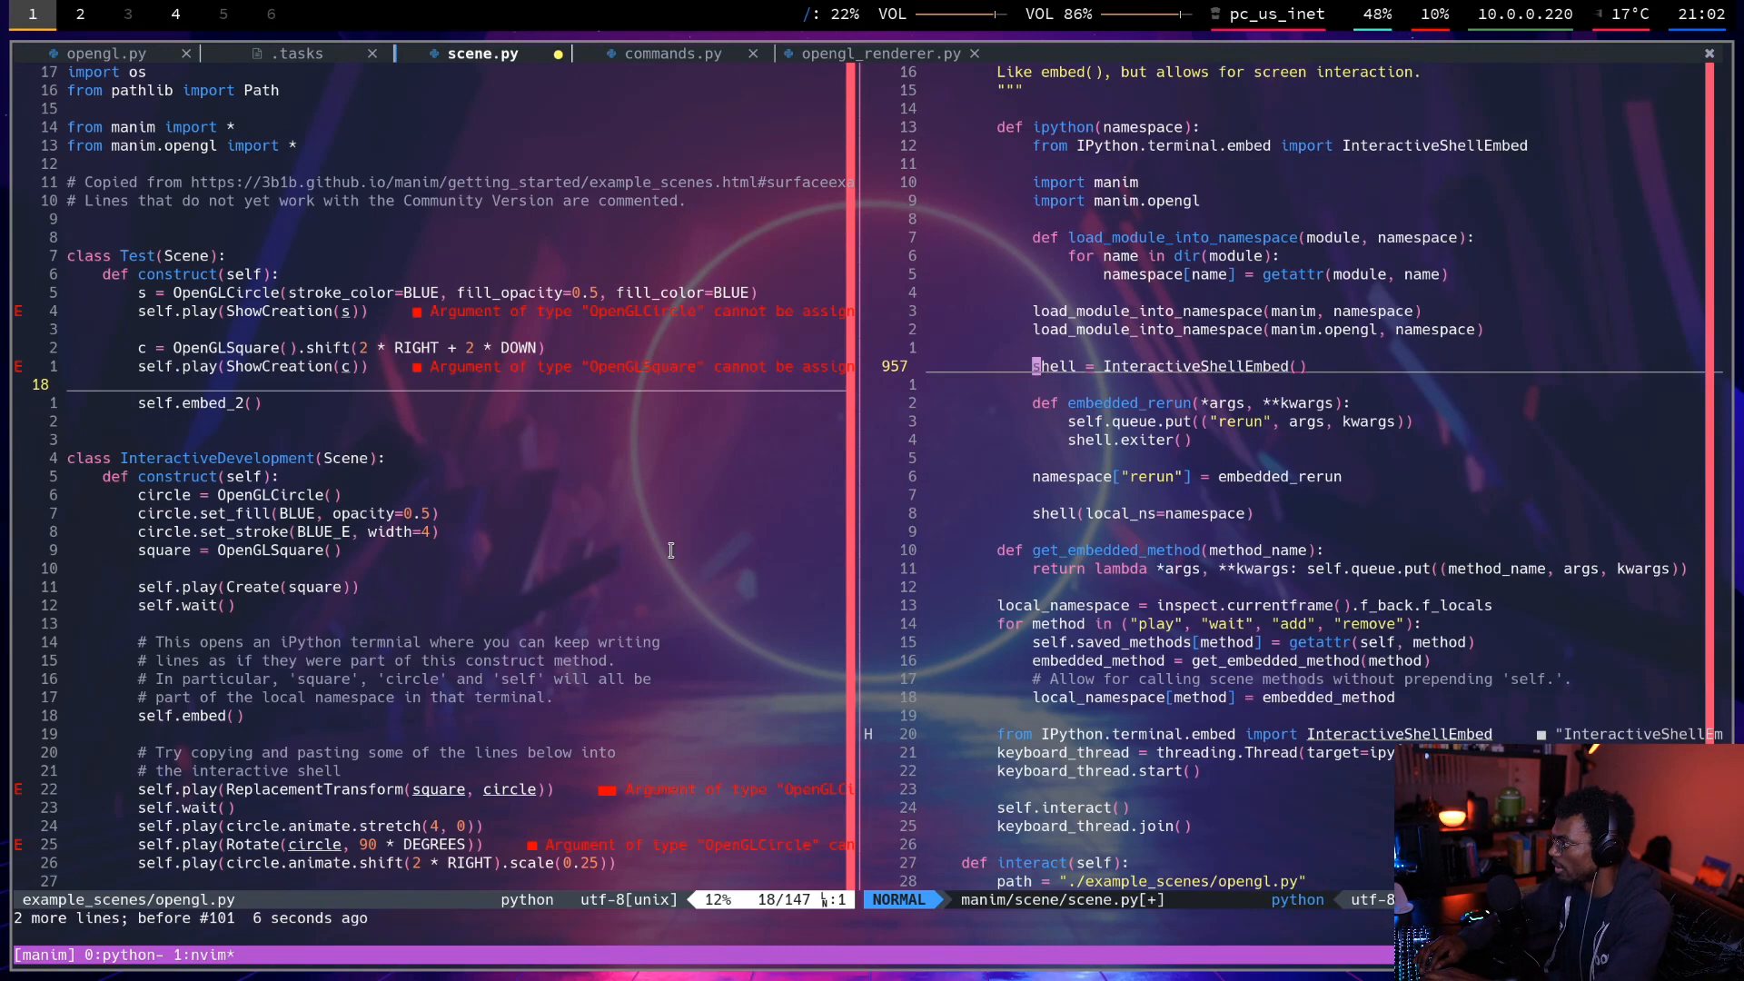
pyautogui.scroll(-3)
pyautogui.write('shell, ')
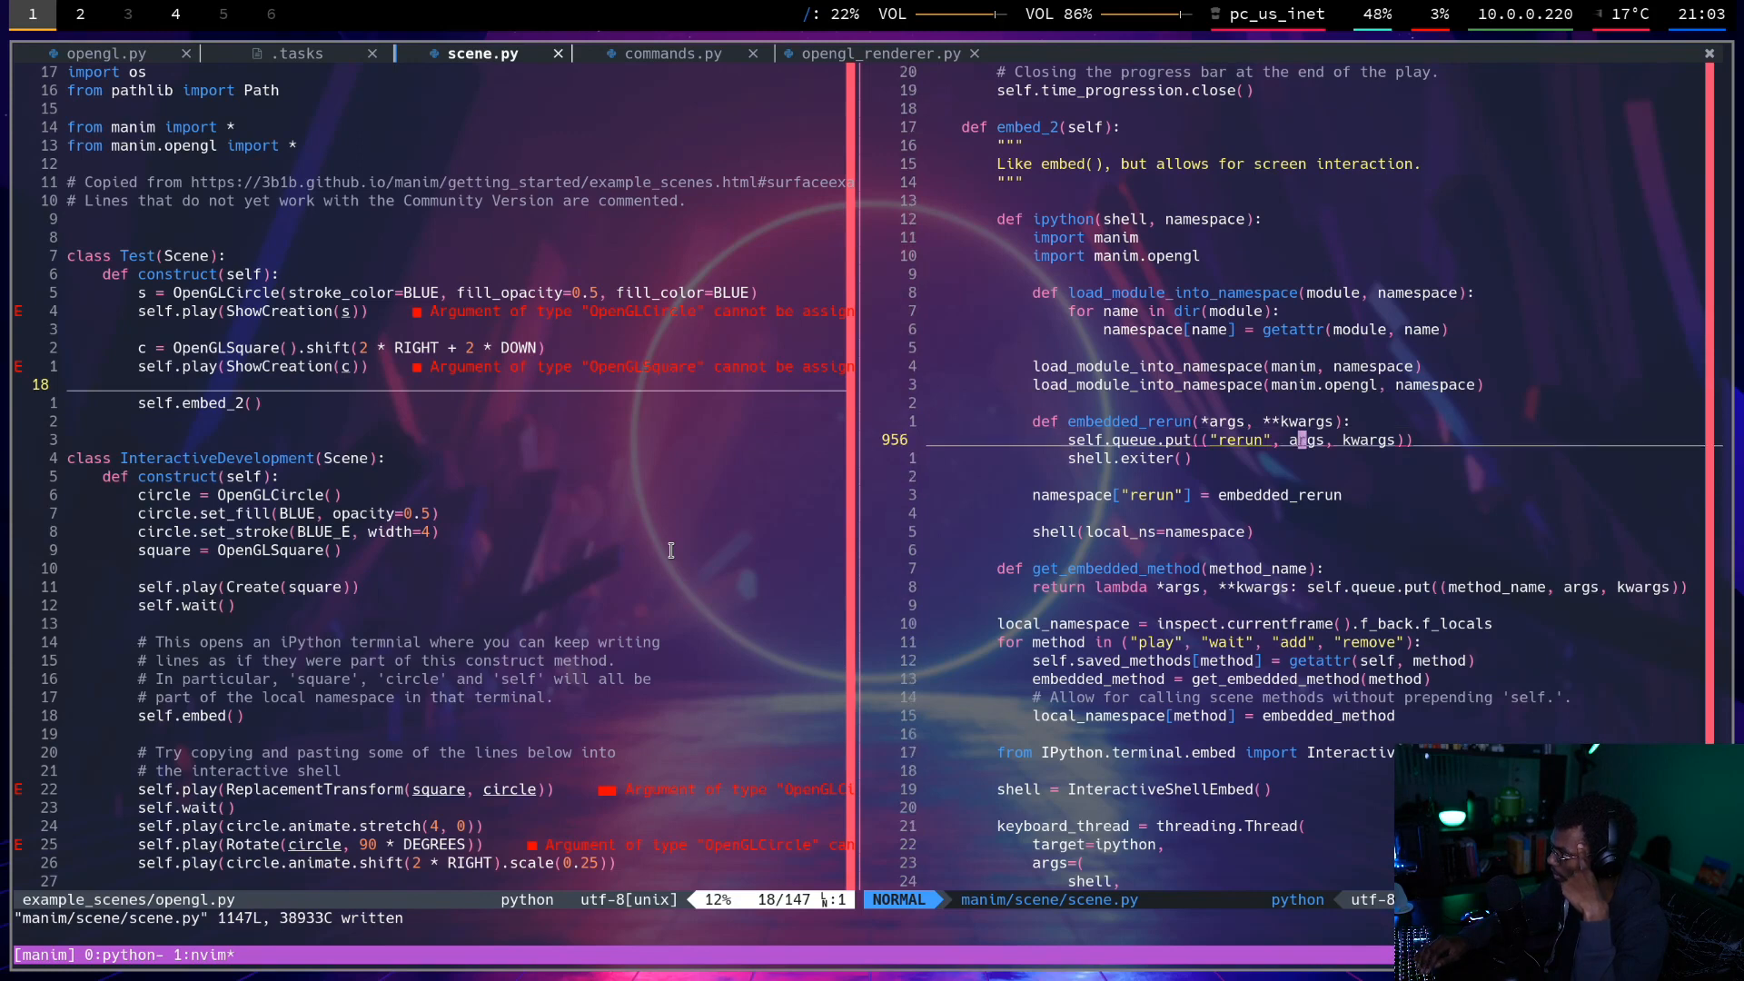
pyautogui.scroll(-3)
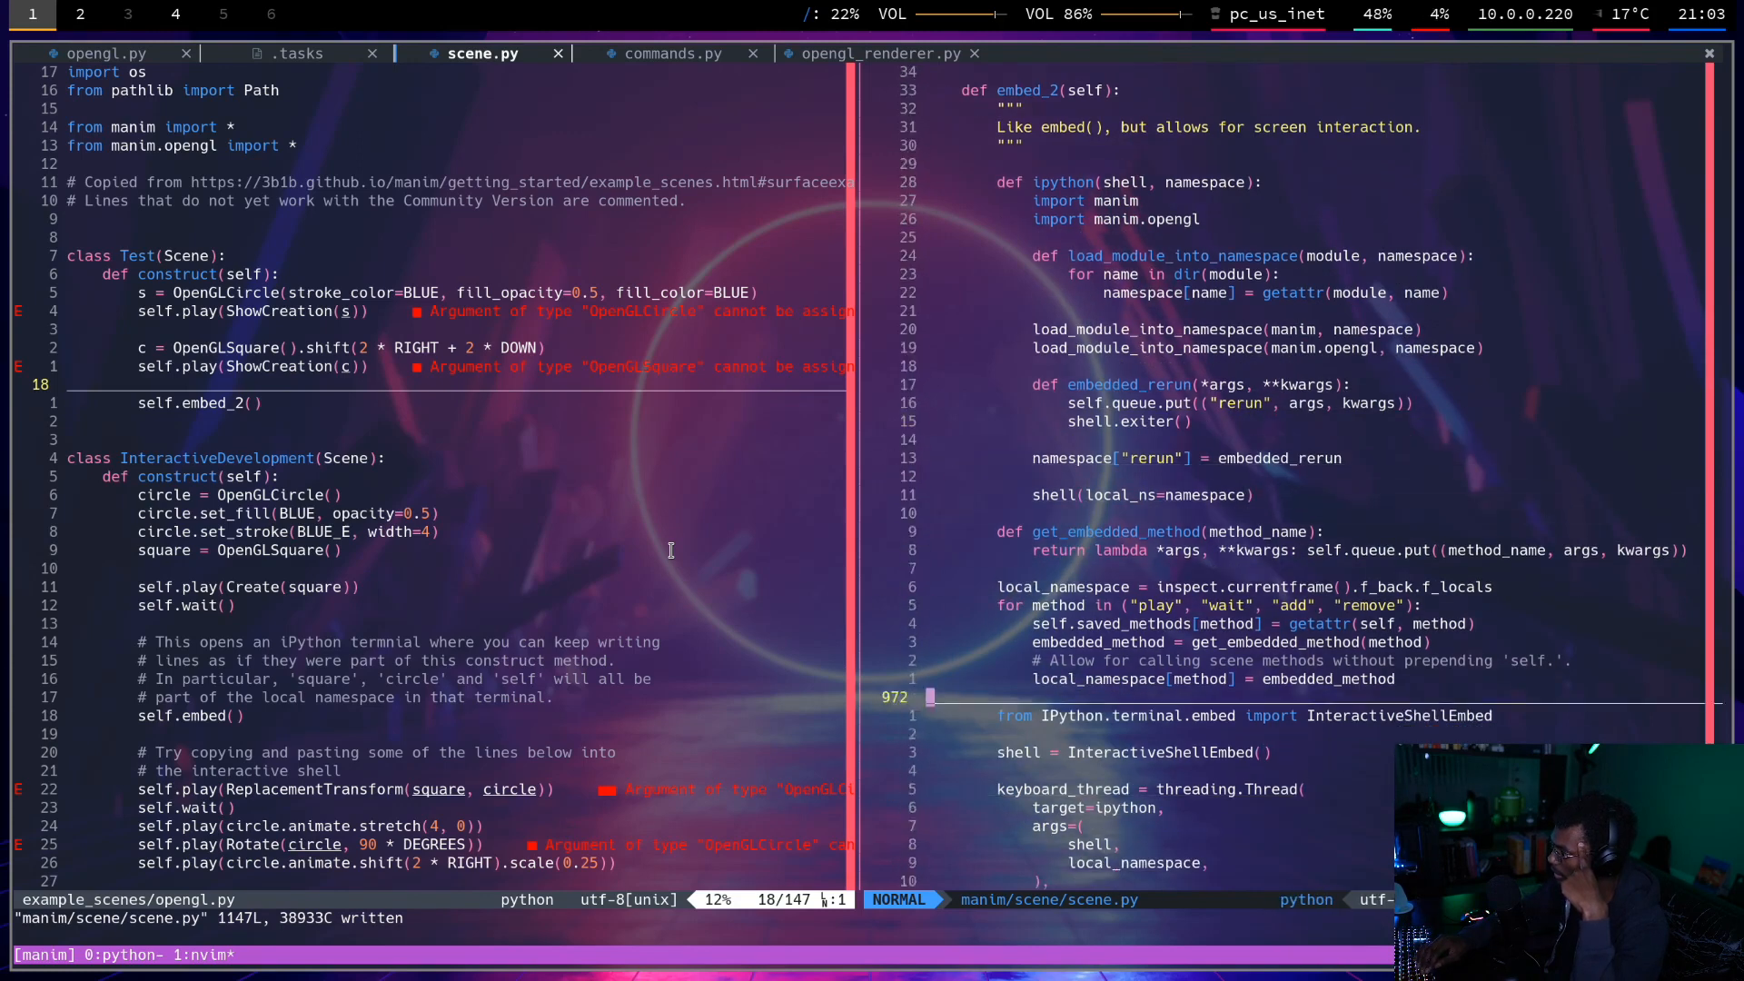
pyautogui.scroll(-3)
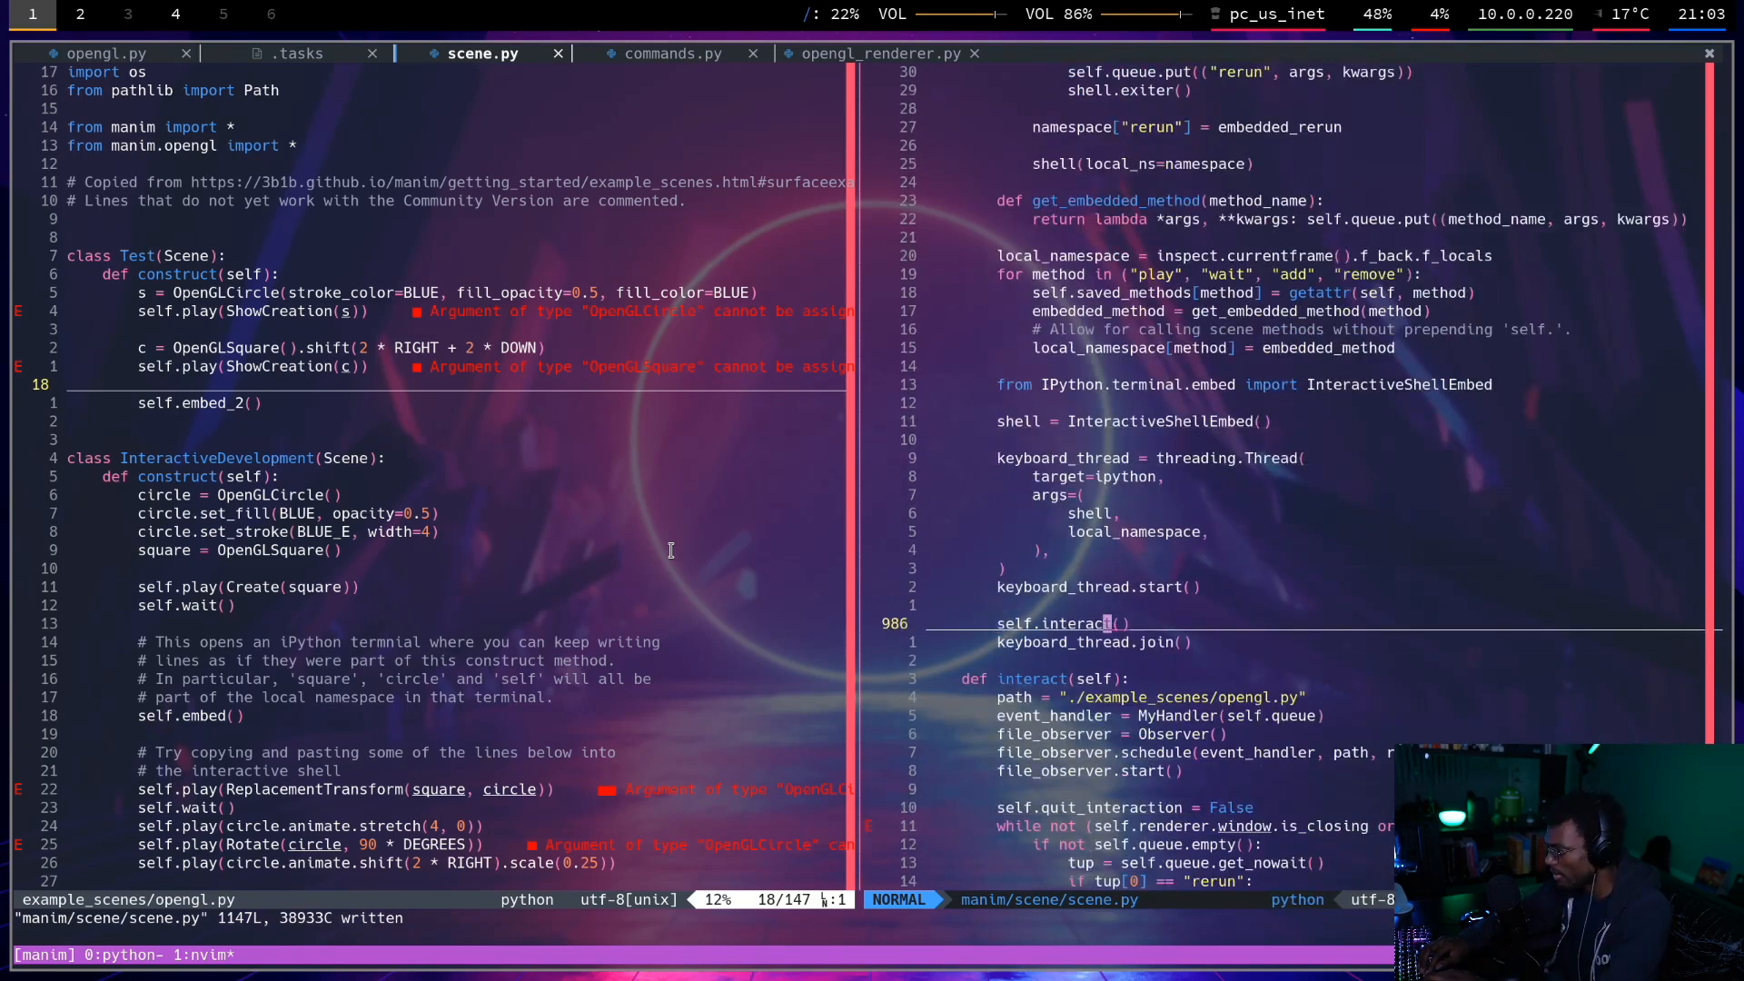
# Run rerun() at the IPython prompt in the floaterm.
pyautogui.press('j')
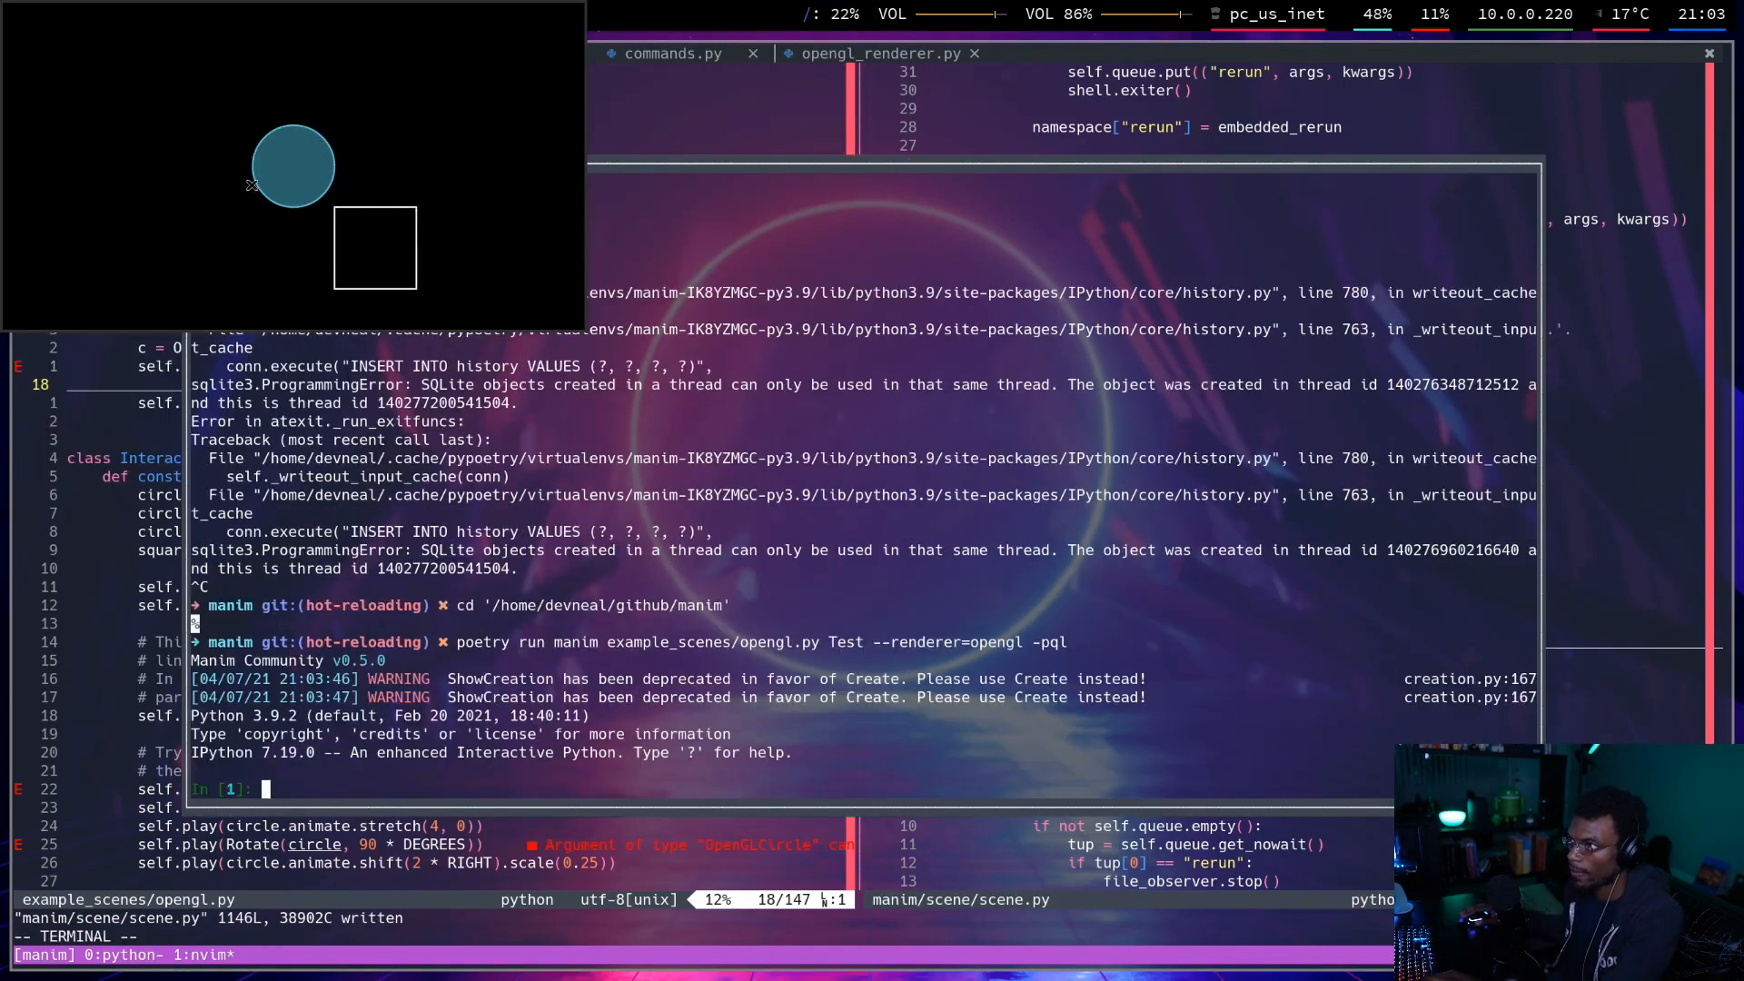
pyautogui.write('rerun(')
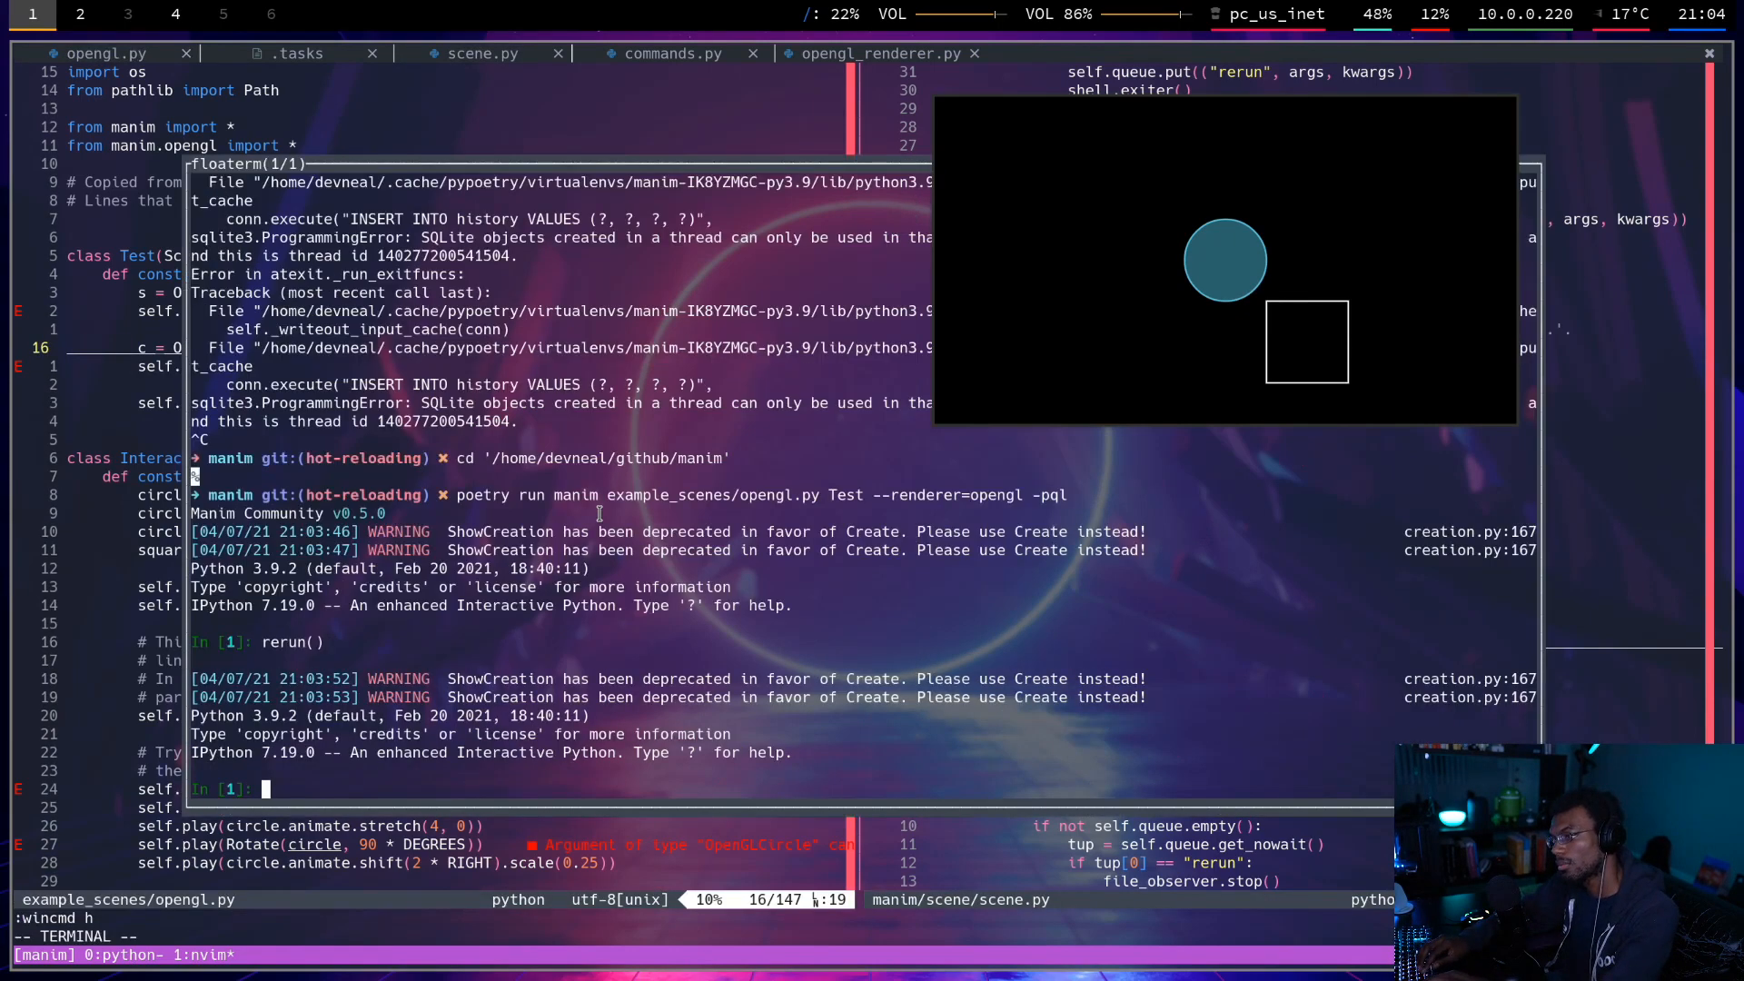
# Run play(s.animate.shift(3 * LEFT)) in the IPython shell, then return to scene.py.
pyautogui.write('s')
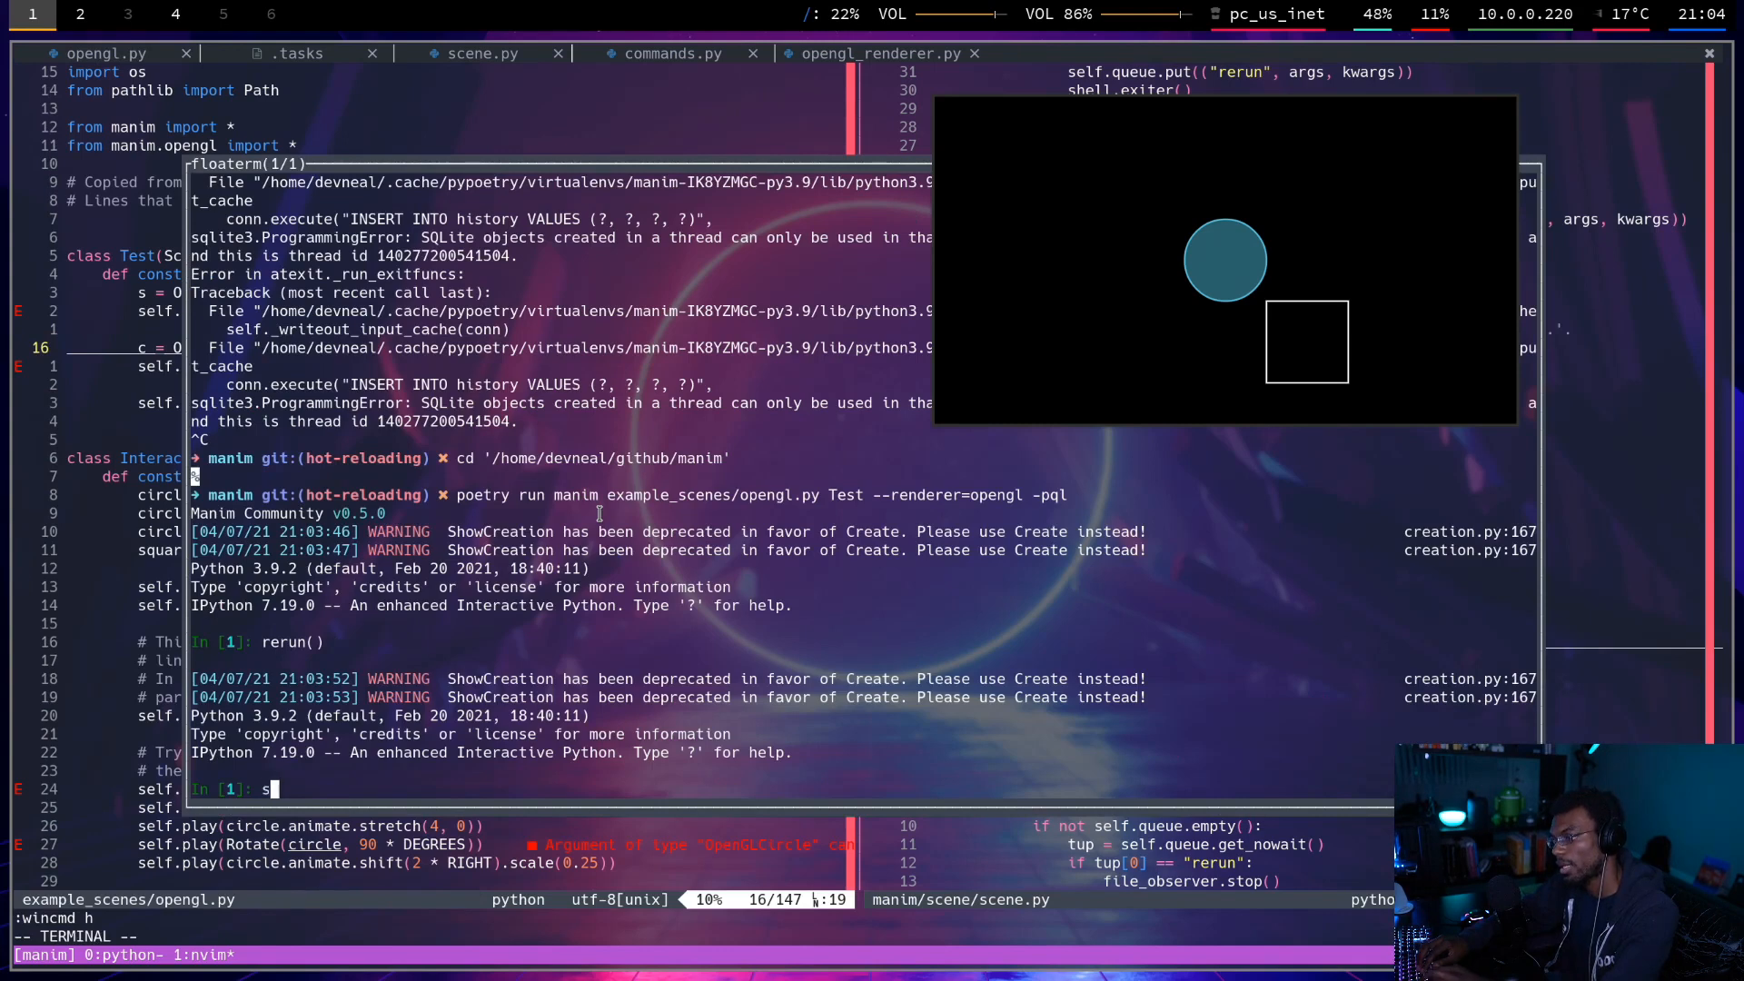
pyautogui.write('lay(s.')
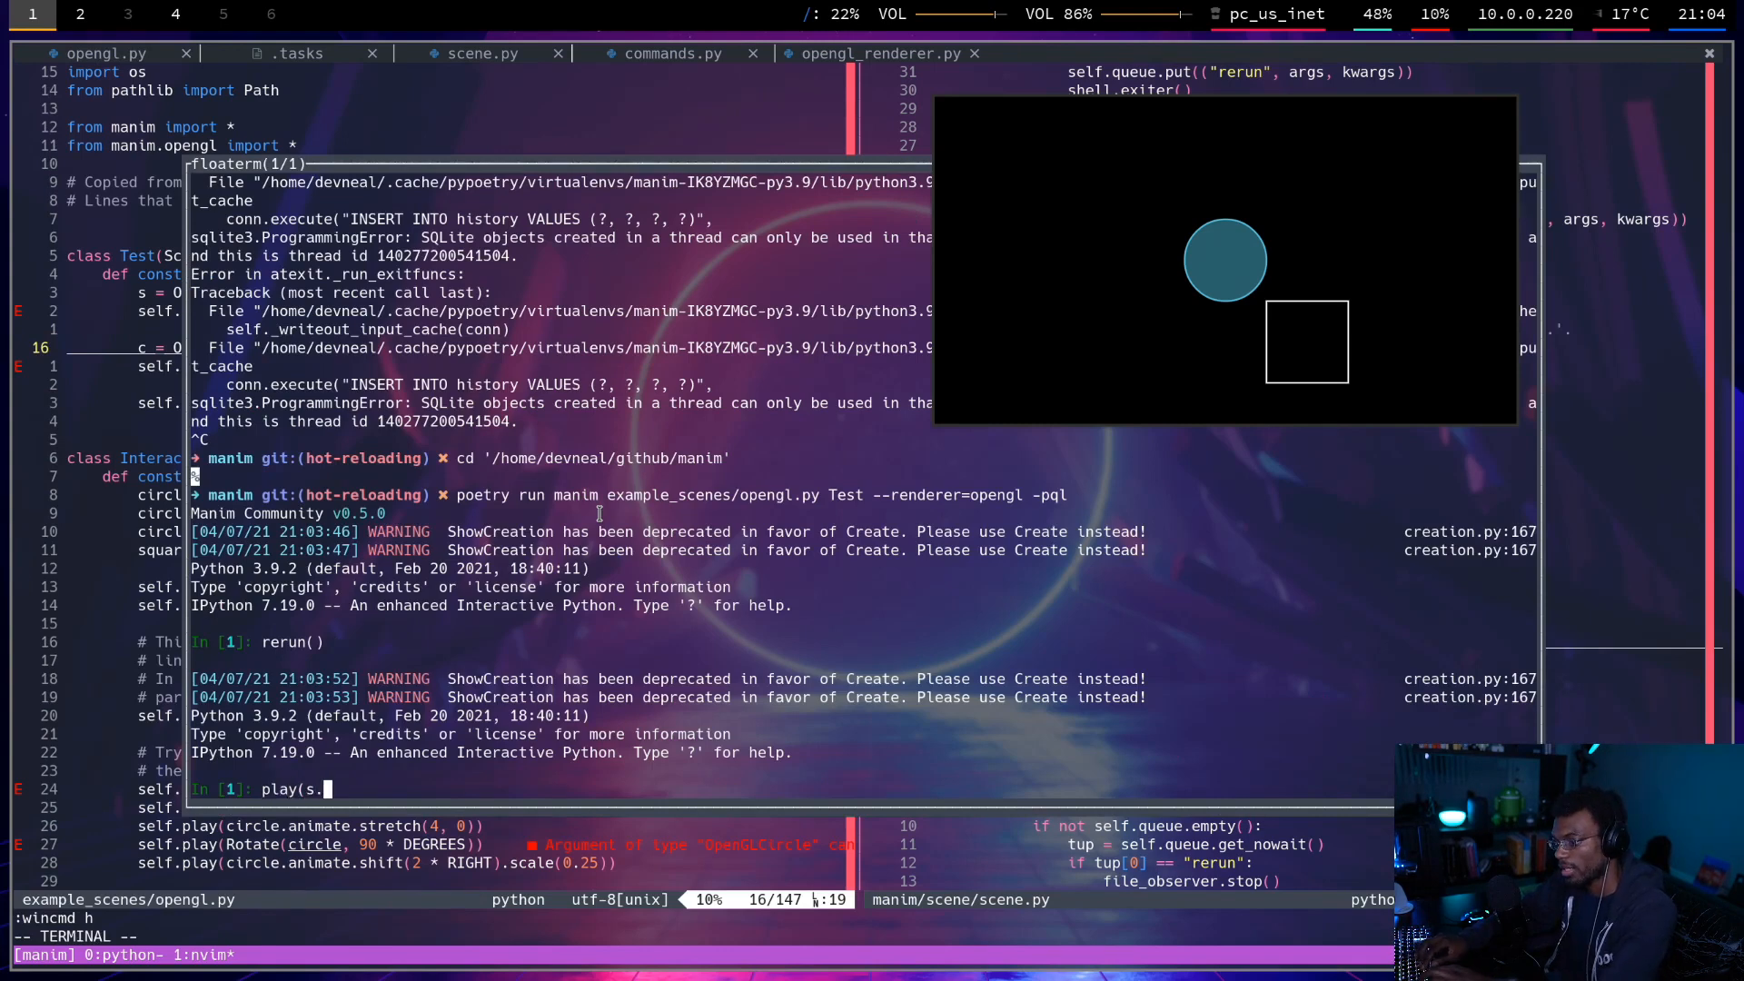
pyautogui.write('animate.shift(')
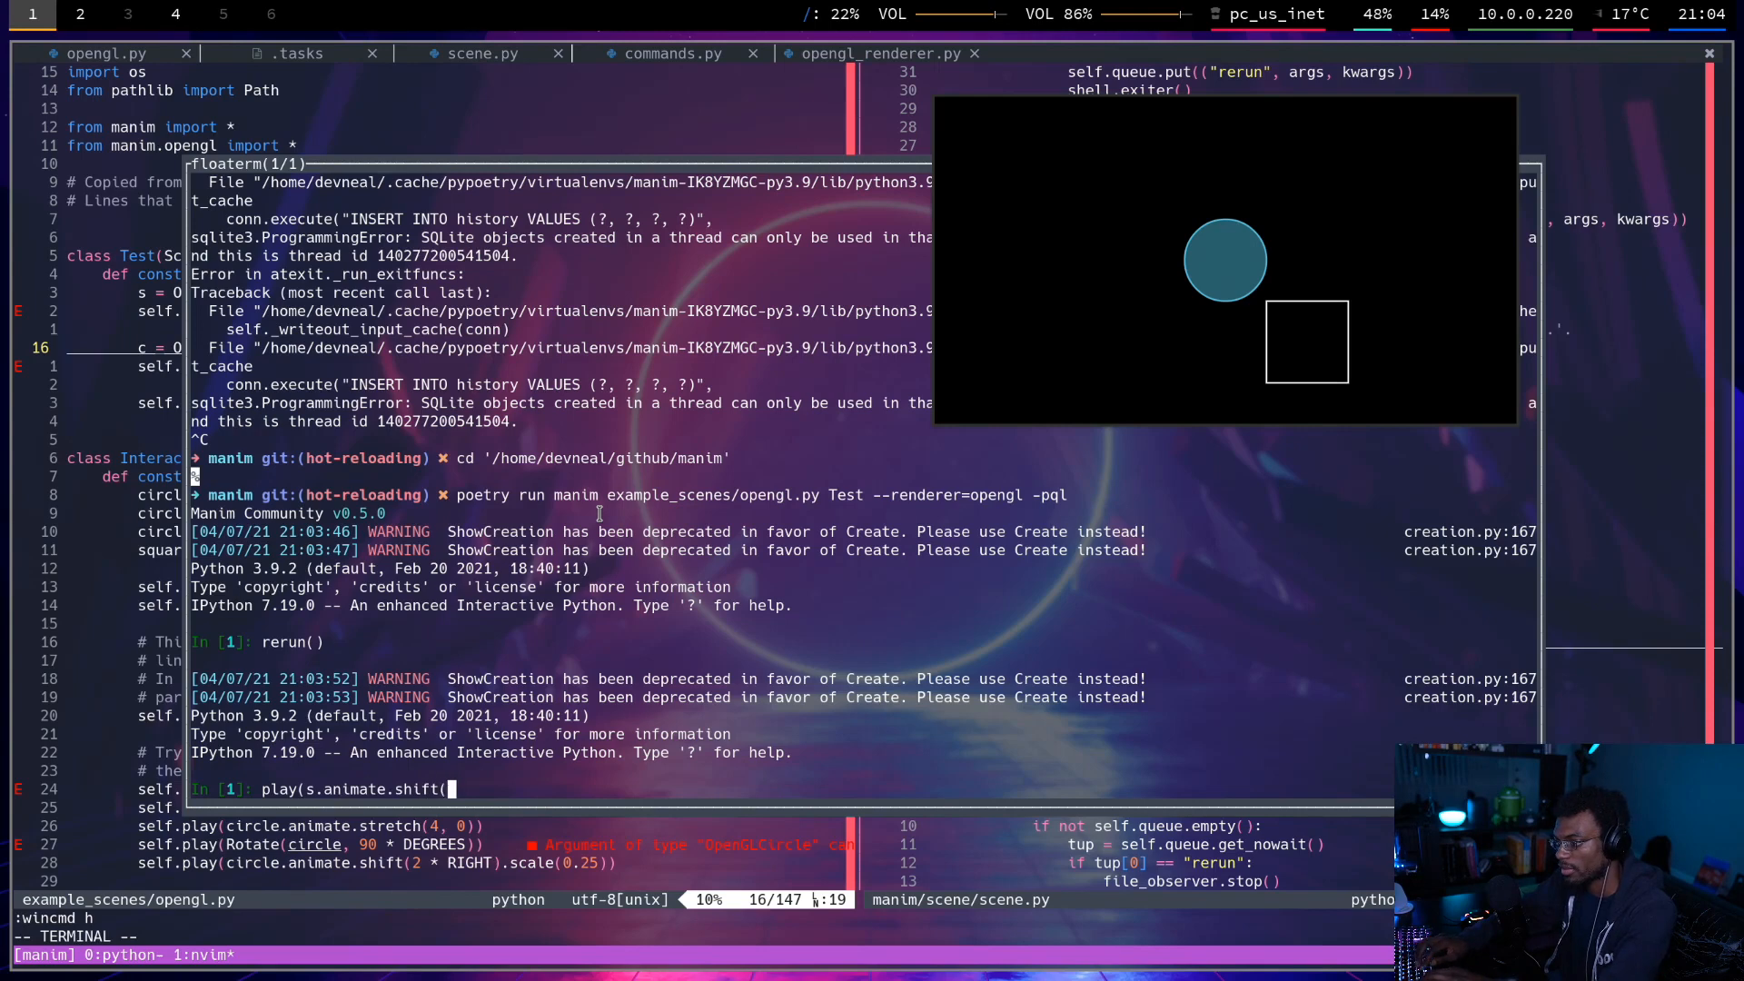
pyautogui.write('3 * LEFT')
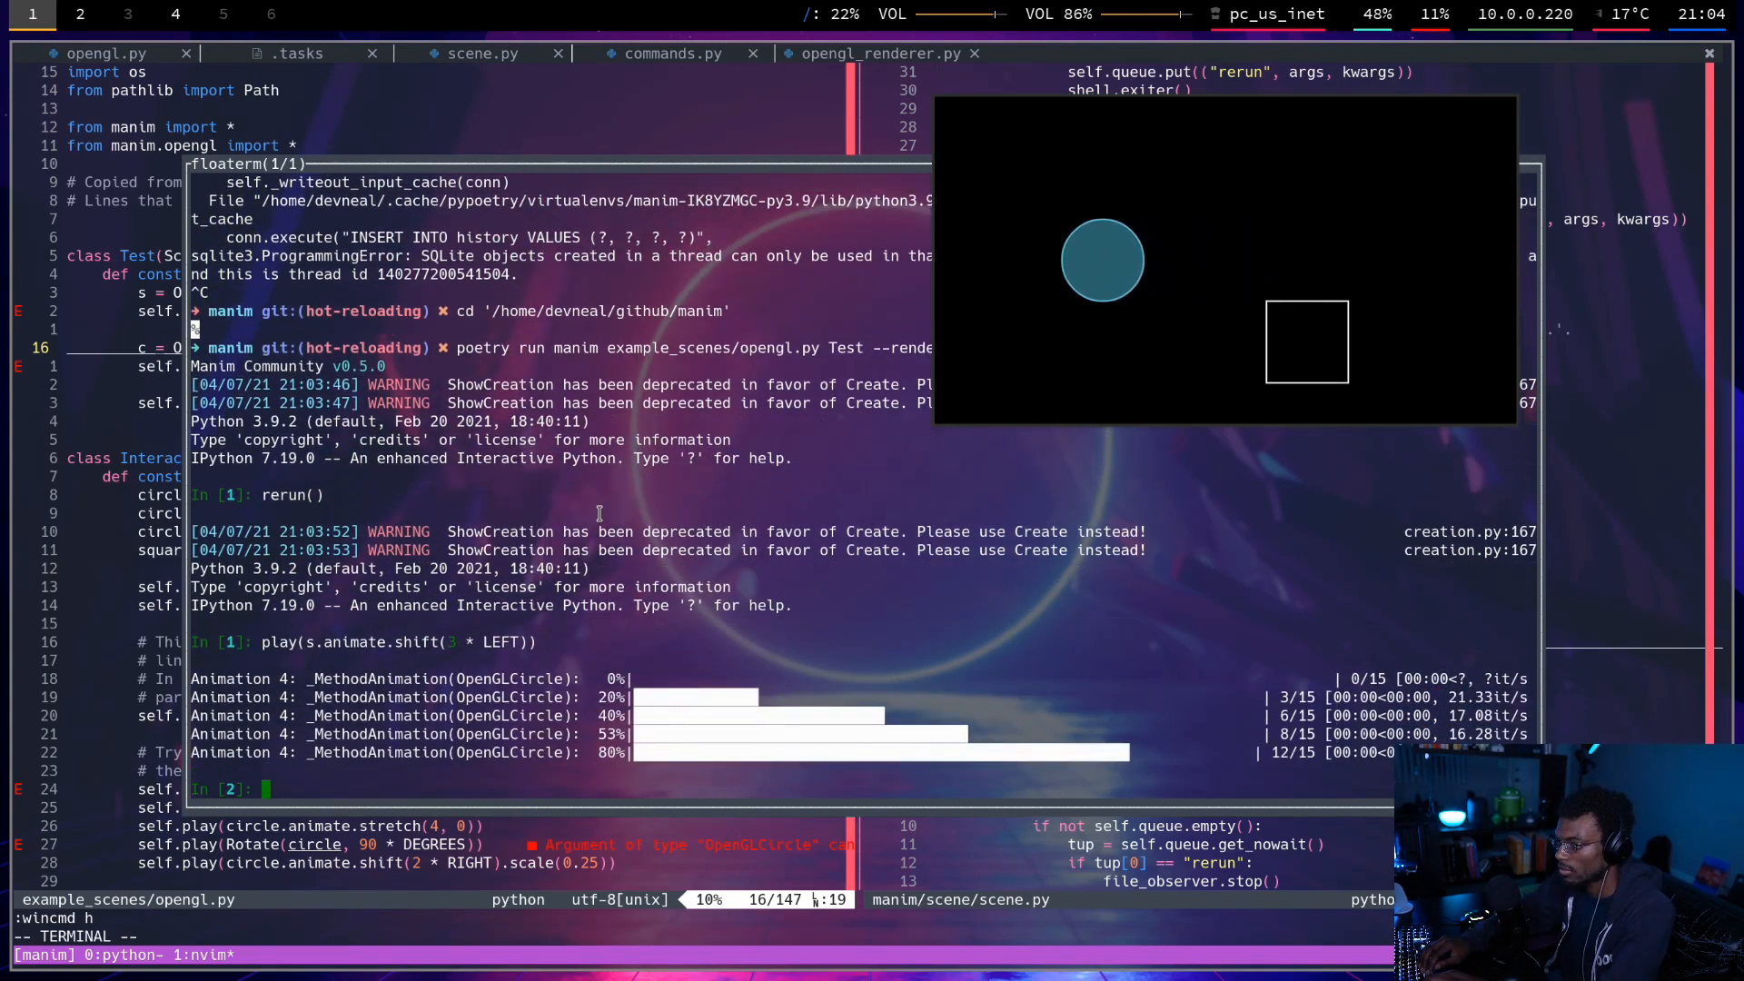
pyautogui.write('play(s.animate.shift(3 * LEFT))')
pyautogui.write('self.interact(shell')
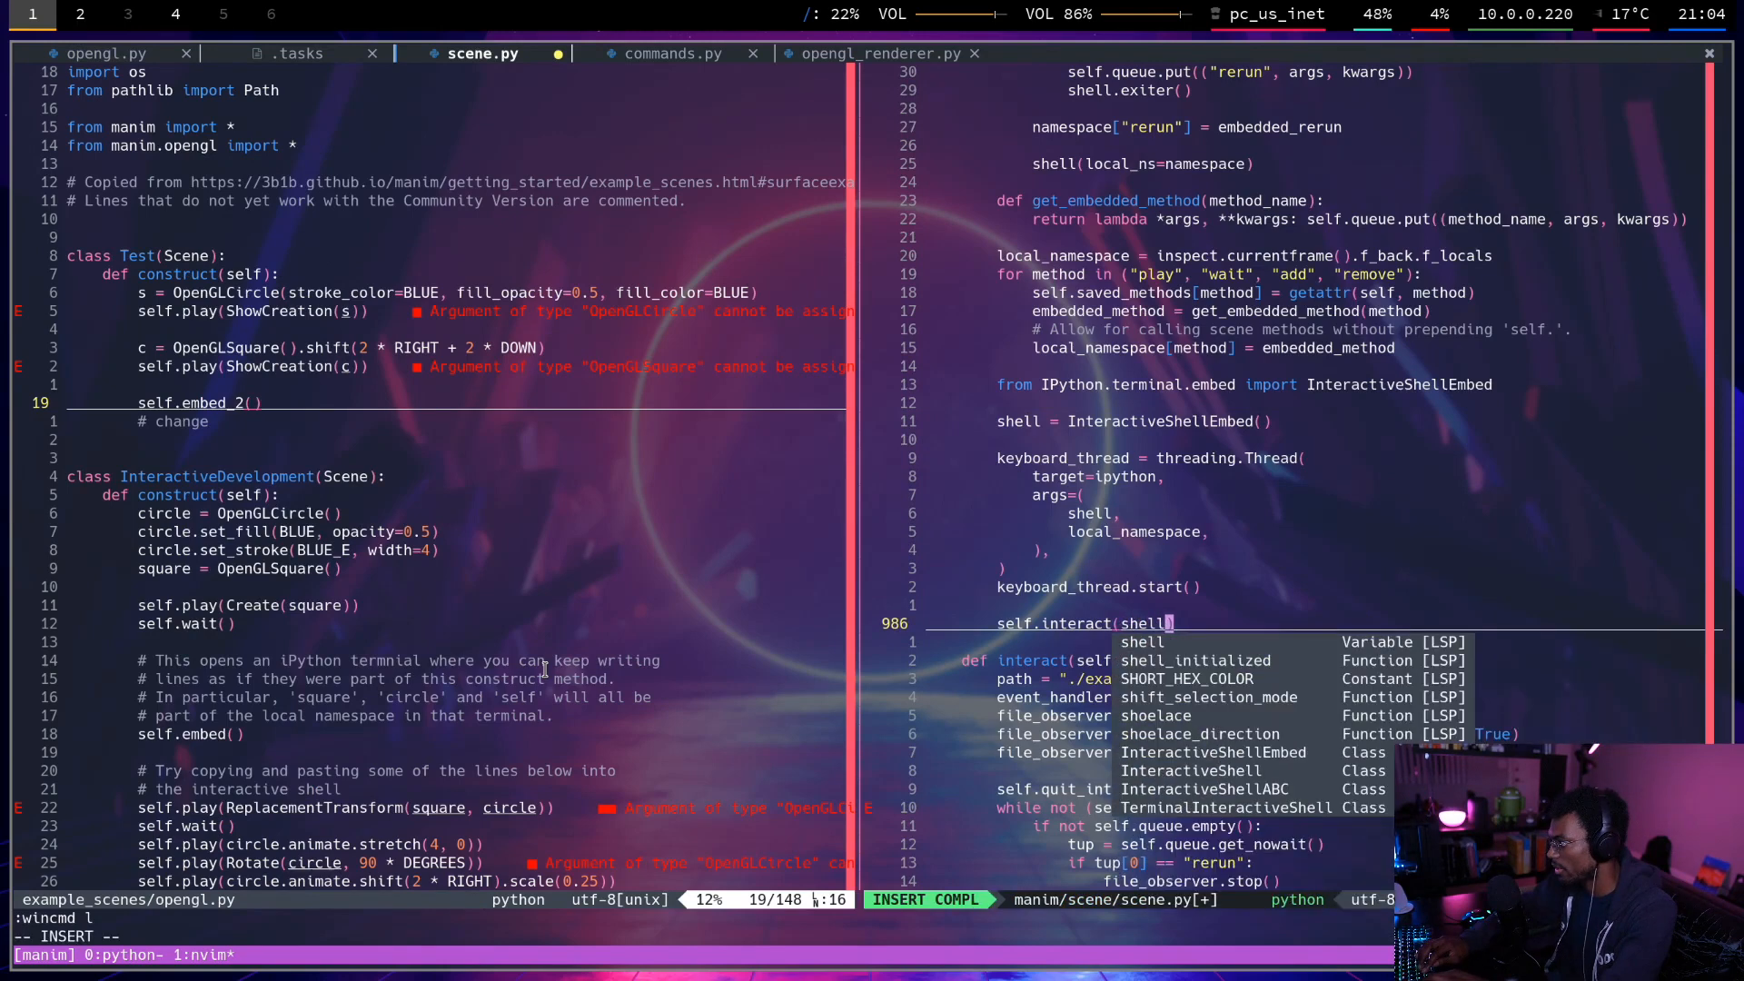
# Pass shell into interact() and insert shell.exiter() above self.remove(*self.mobjects).
pyautogui.press('Escape')
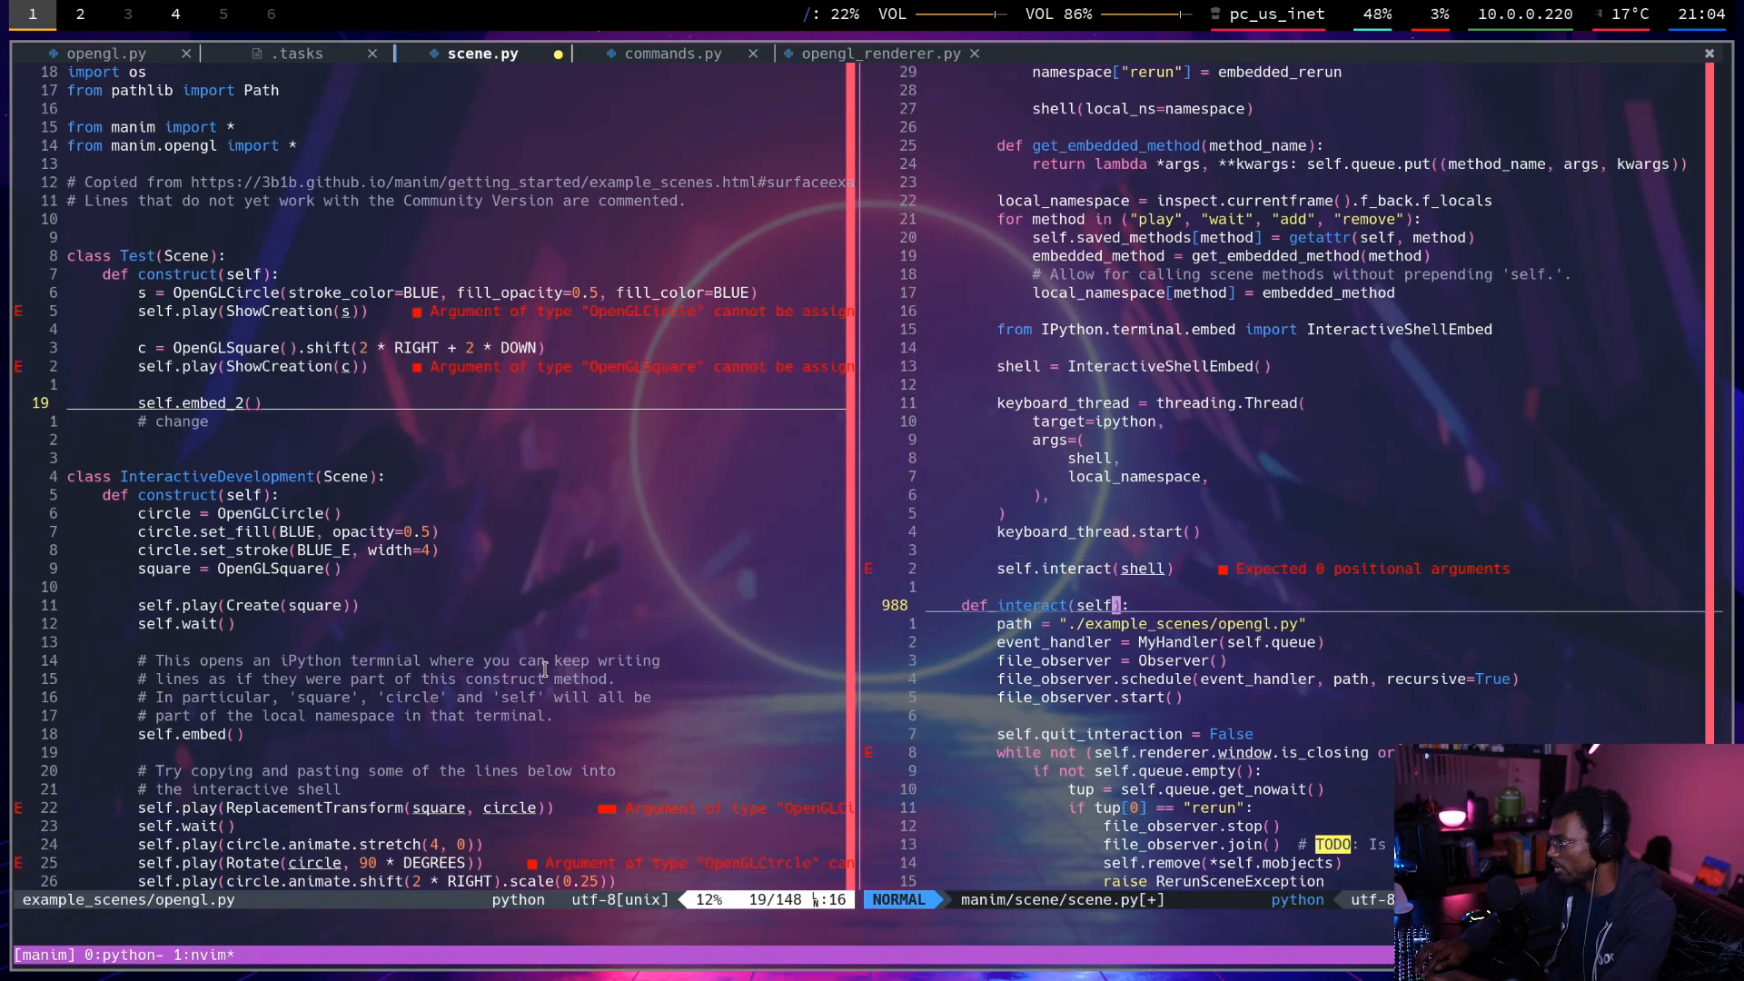
pyautogui.write(', shell')
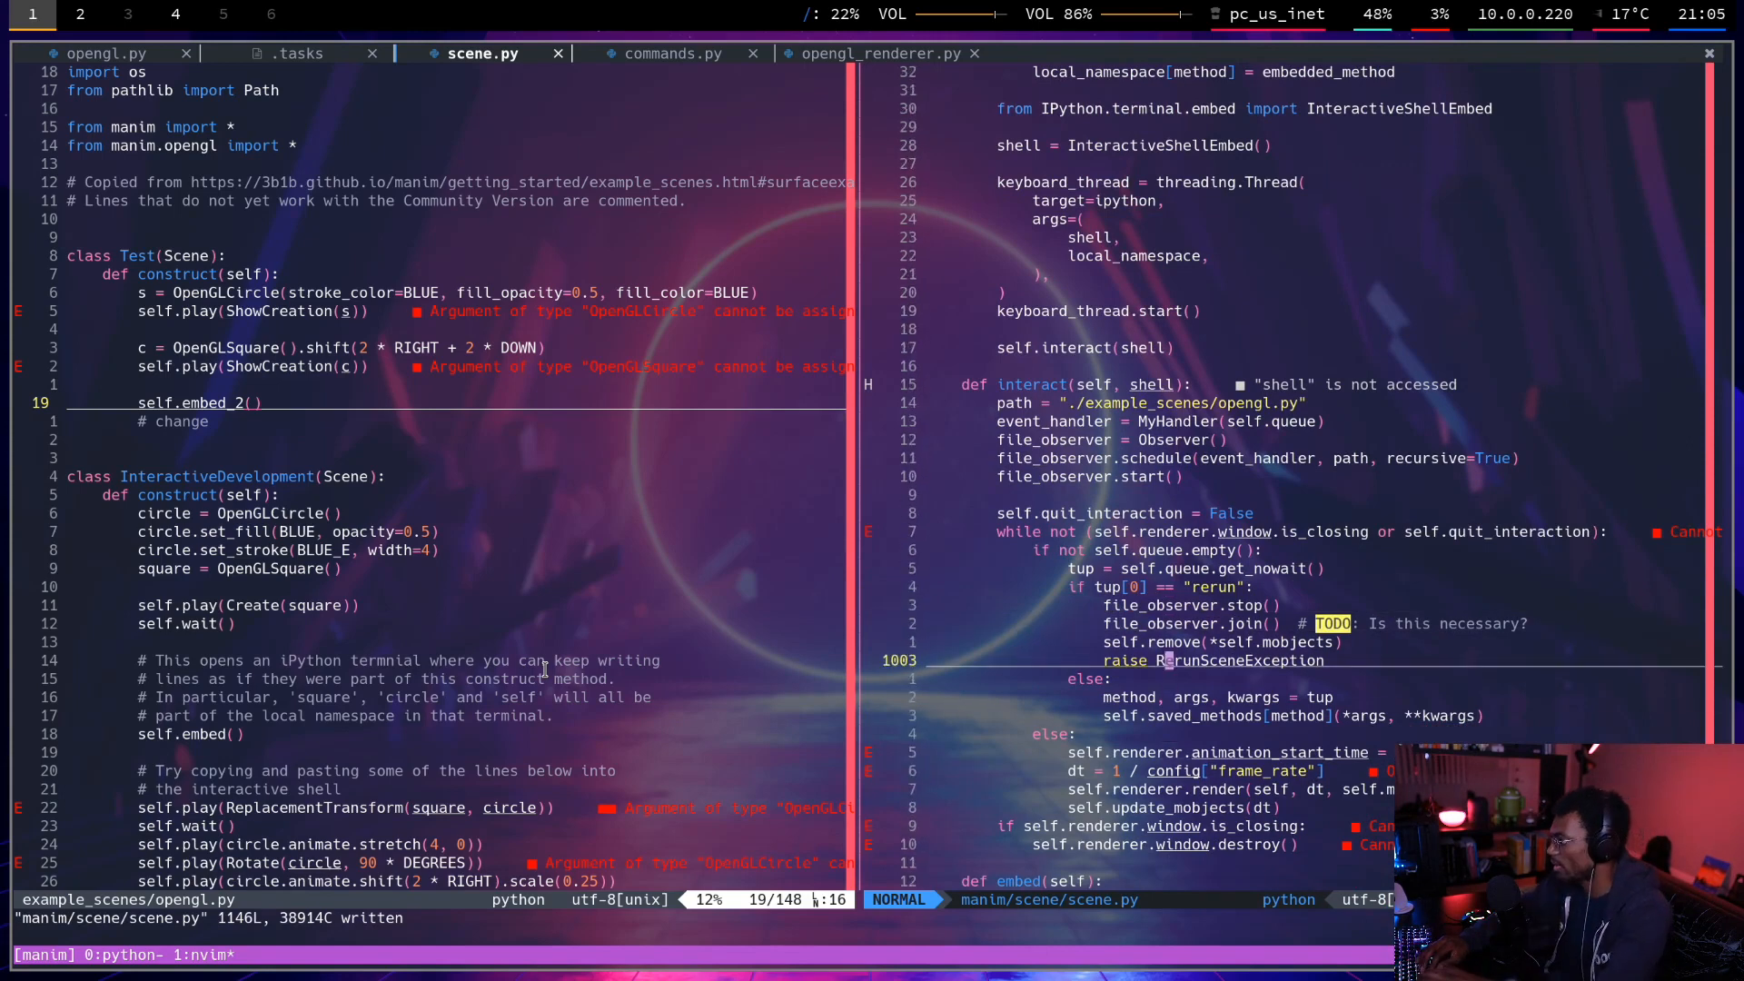
pyautogui.write('shell.exiter(')
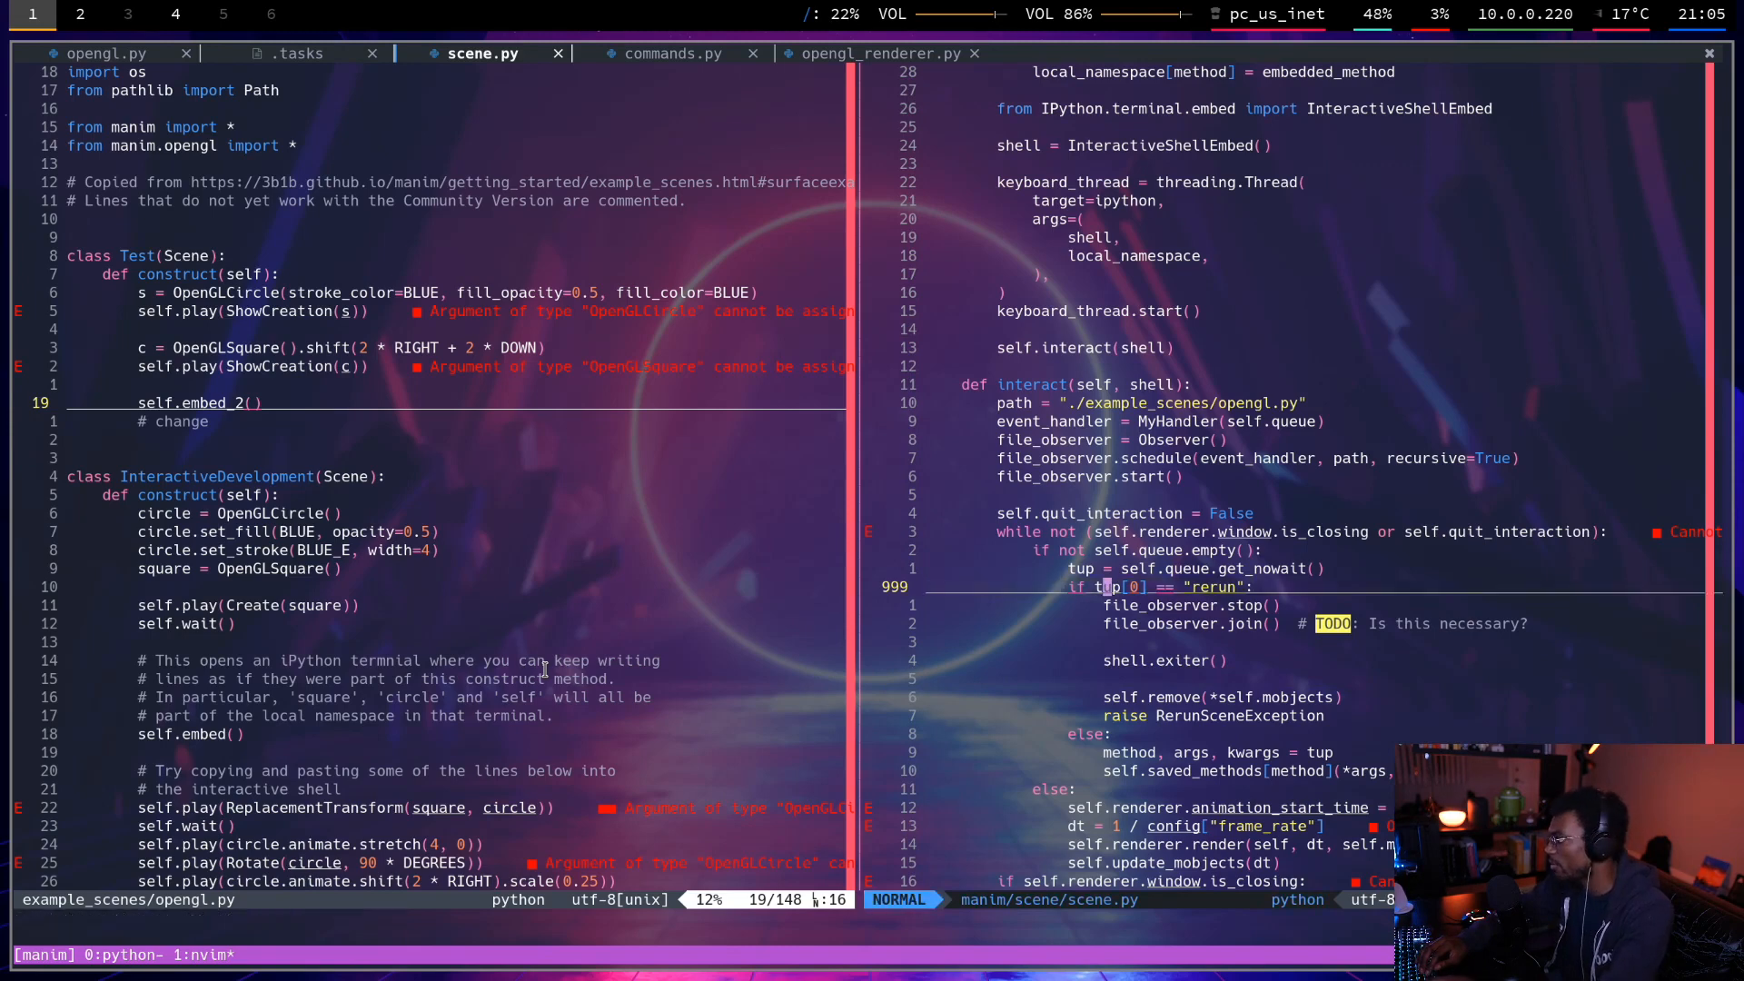
pyautogui.scroll(-3)
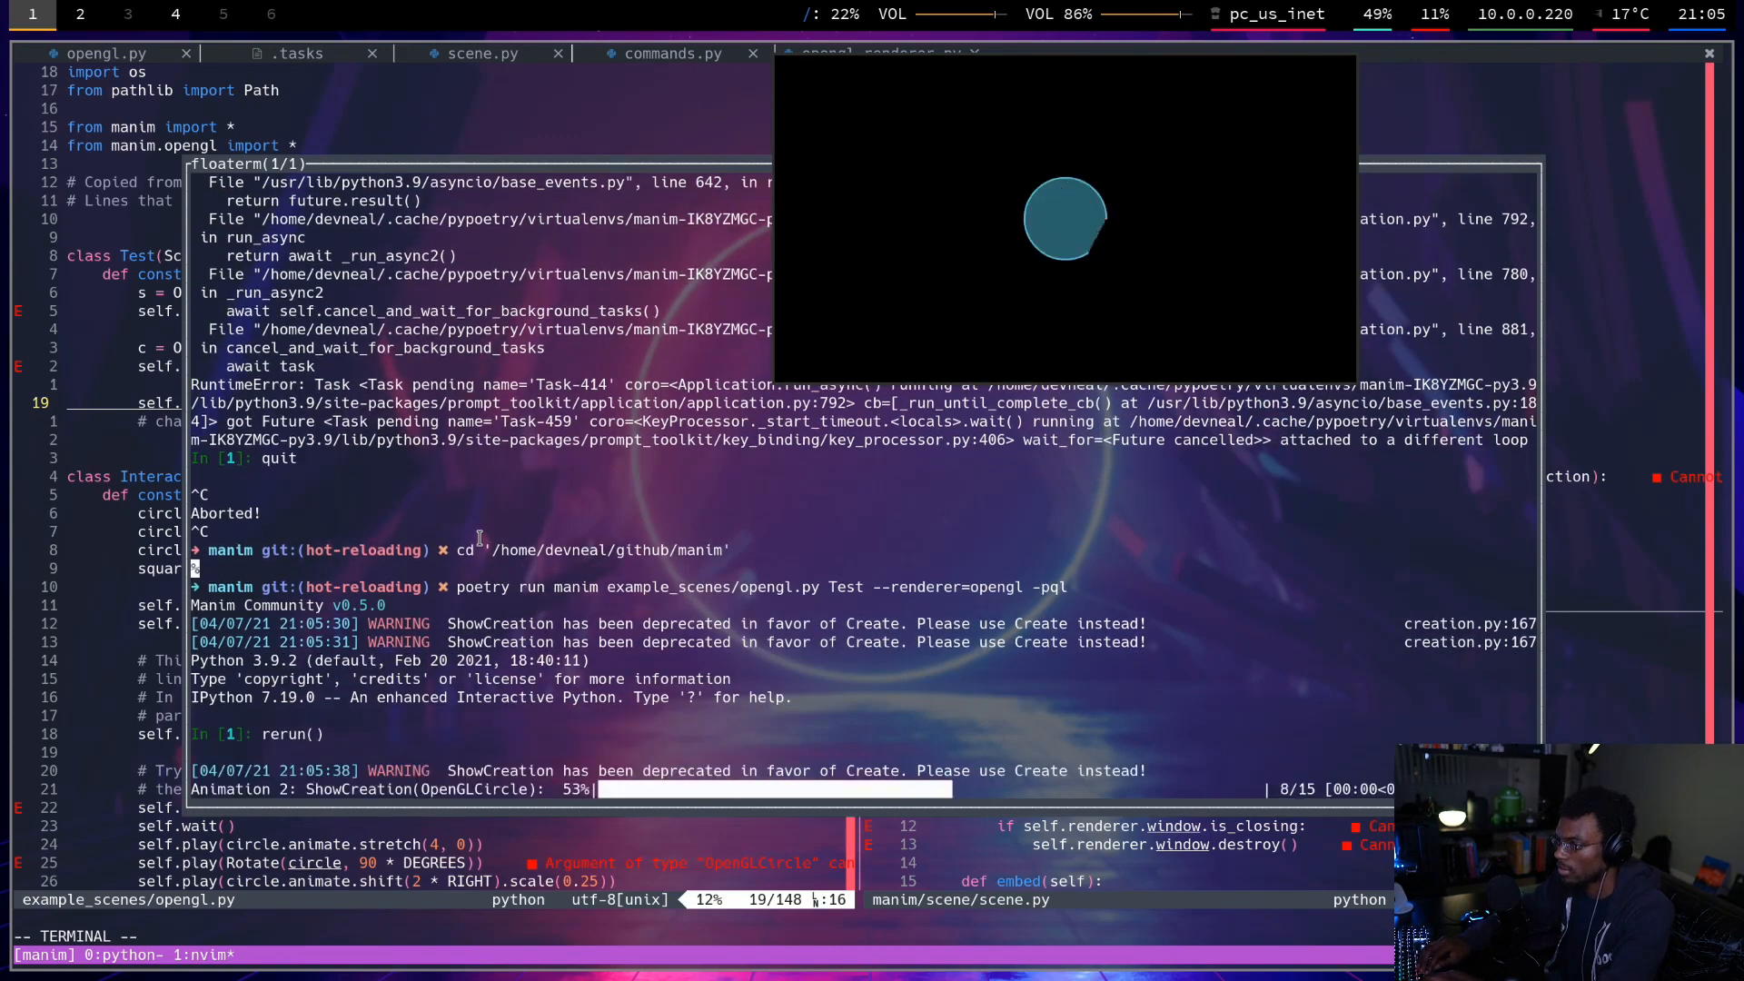
# Run poetry run manim example_scenes/opengl.py Test --renderer=opengl -pql, then rerun() into a RuntimeError.
pyautogui.write('pla')
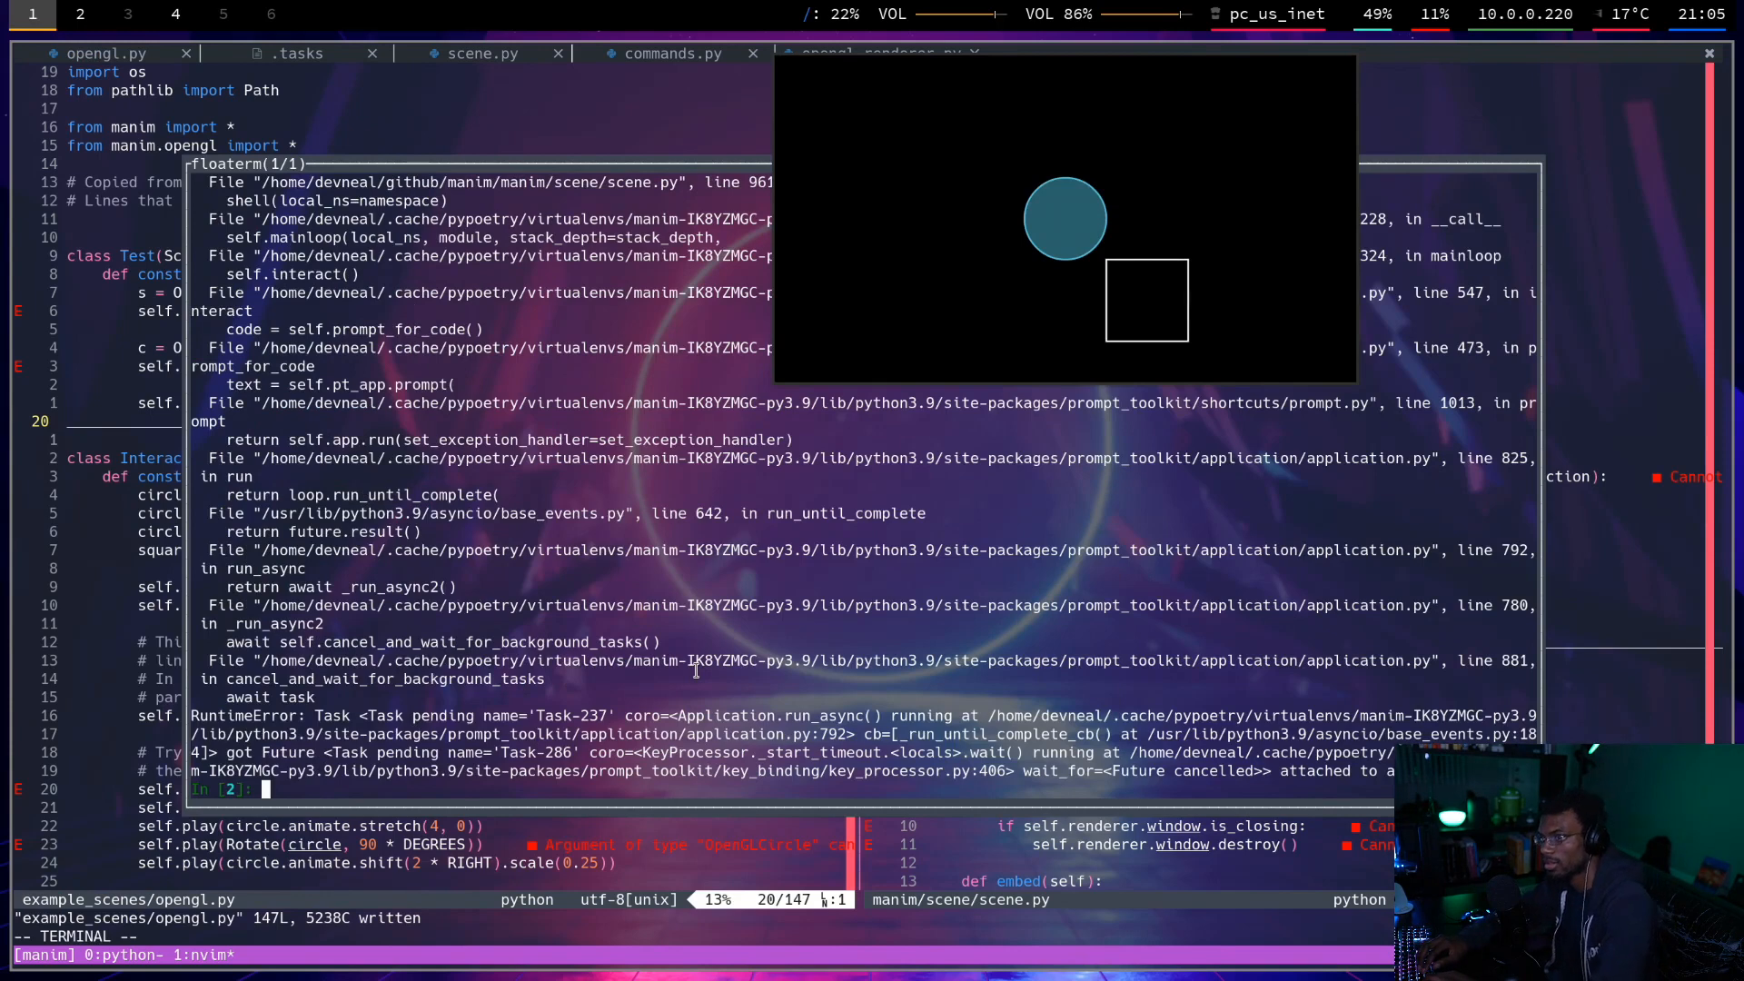
pyautogui.scroll(-3)
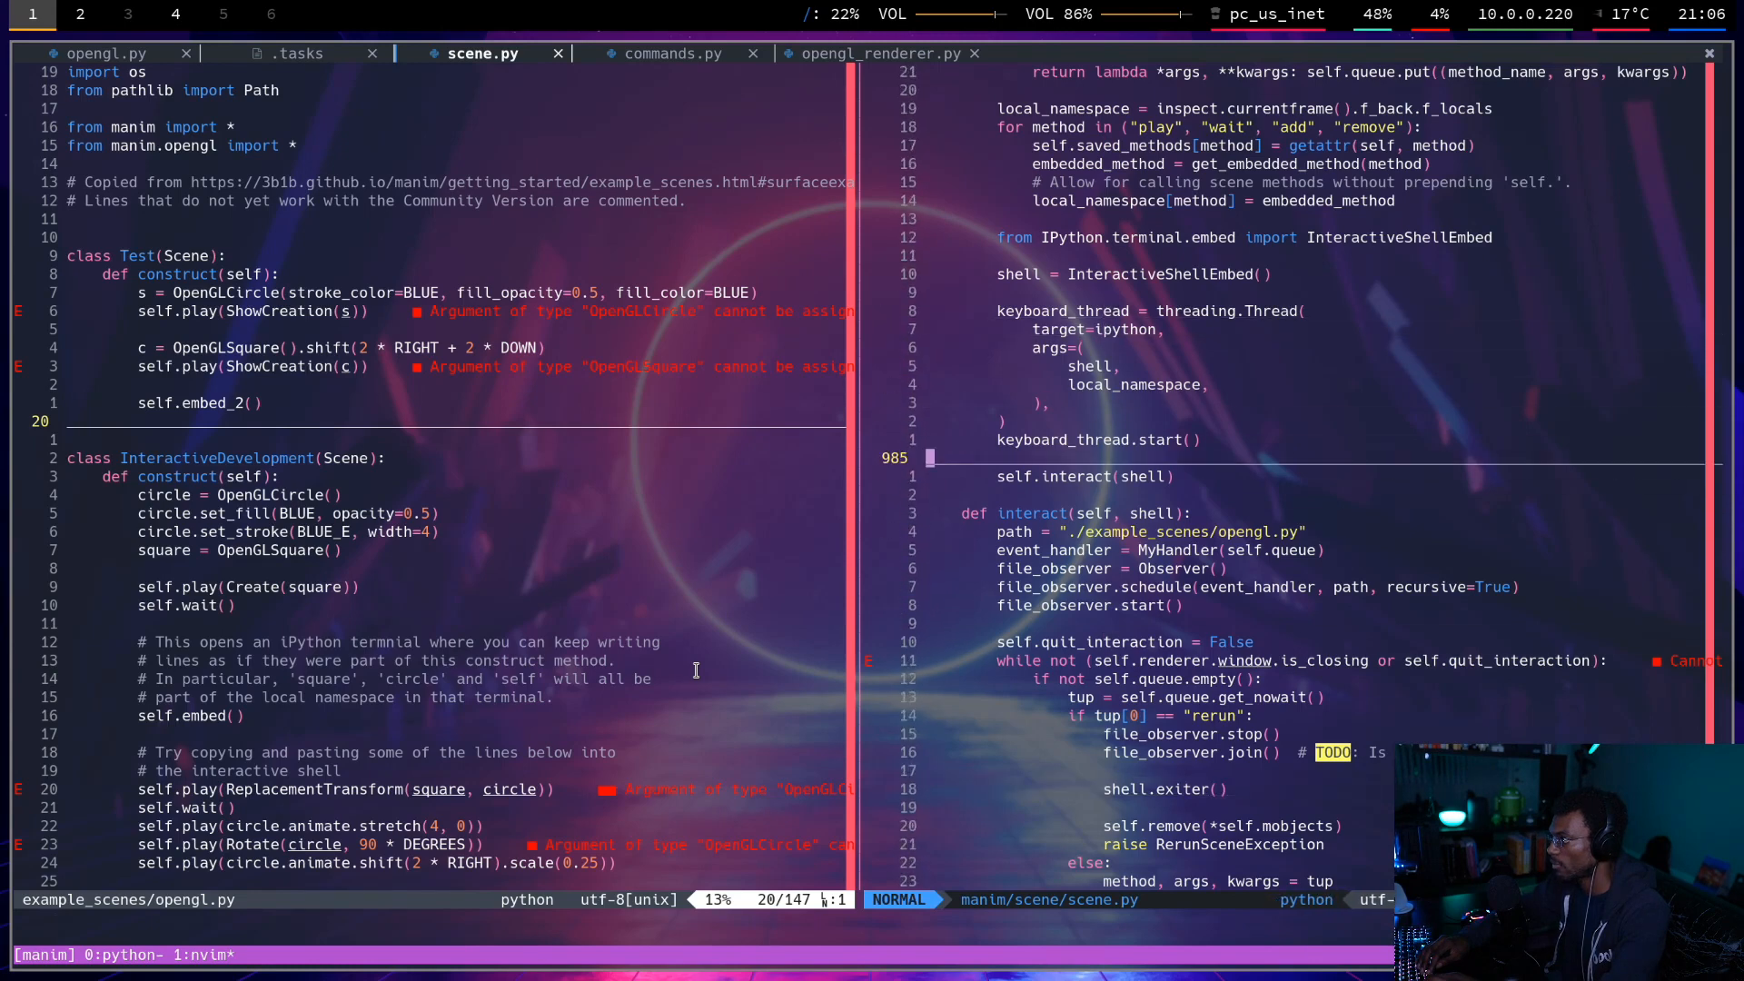
# Add keyboard_thread to the self.interact call and the def interact signature.
pyautogui.write(', keyboard_thread')
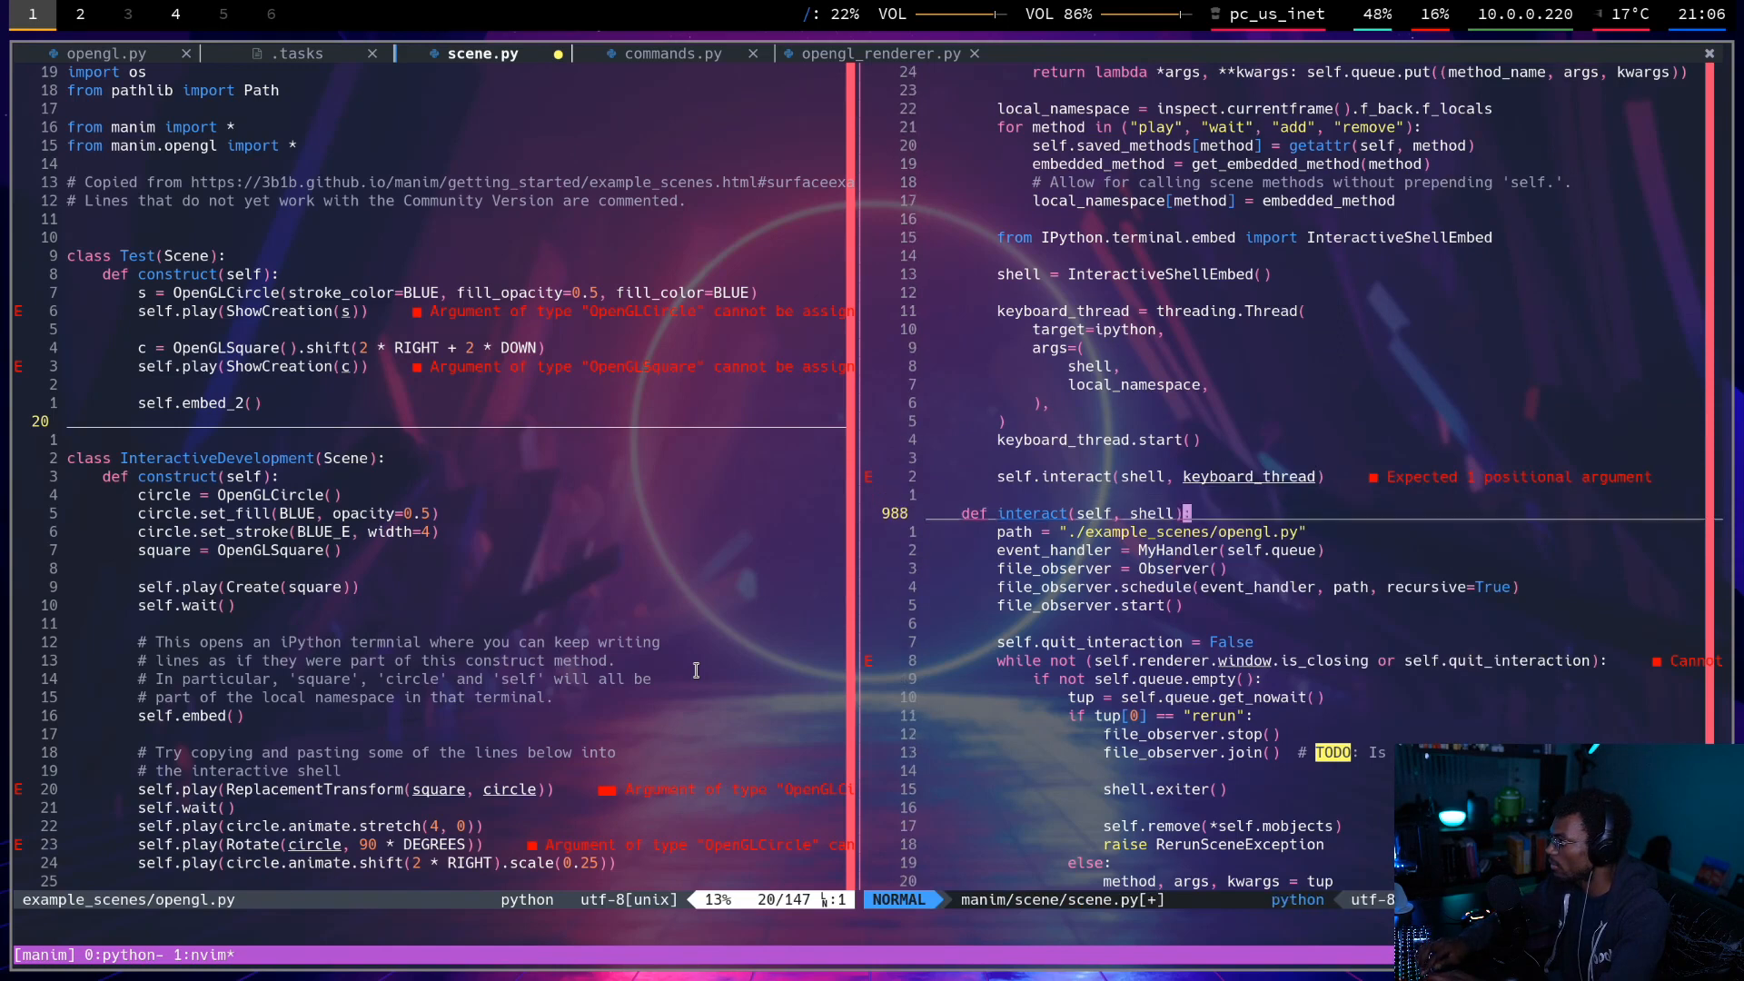
pyautogui.write(', keyboard_thread')
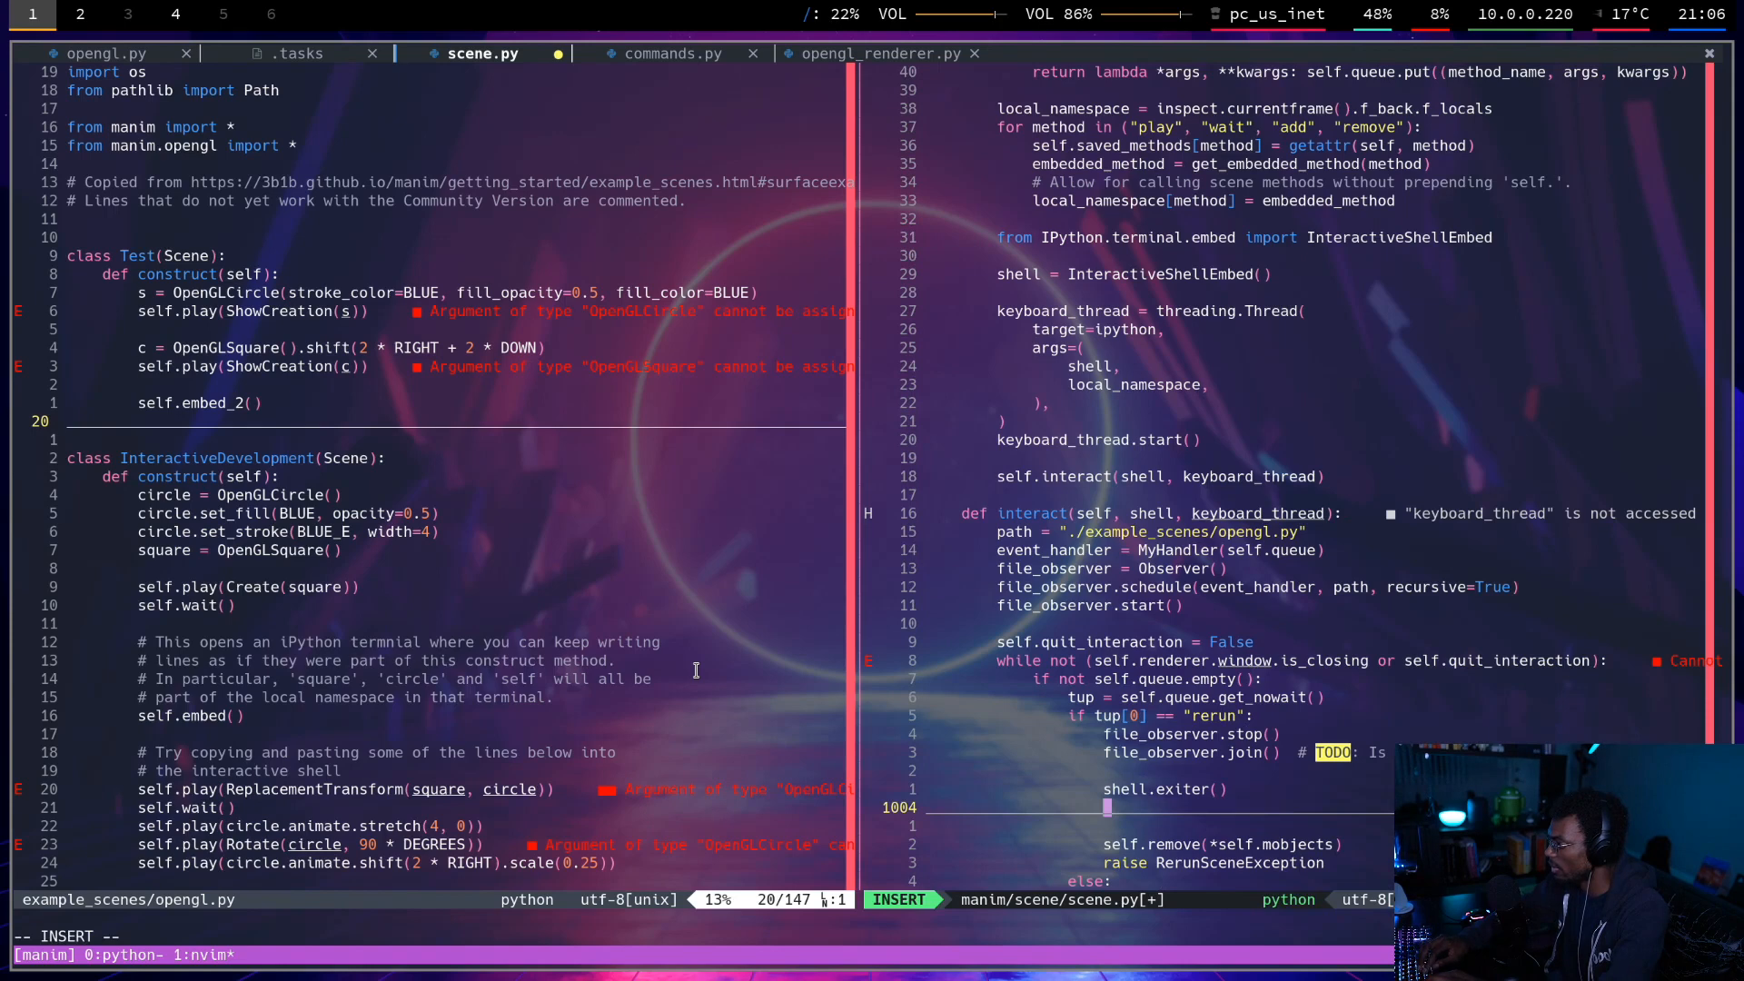
pyautogui.press('Escape')
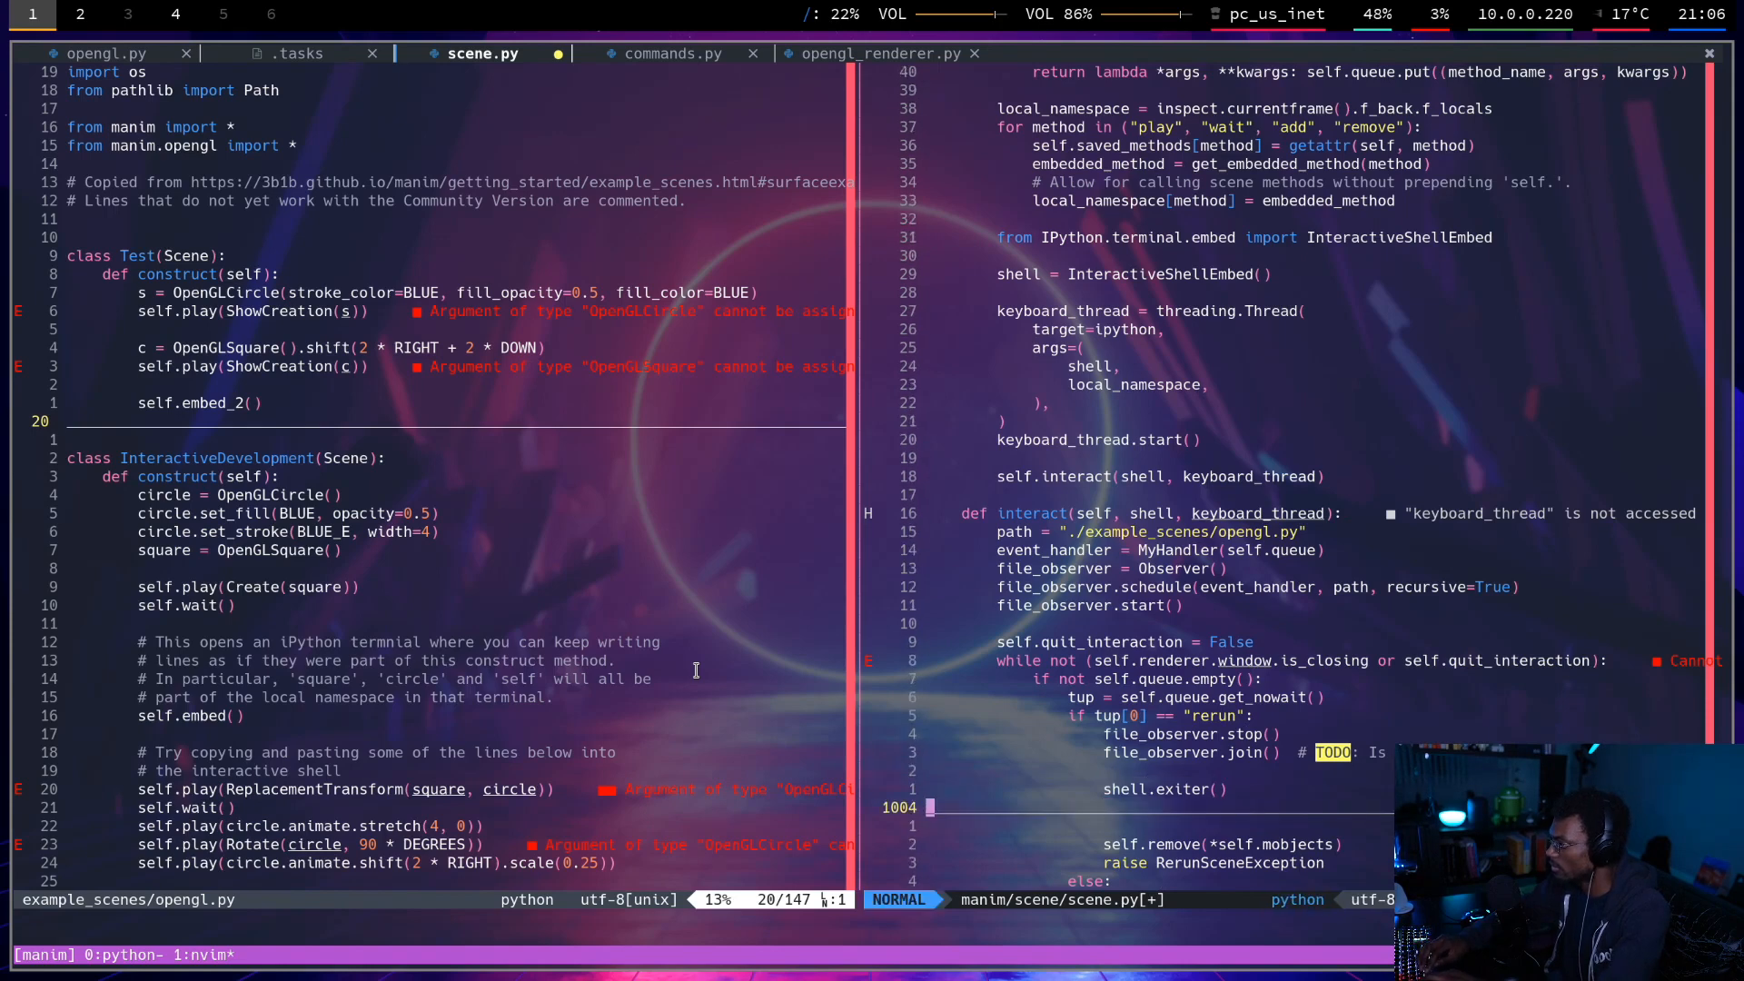
pyautogui.write('keyb')
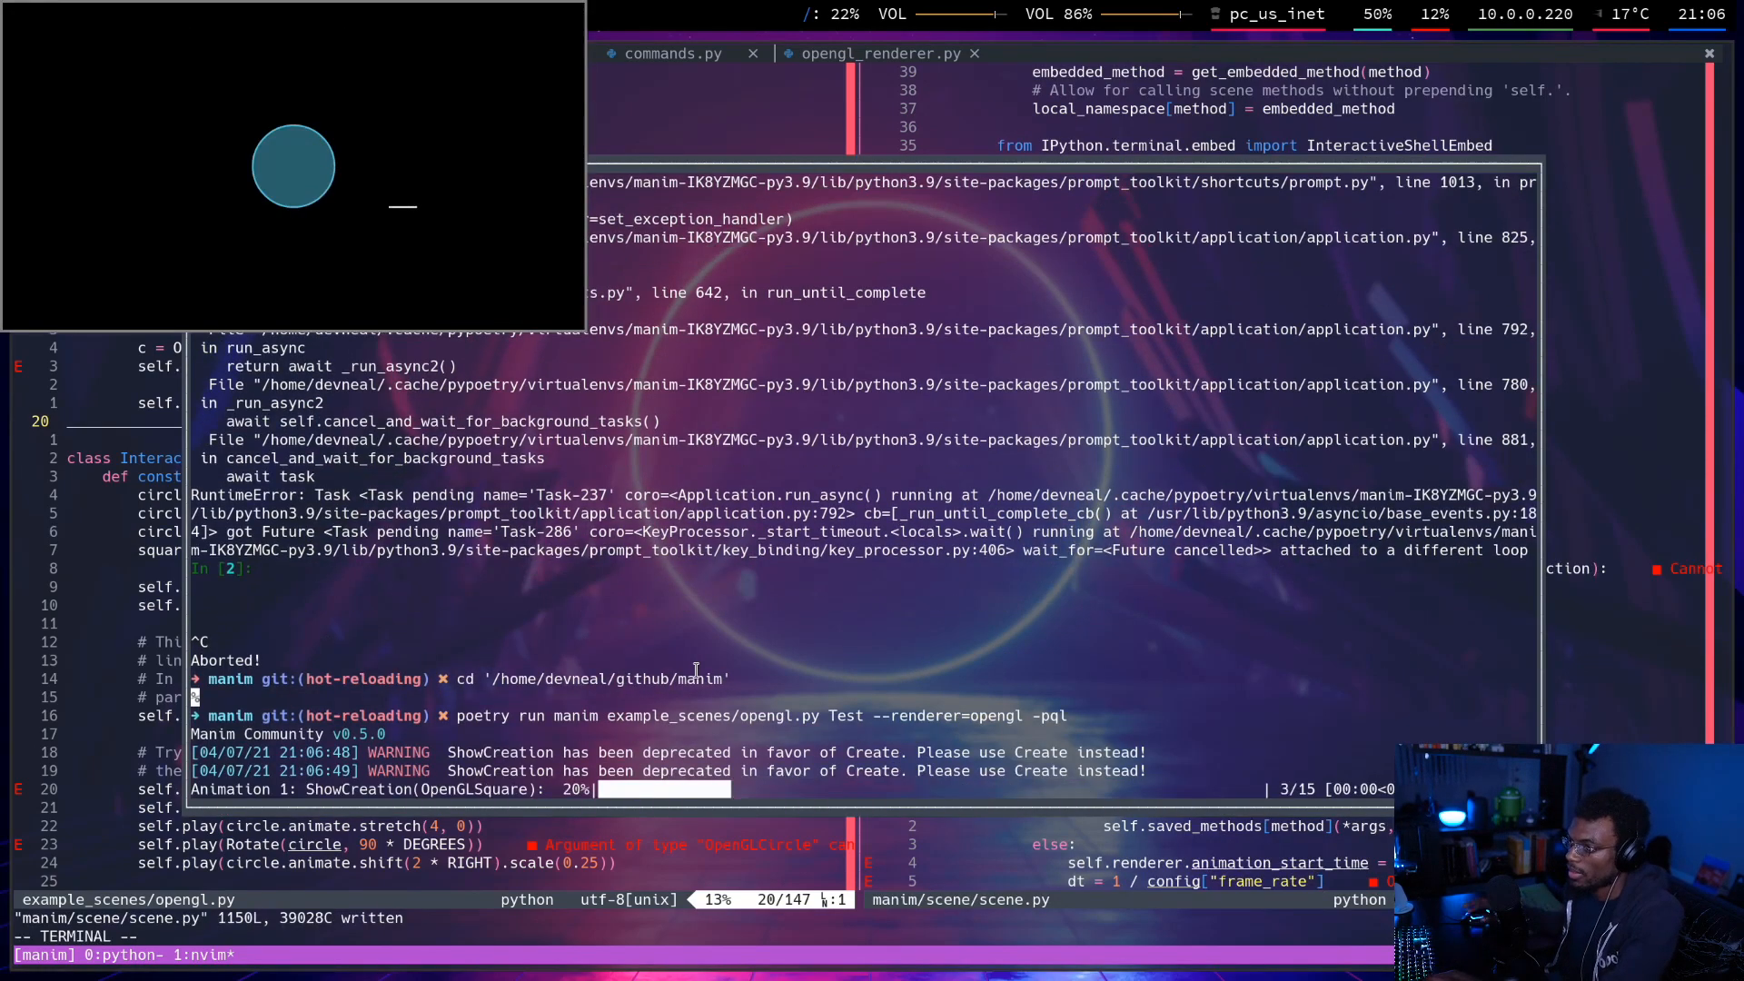
# Save scene.py and relaunch the Test scene with poetry run manim in the floaterm.
pyautogui.write('rerun(*args, **kwargs):')
pyautogui.write('shell.exiter()')
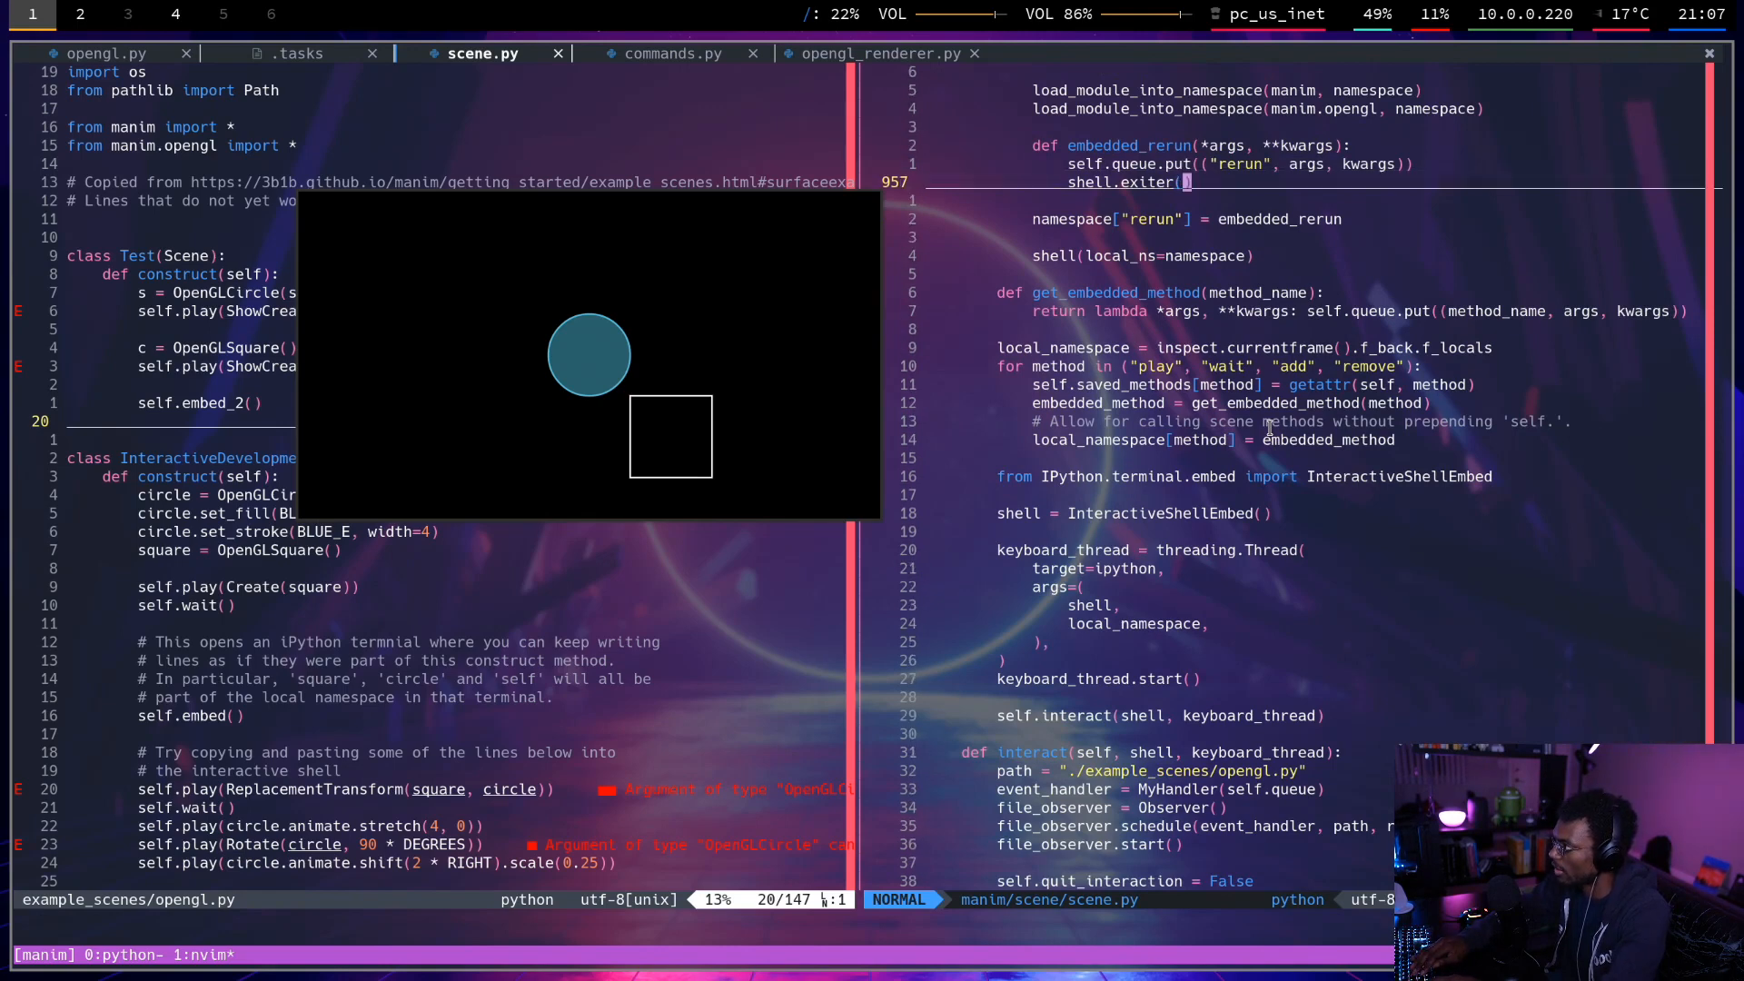
# Add a '# change' comment in opengl.py and a keyboard-thread waiting print before keyboard_thread.join().
pyautogui.scroll(-3)
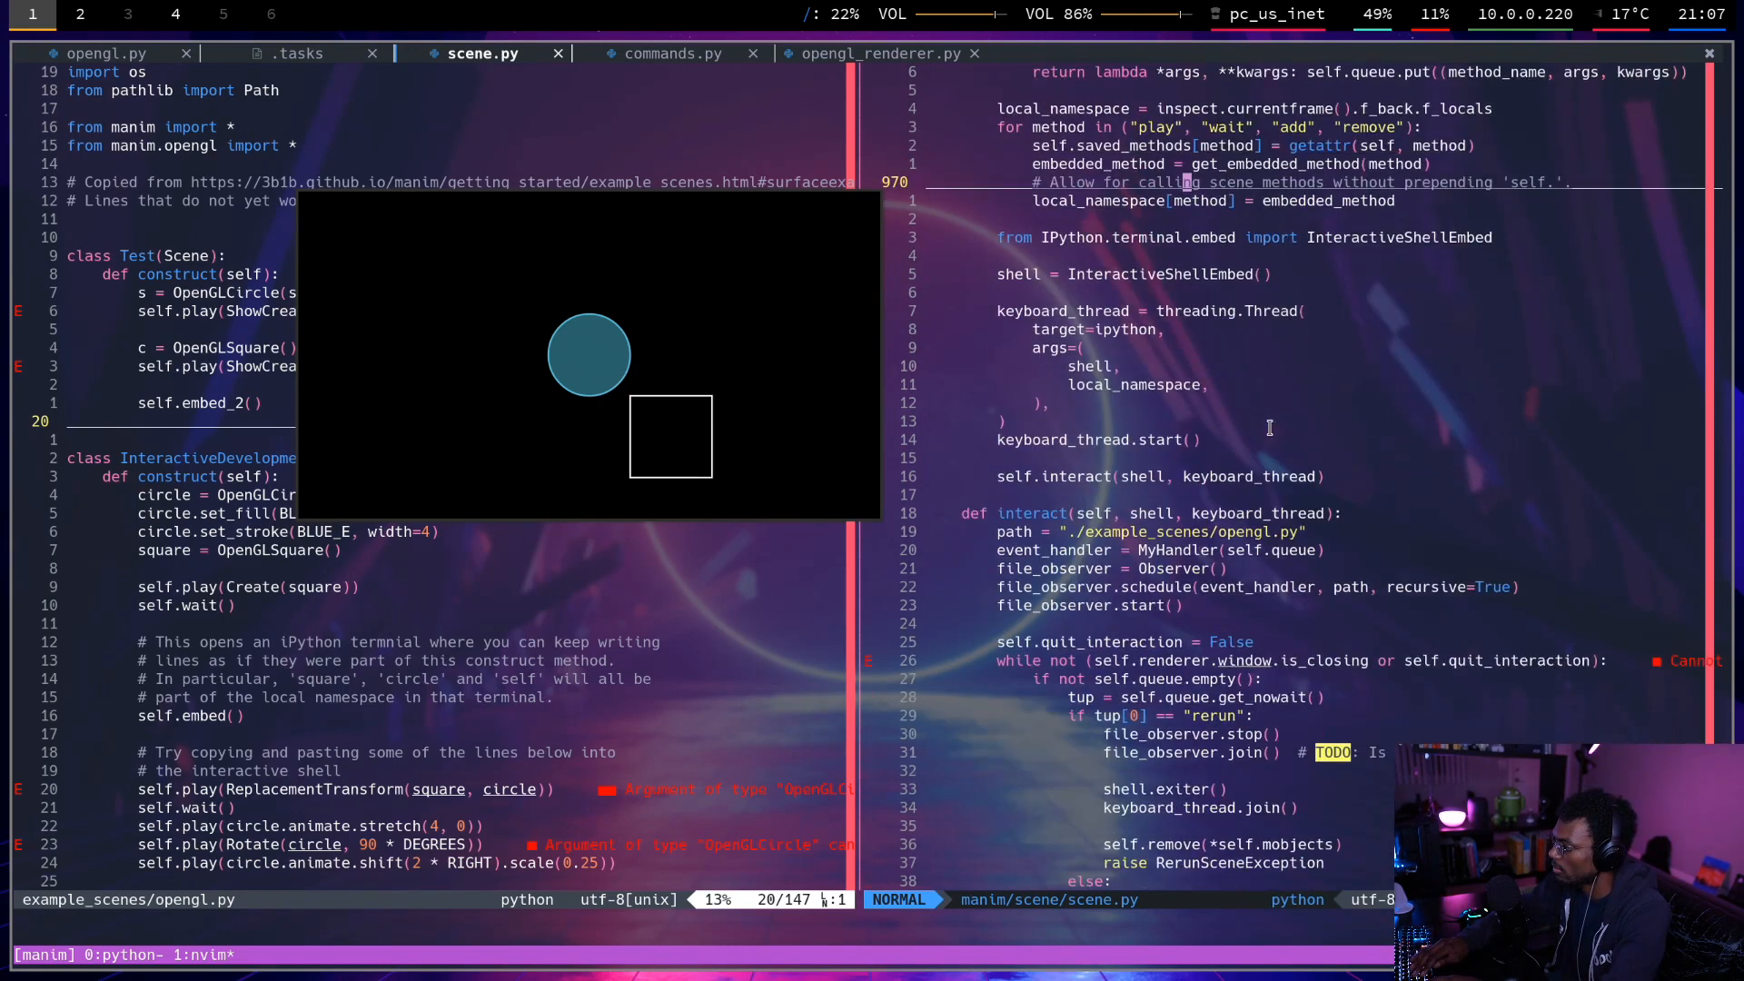
pyautogui.scroll(-3)
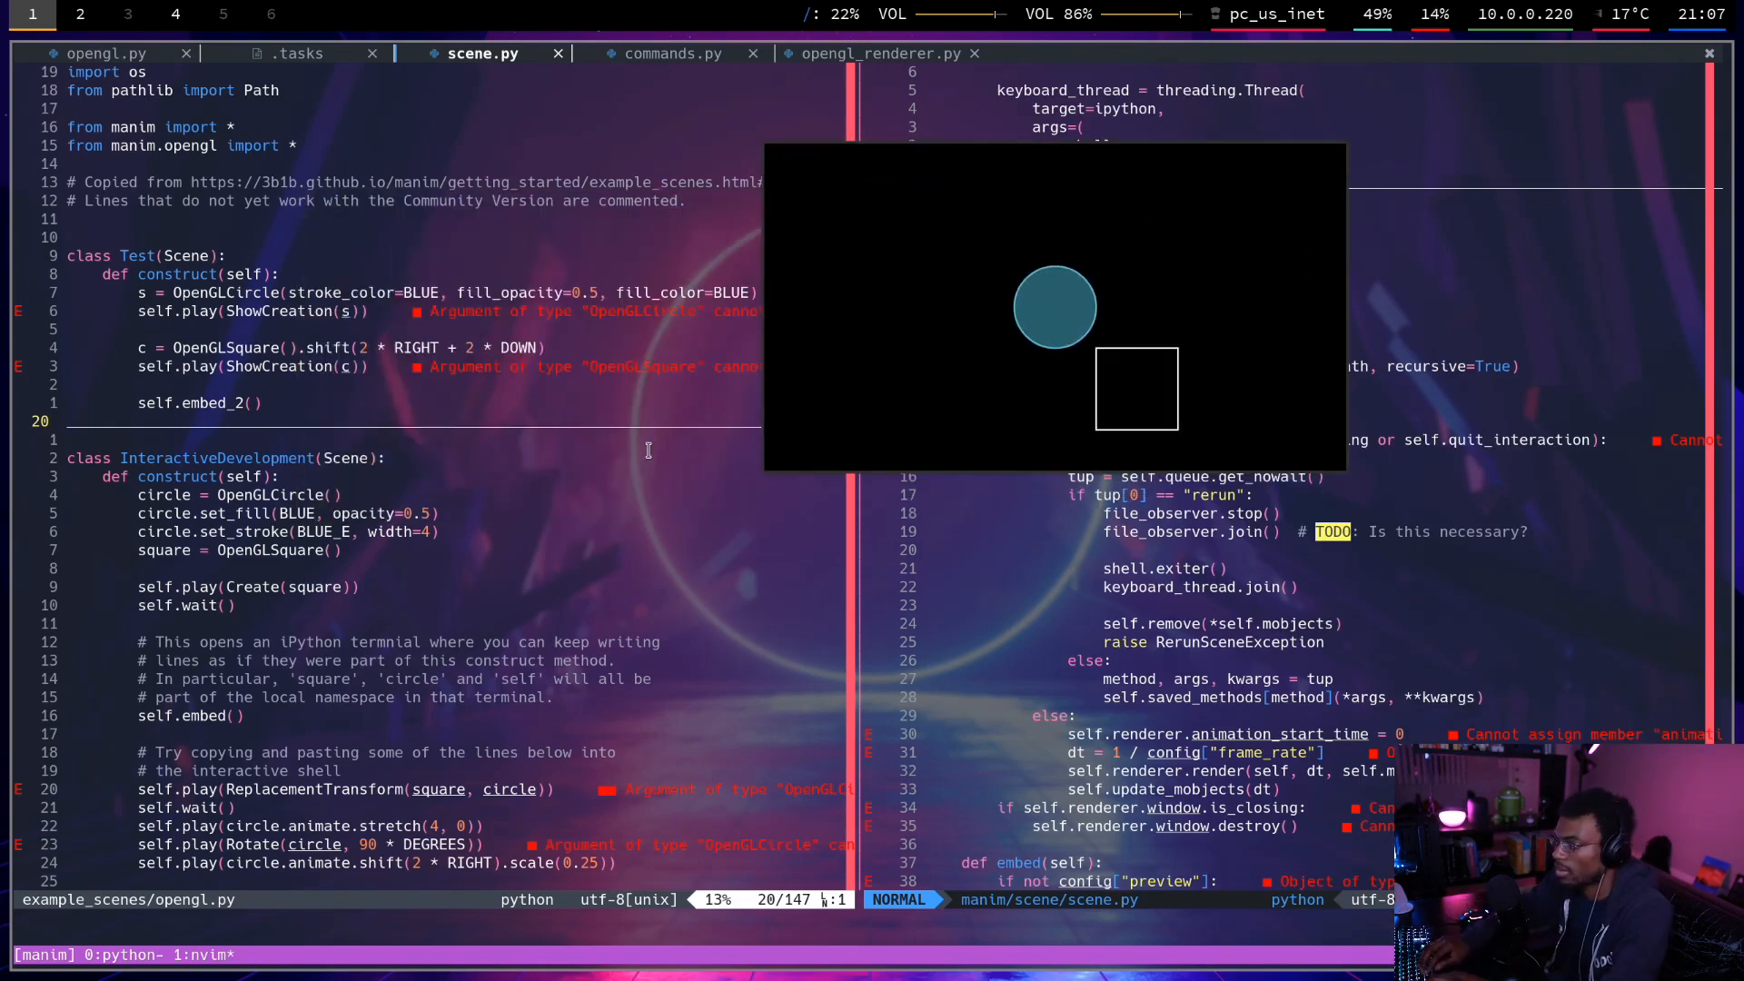
pyautogui.write('# change')
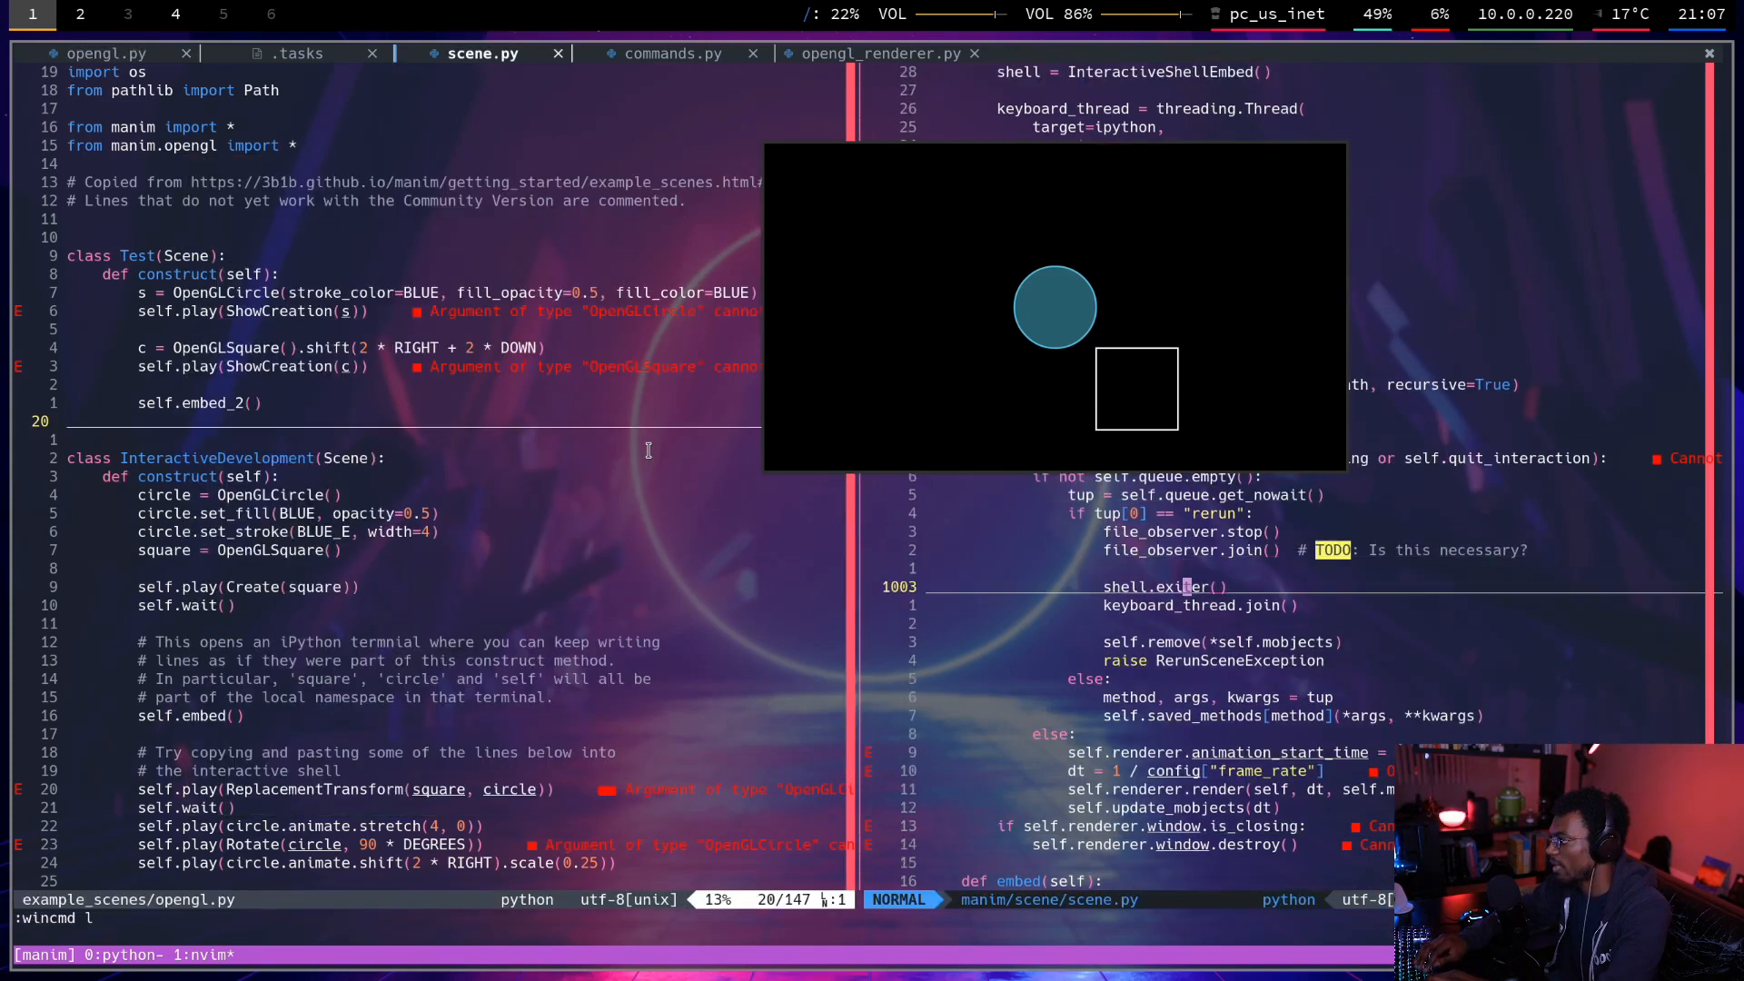
pyautogui.write("print('waiting on the keyboard thread to")
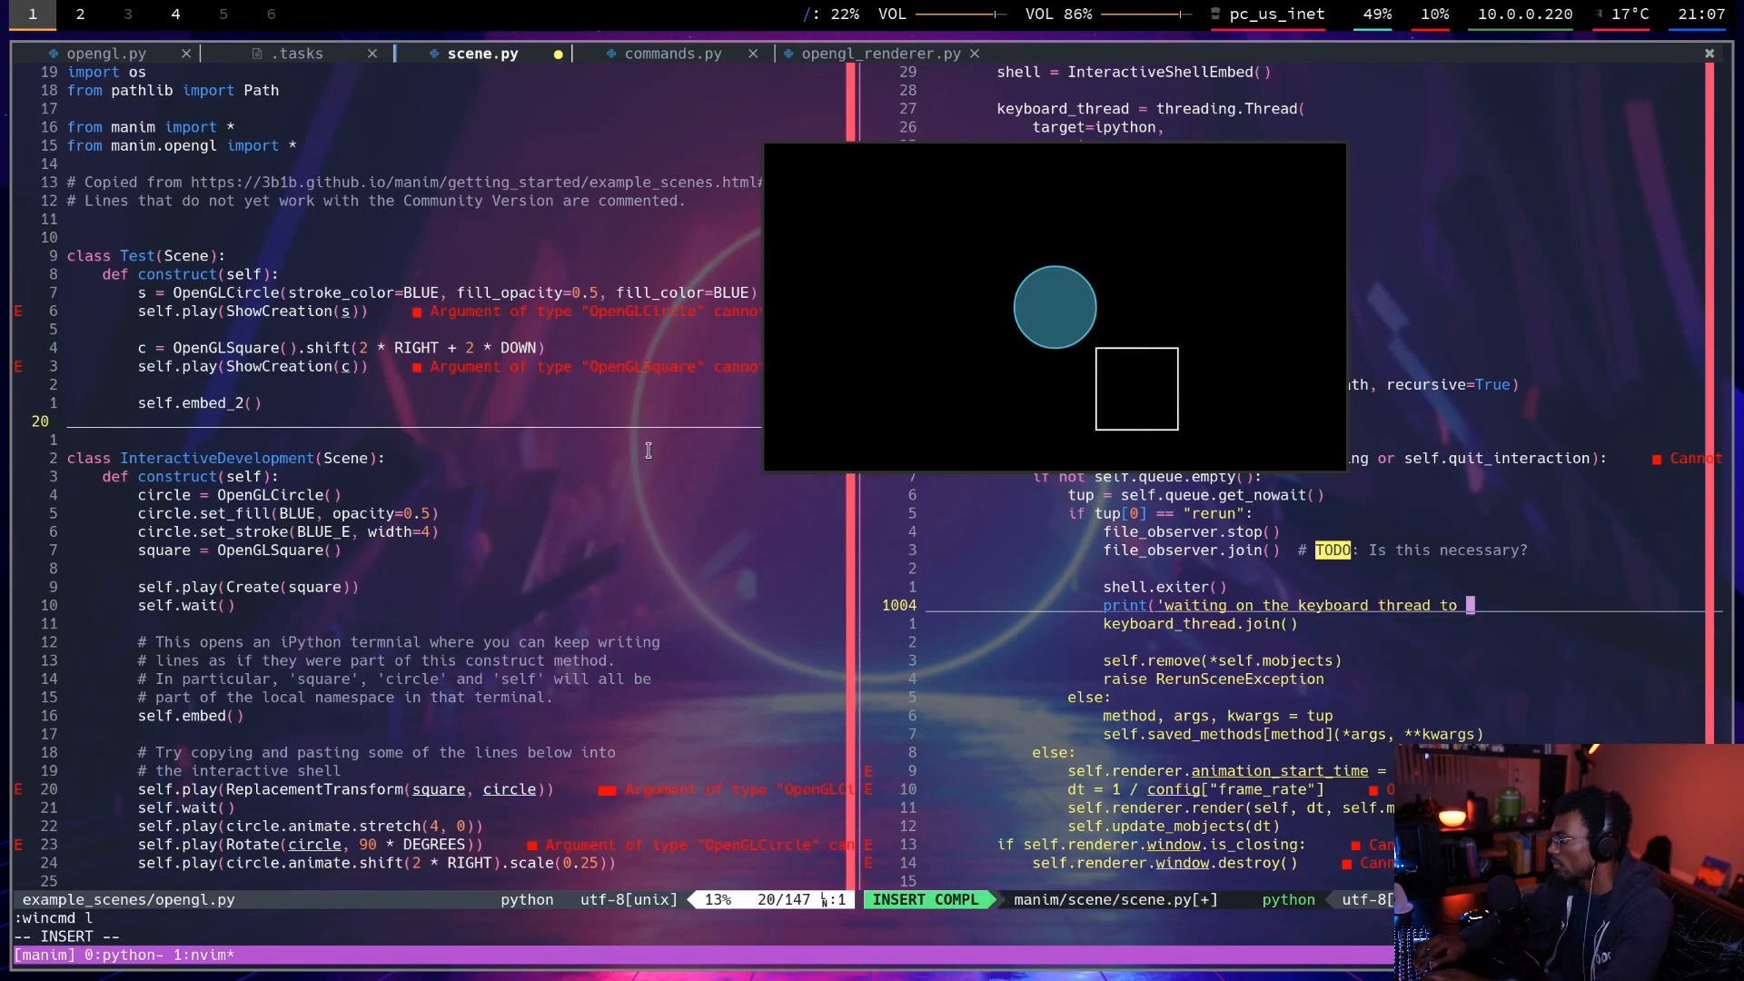
pyautogui.write("exit...'")
pyautogui.click(409, 421)
pyautogui.write('# change')
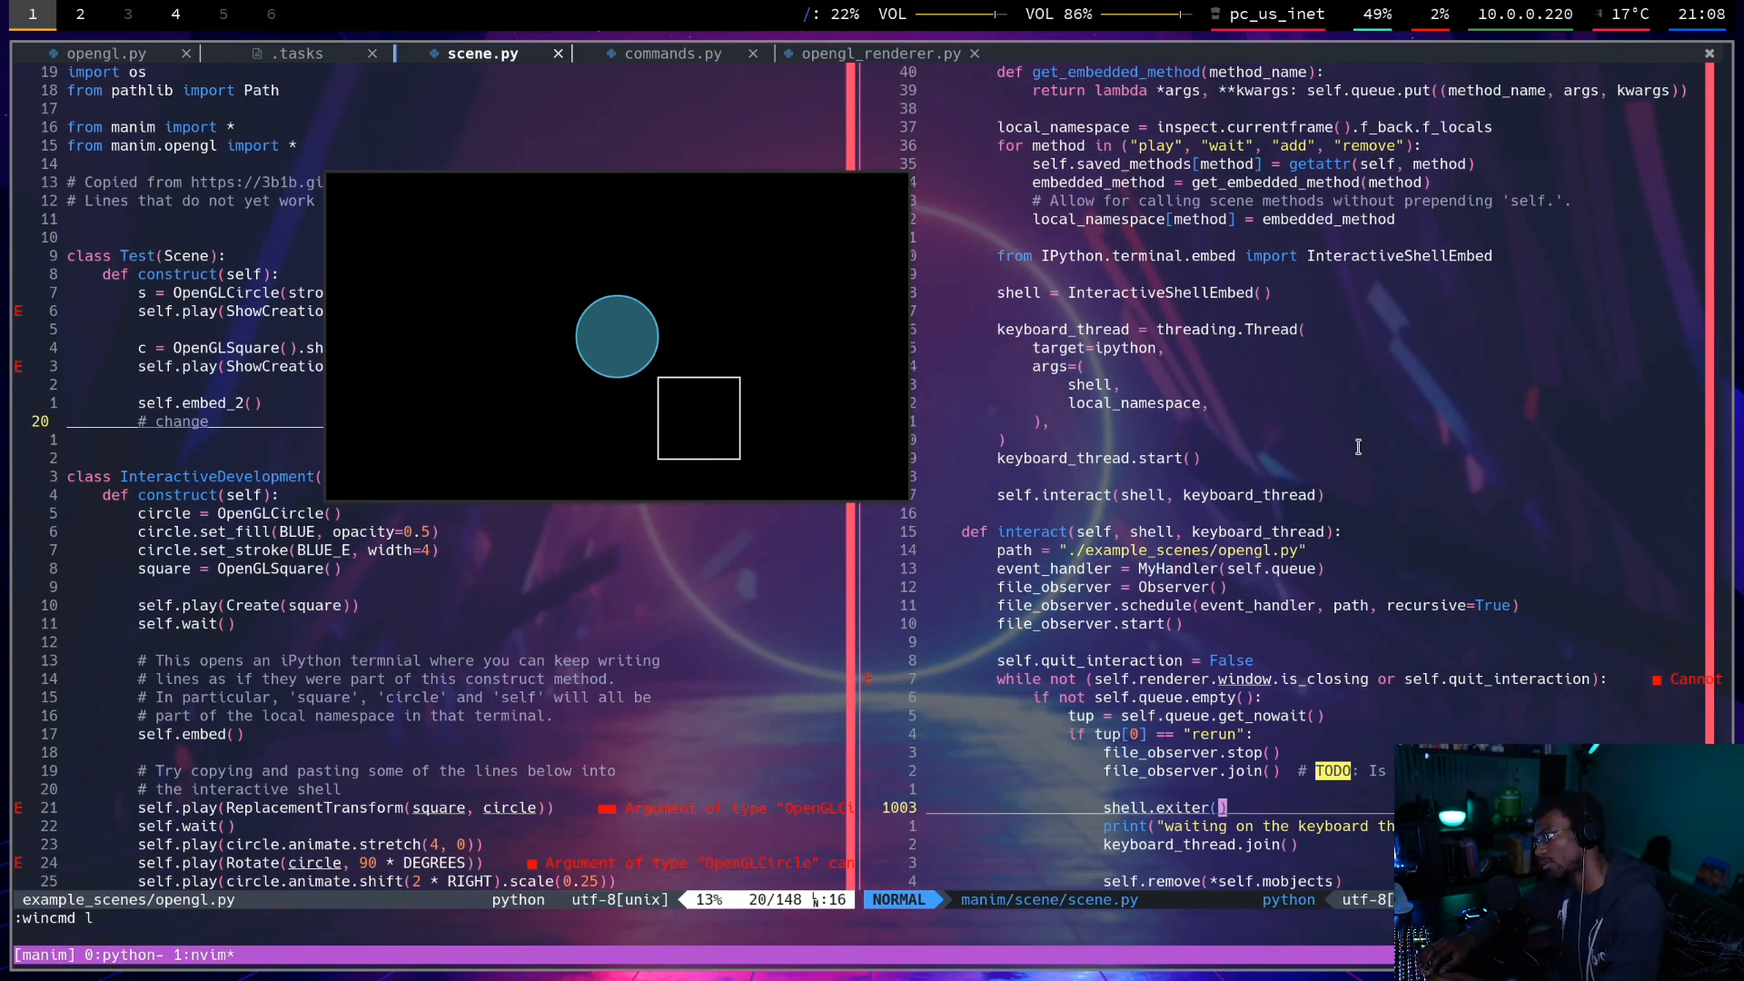
pyautogui.press('V')
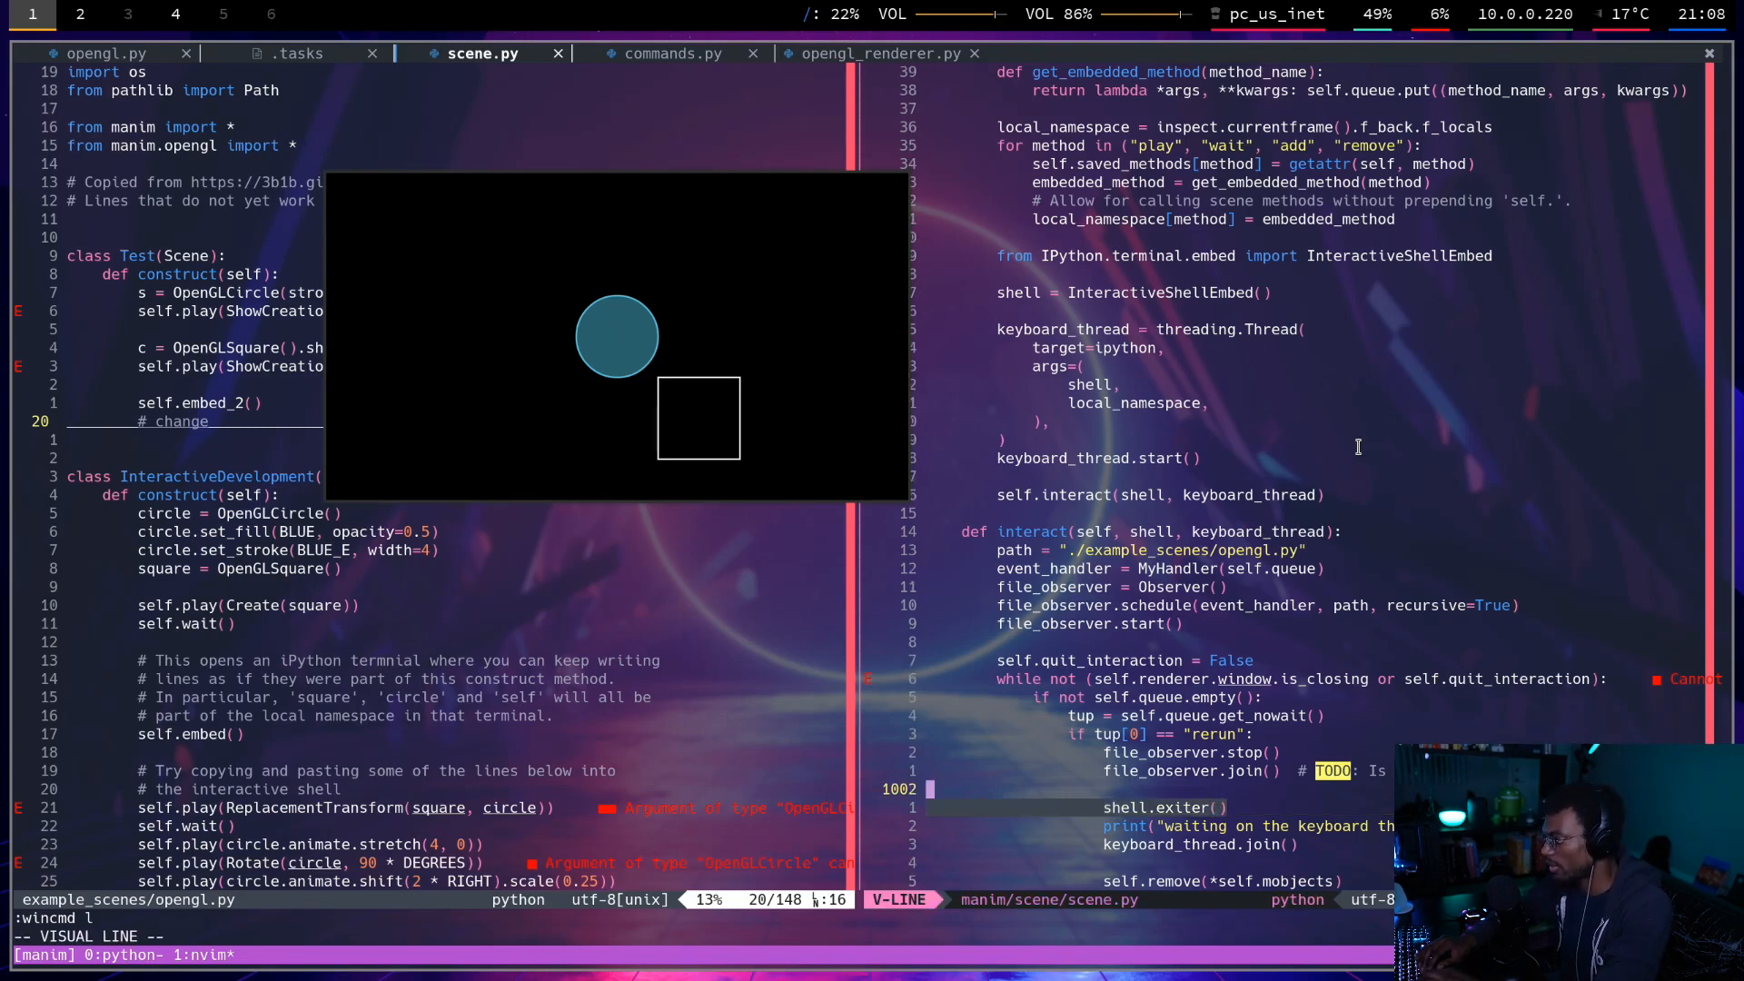
pyautogui.press('Escape')
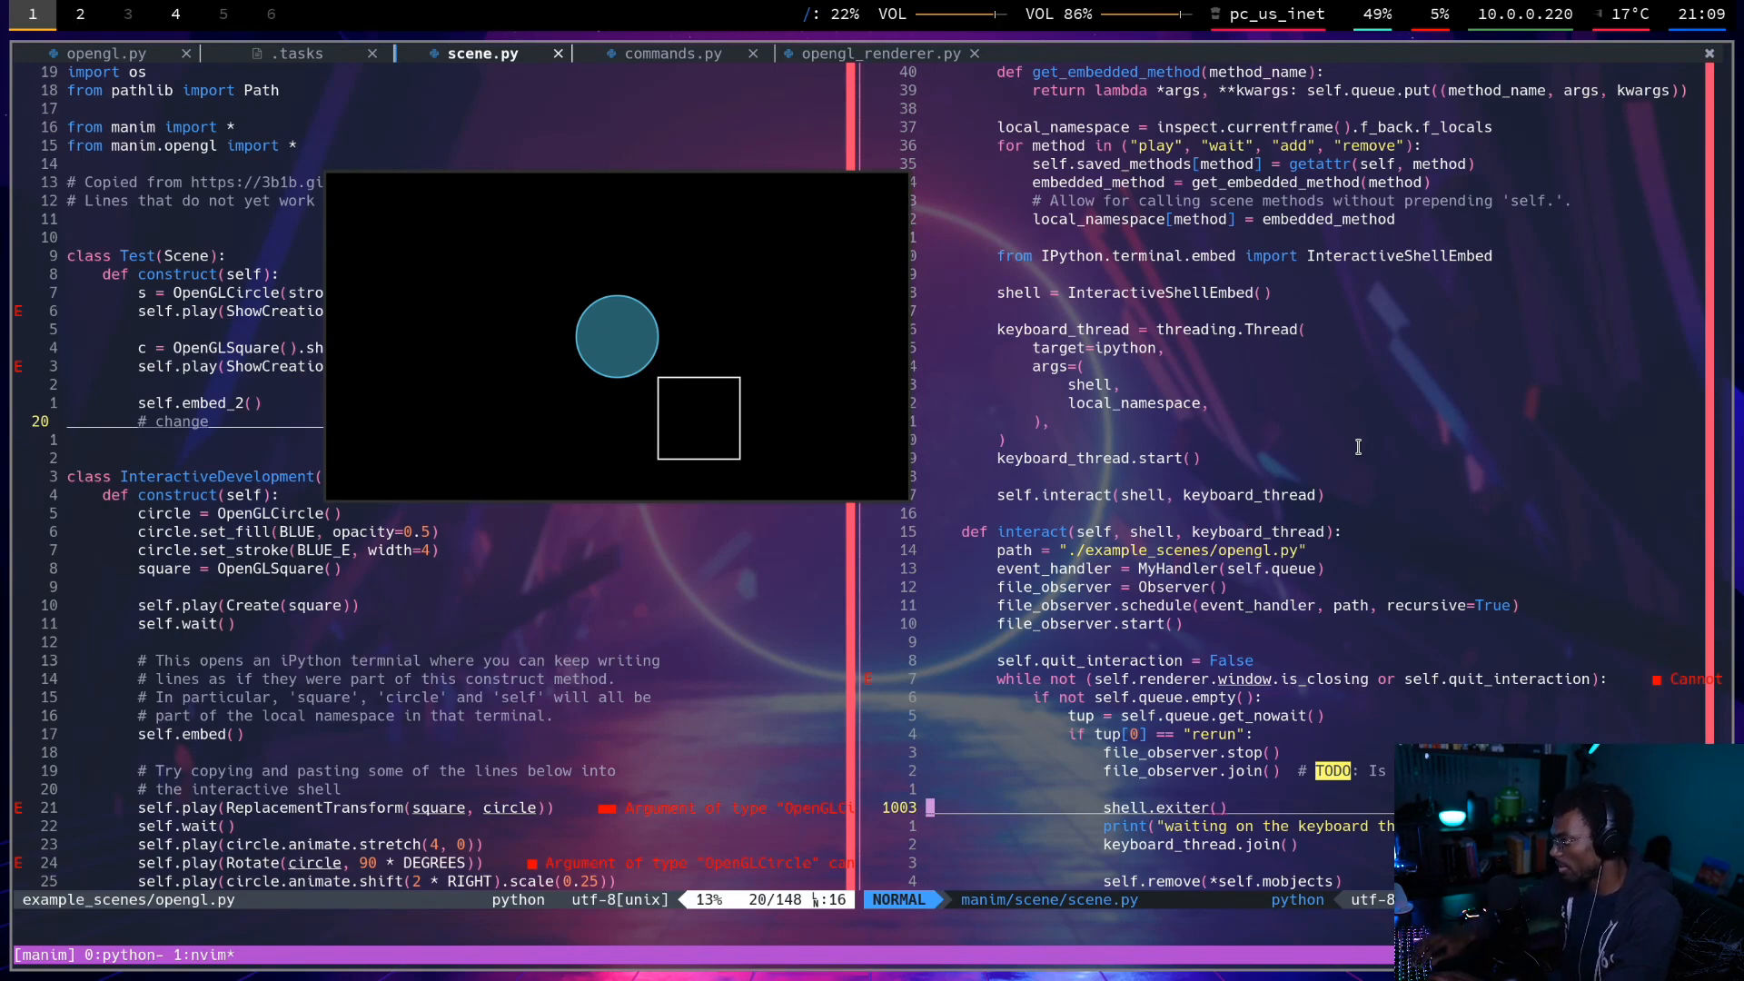
pyautogui.write(':wincmd l')
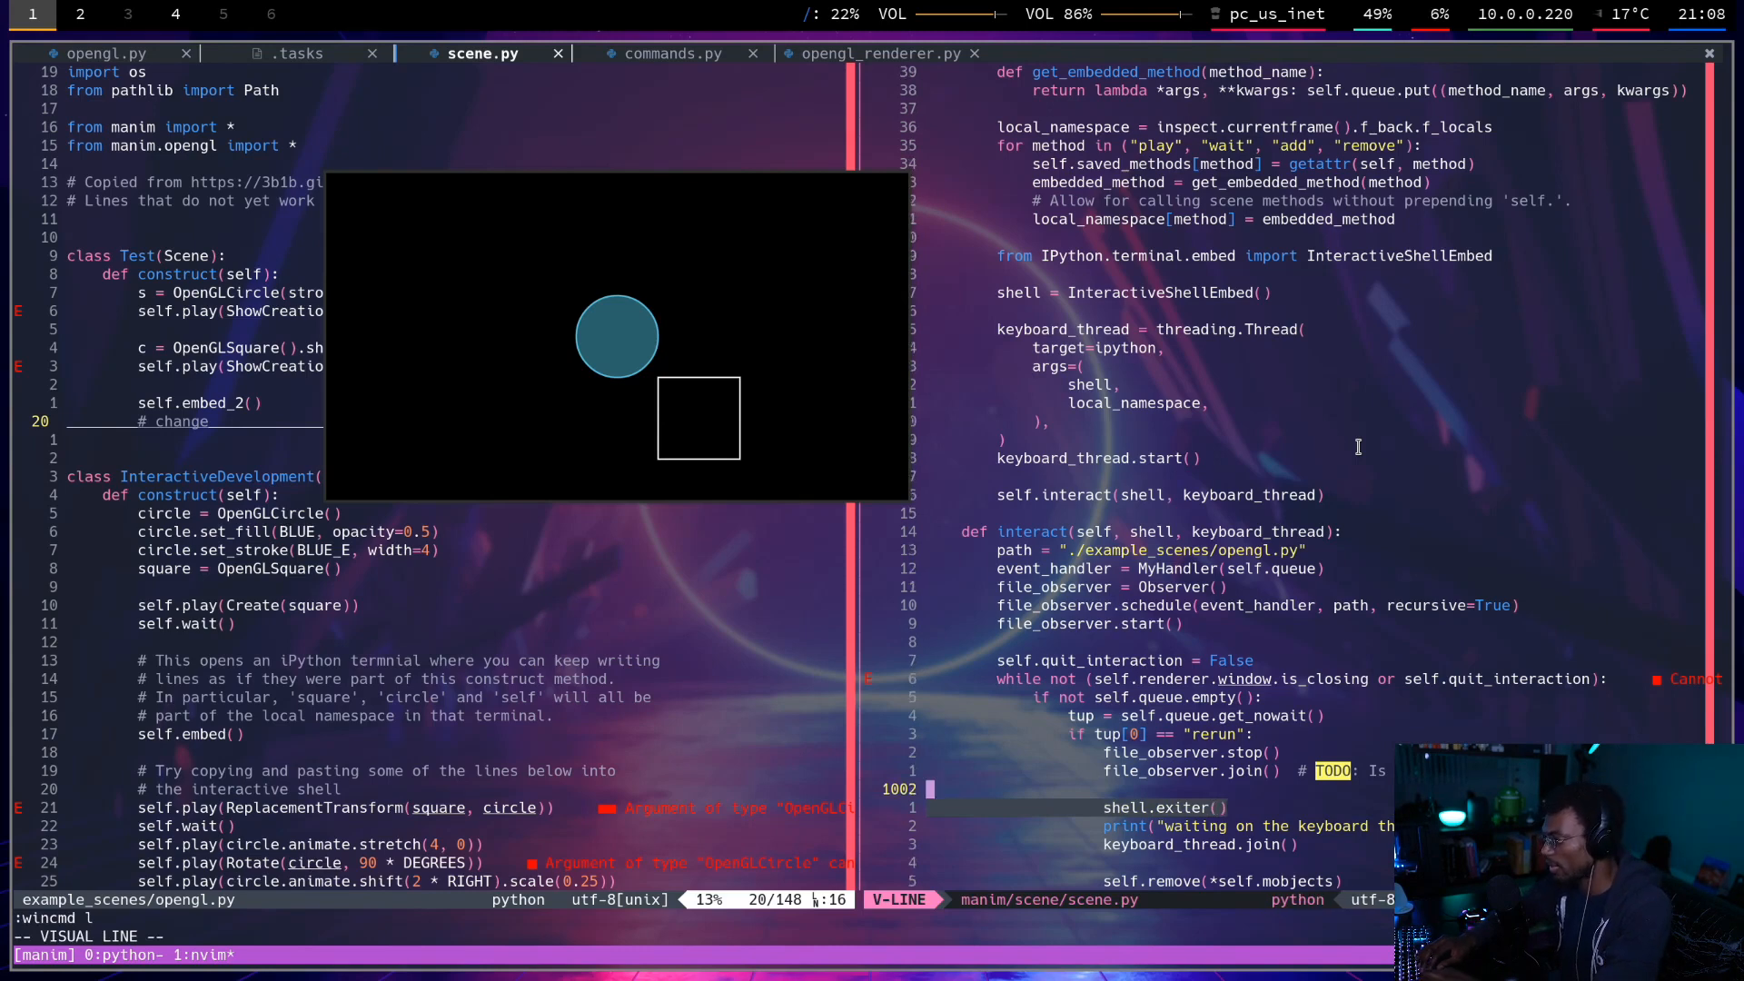
pyautogui.press('Escape')
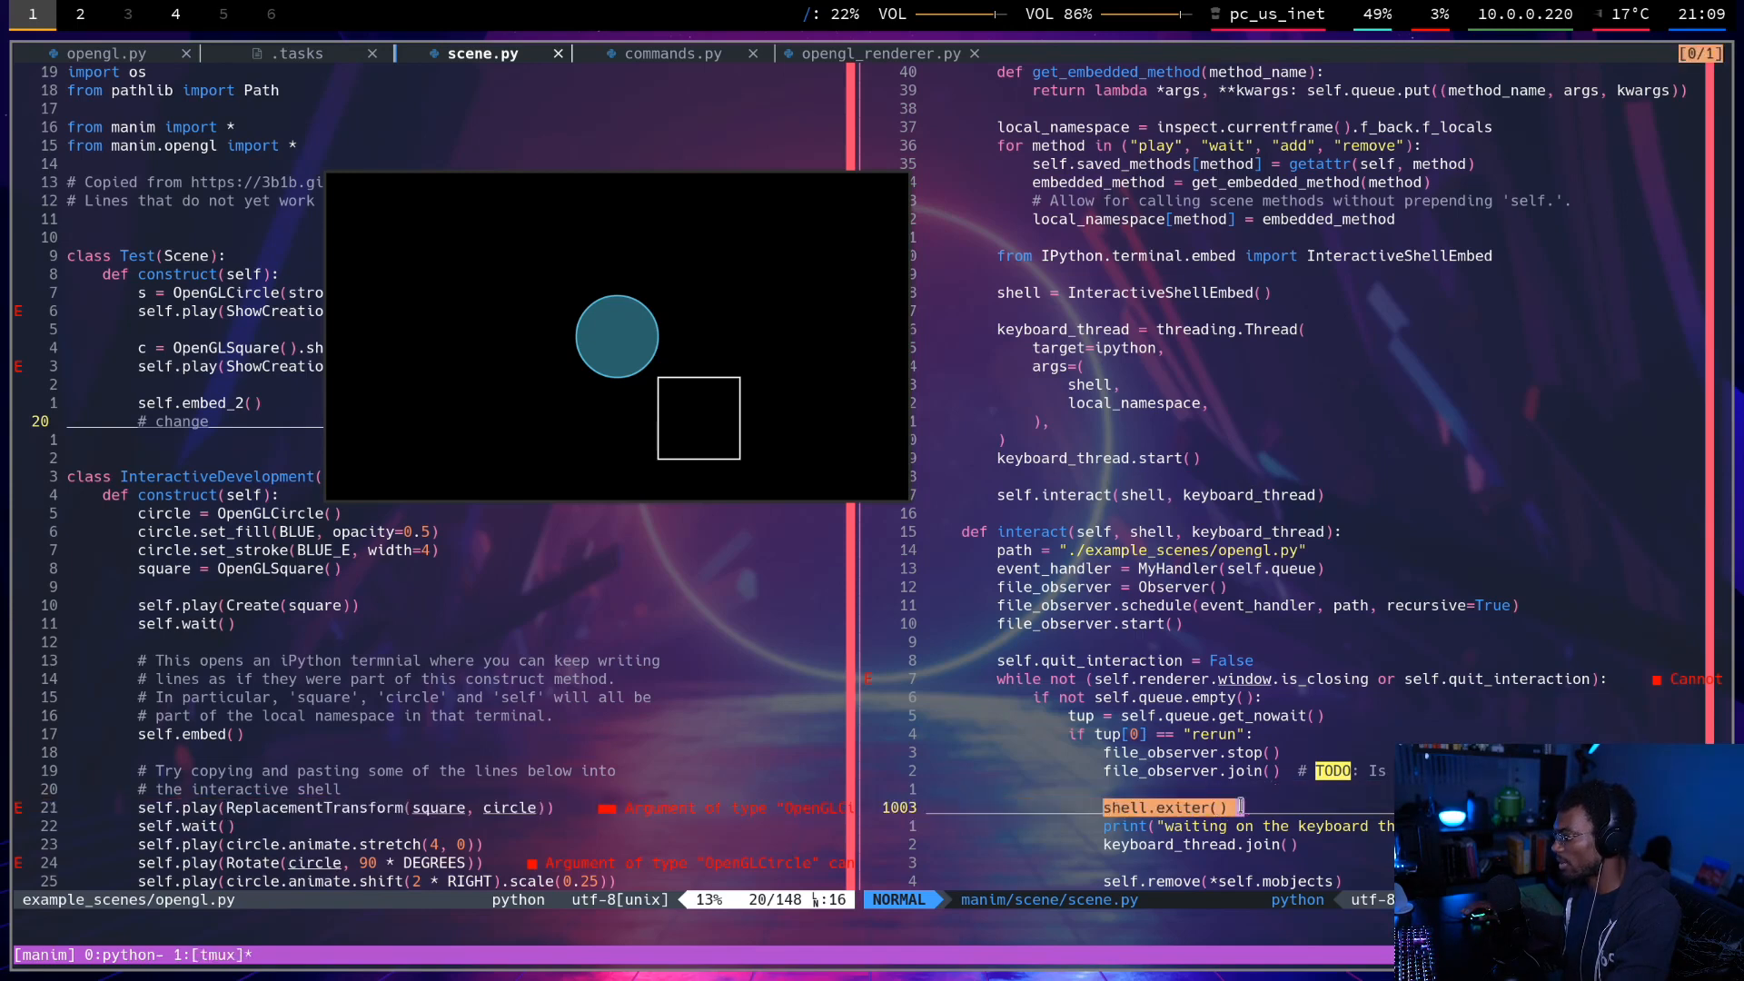
pyautogui.click(79, 15)
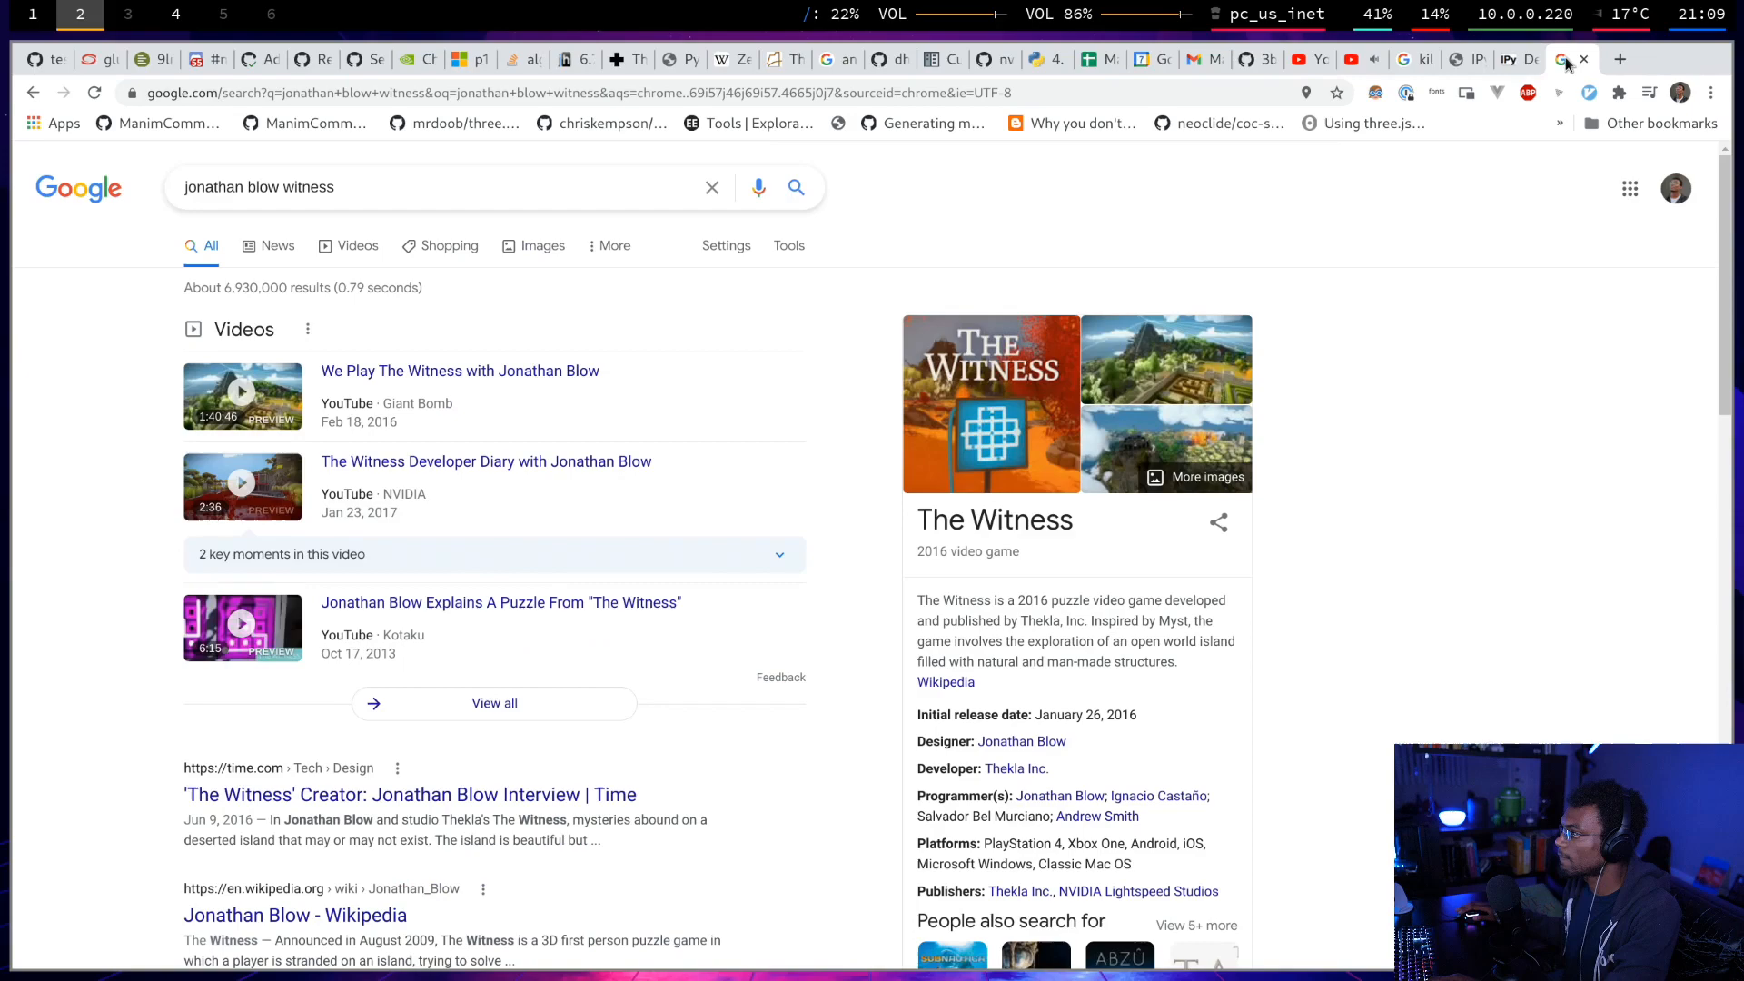
# Switch to the IPython Read the Docs tab on defining custom magics.
pyautogui.click(1608, 59)
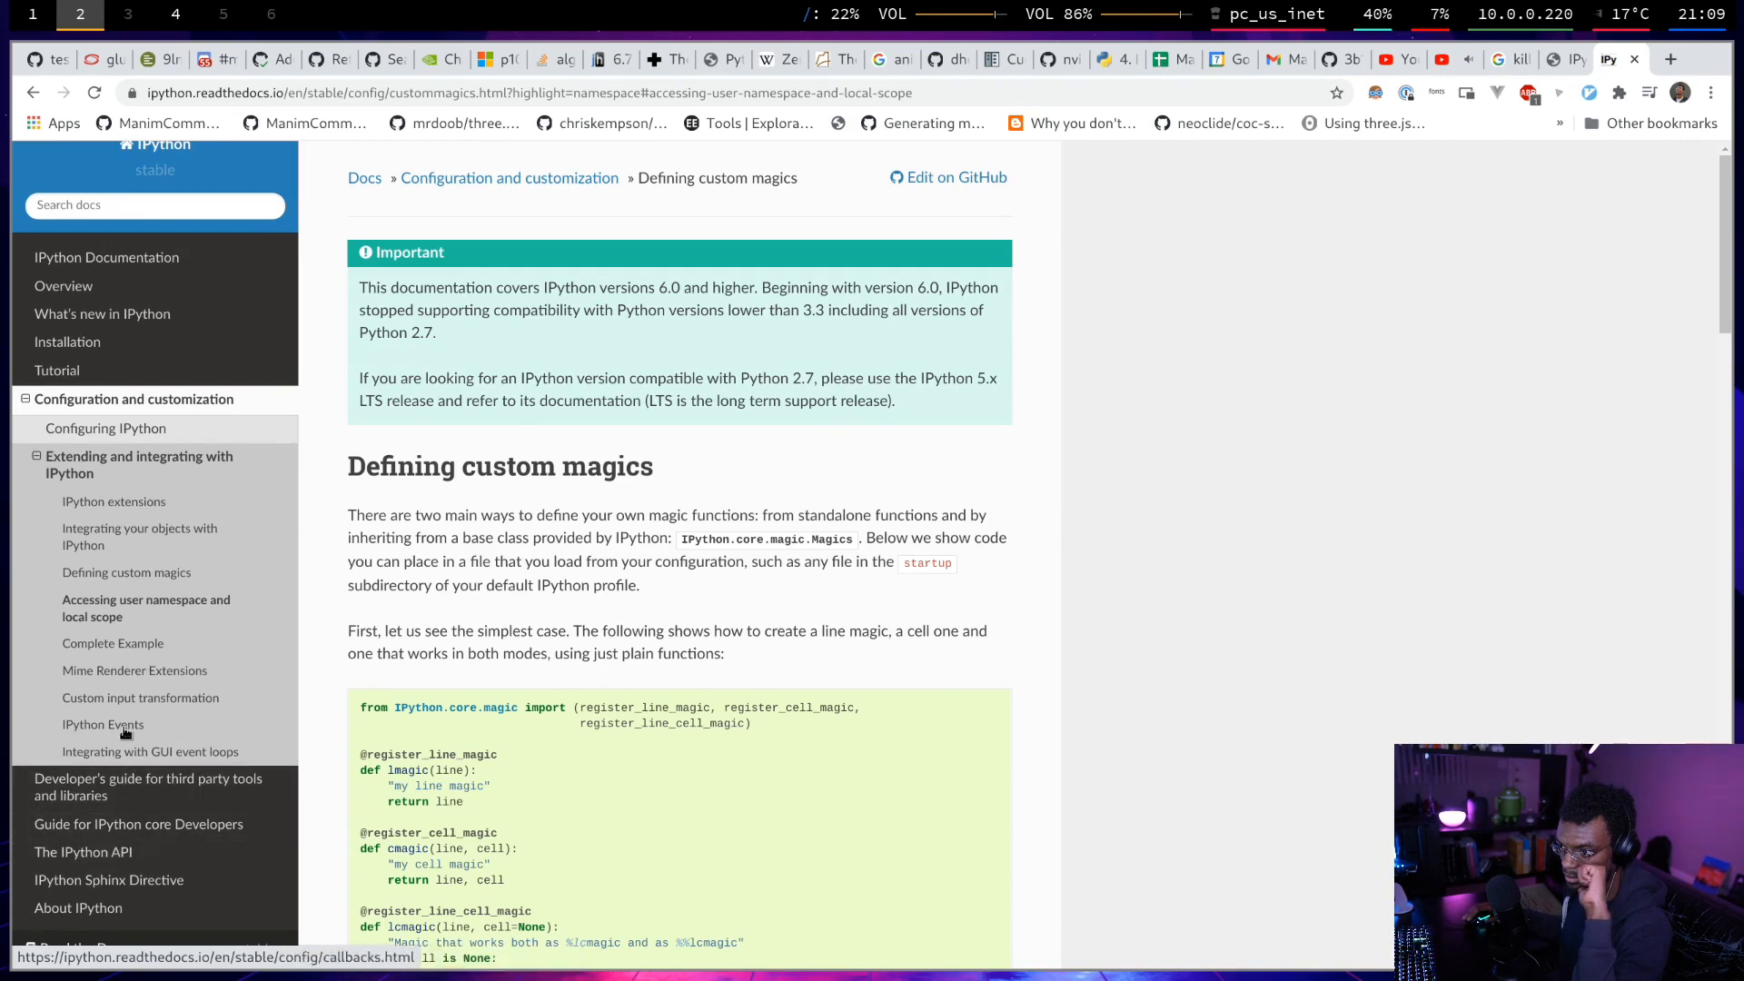
# Read the IPython Events page's VarWatcher example, then search the docs for 'embed'.
pyautogui.click(103, 724)
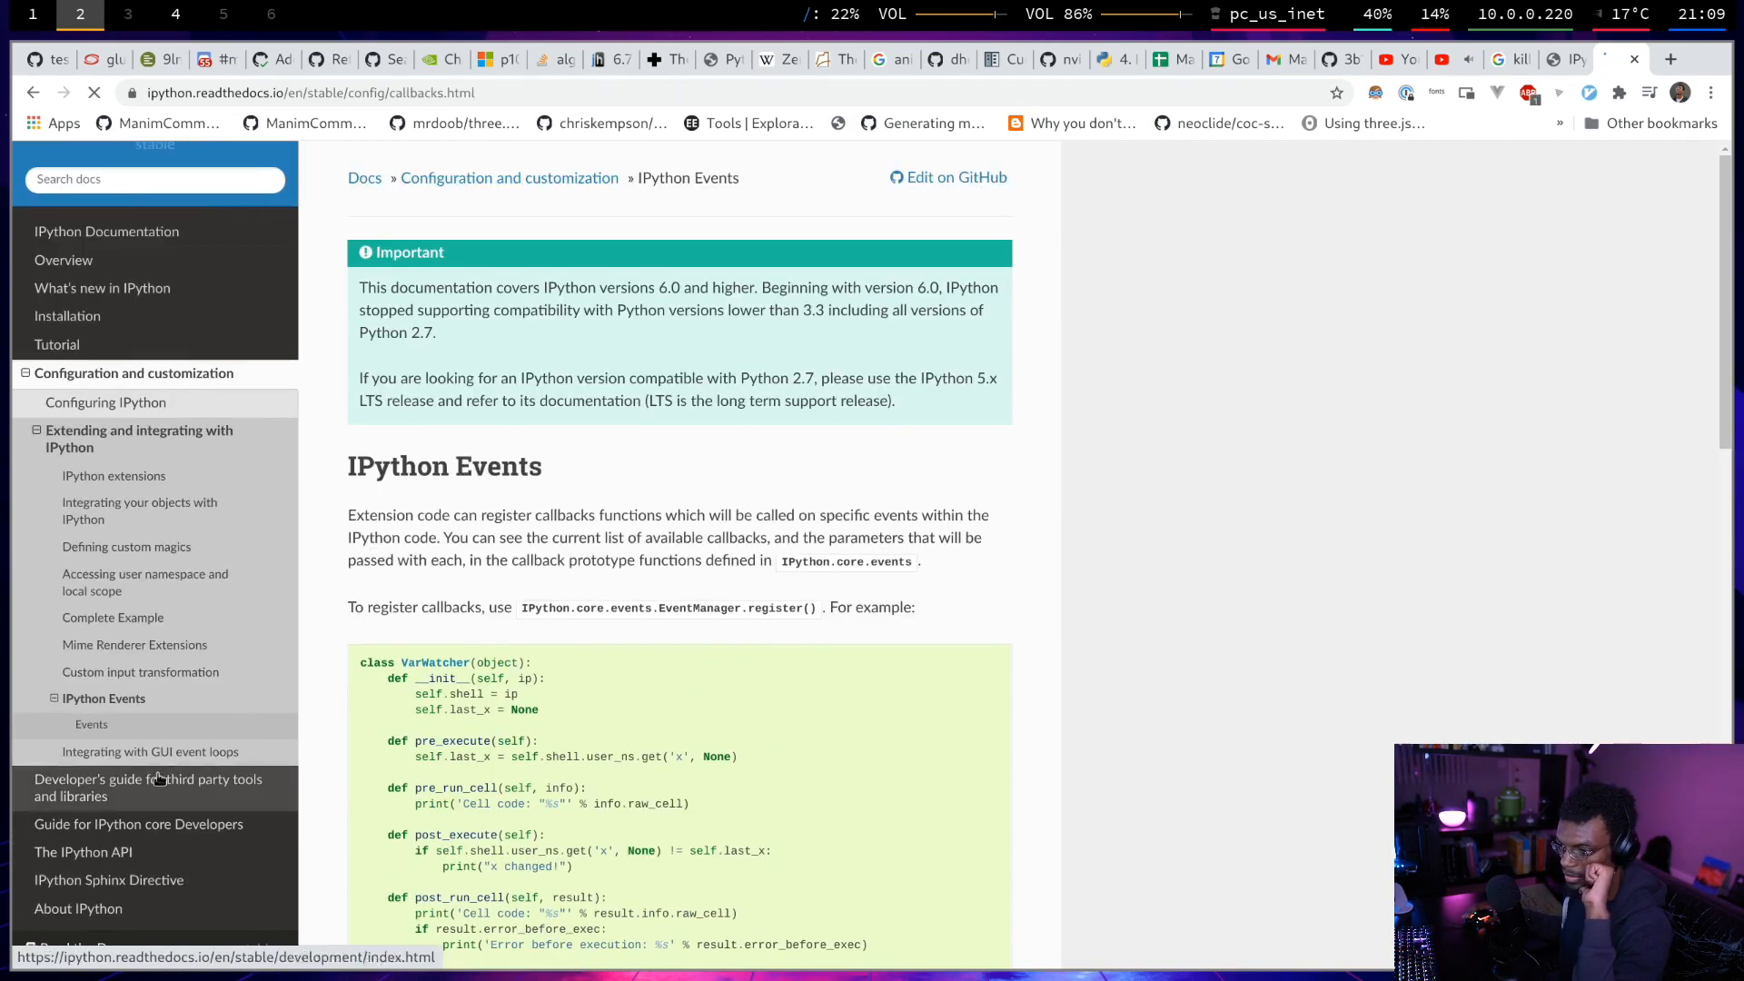
pyautogui.scroll(-3)
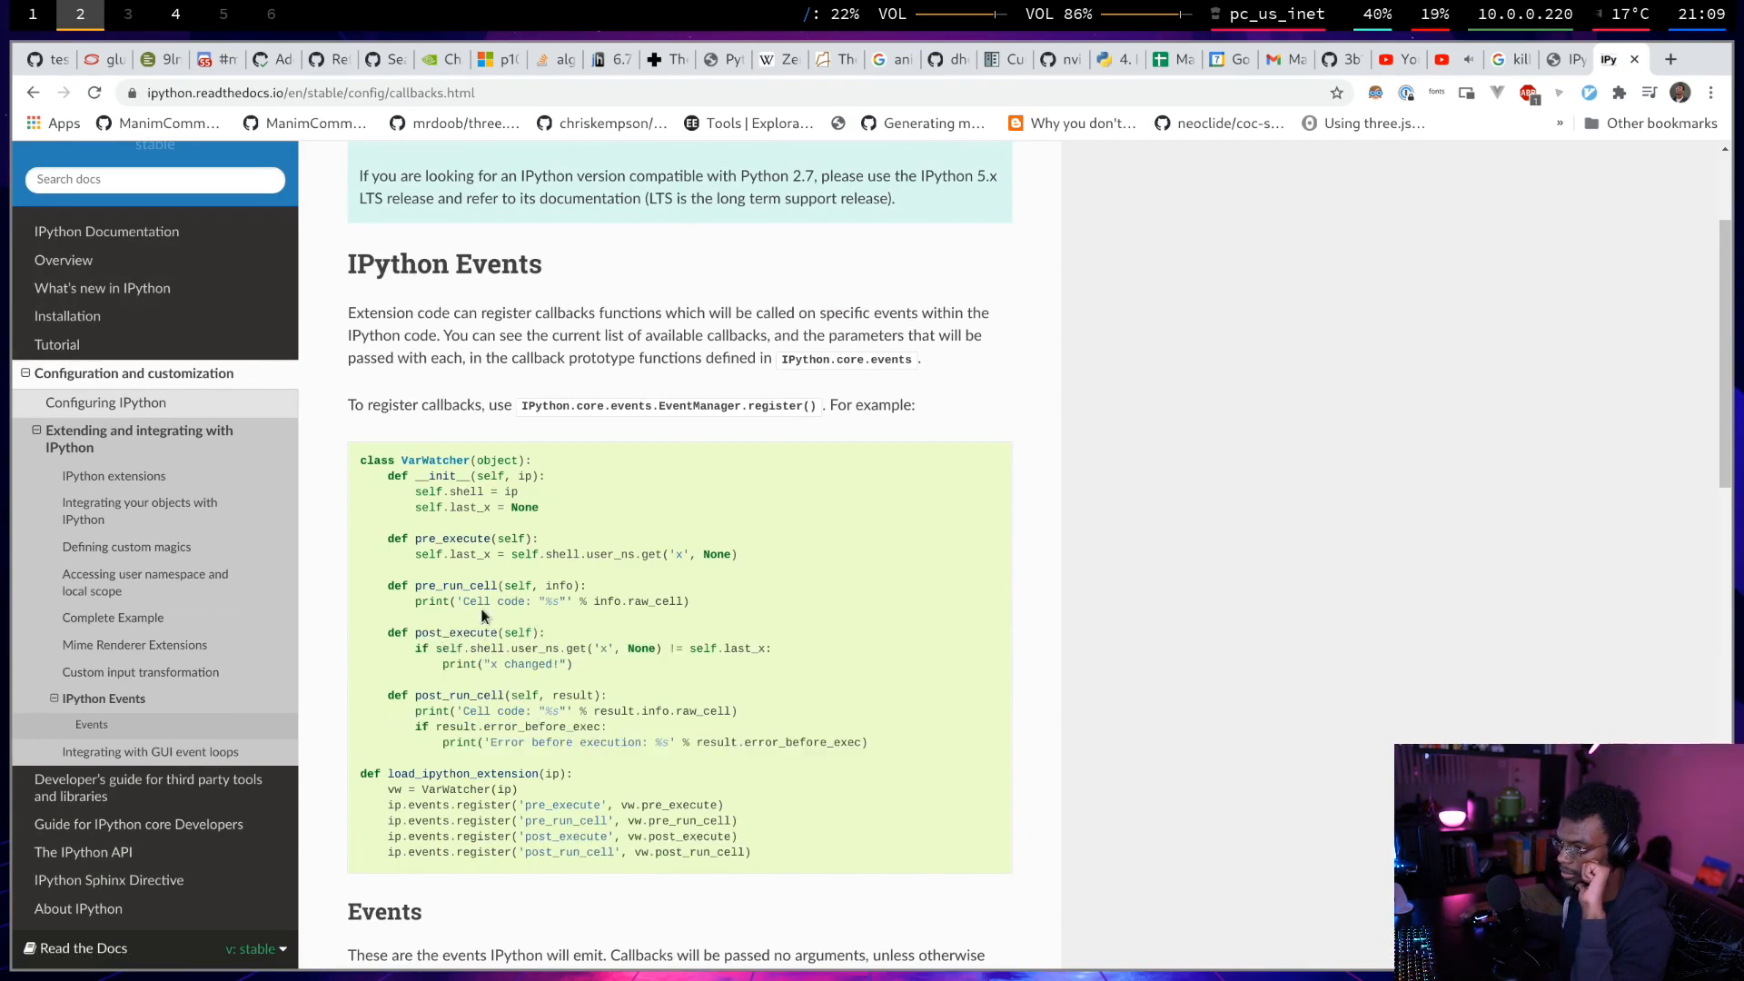
pyautogui.moveTo(360, 461); pyautogui.dragTo(505, 491)
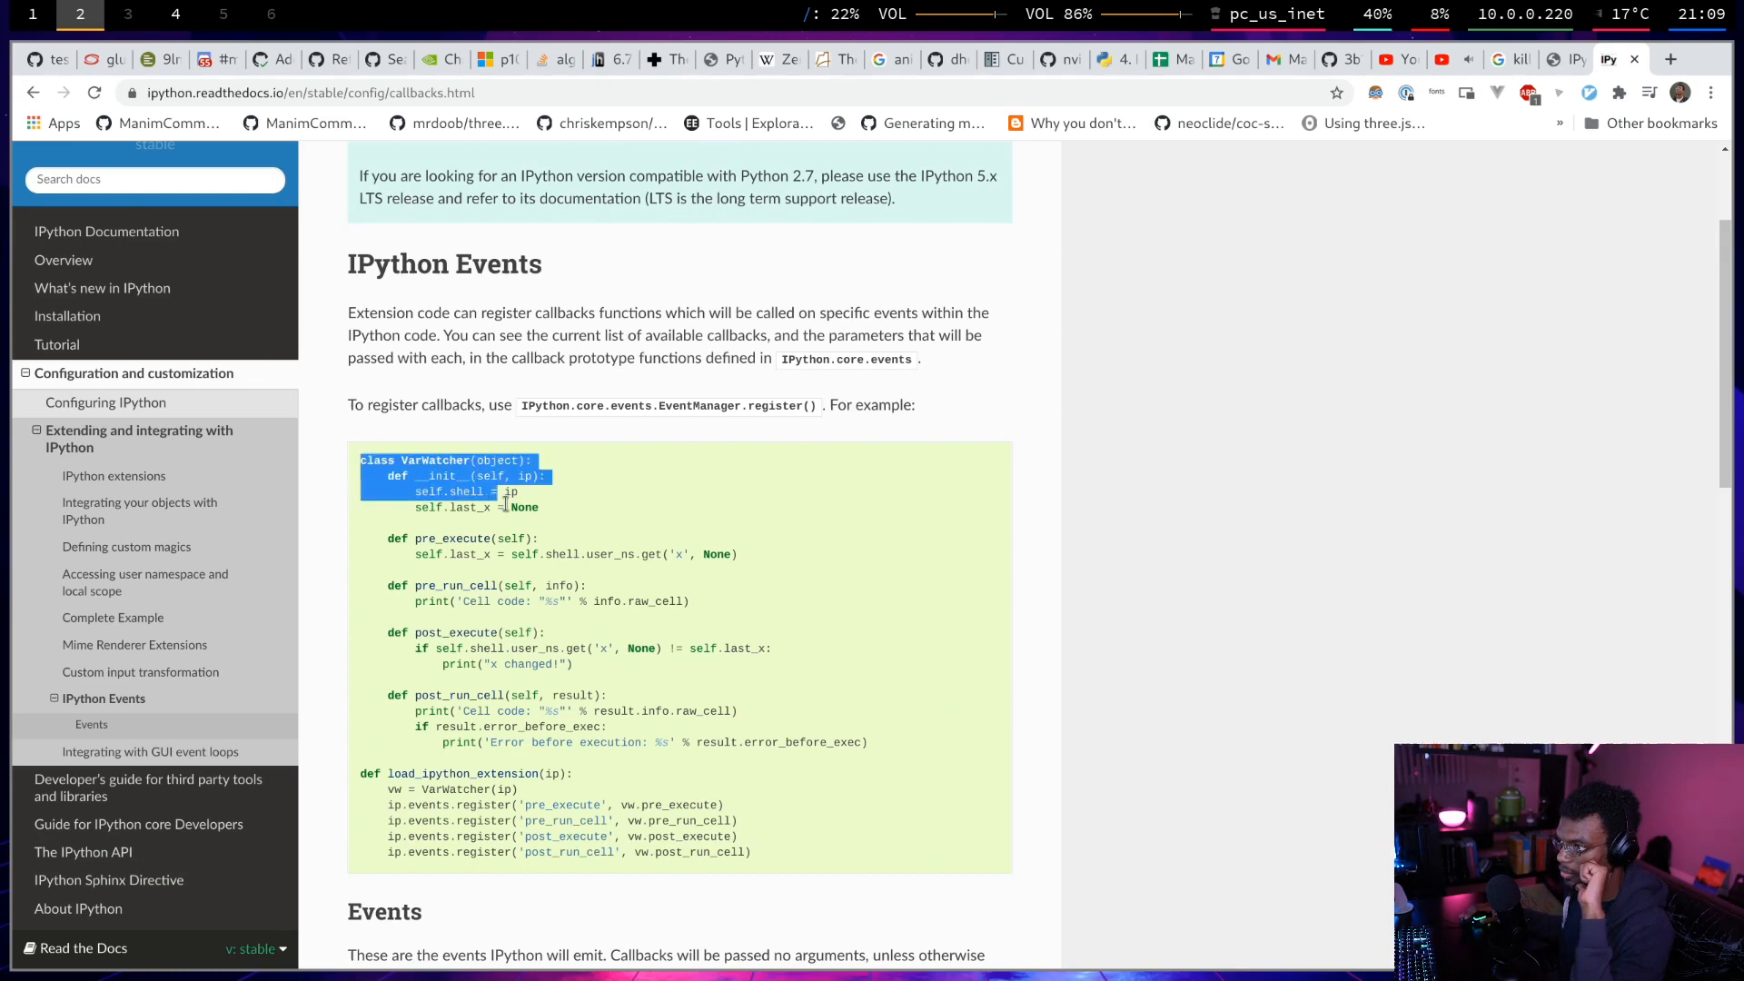
pyautogui.scroll(-3)
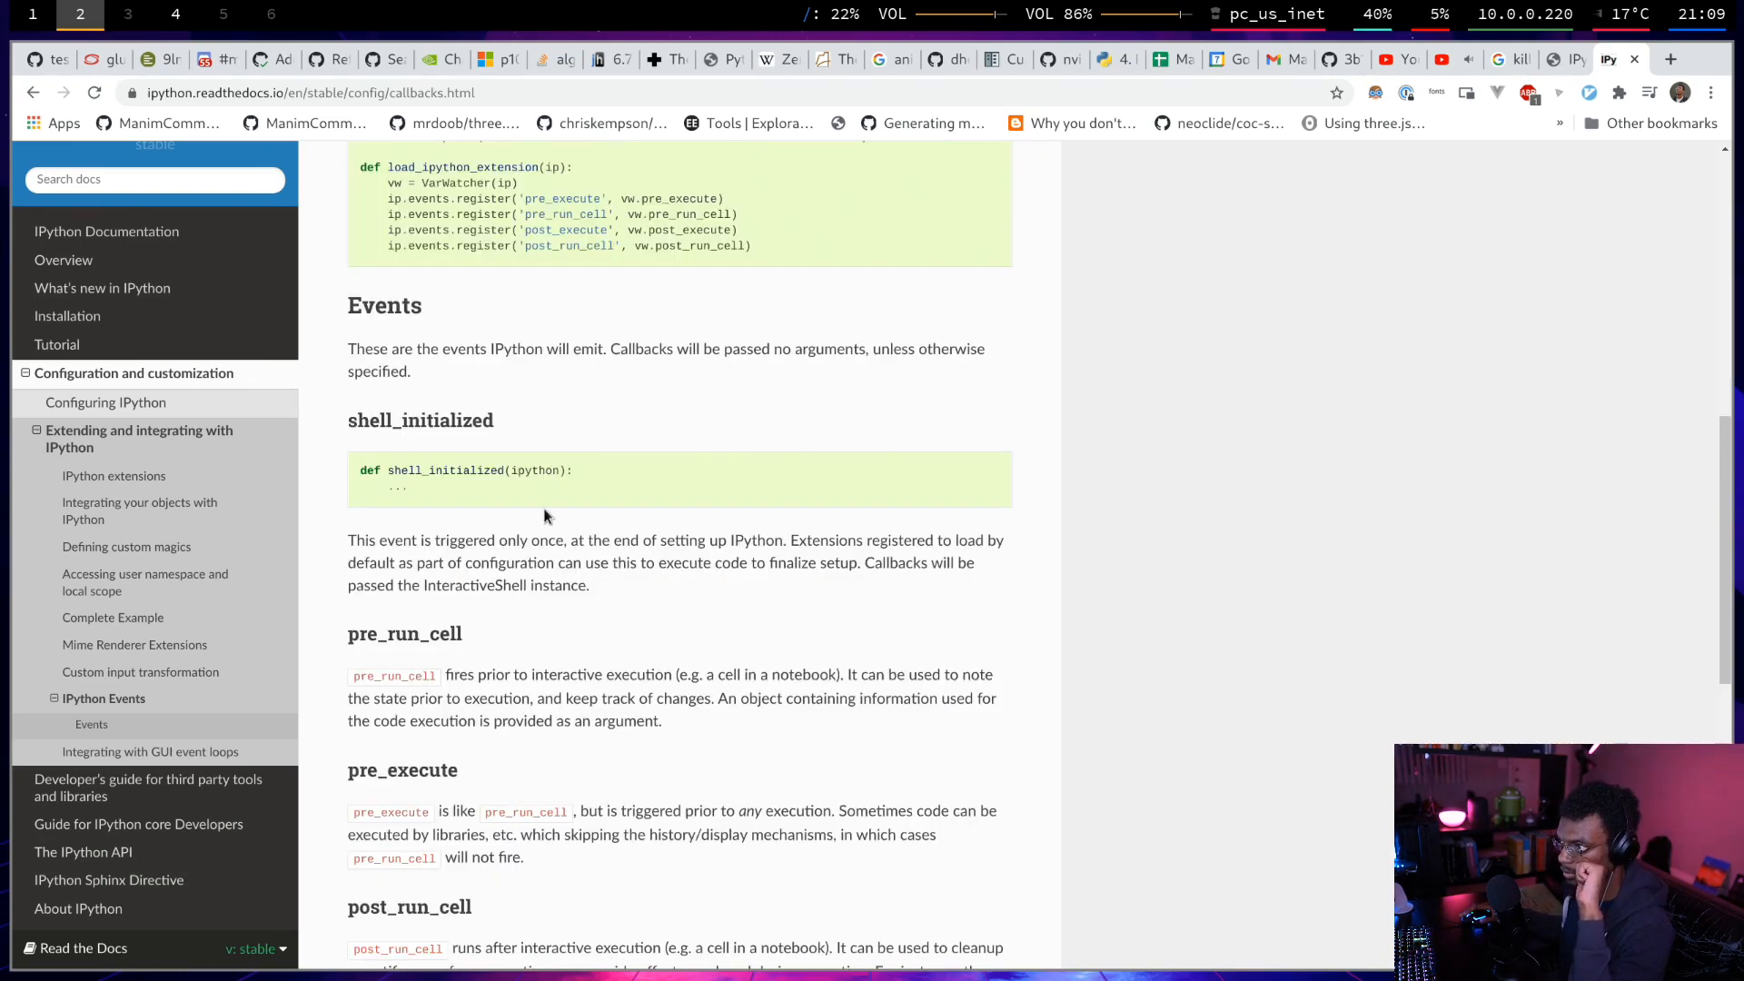
pyautogui.scroll(-3)
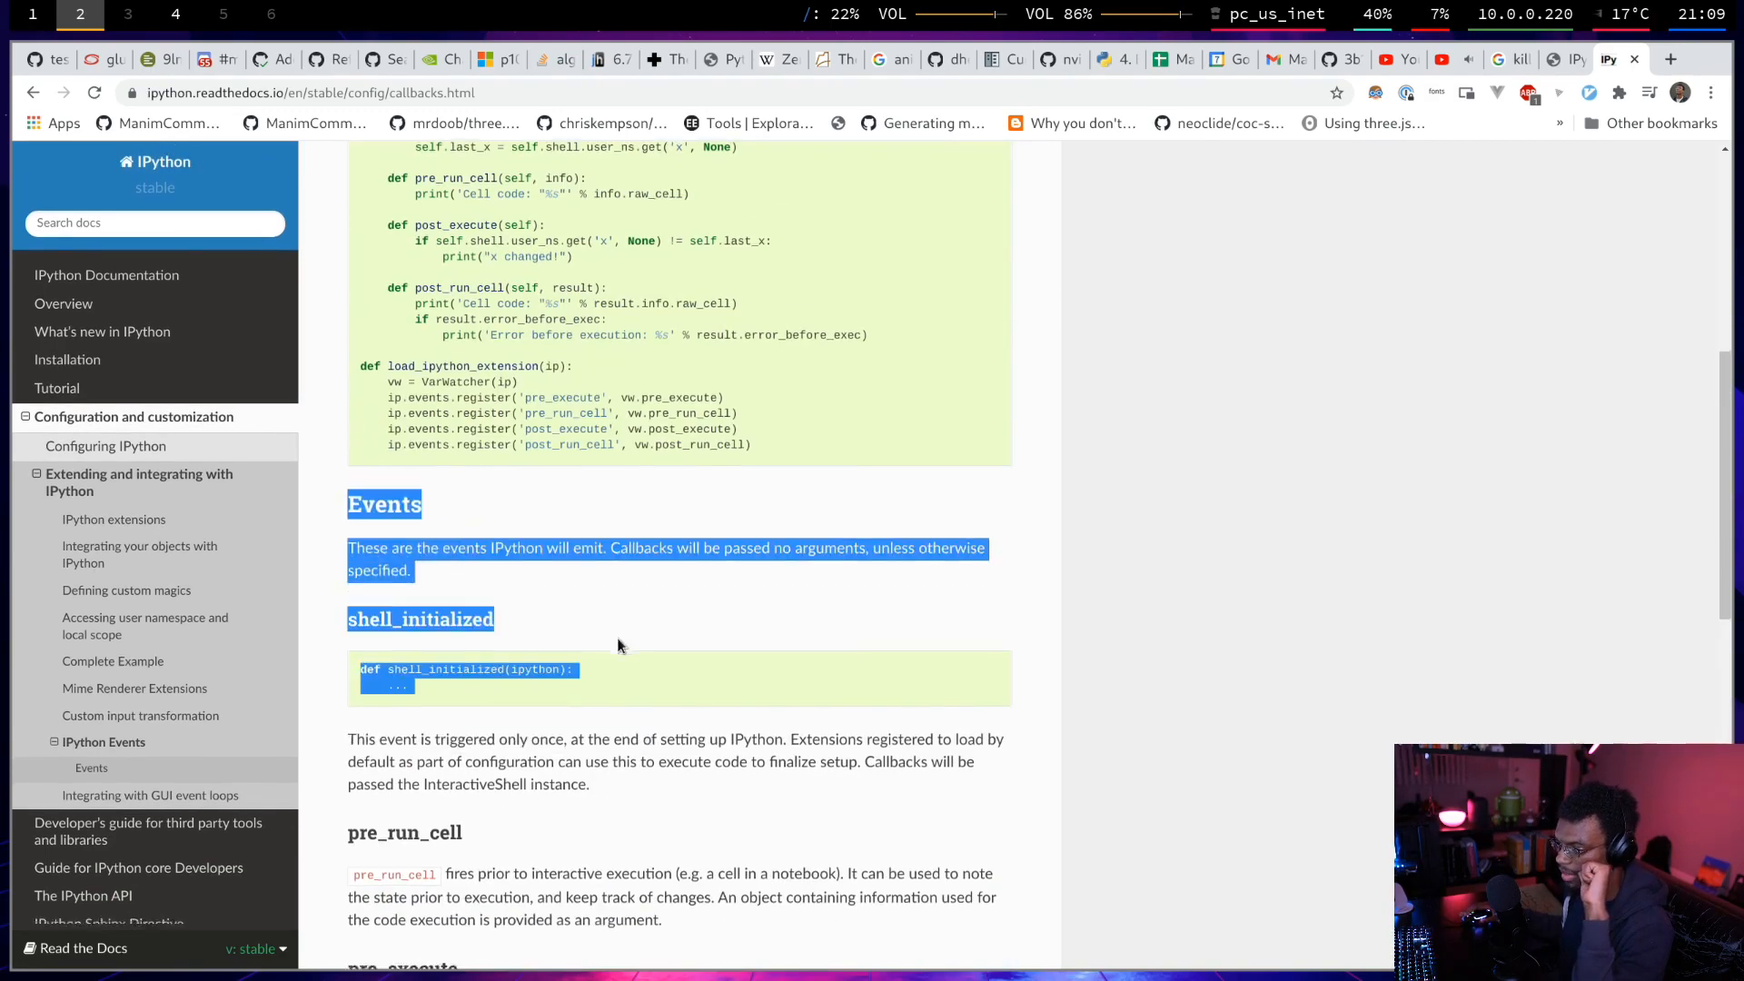
pyautogui.scroll(-3)
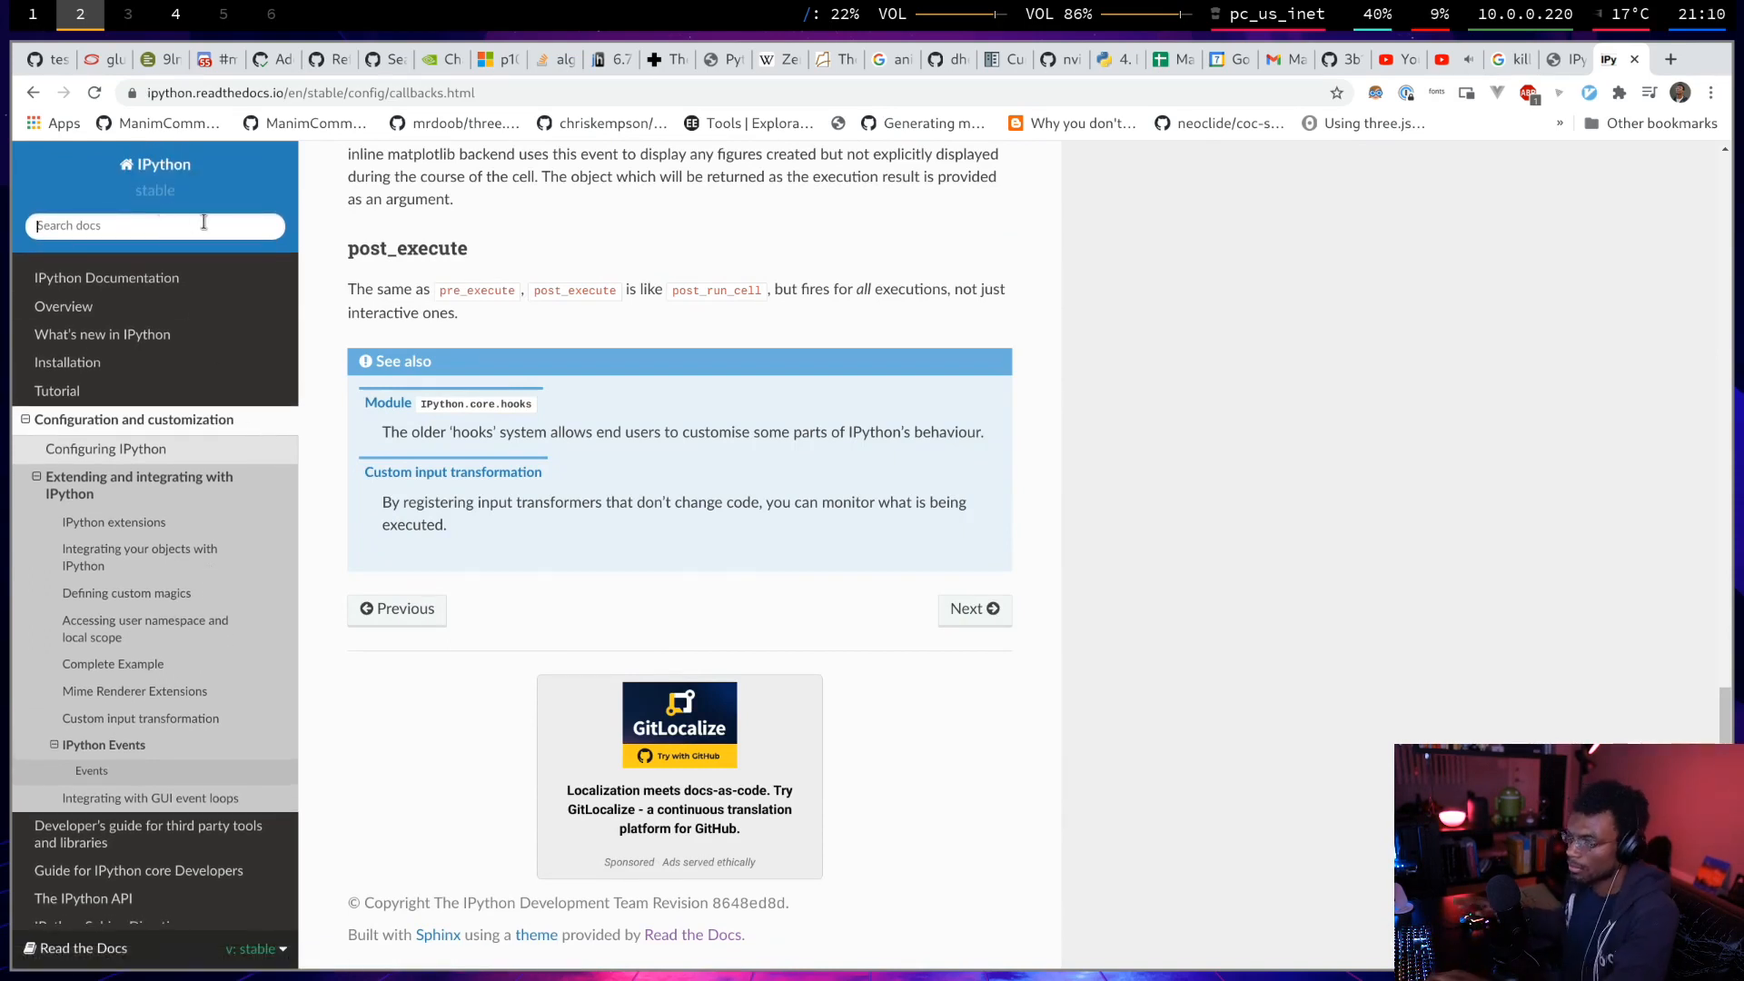
pyautogui.write('embed')
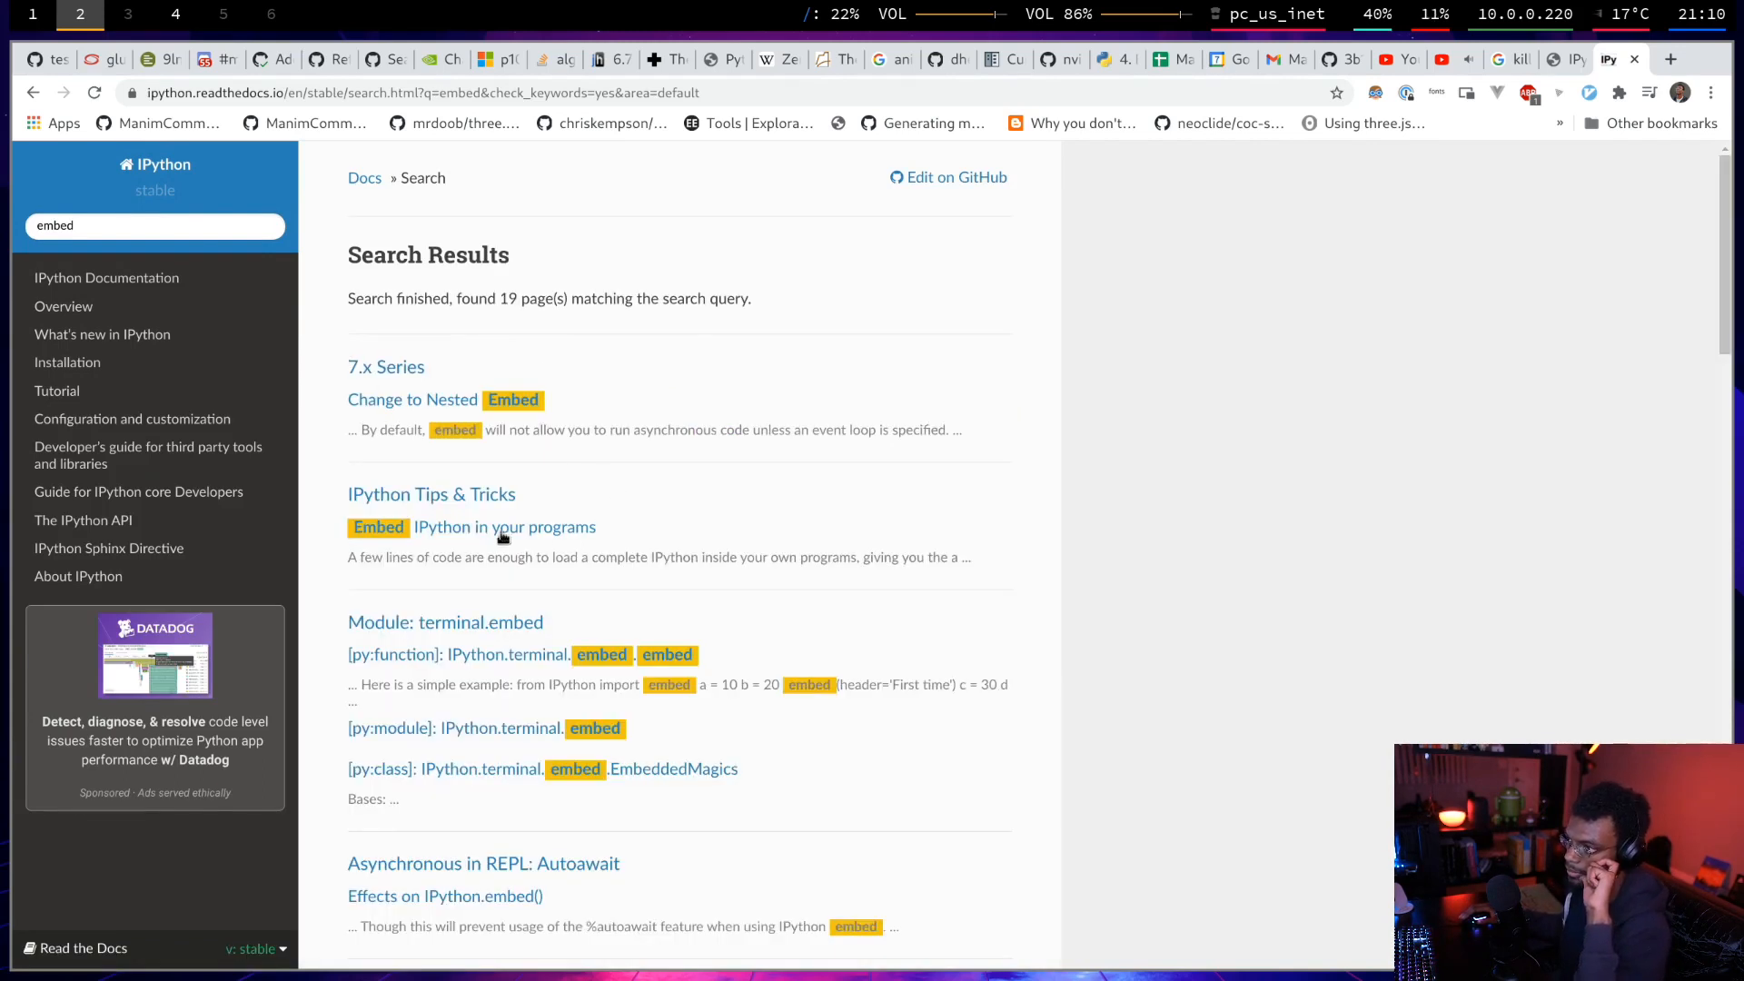
pyautogui.moveTo(434, 529)
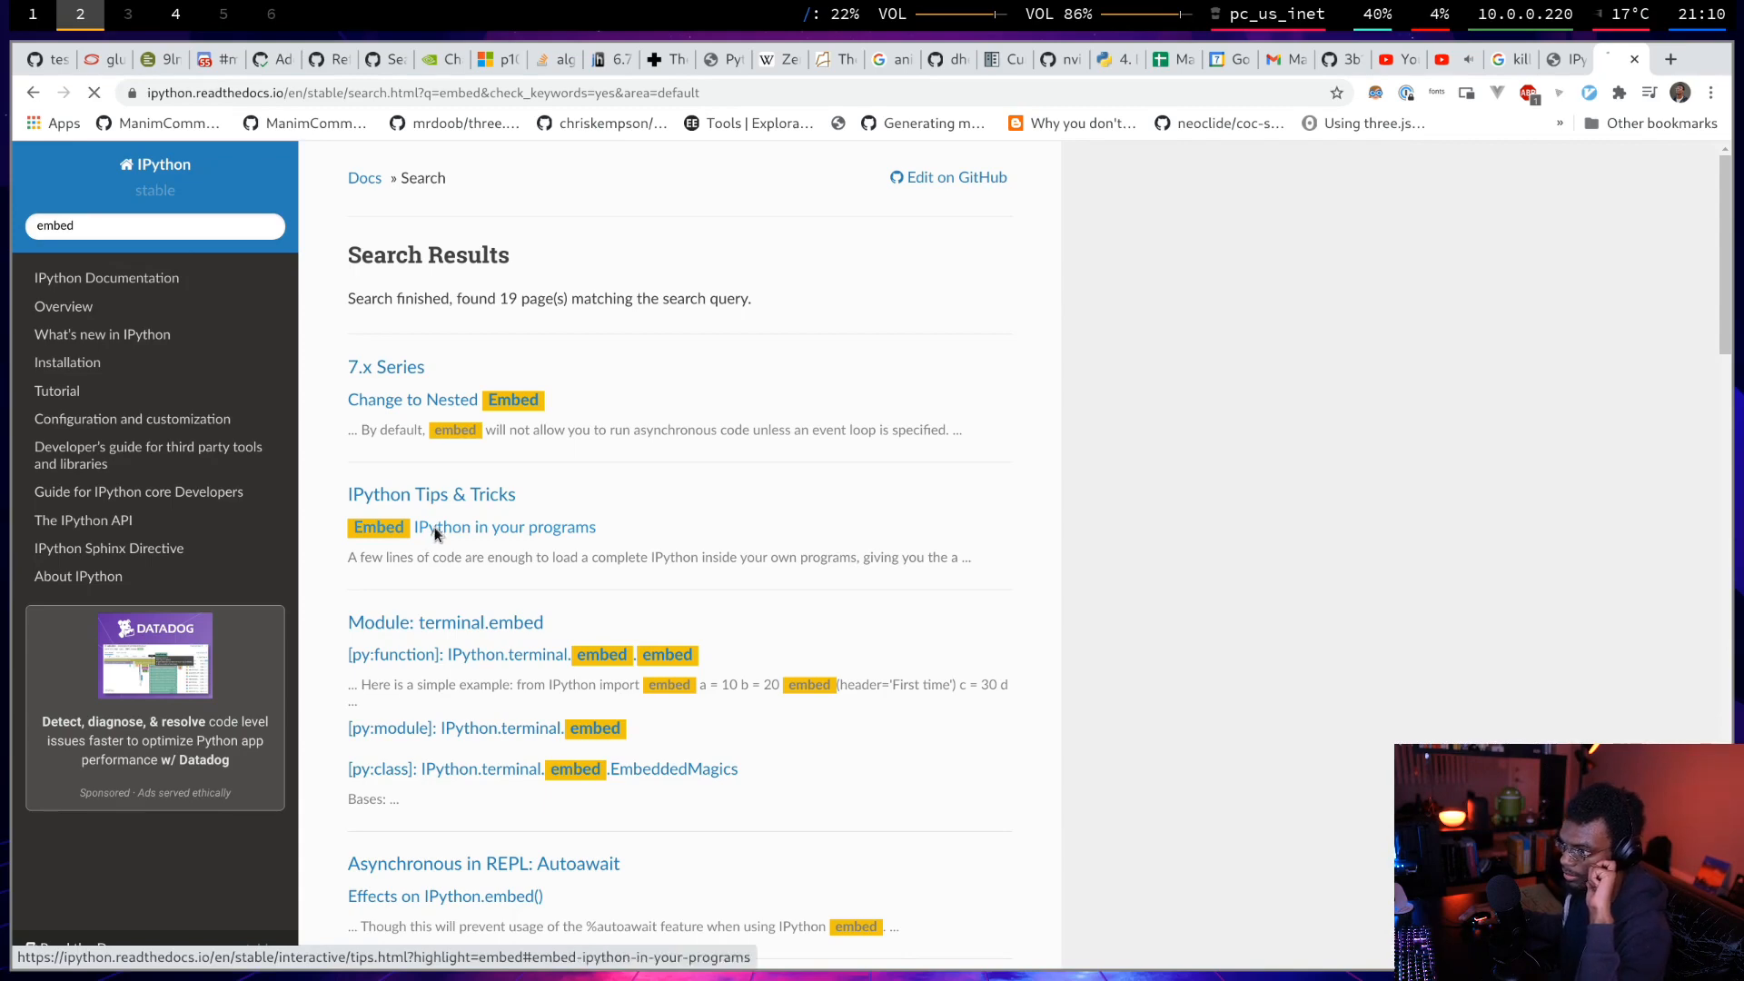
# Open 'Embed IPython in your programs' and read the terminal.embed stack_depth and mainloop docs.
pyautogui.click(471, 525)
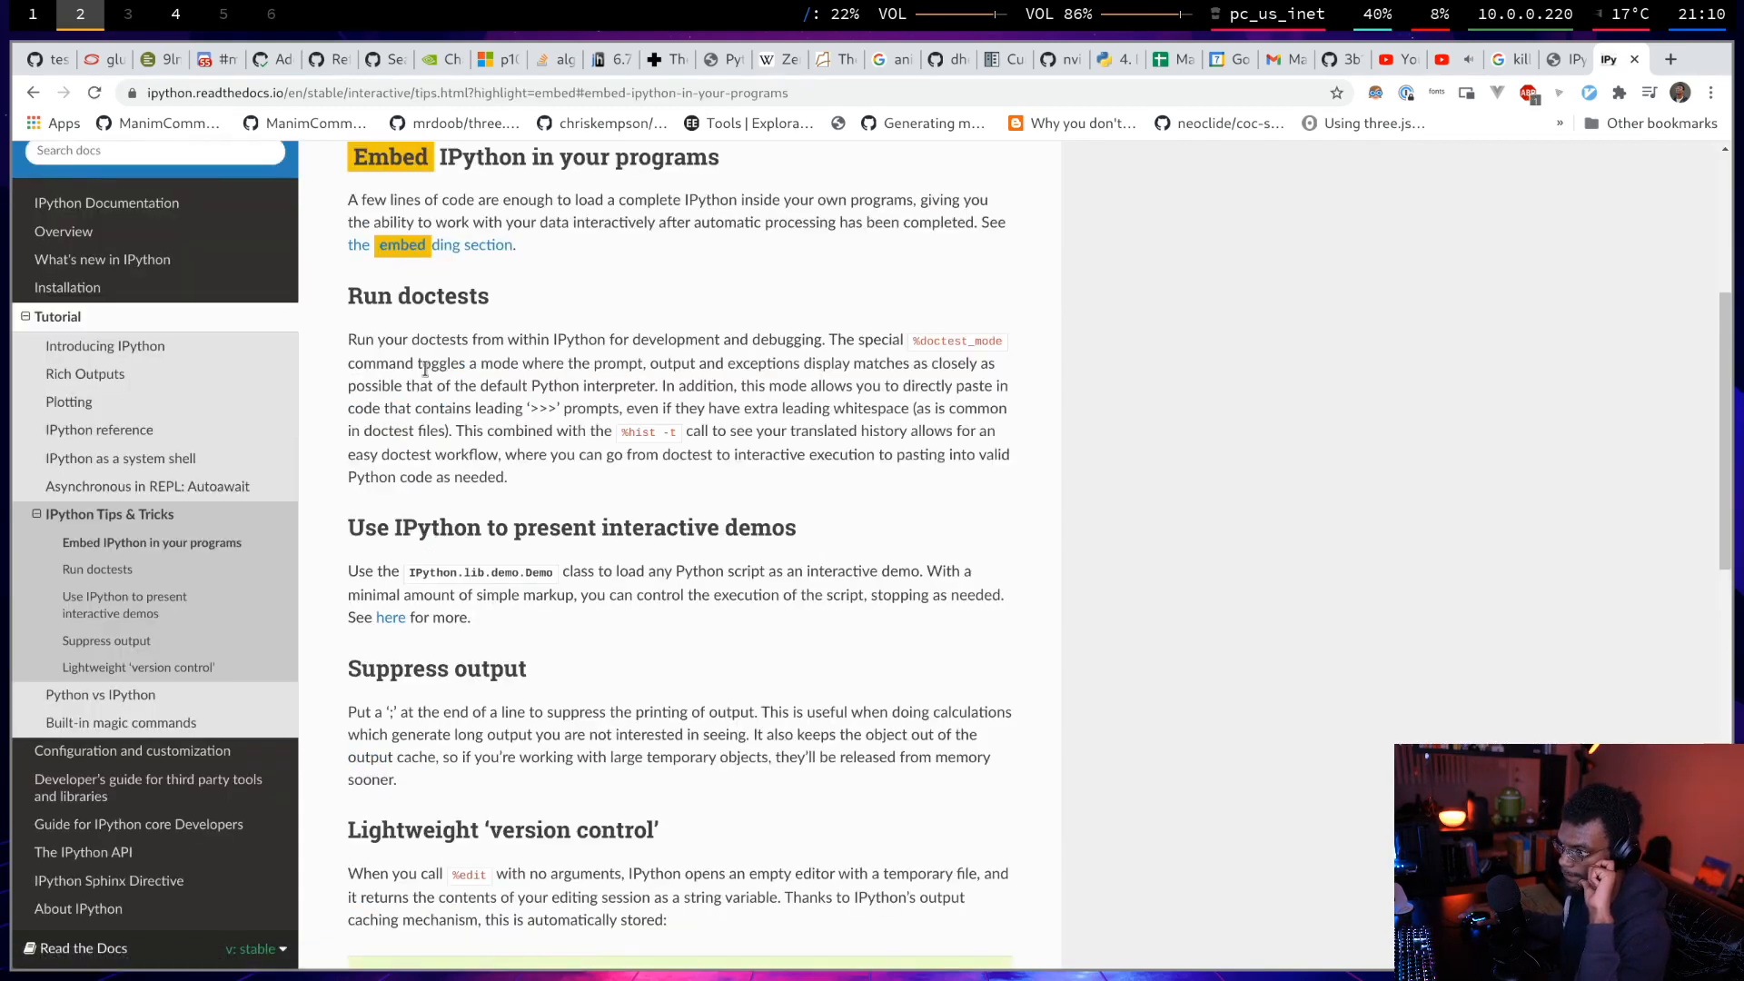
pyautogui.scroll(-3)
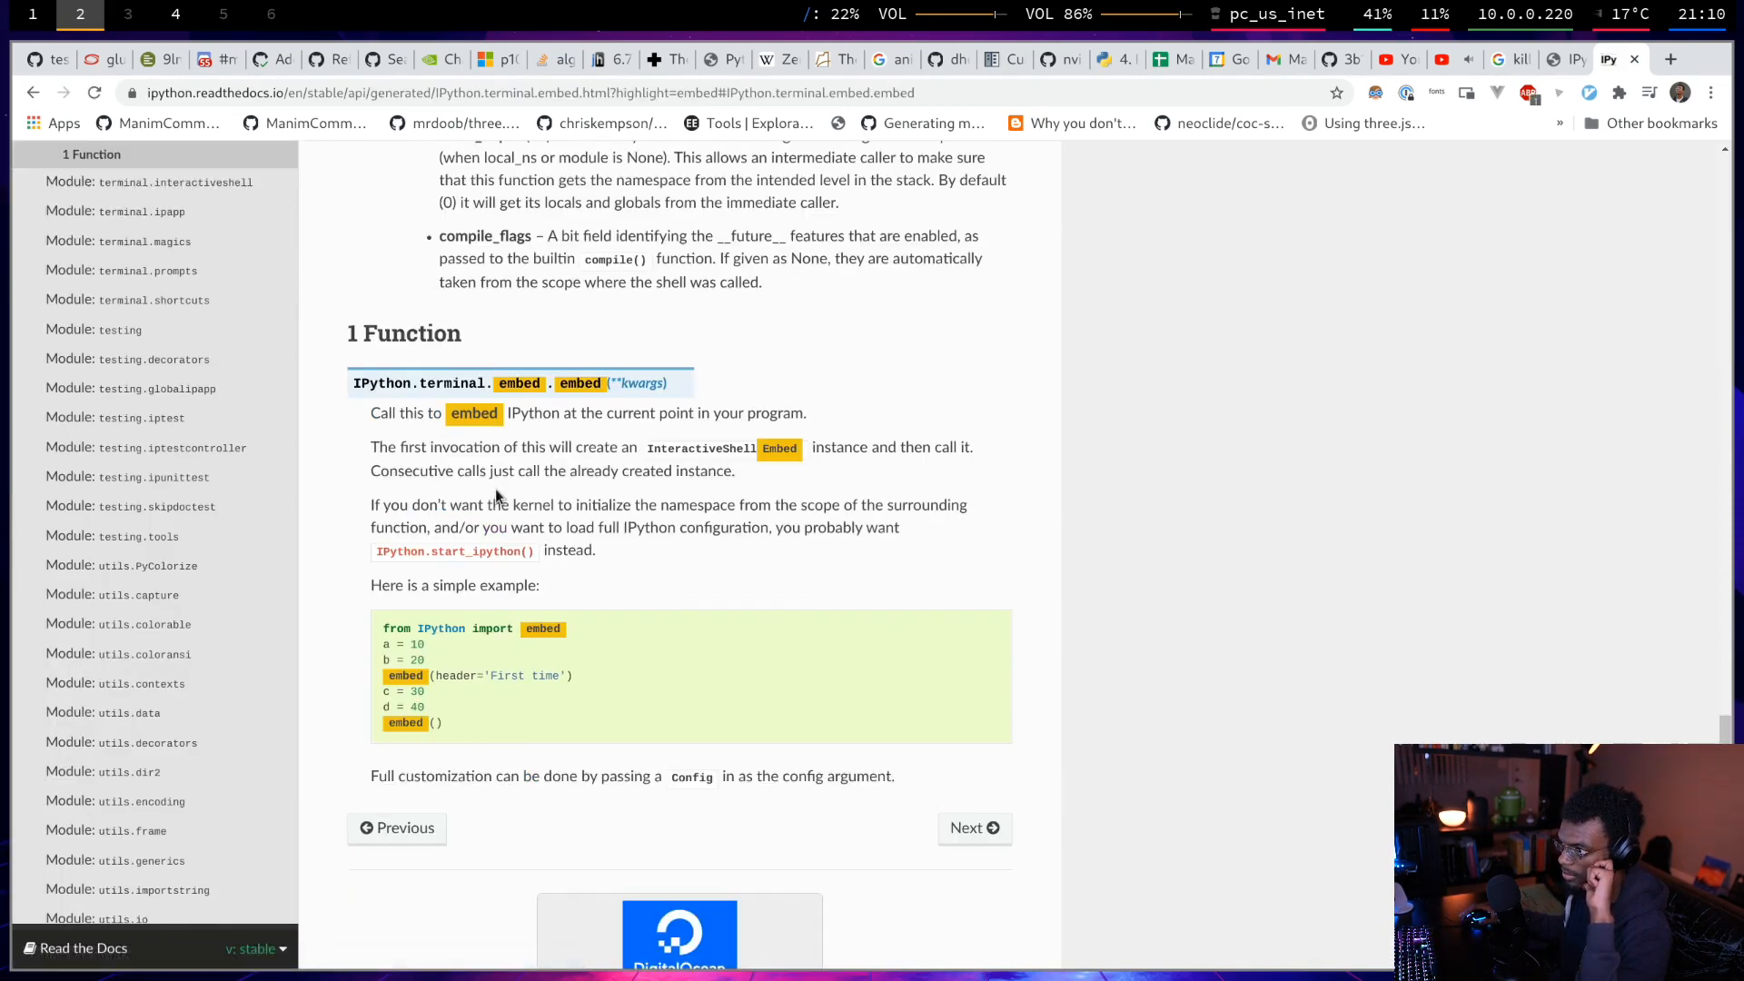
pyautogui.doubleClick(382, 412)
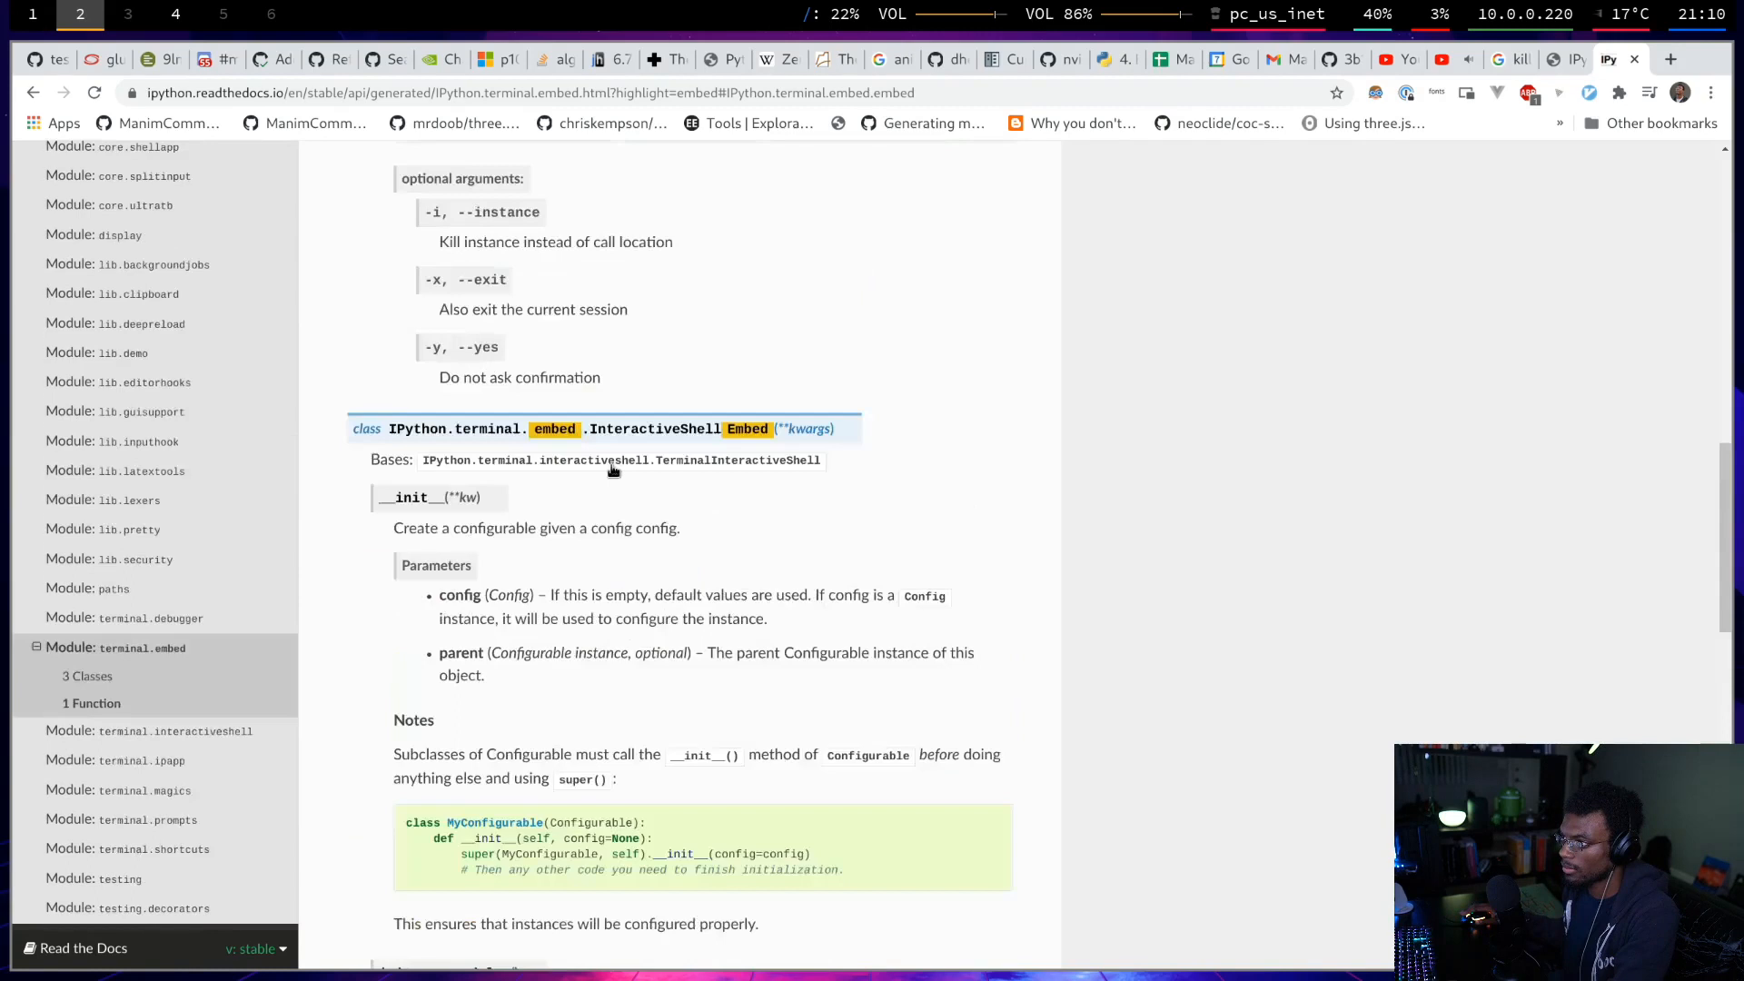
pyautogui.scroll(-3)
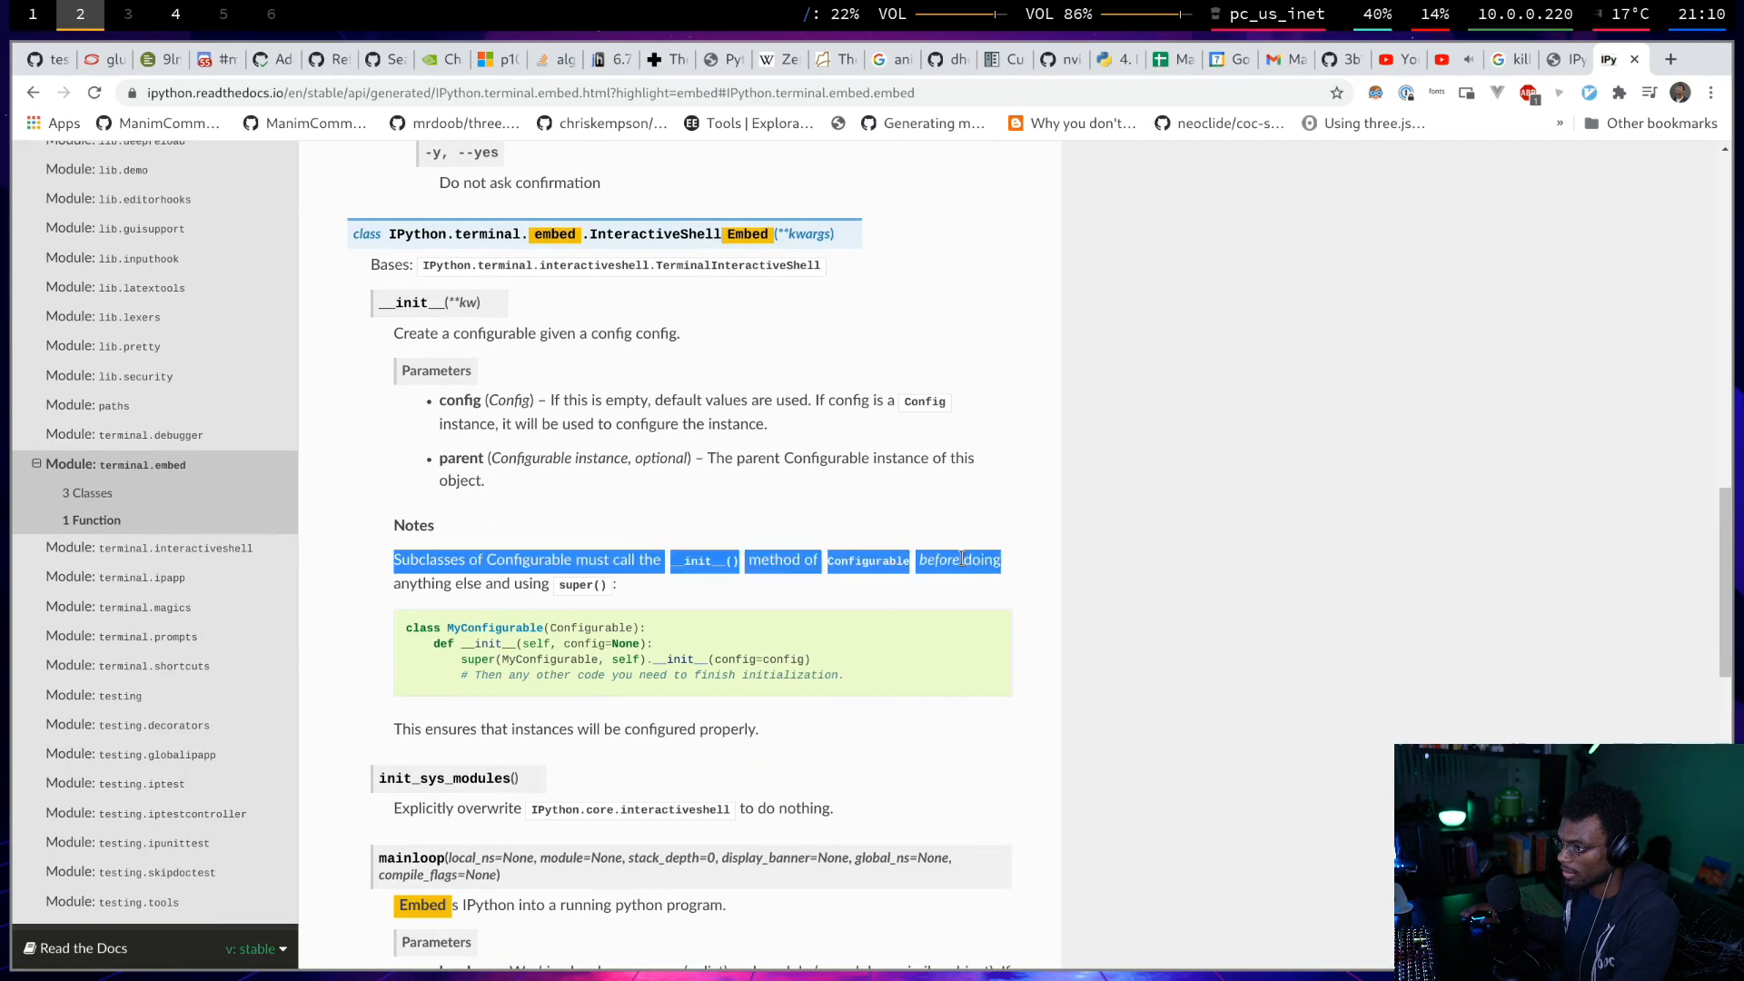
pyautogui.scroll(-3)
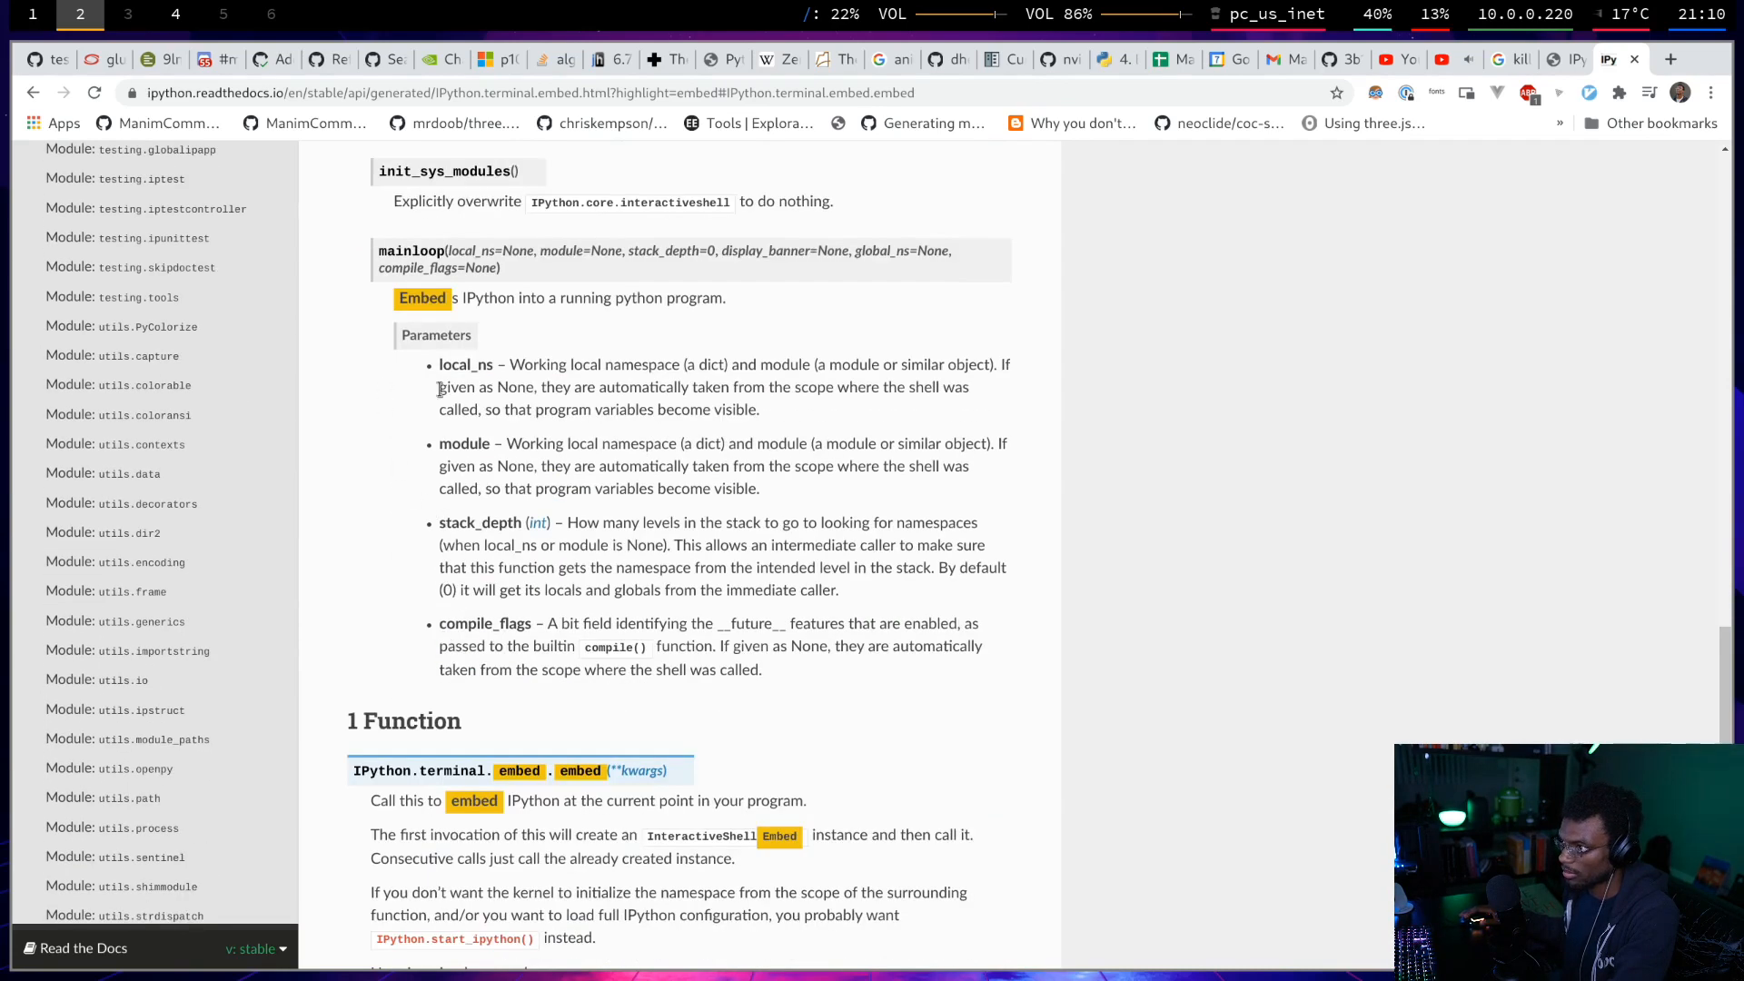
pyautogui.moveTo(438, 545); pyautogui.dragTo(655, 566)
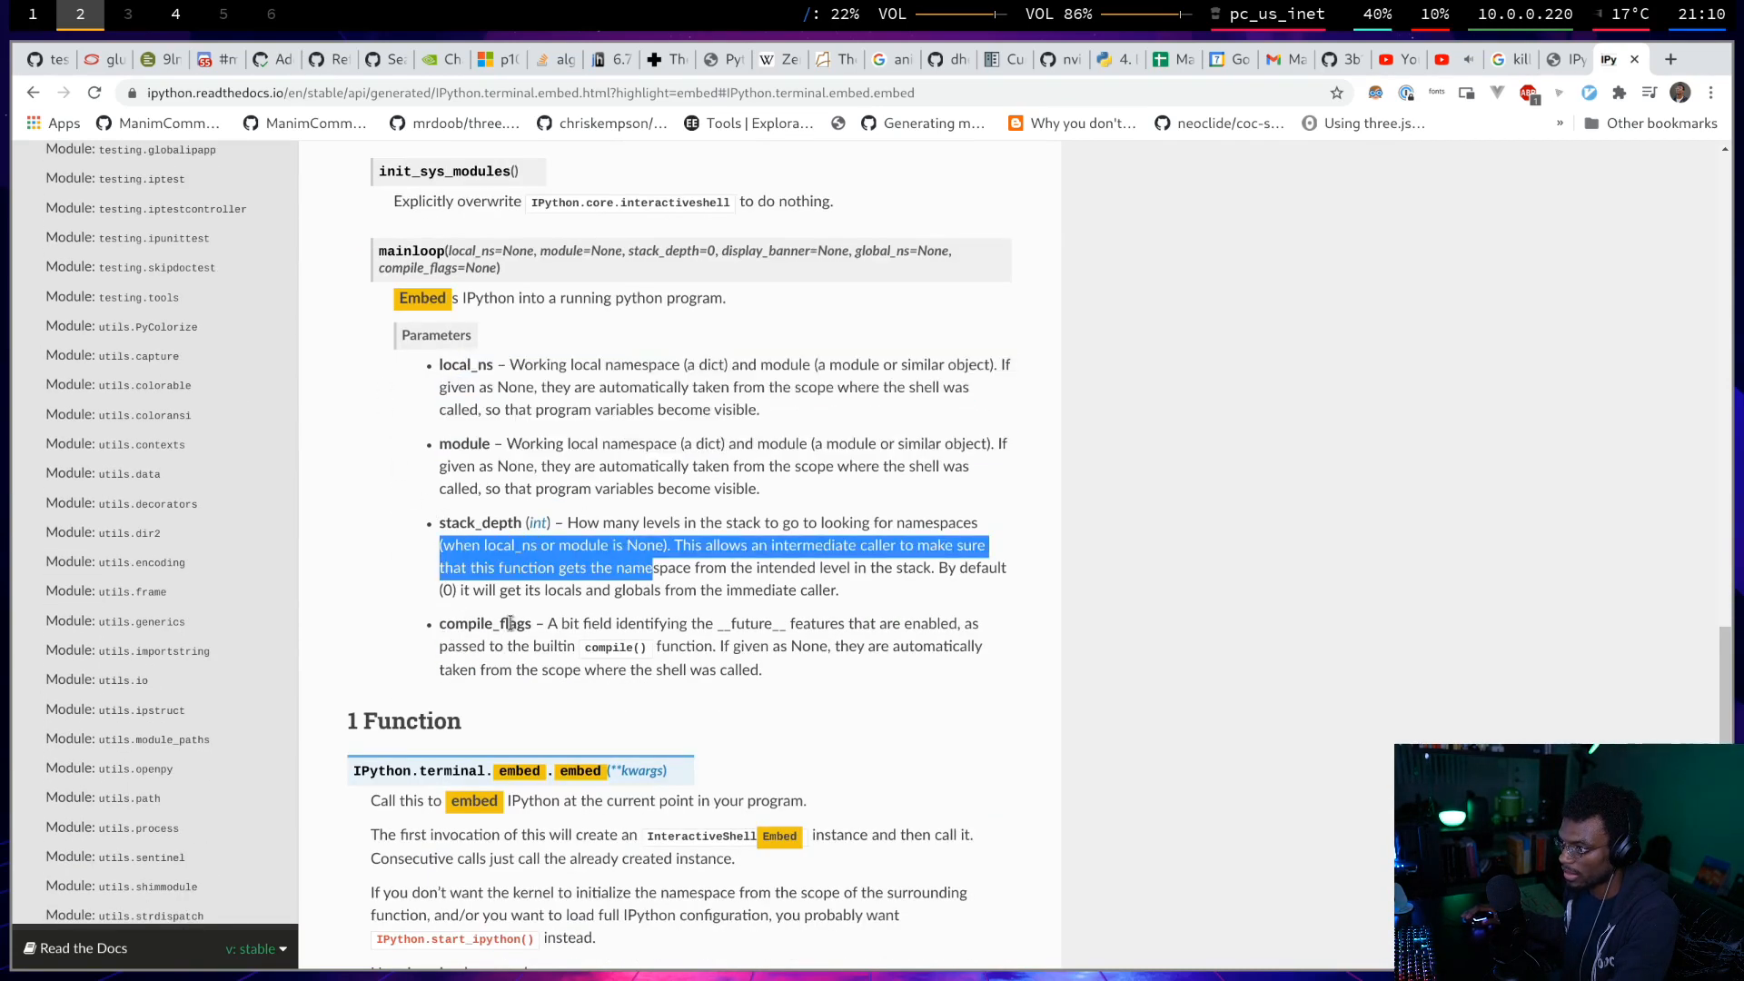
pyautogui.scroll(-3)
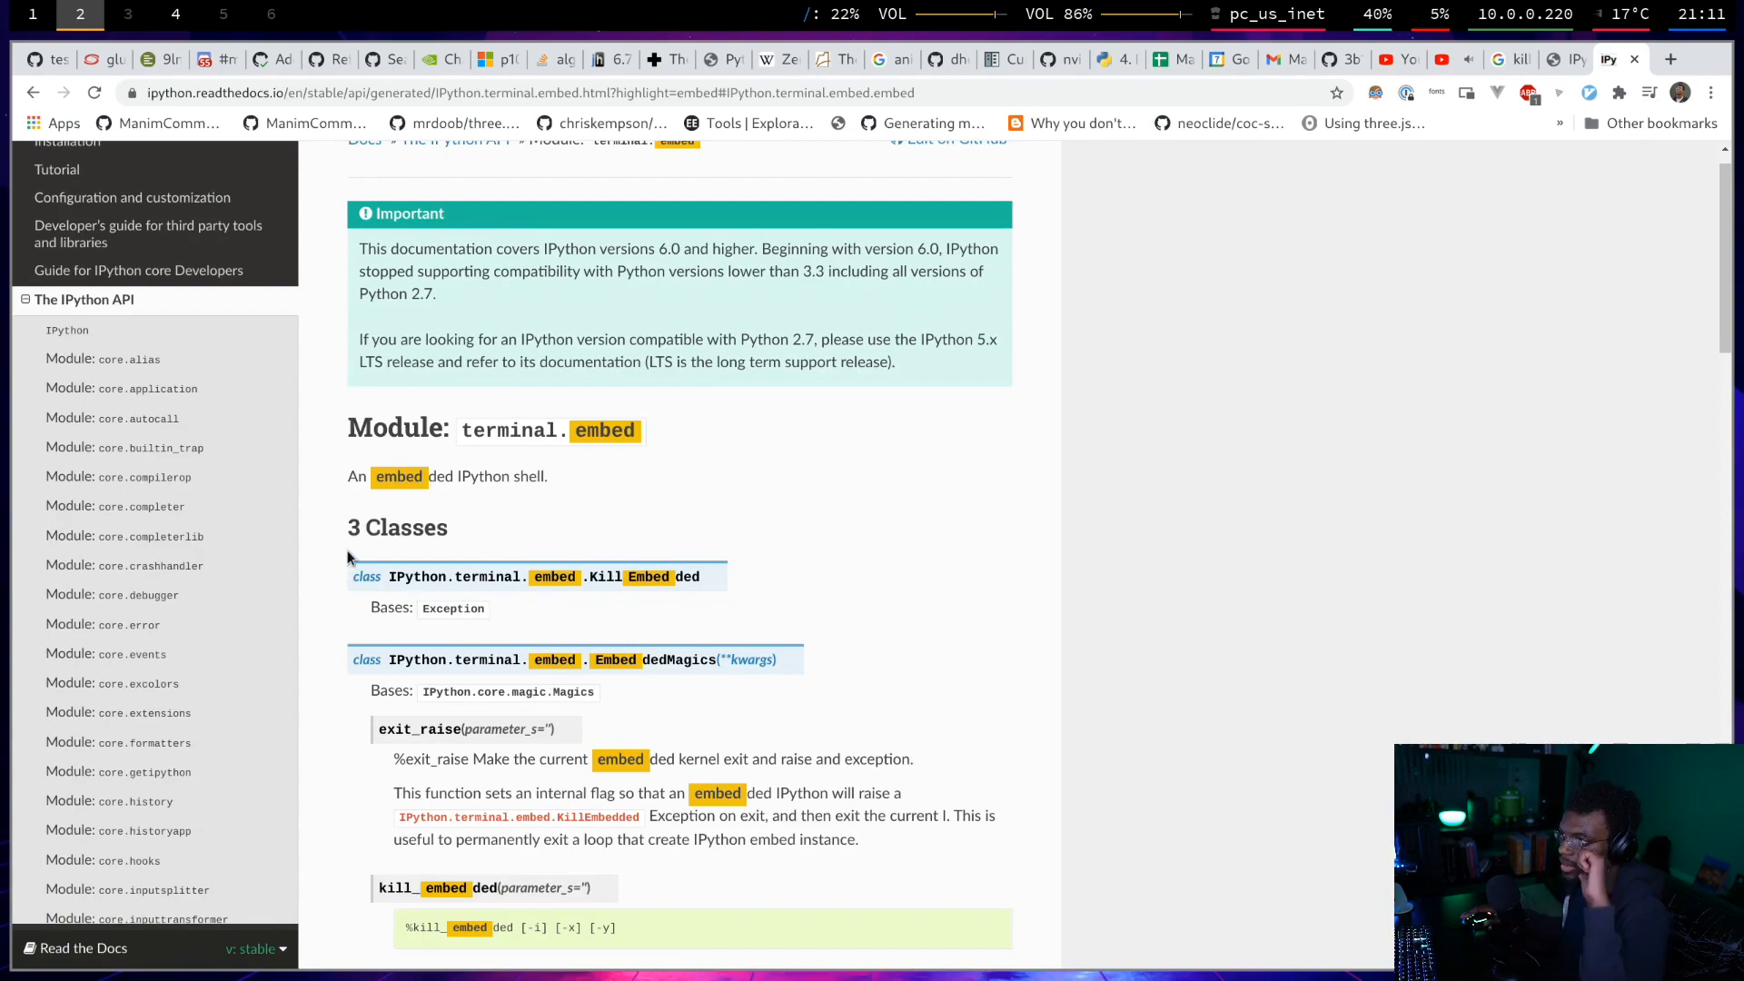
pyautogui.scroll(-3)
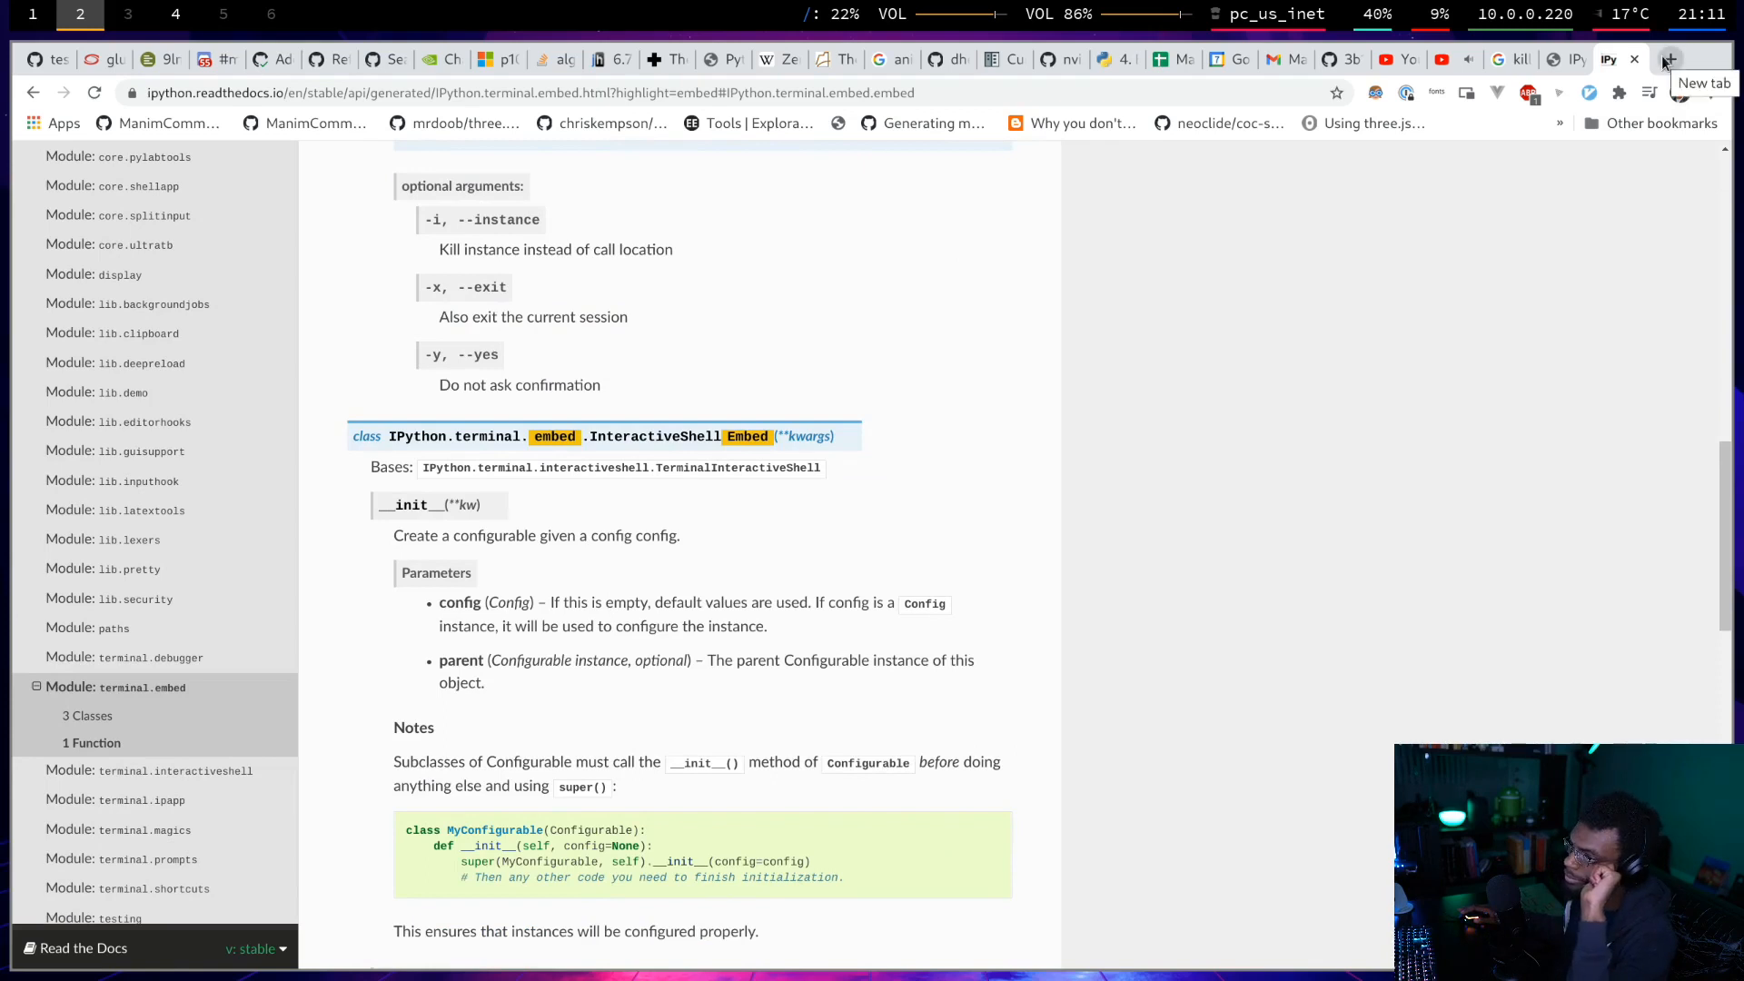
# In a new tab, search Google for 'kill embeded ipython shell' and open a result.
pyautogui.click(1669, 59)
pyautogui.write('kill embeded ipython term')
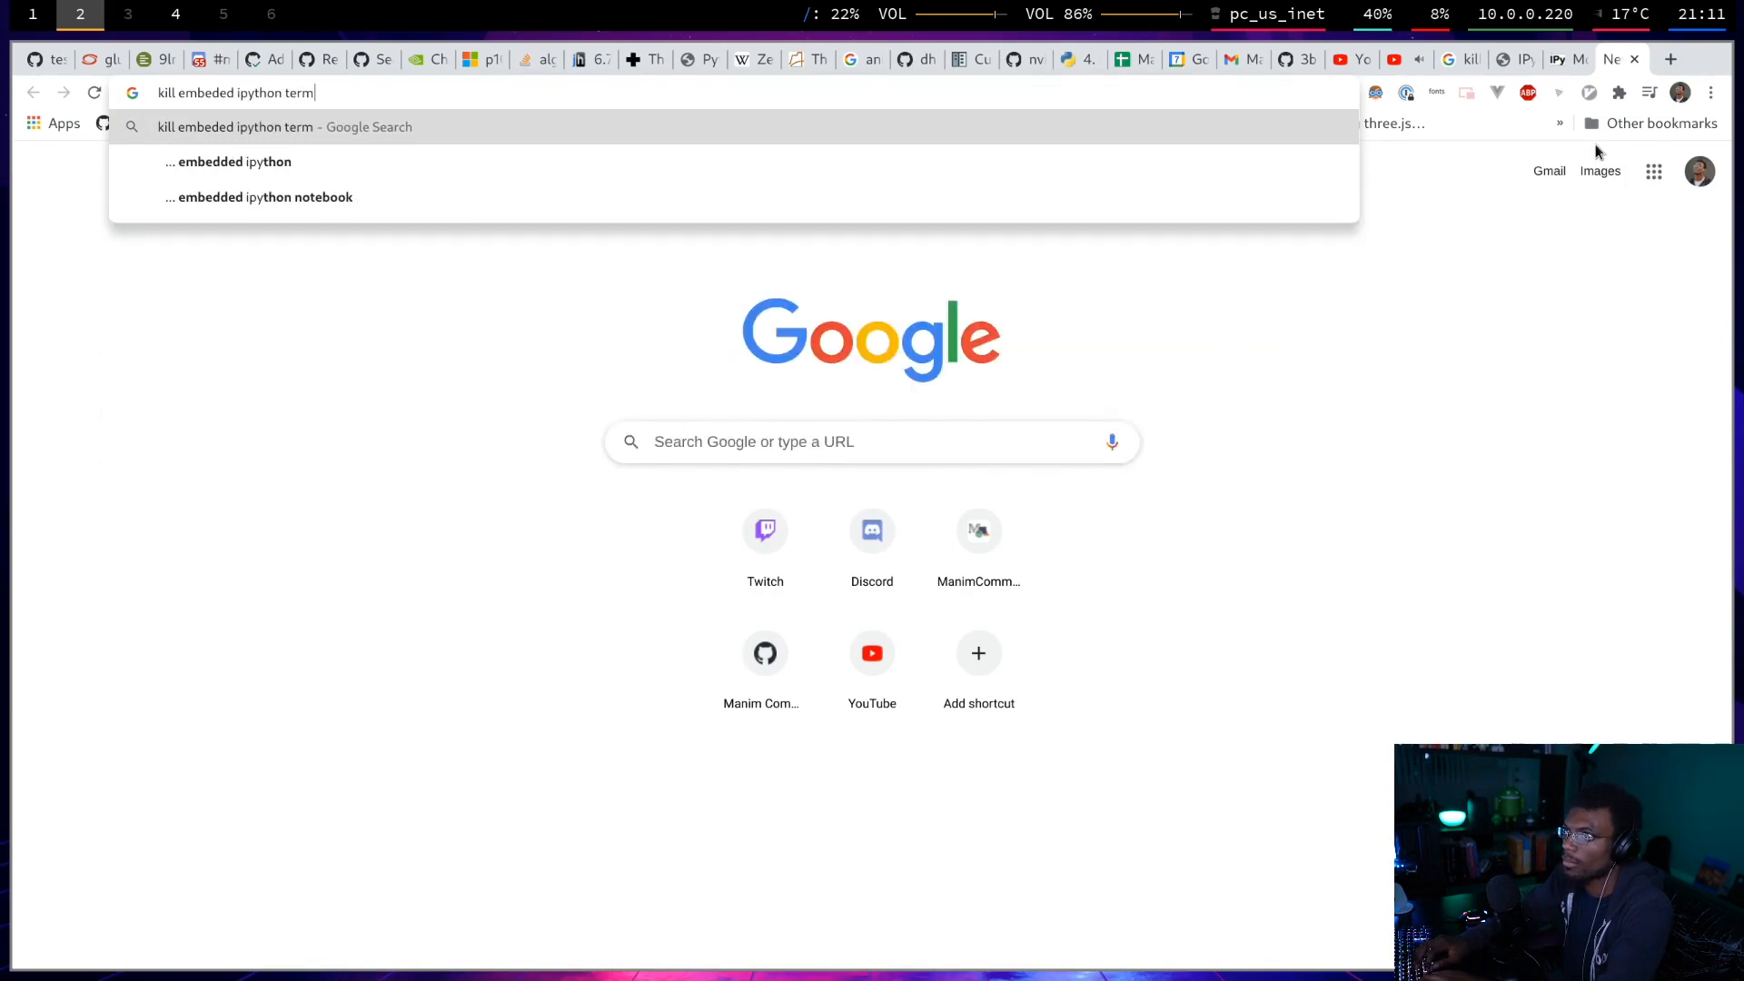
pyautogui.press('backspace')
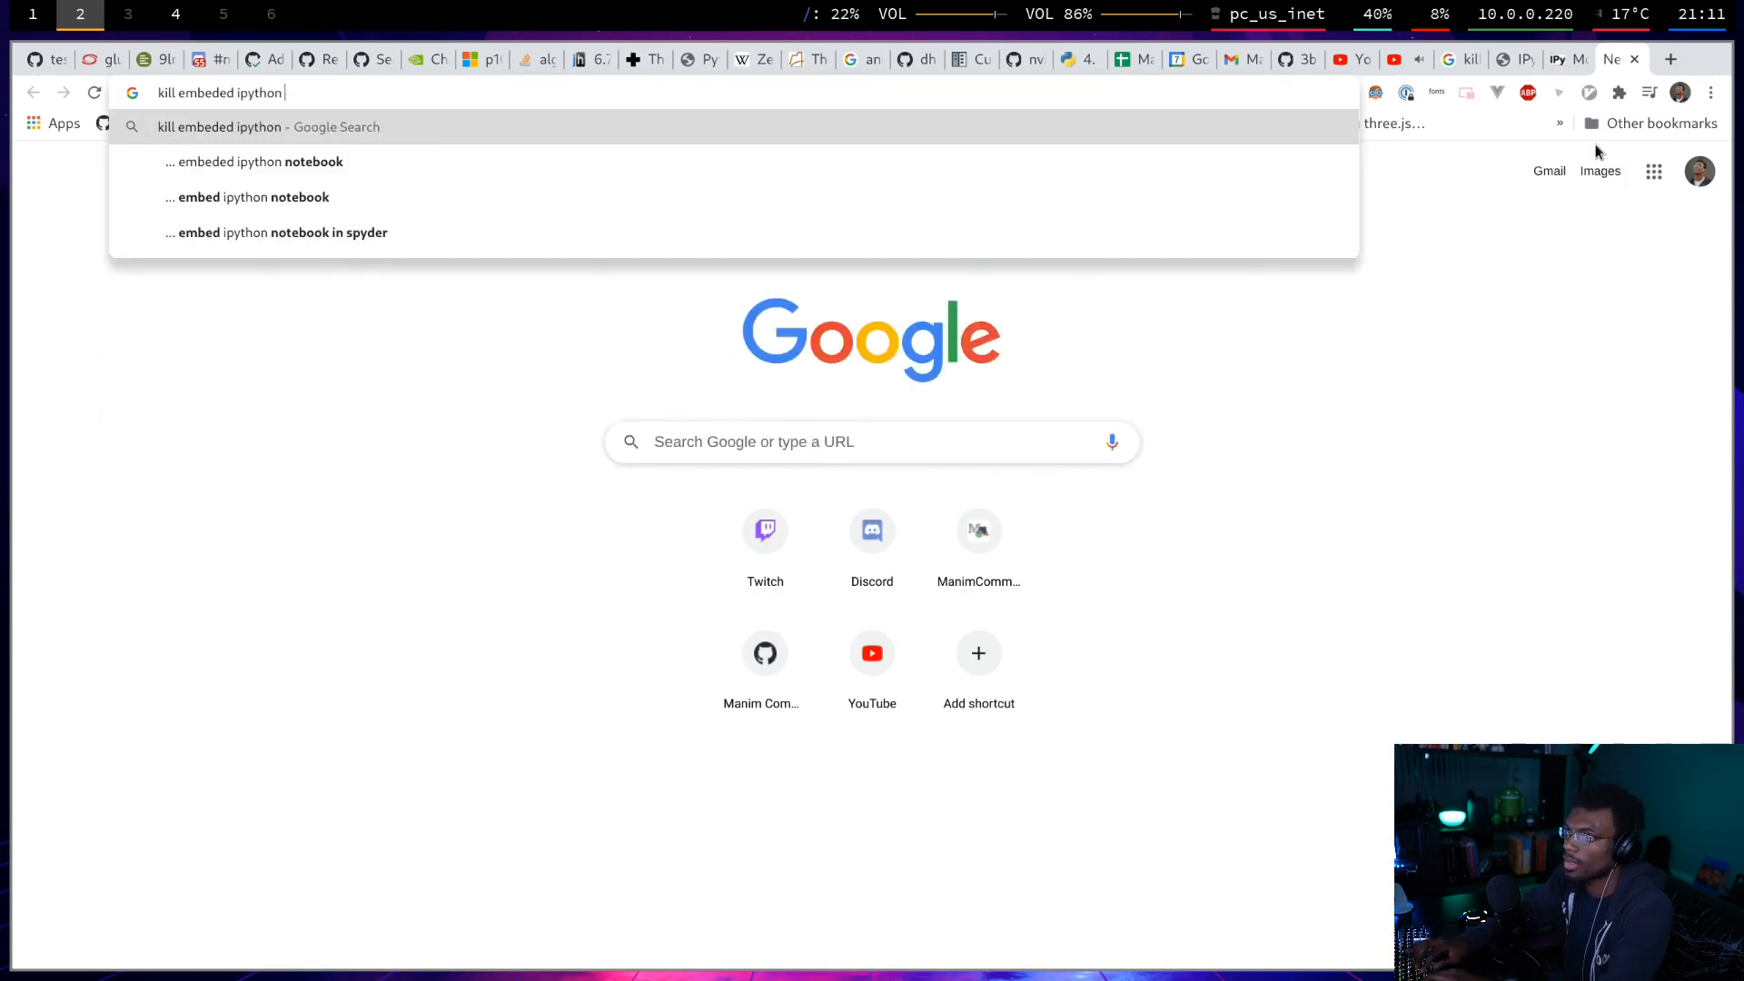
pyautogui.write('shee')
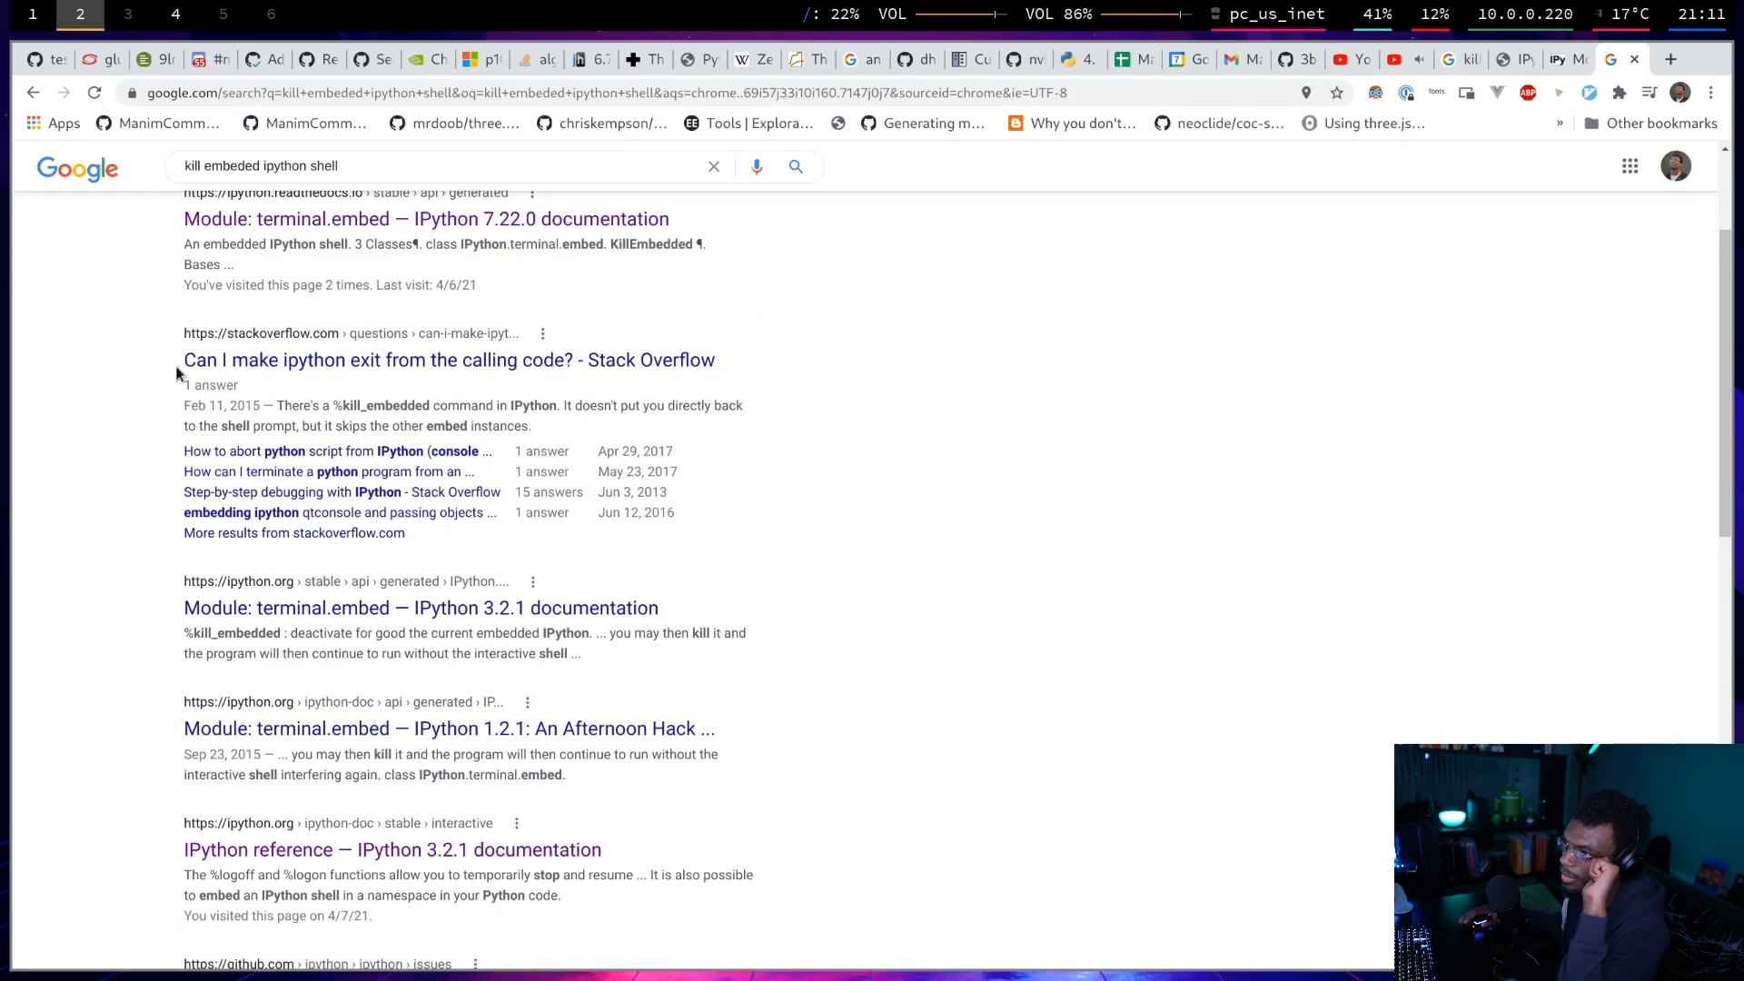
pyautogui.click(445, 360)
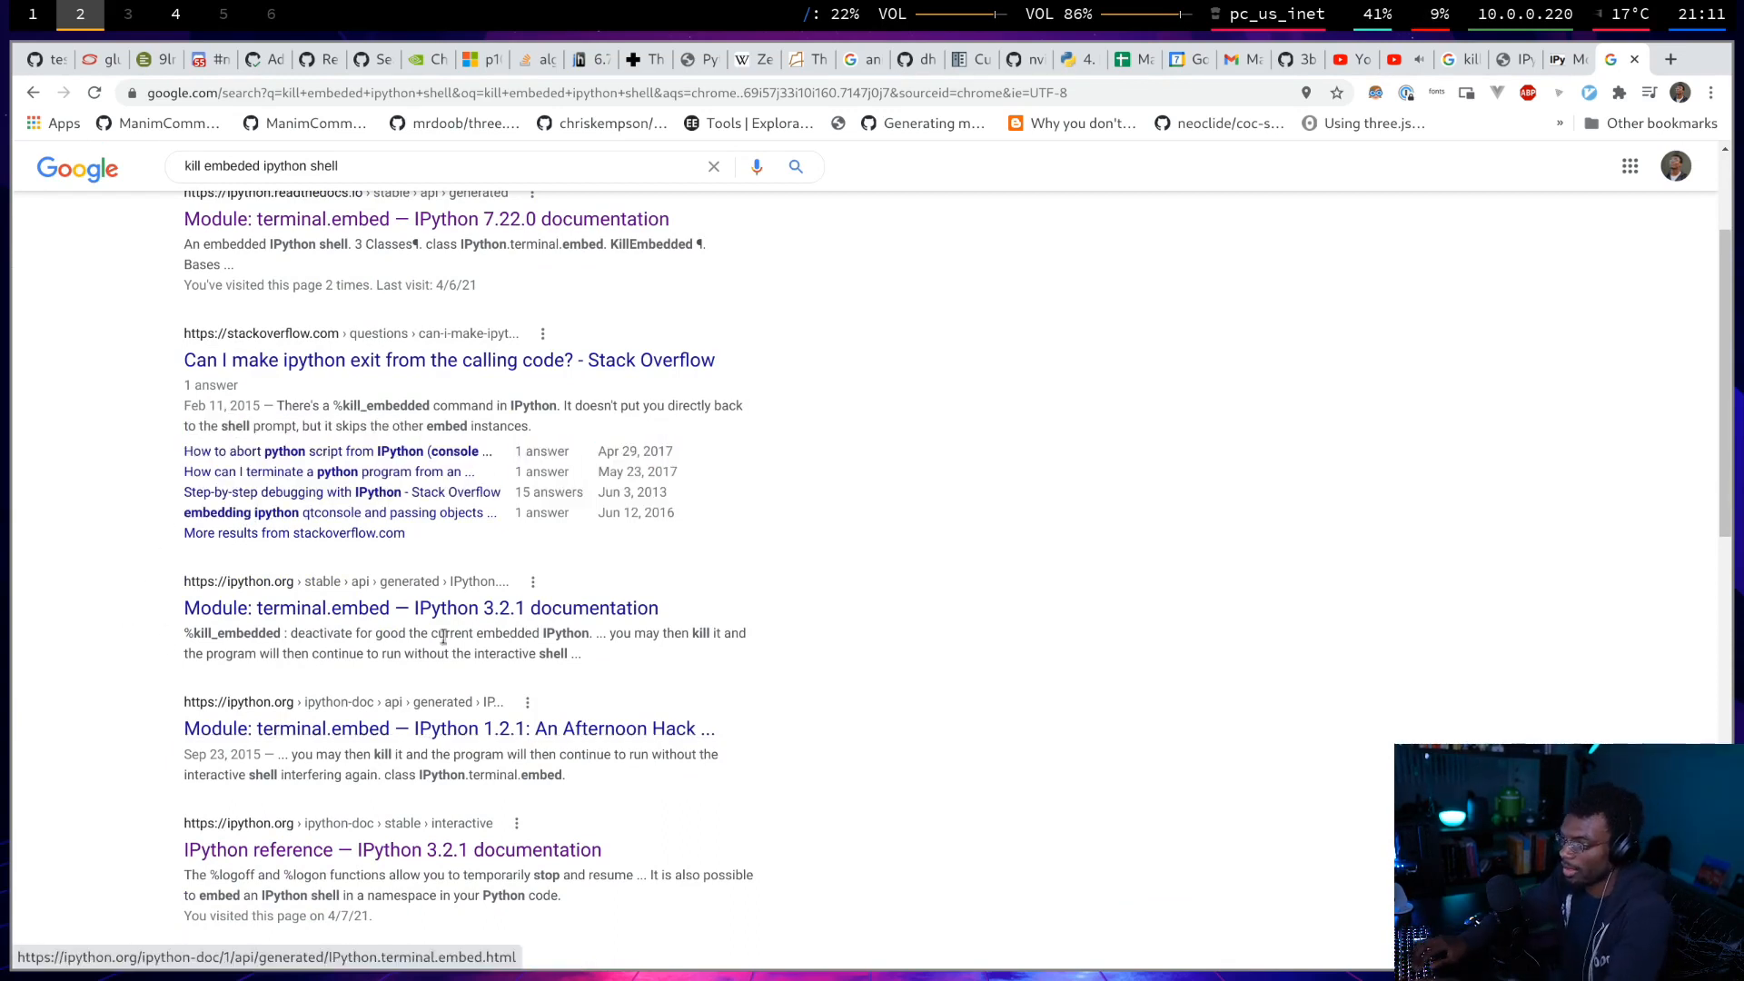
pyautogui.click(32, 13)
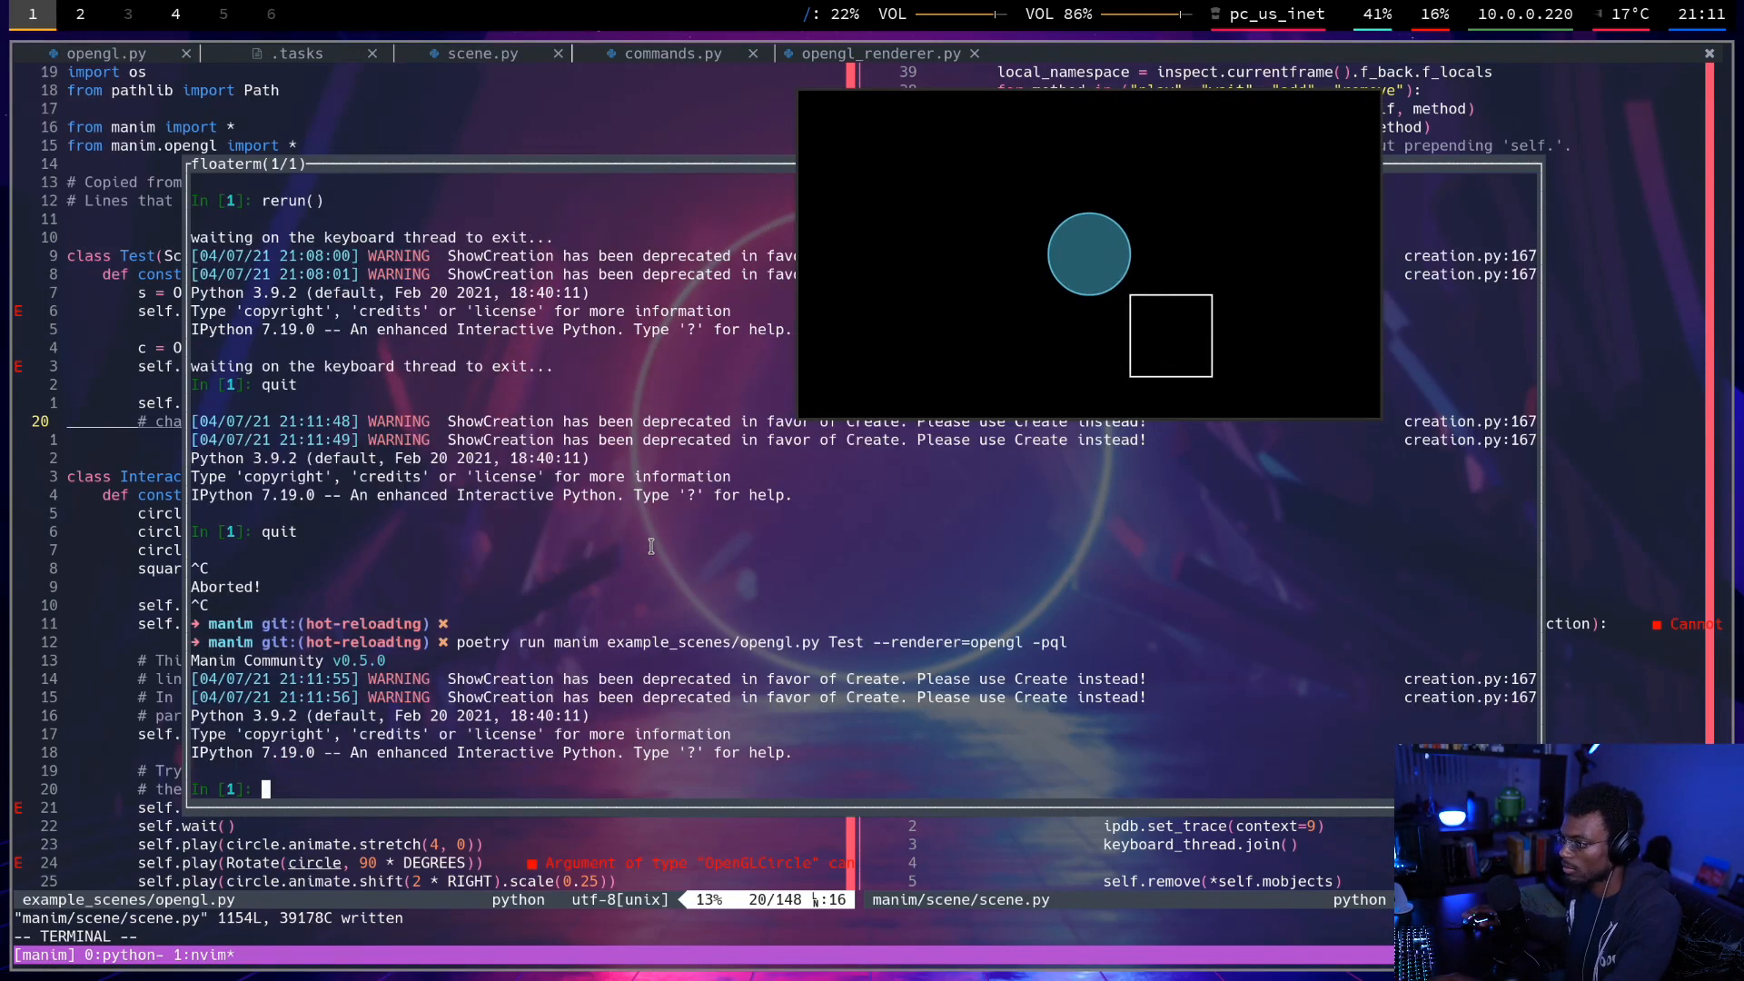
# Type and erase 'rerun' in the floaterm IPython prompt, then save opengl.py with :w.
pyautogui.write('reru')
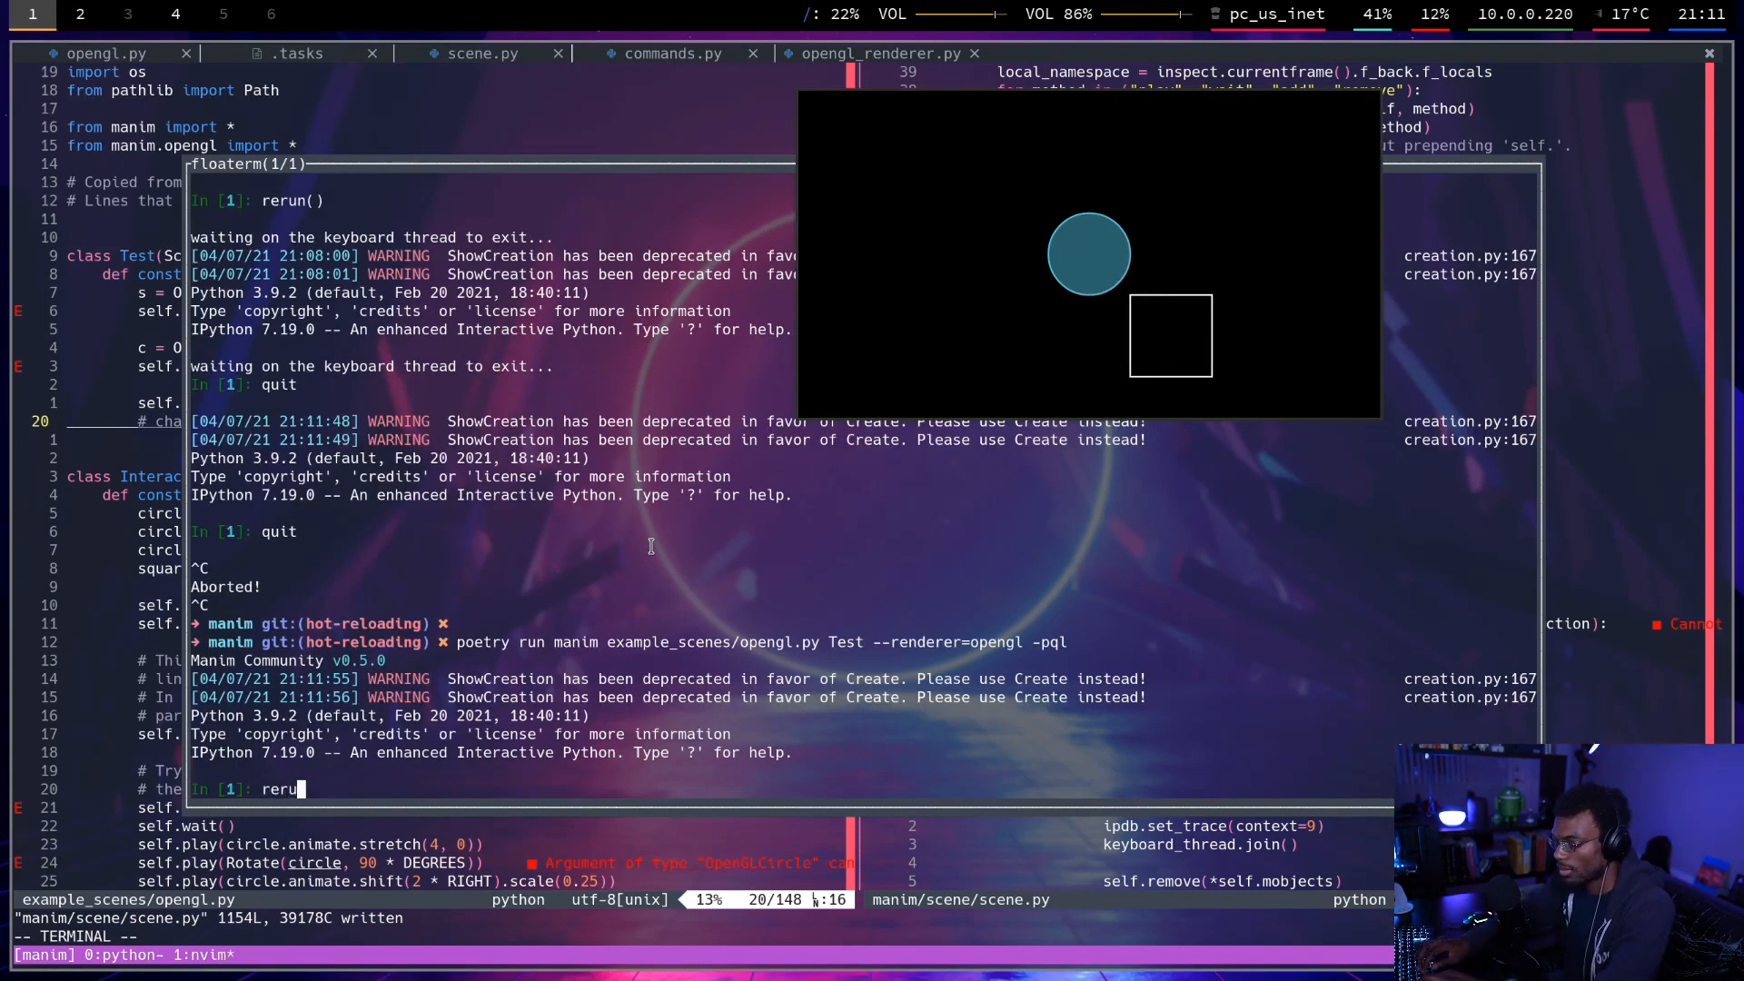
pyautogui.press('BackSpace')
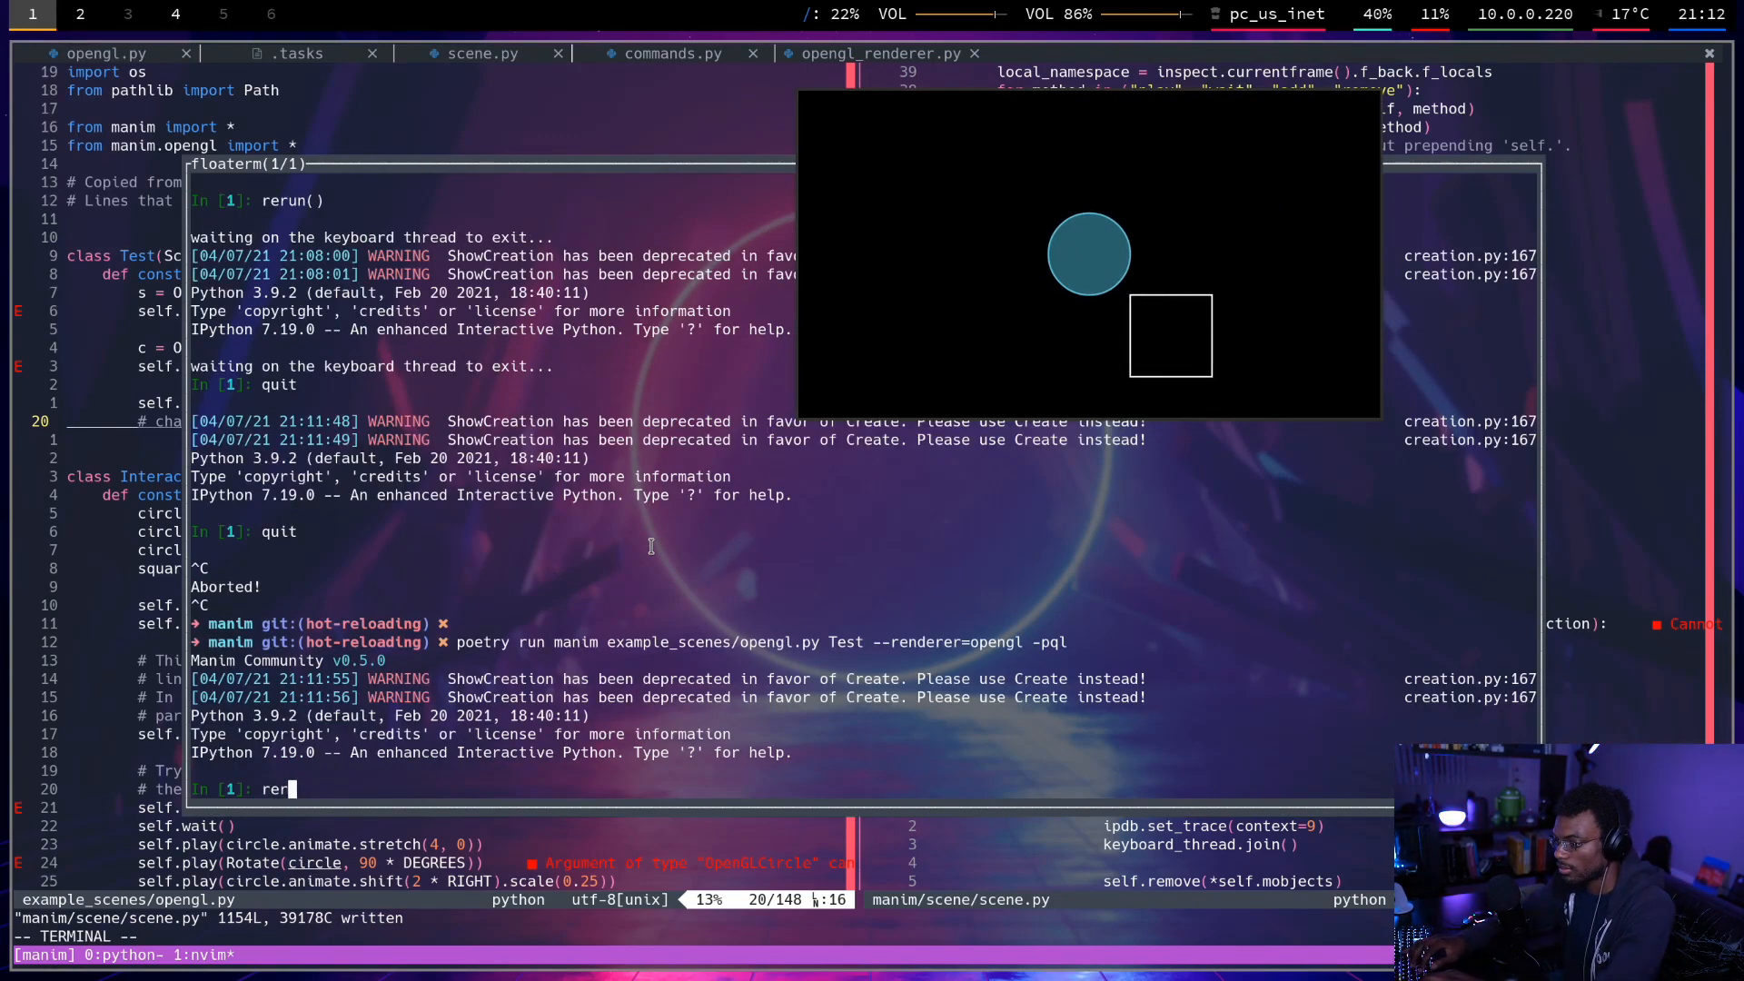
pyautogui.press('BackSpace')
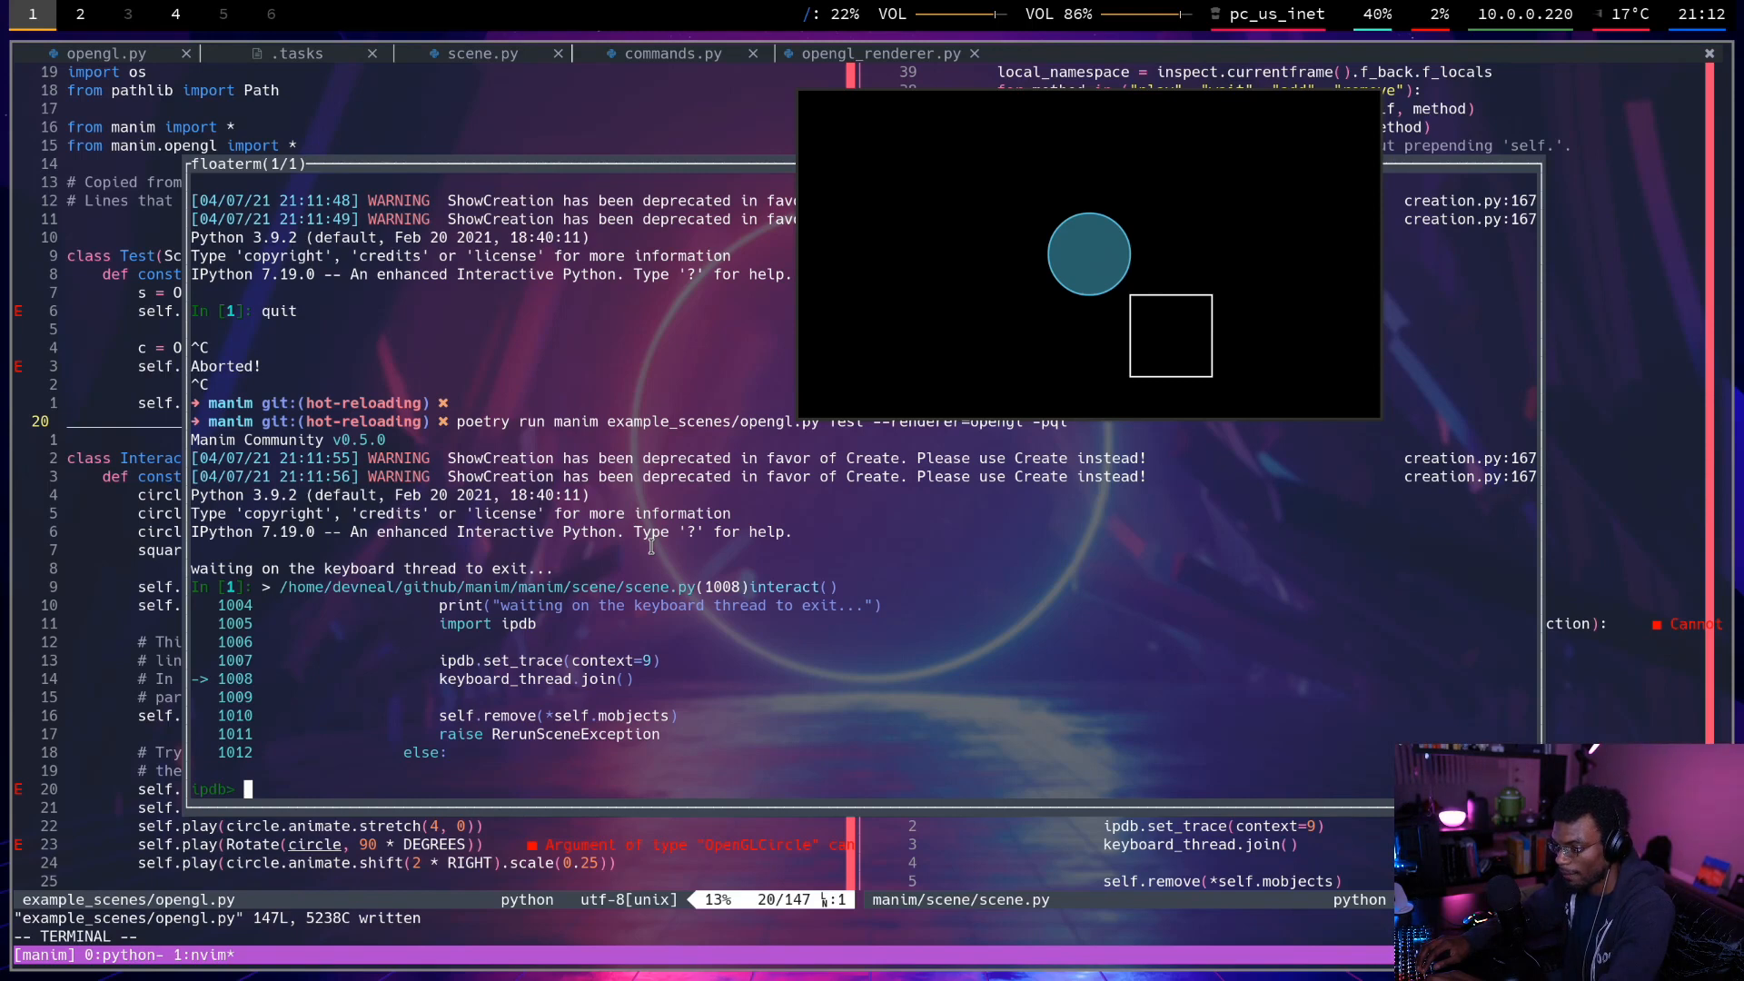
pyautogui.write('w')
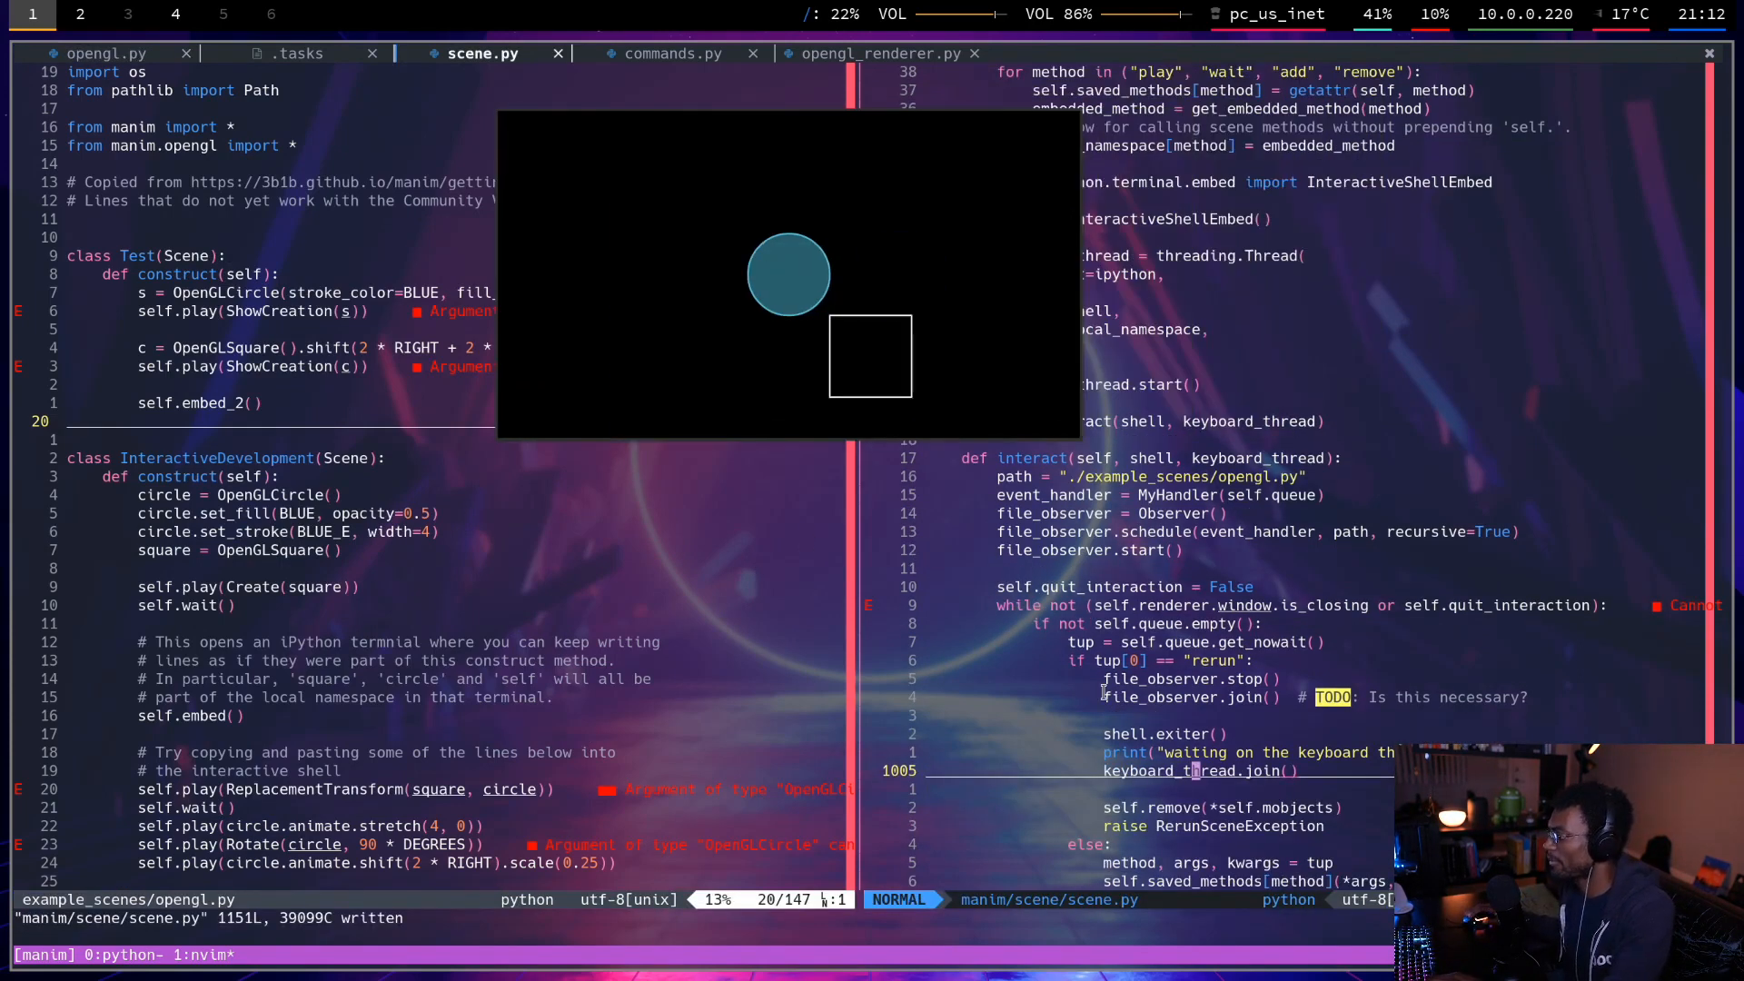
# Attempt :wqa, which fails with E948 Job still running, then type 'sh'.
pyautogui.write(':Wqa')
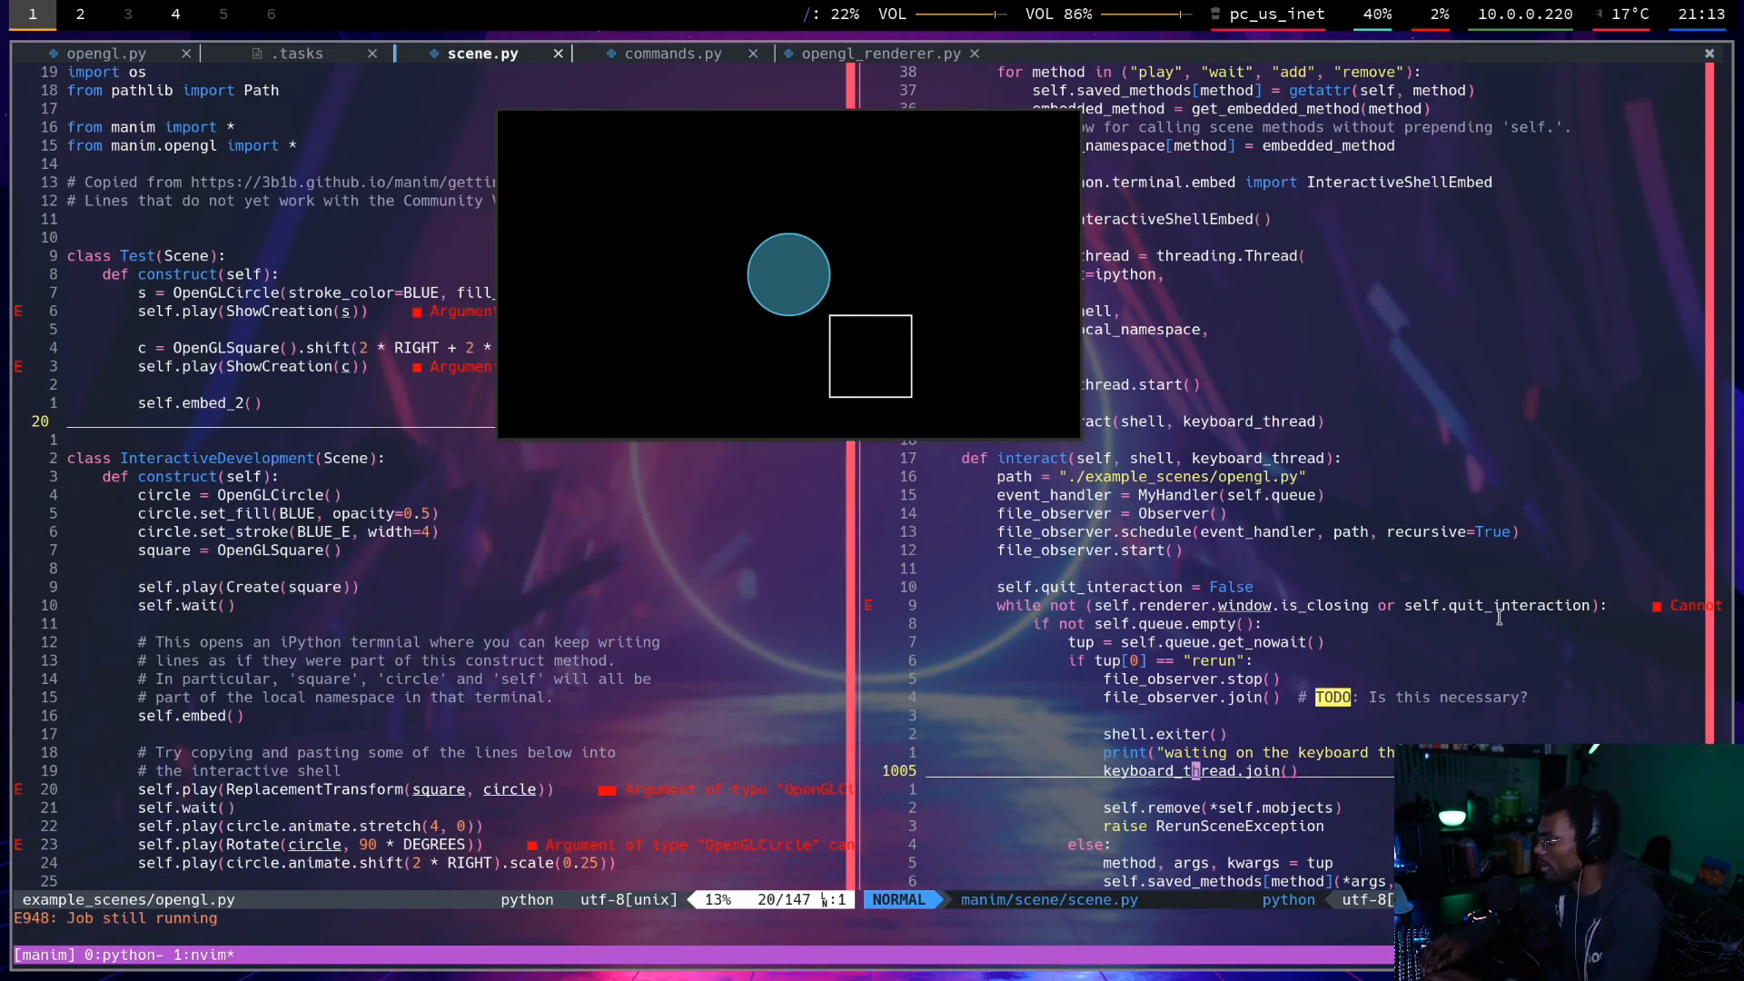
pyautogui.write('shell')
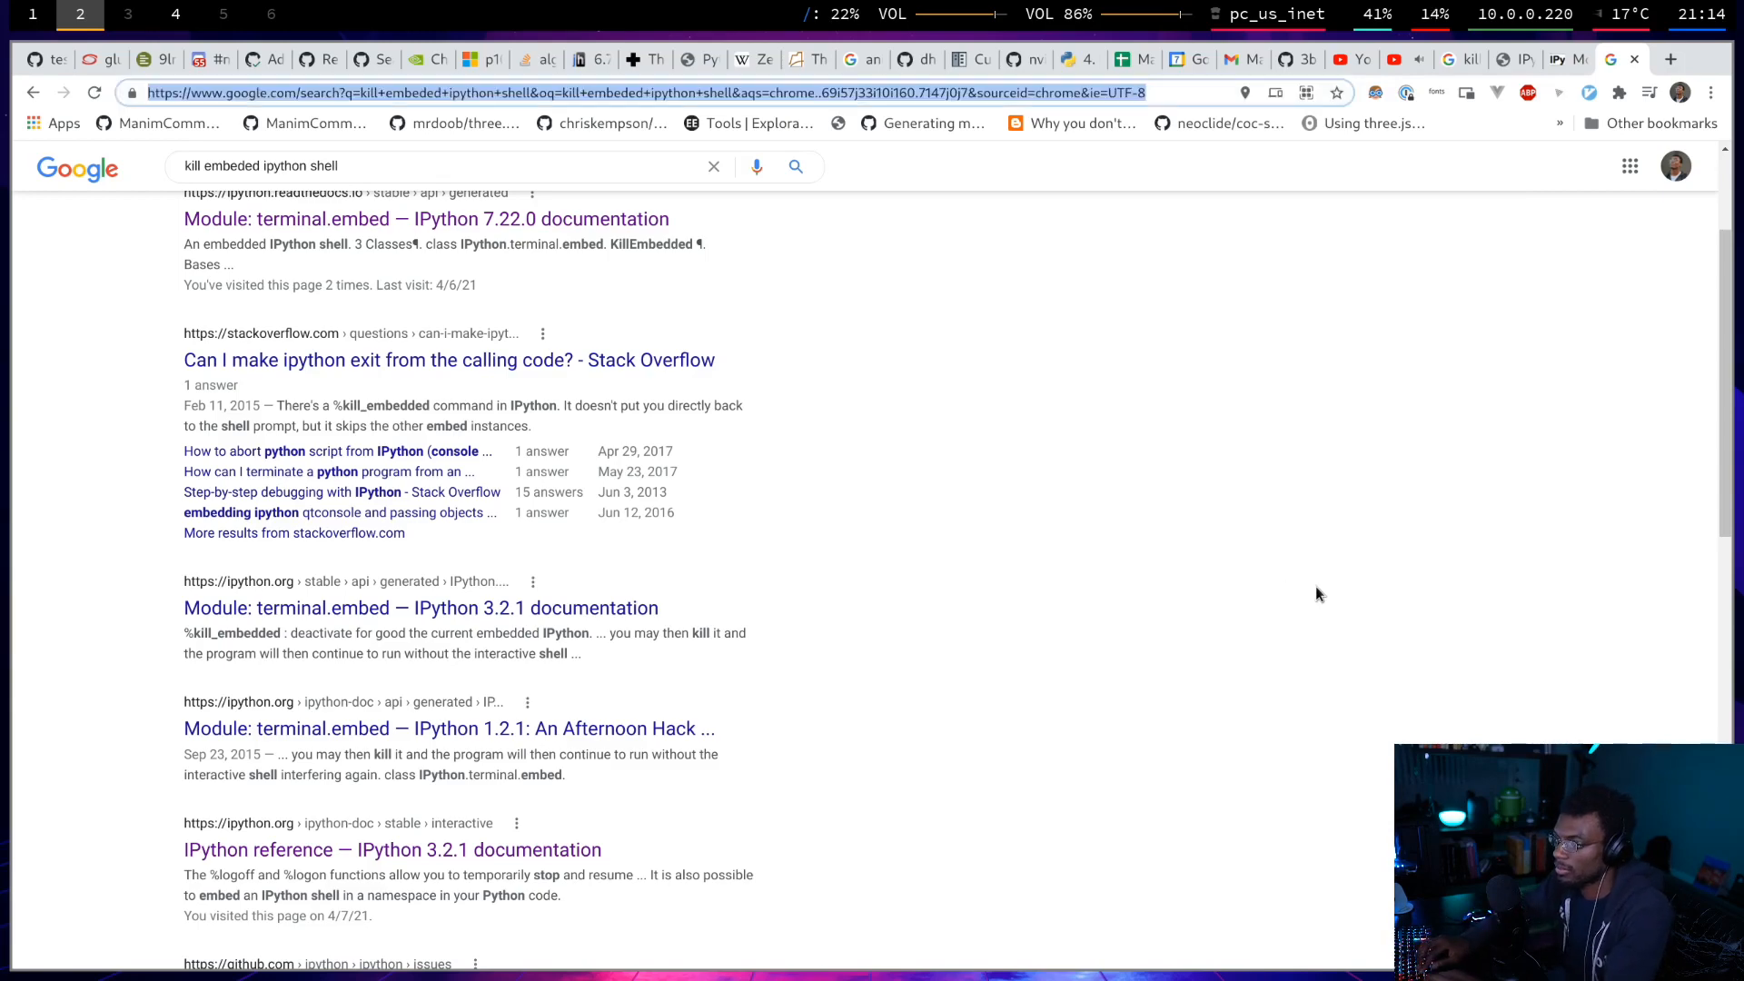
# Search Google for 'sony 1000xm4' and exit the IPython shell in the terminal.
pyautogui.write('sony 1000xm4')
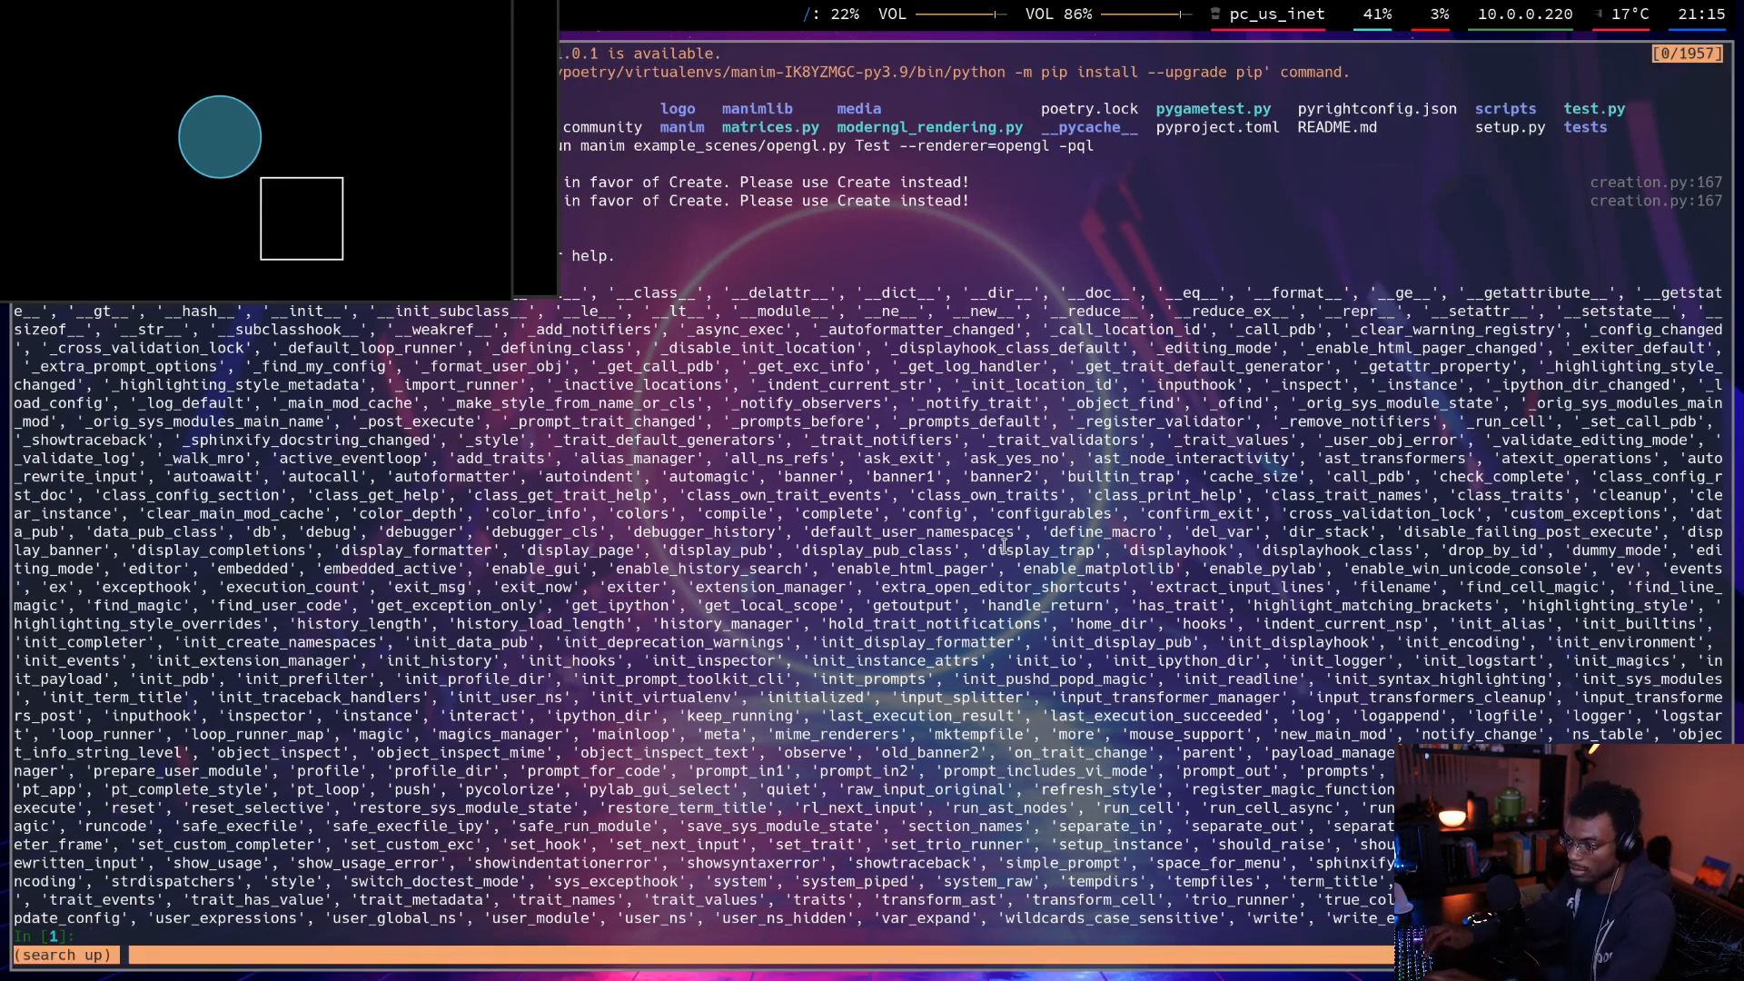
pyautogui.write('exit')
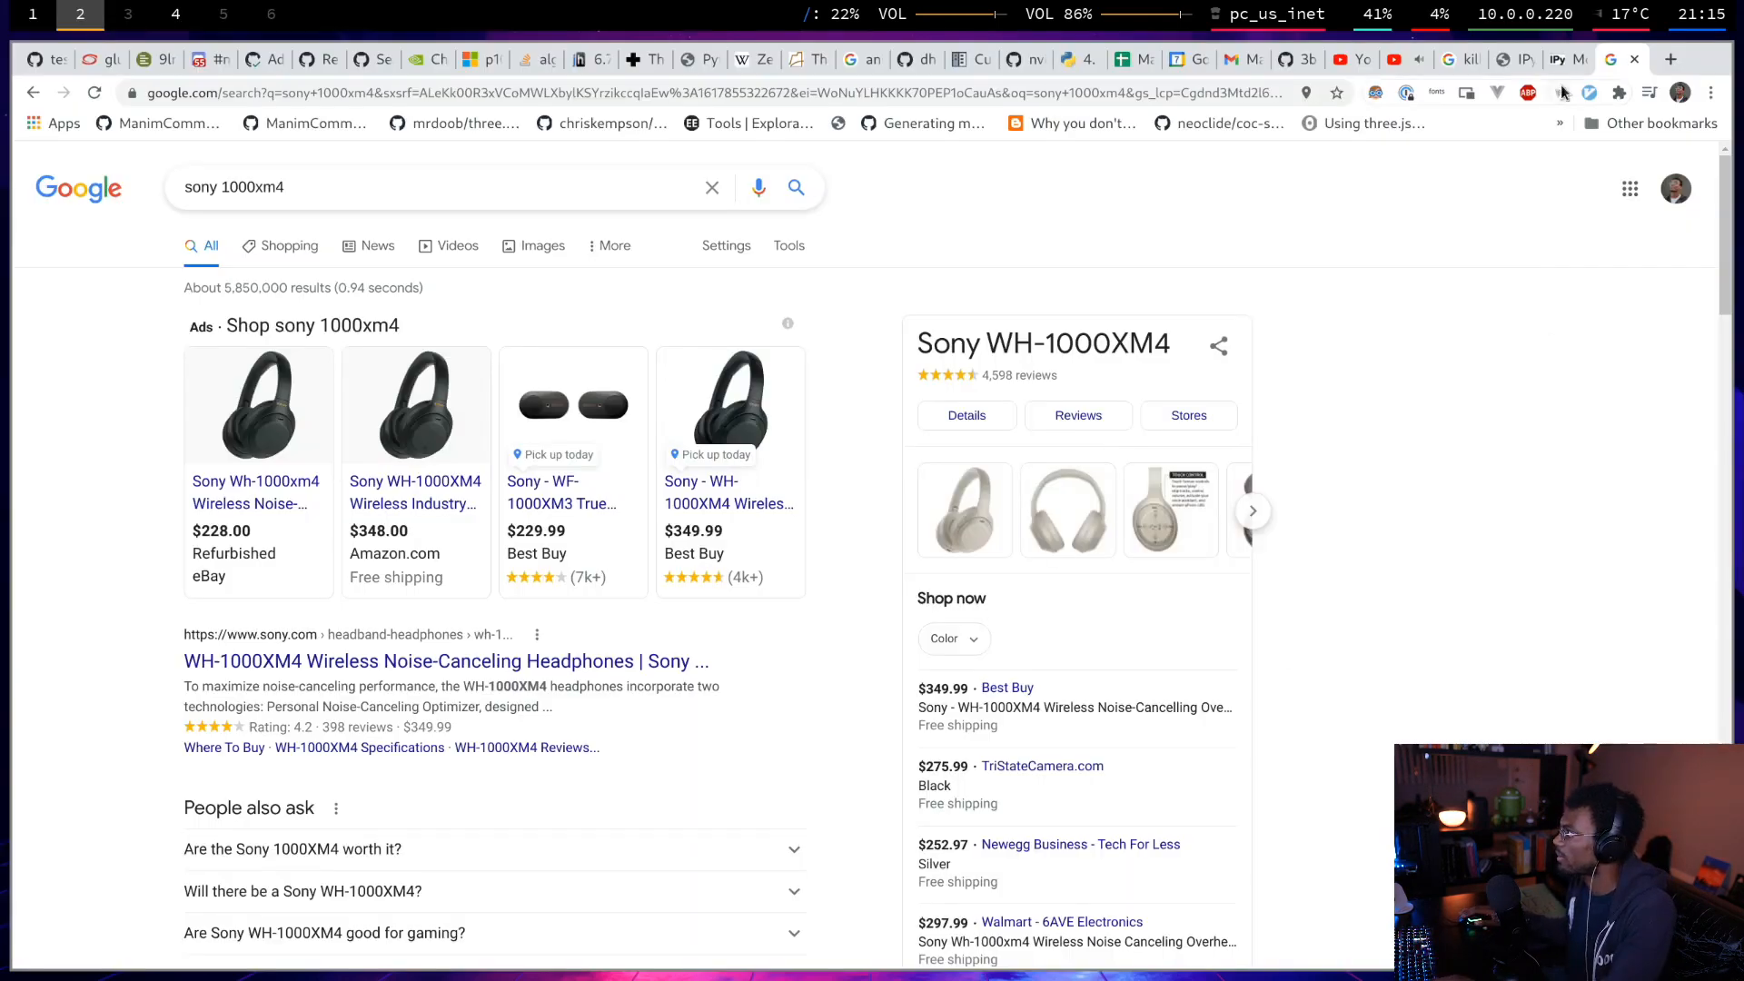
pyautogui.click(1569, 59)
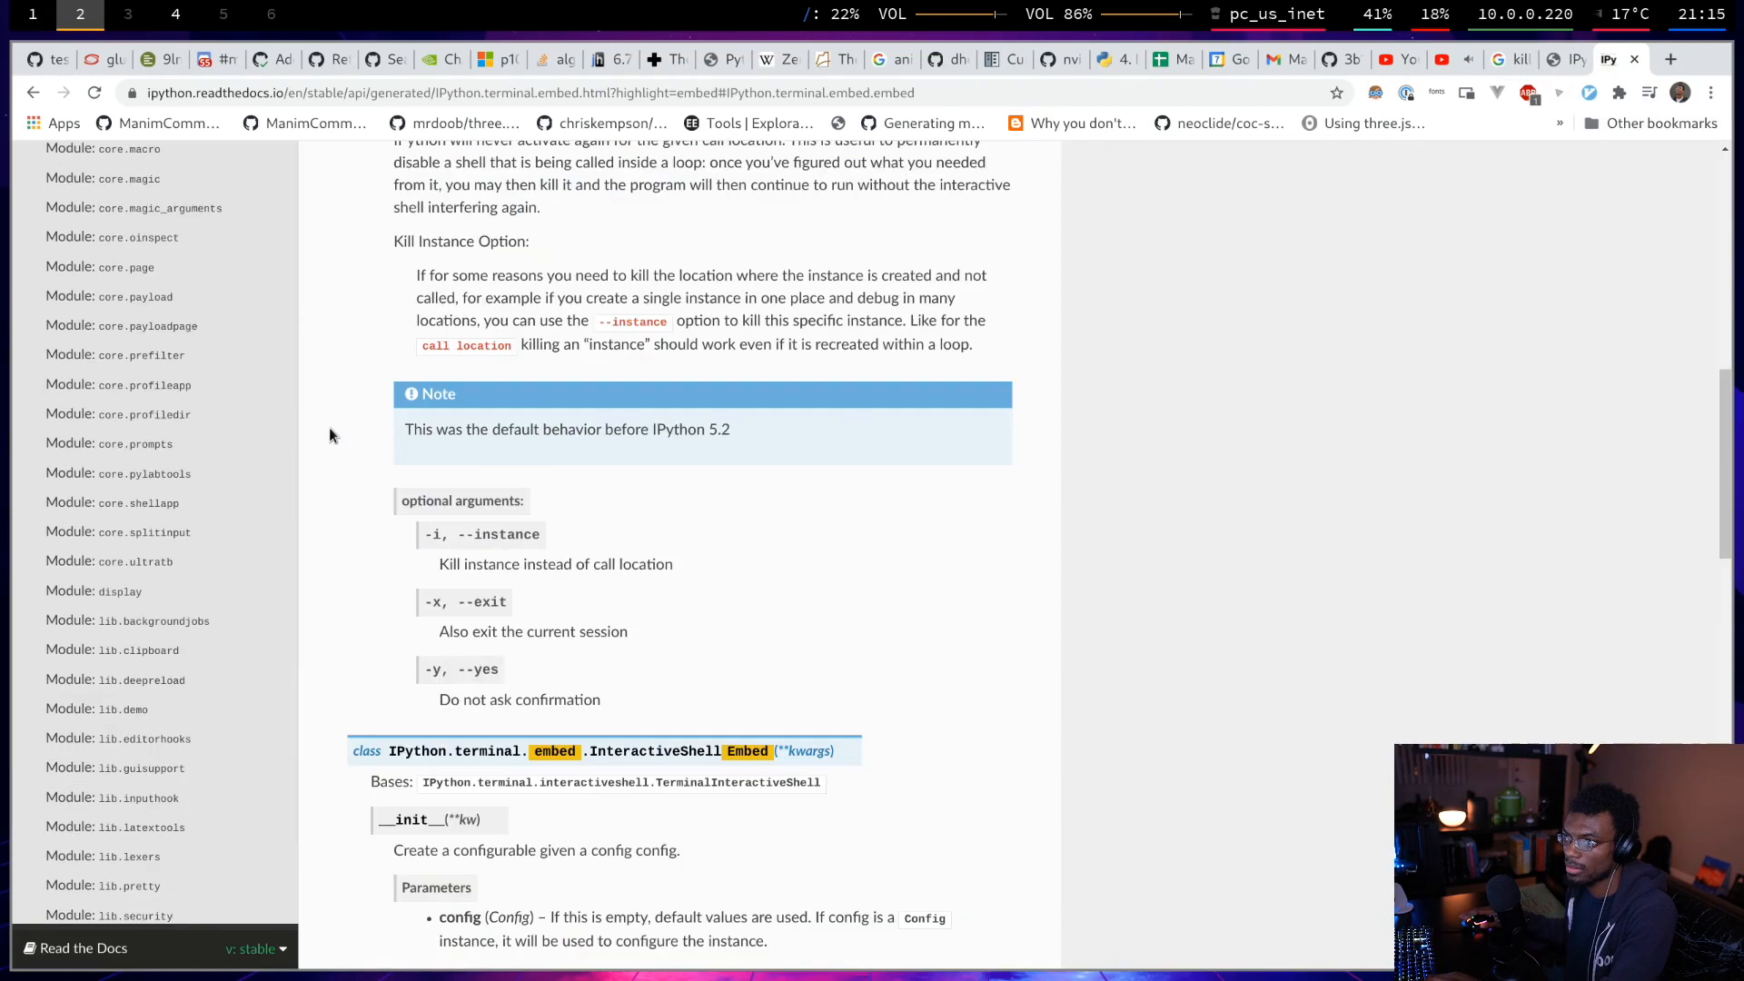
# Search the IPython docs for 'ask_exit' to list the four matching pages.
pyautogui.write('ask_exit')
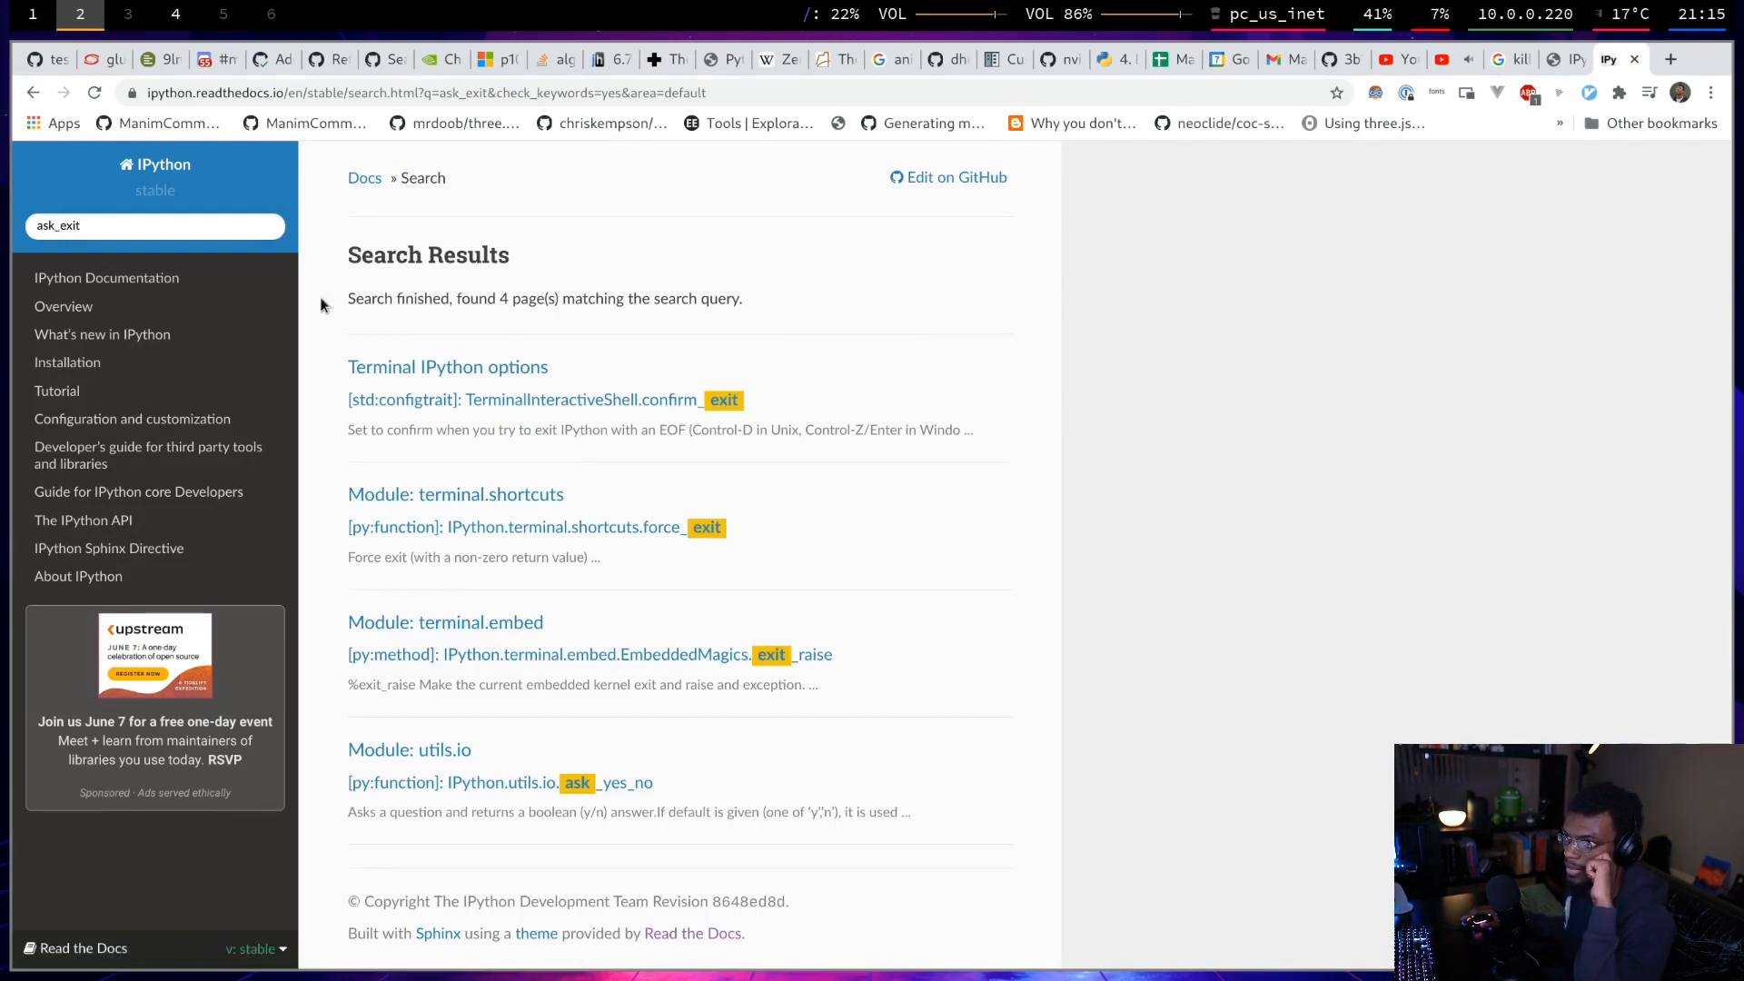
pyautogui.moveTo(534, 541)
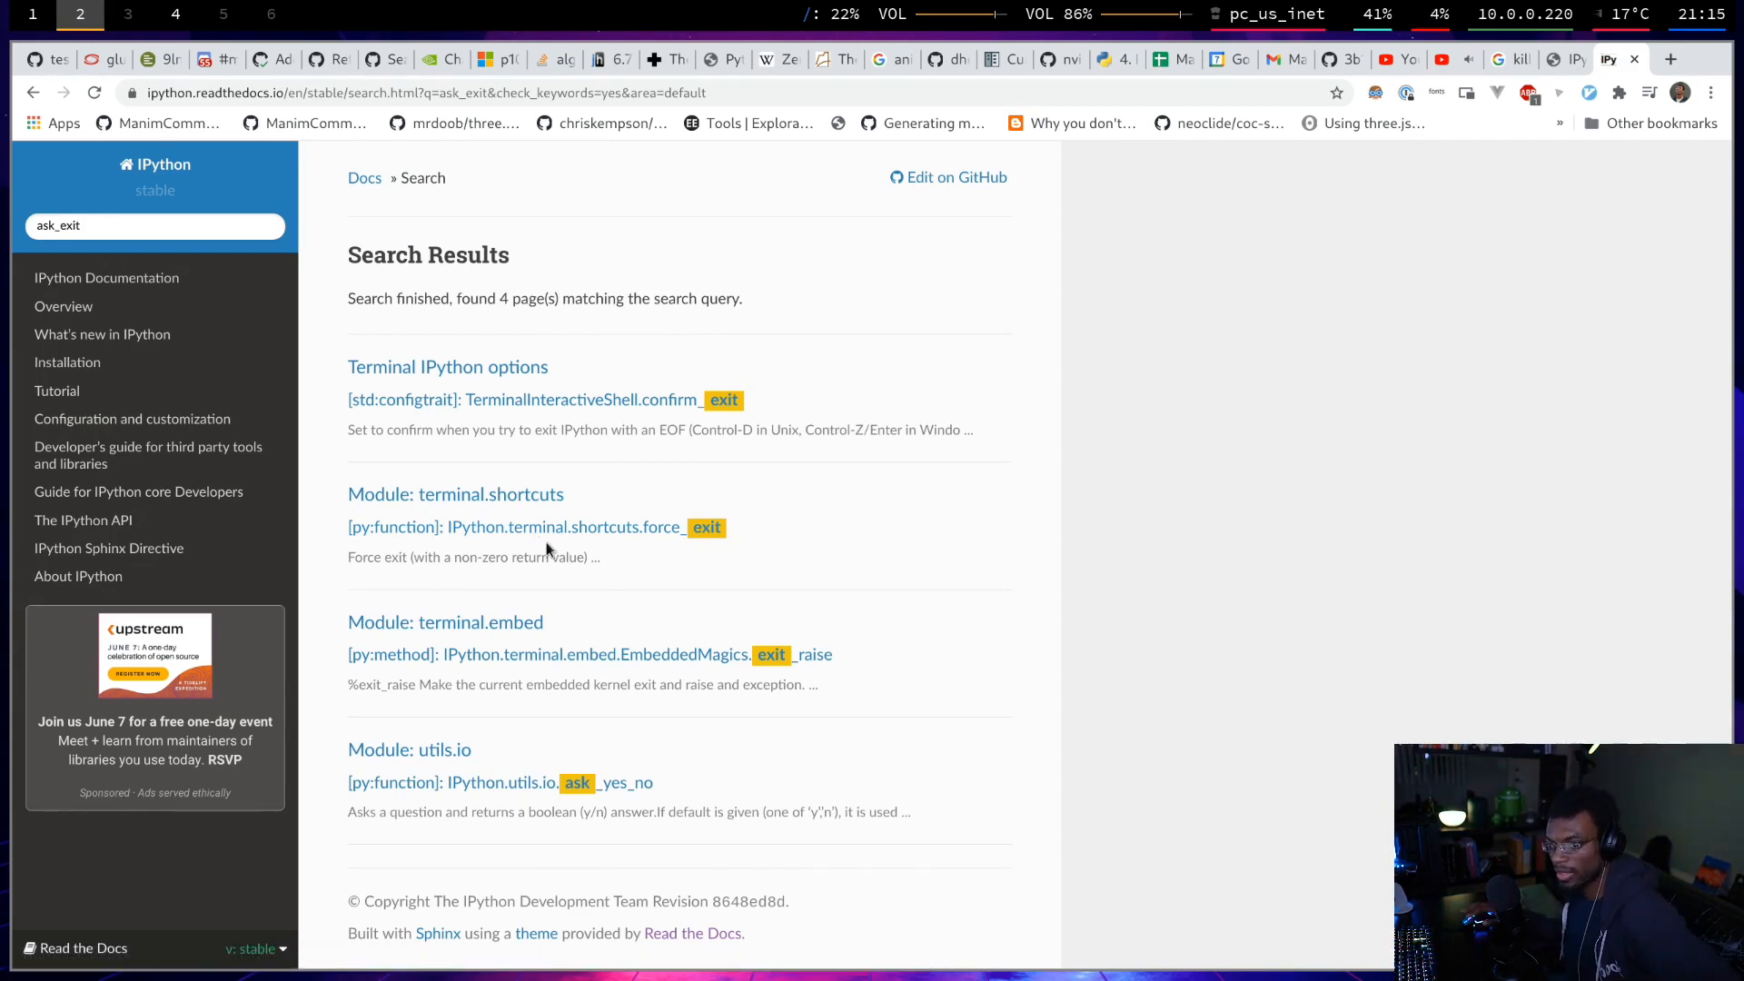
pyautogui.moveTo(618, 406)
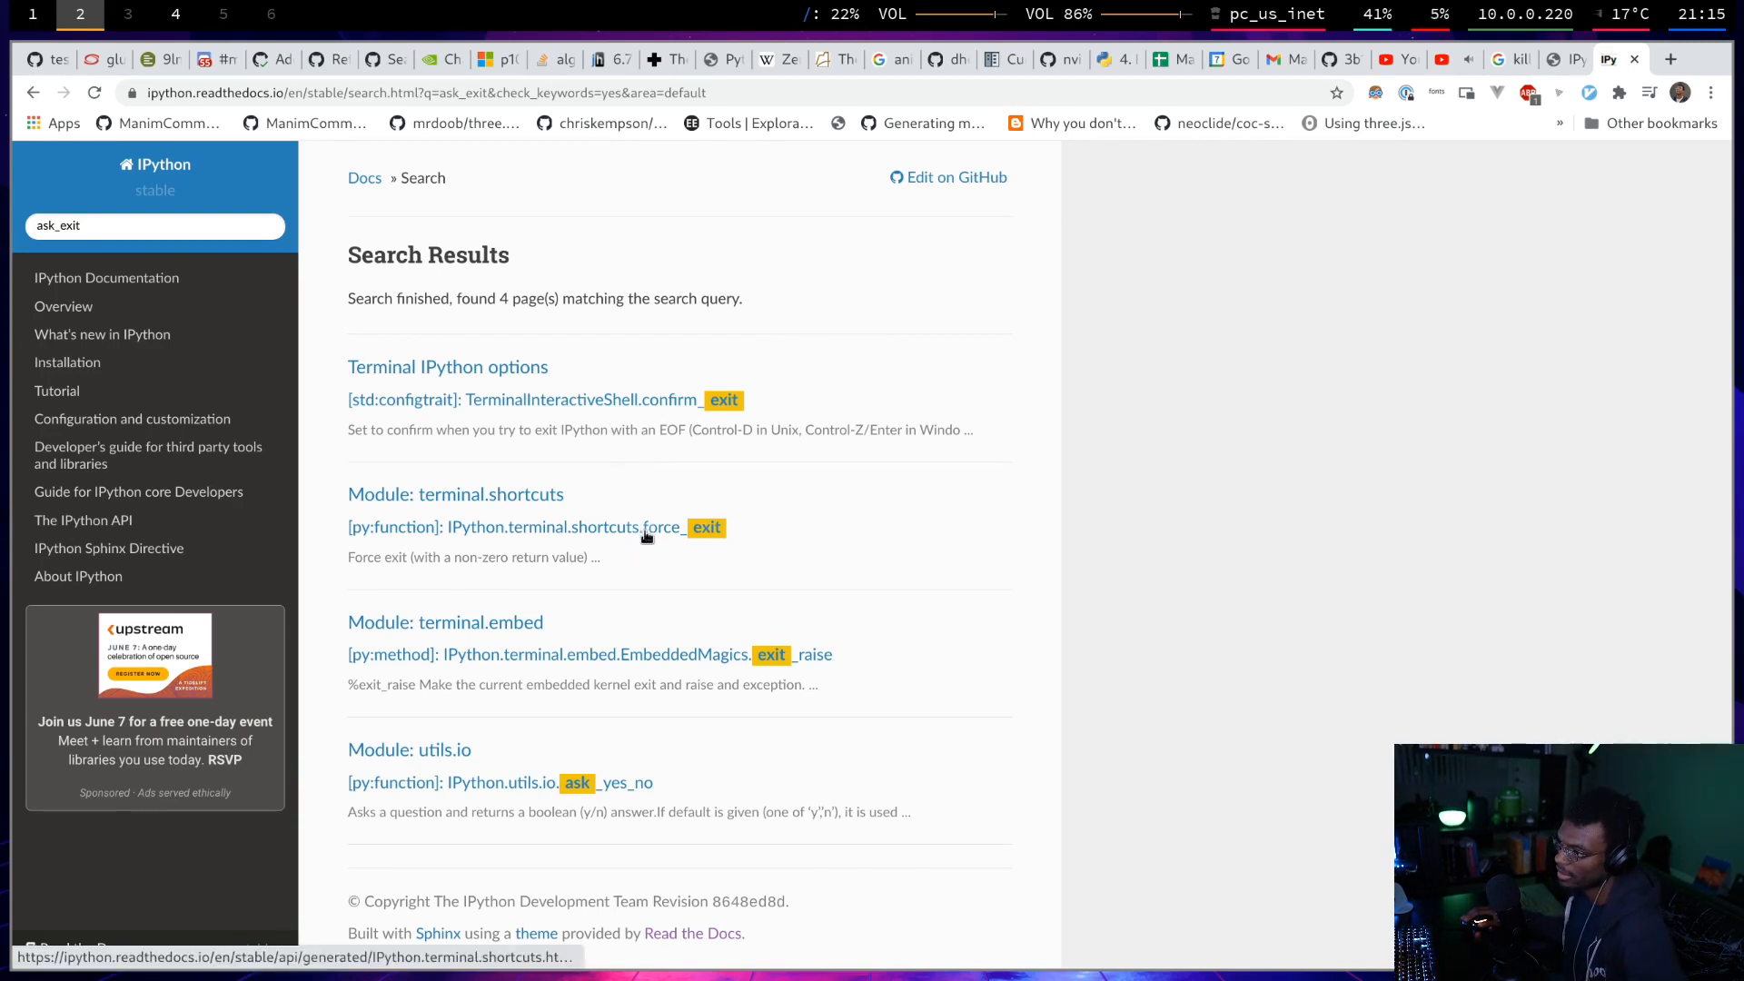
# Open the IPython.terminal.shortcuts.force_exit result and scroll through the shortcuts module page.
pyautogui.click(706, 527)
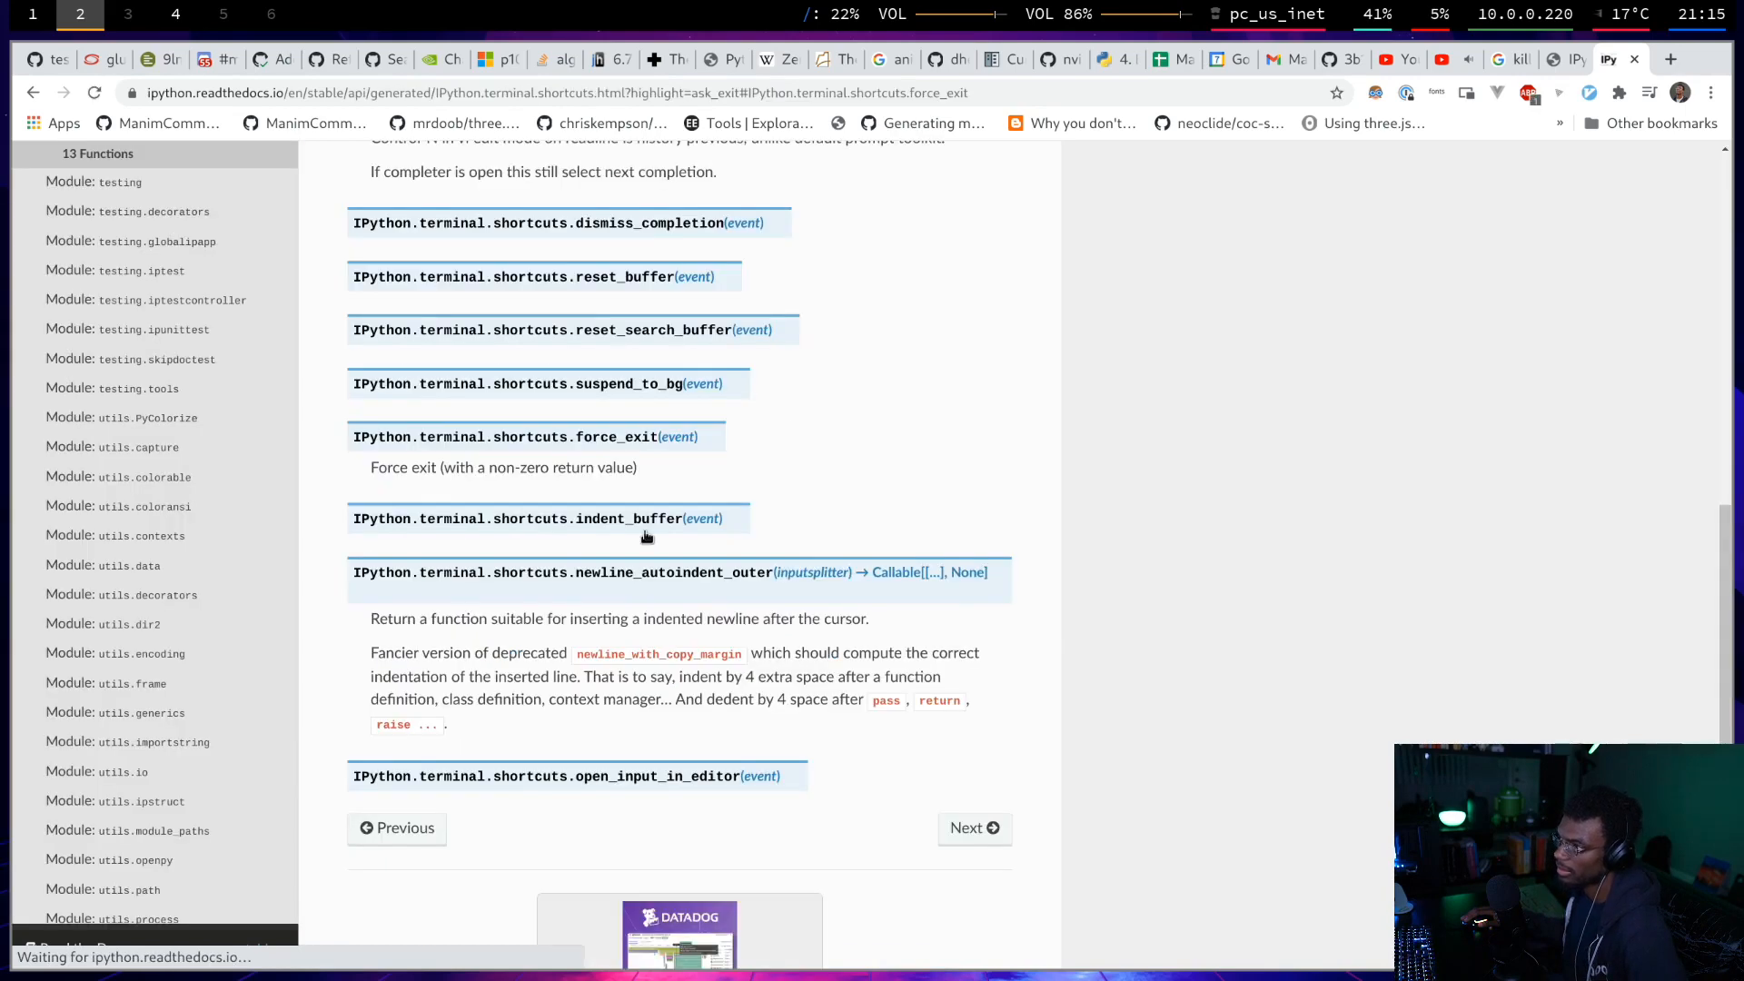
pyautogui.scroll(-3)
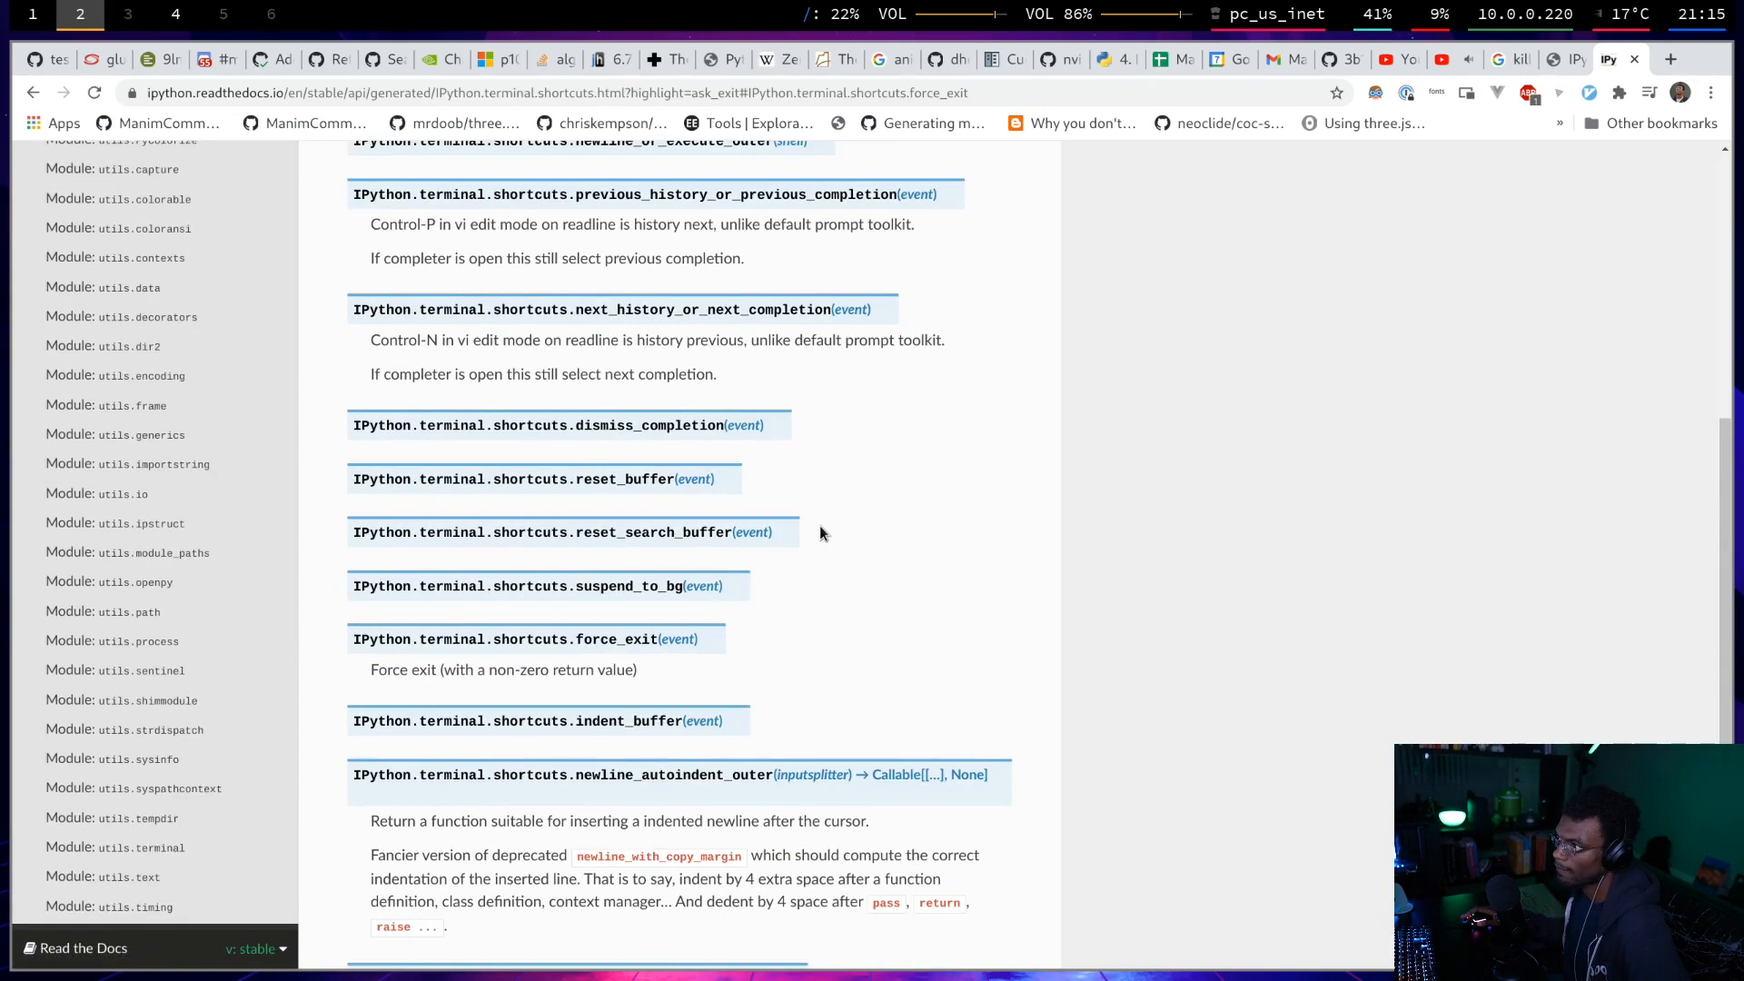
pyautogui.scroll(-3)
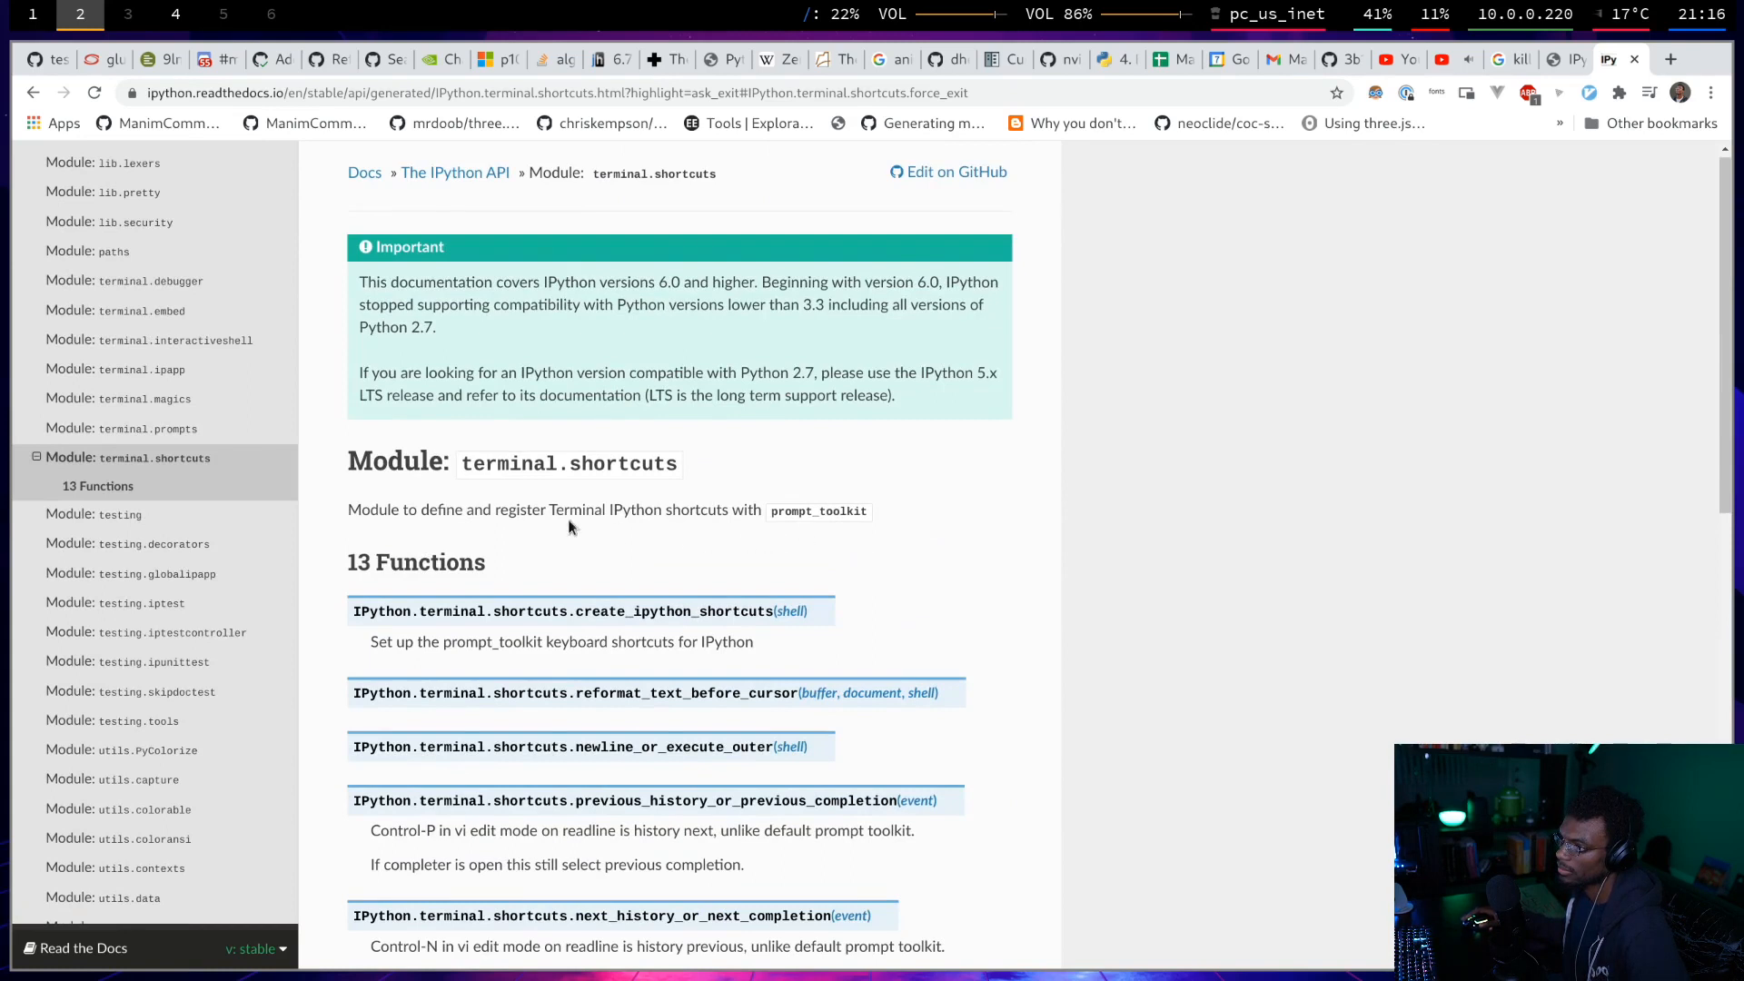
pyautogui.moveTo(952, 515)
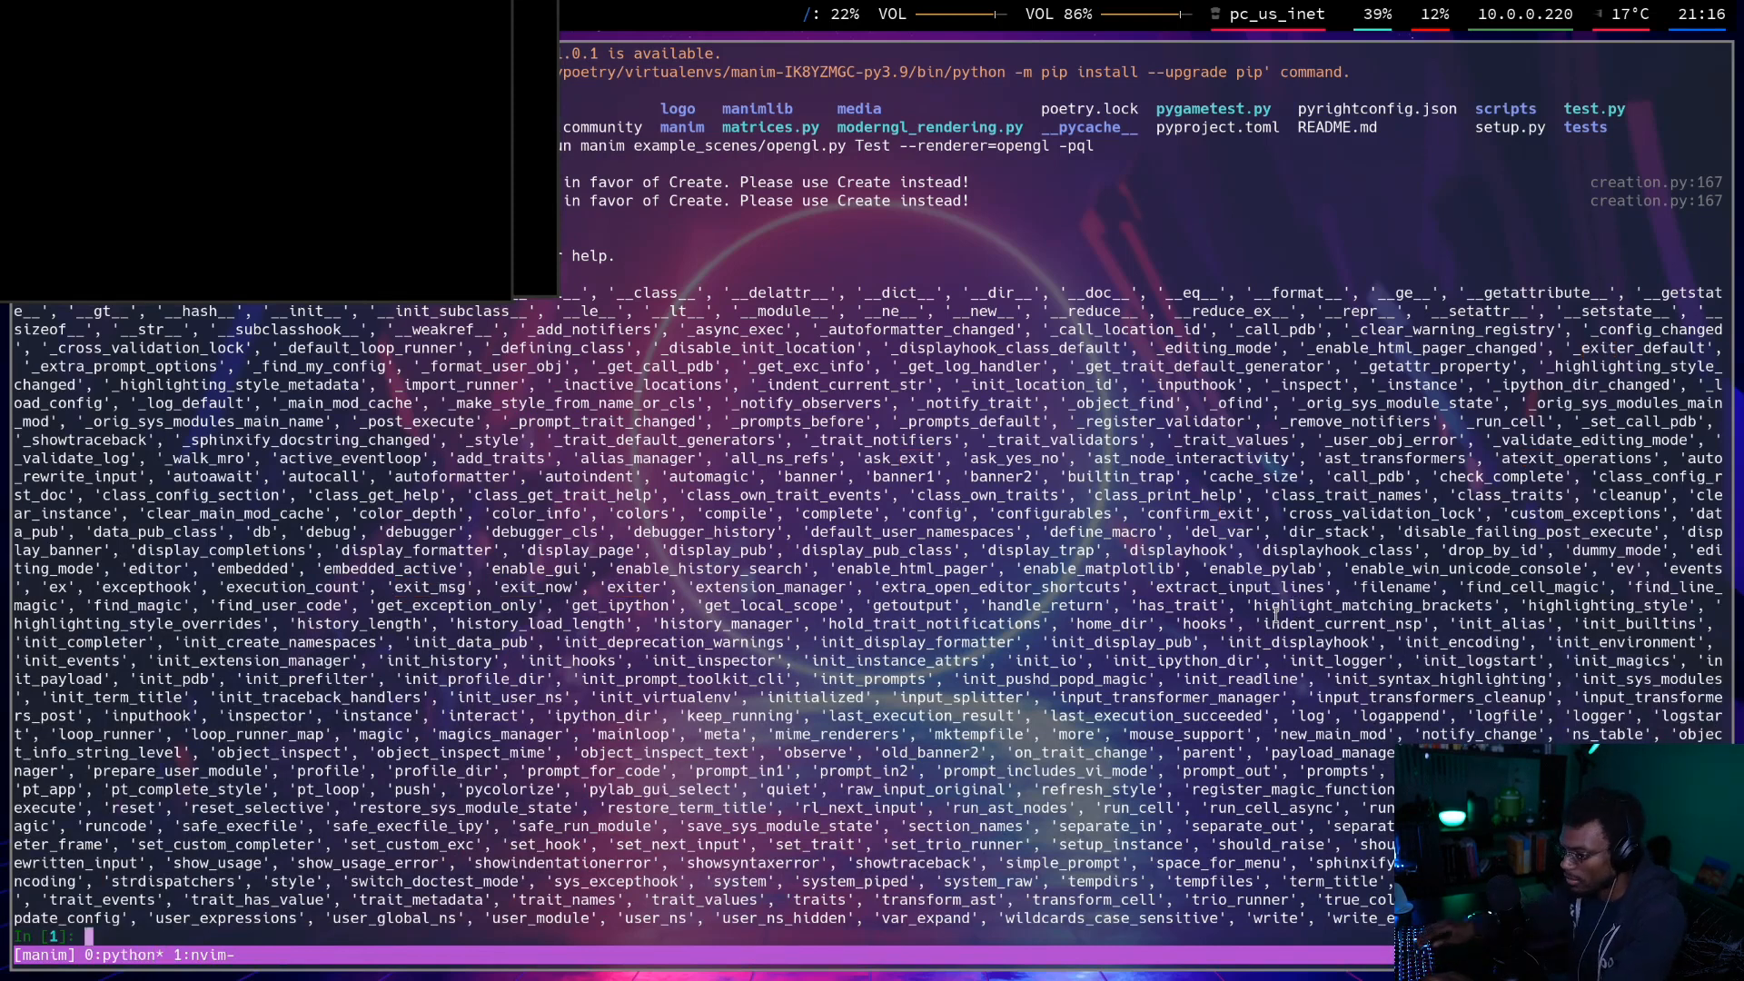
# Type quit in the IPython pane to leave the embedded shell.
pyautogui.write('quit_interaction = False')
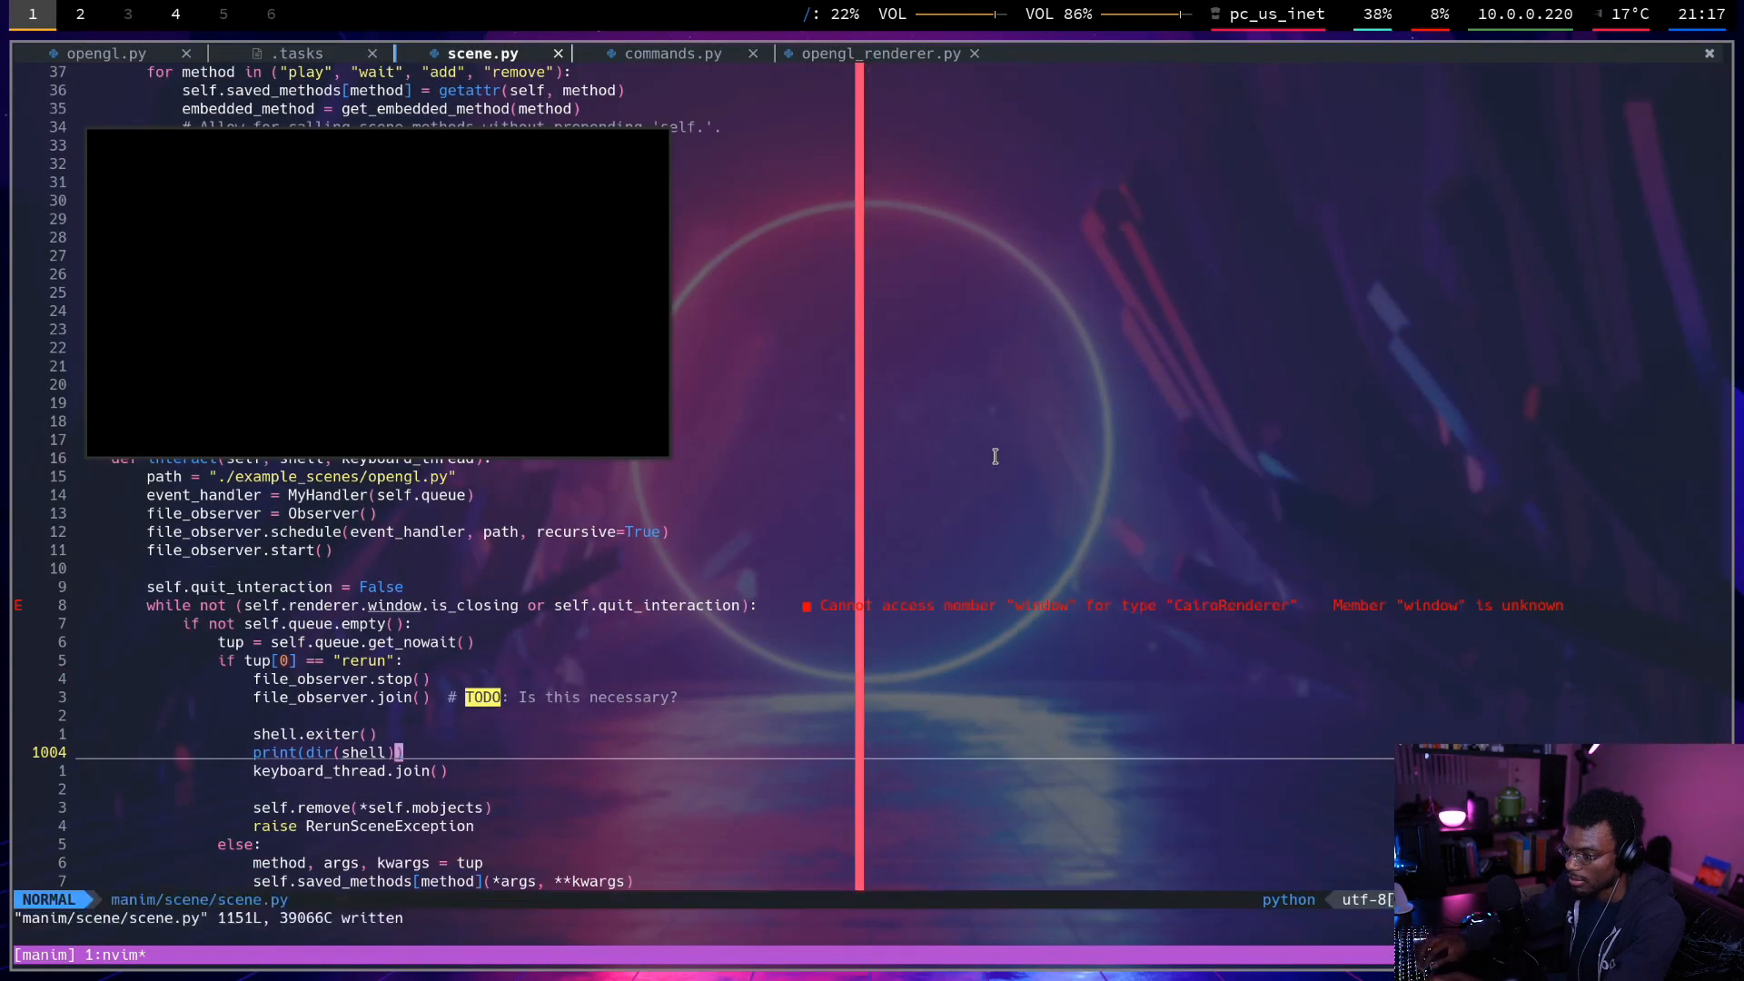
# Run the :q command to quit Neovim, leaving an empty zsh prompt.
pyautogui.press(':')
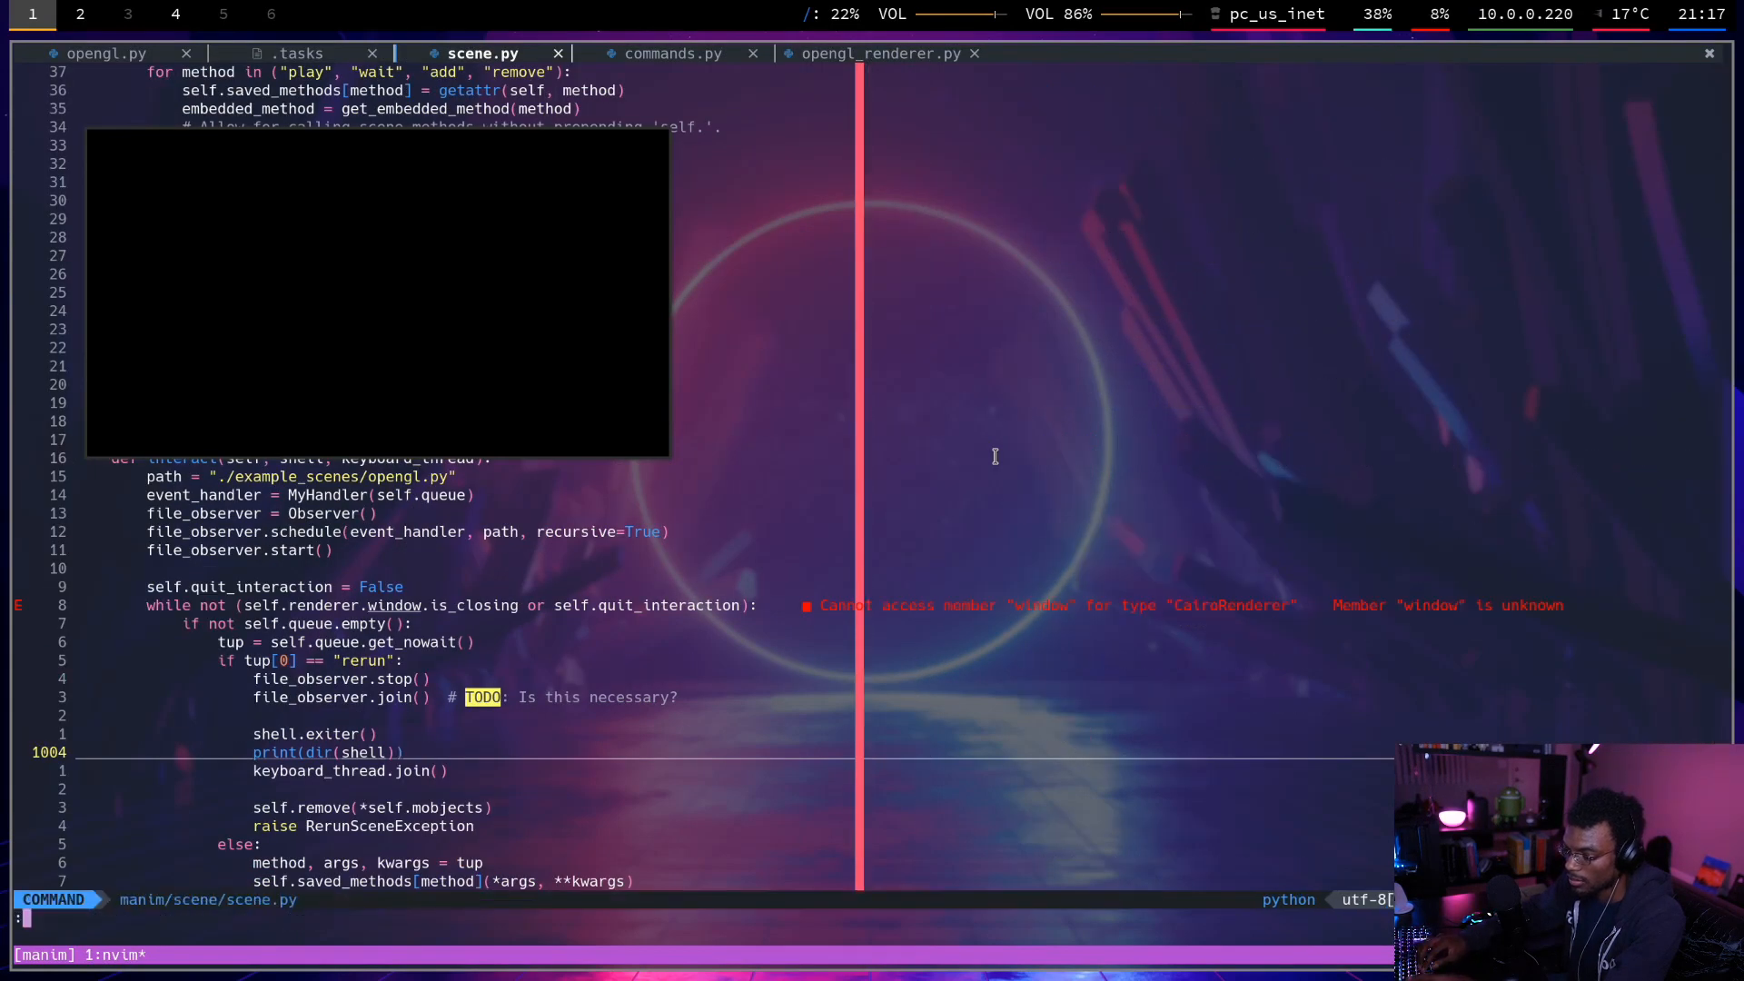
pyautogui.write('Q')
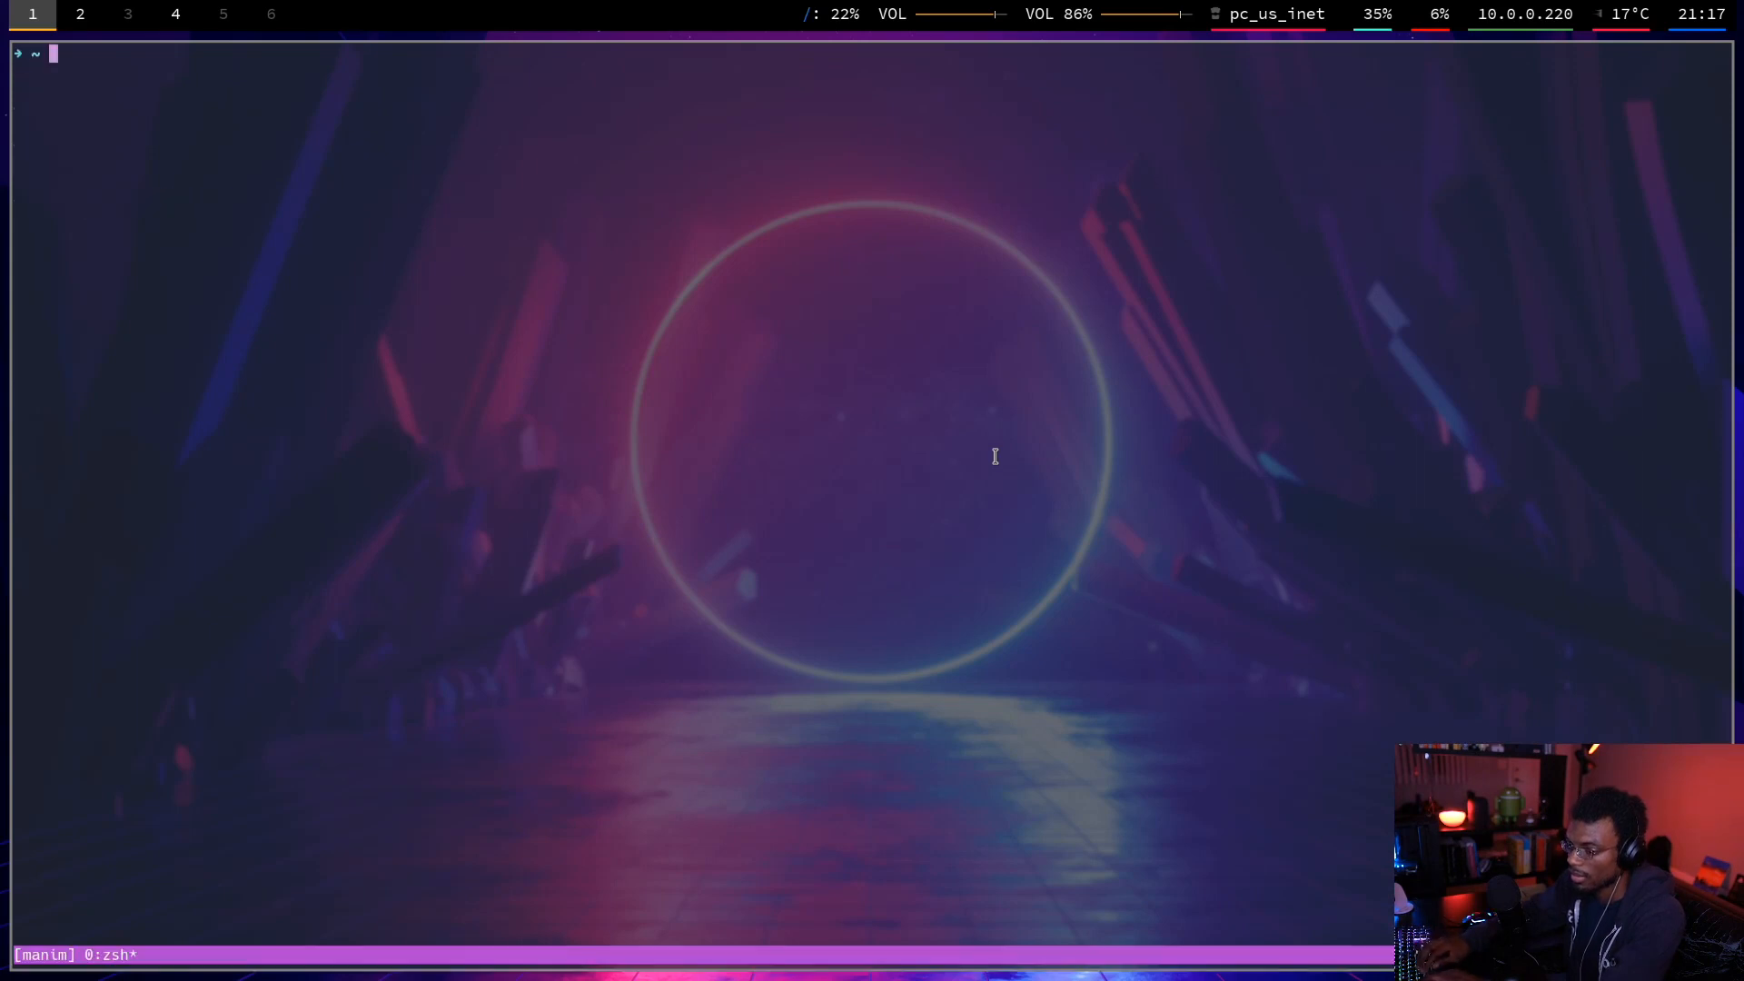
# Start a cd into github/mna with Tab completion at the zsh prompt.
pyautogui.write('cd github/mna')
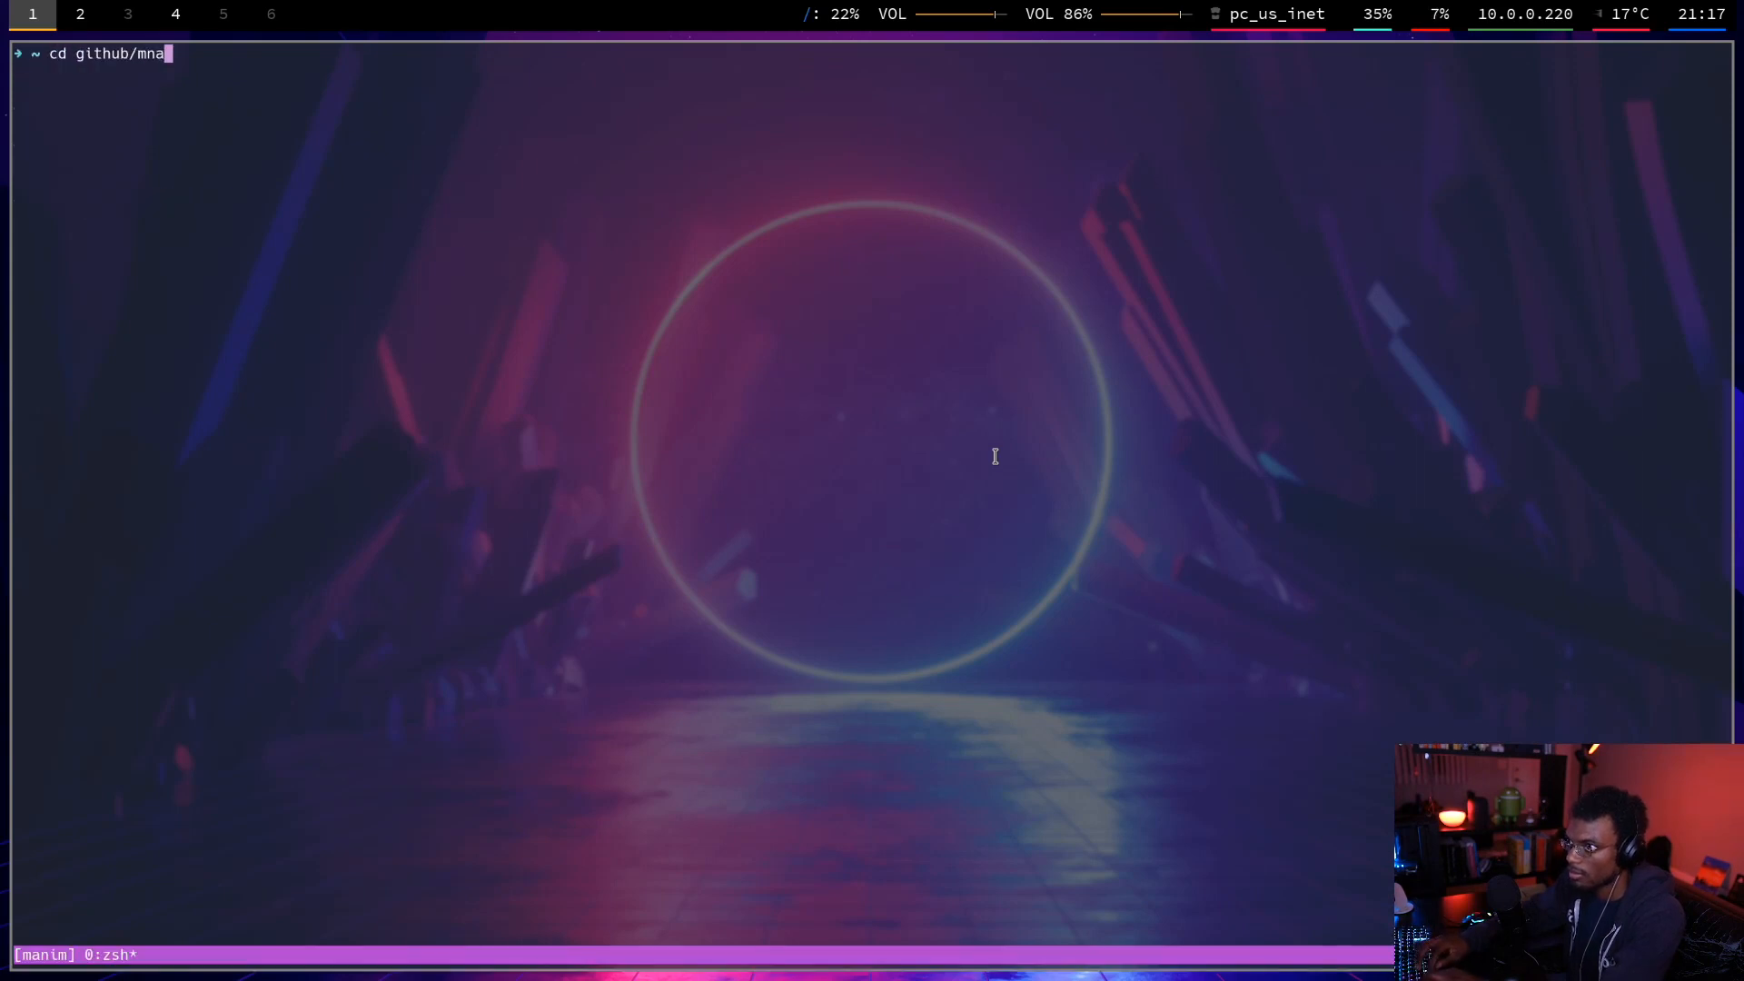
pyautogui.press('Tab')
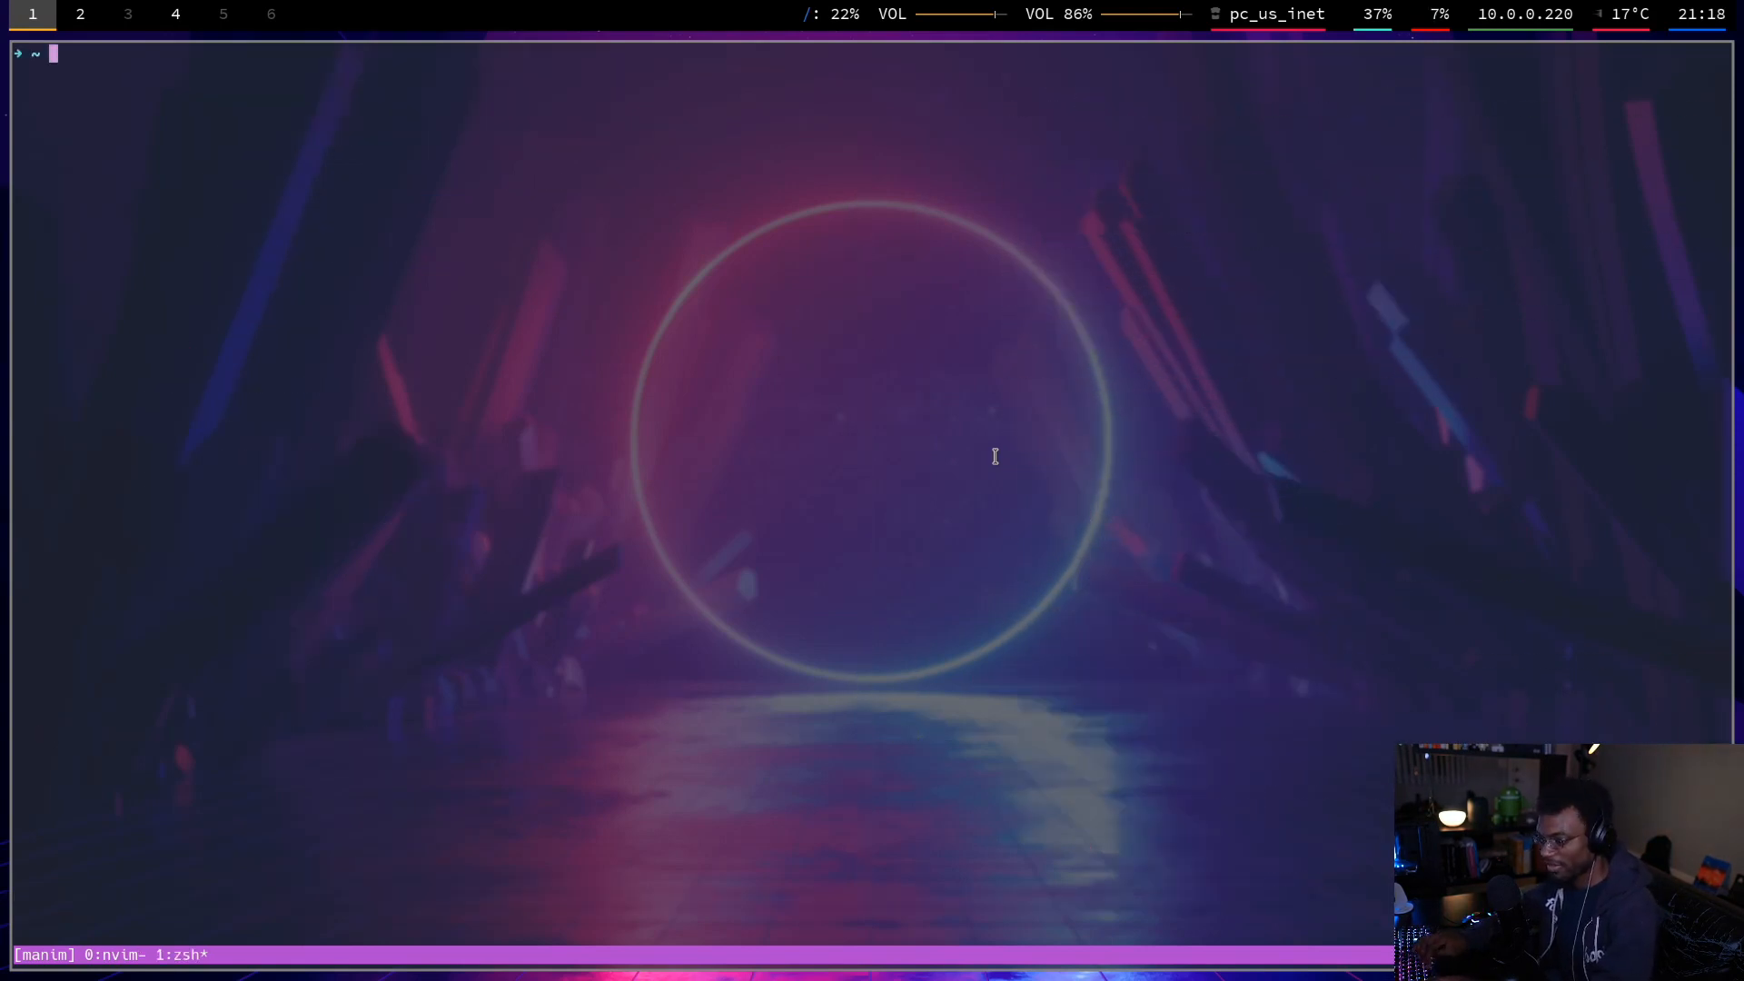
# Change directory into github/manim, using Tab completion suggestions.
pyautogui.write('cd i')
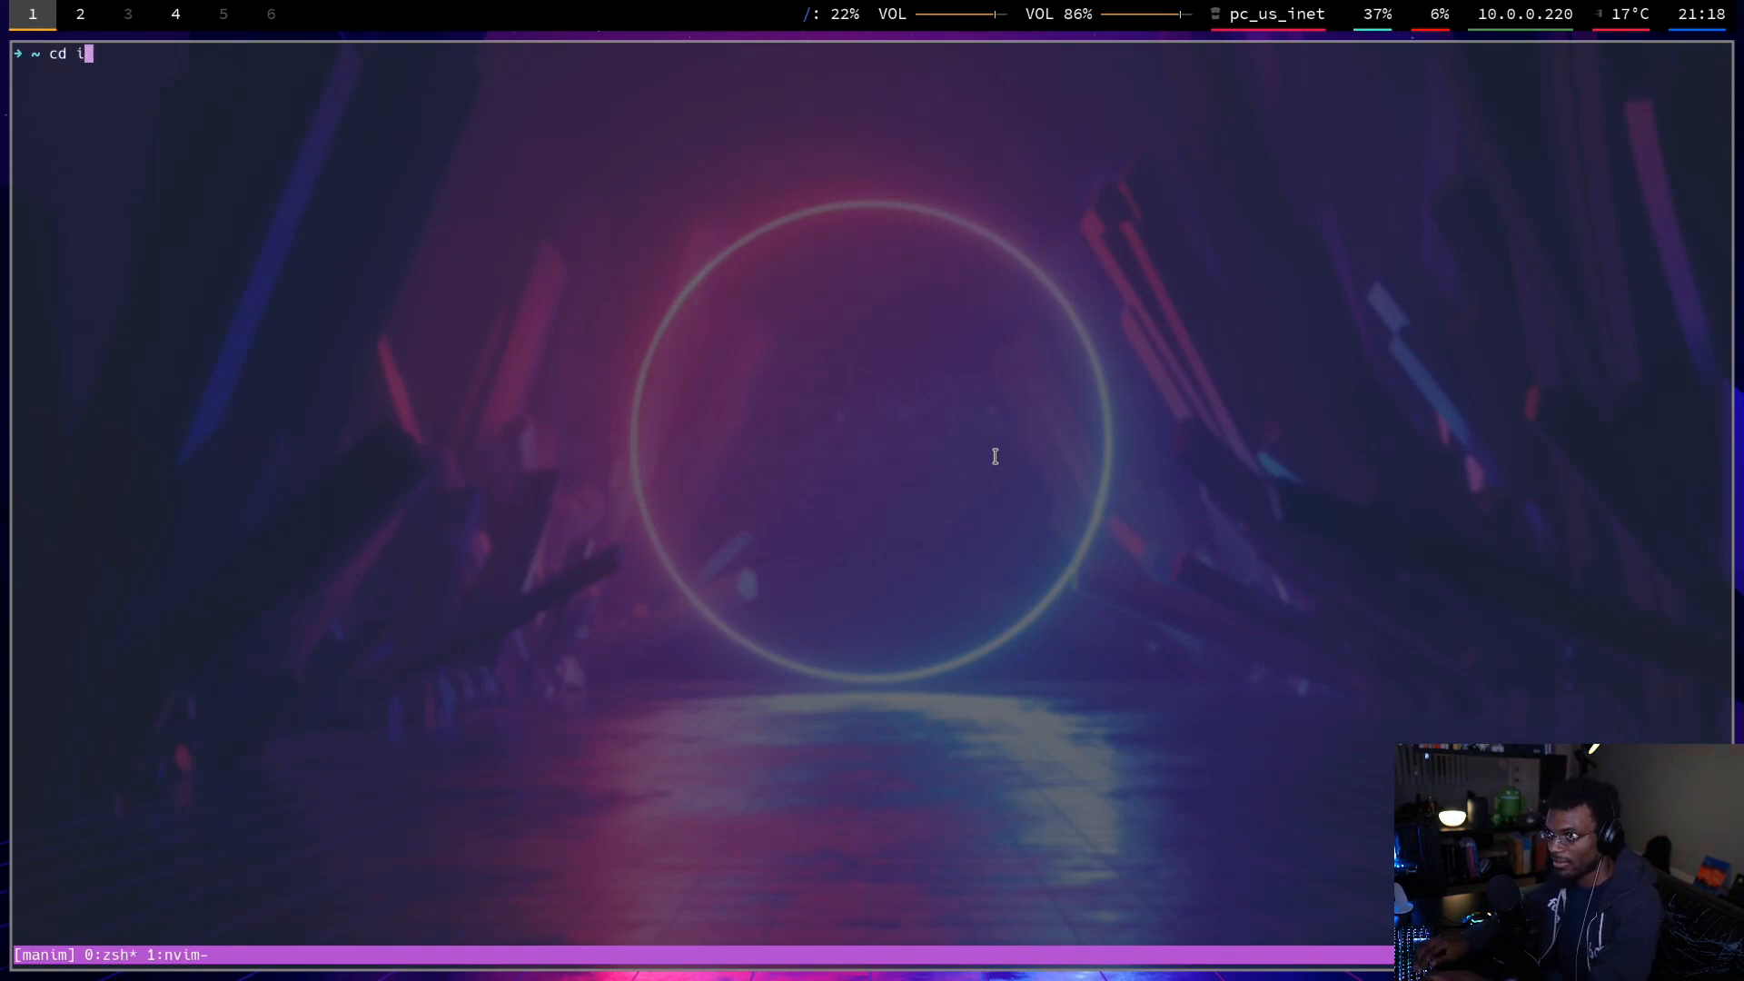
pyautogui.press('Tab')
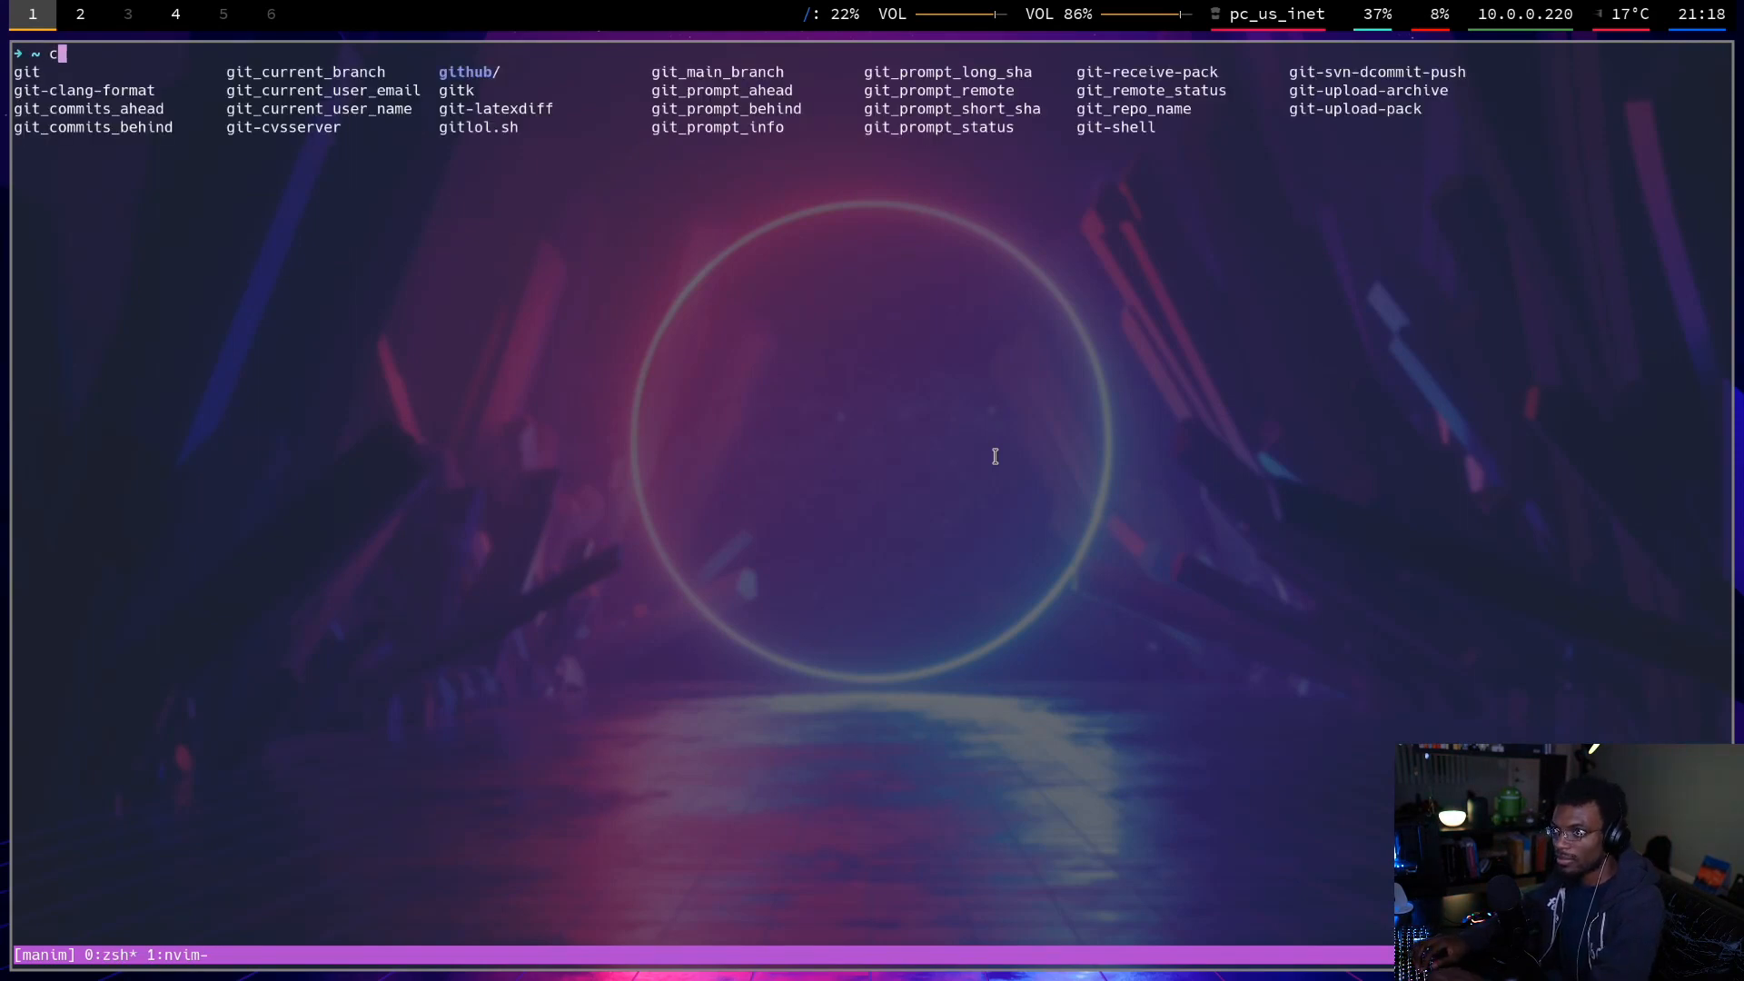
pyautogui.write("github/manim'")
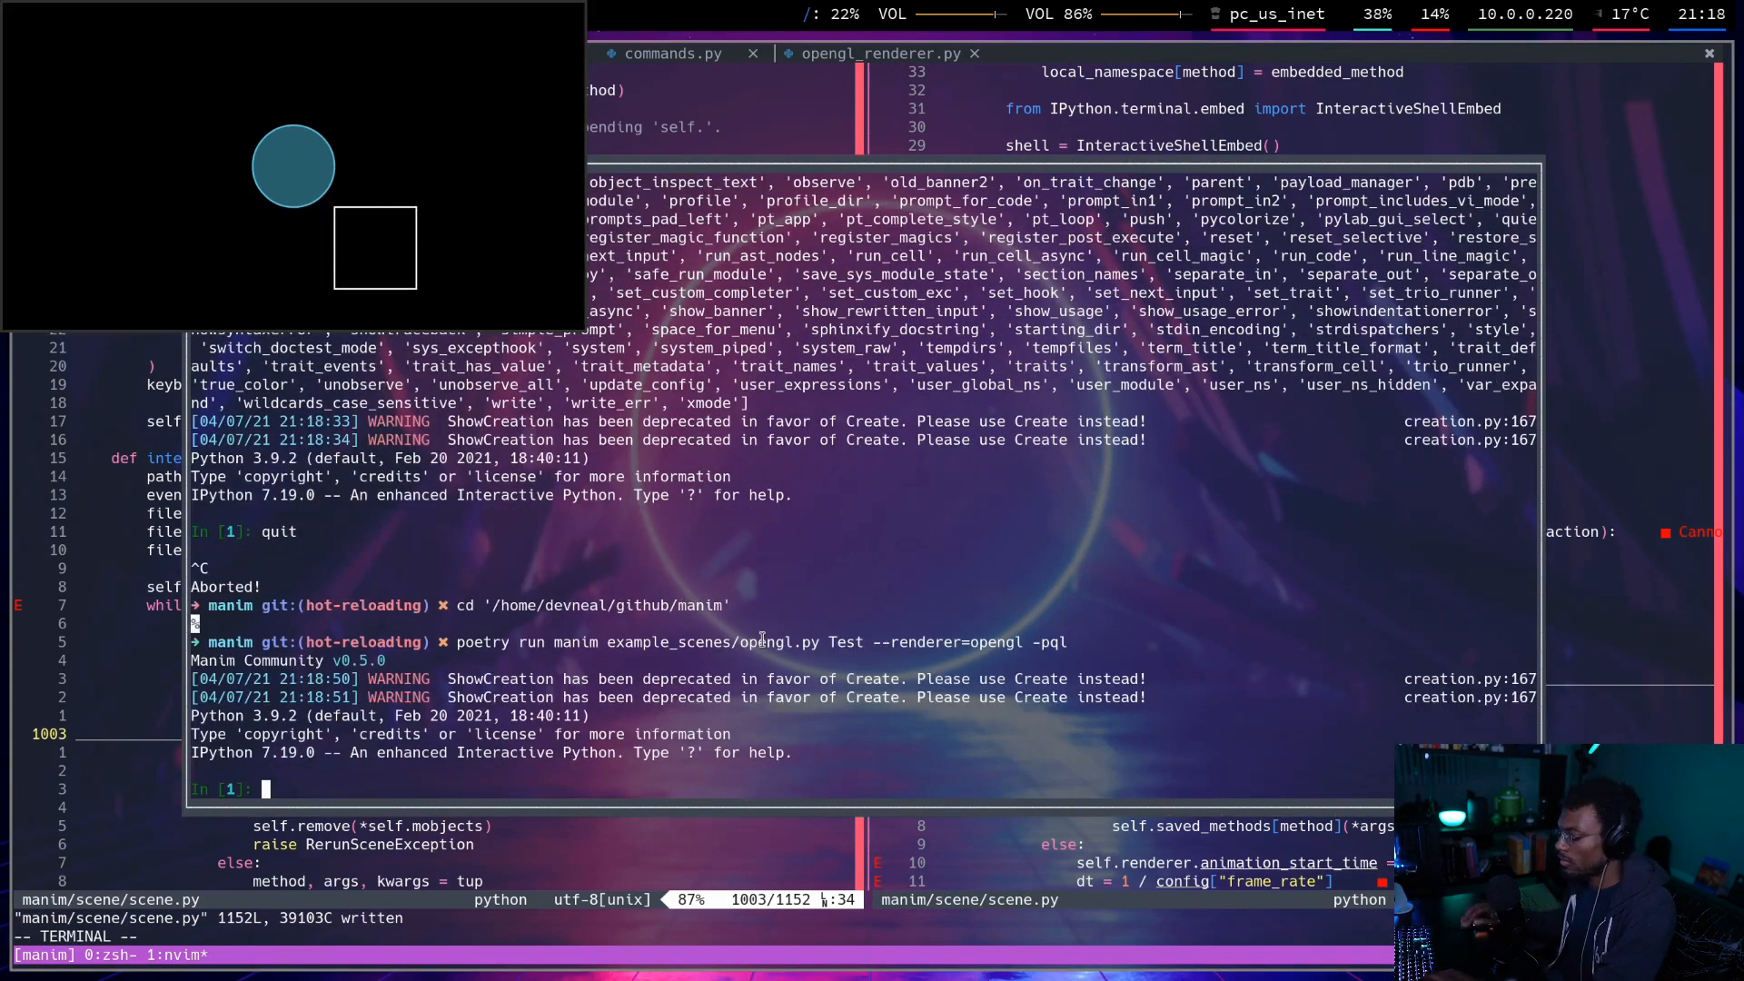
# Test quit followed by rerun() twice in the IPython terminal.
pyautogui.write('quit')
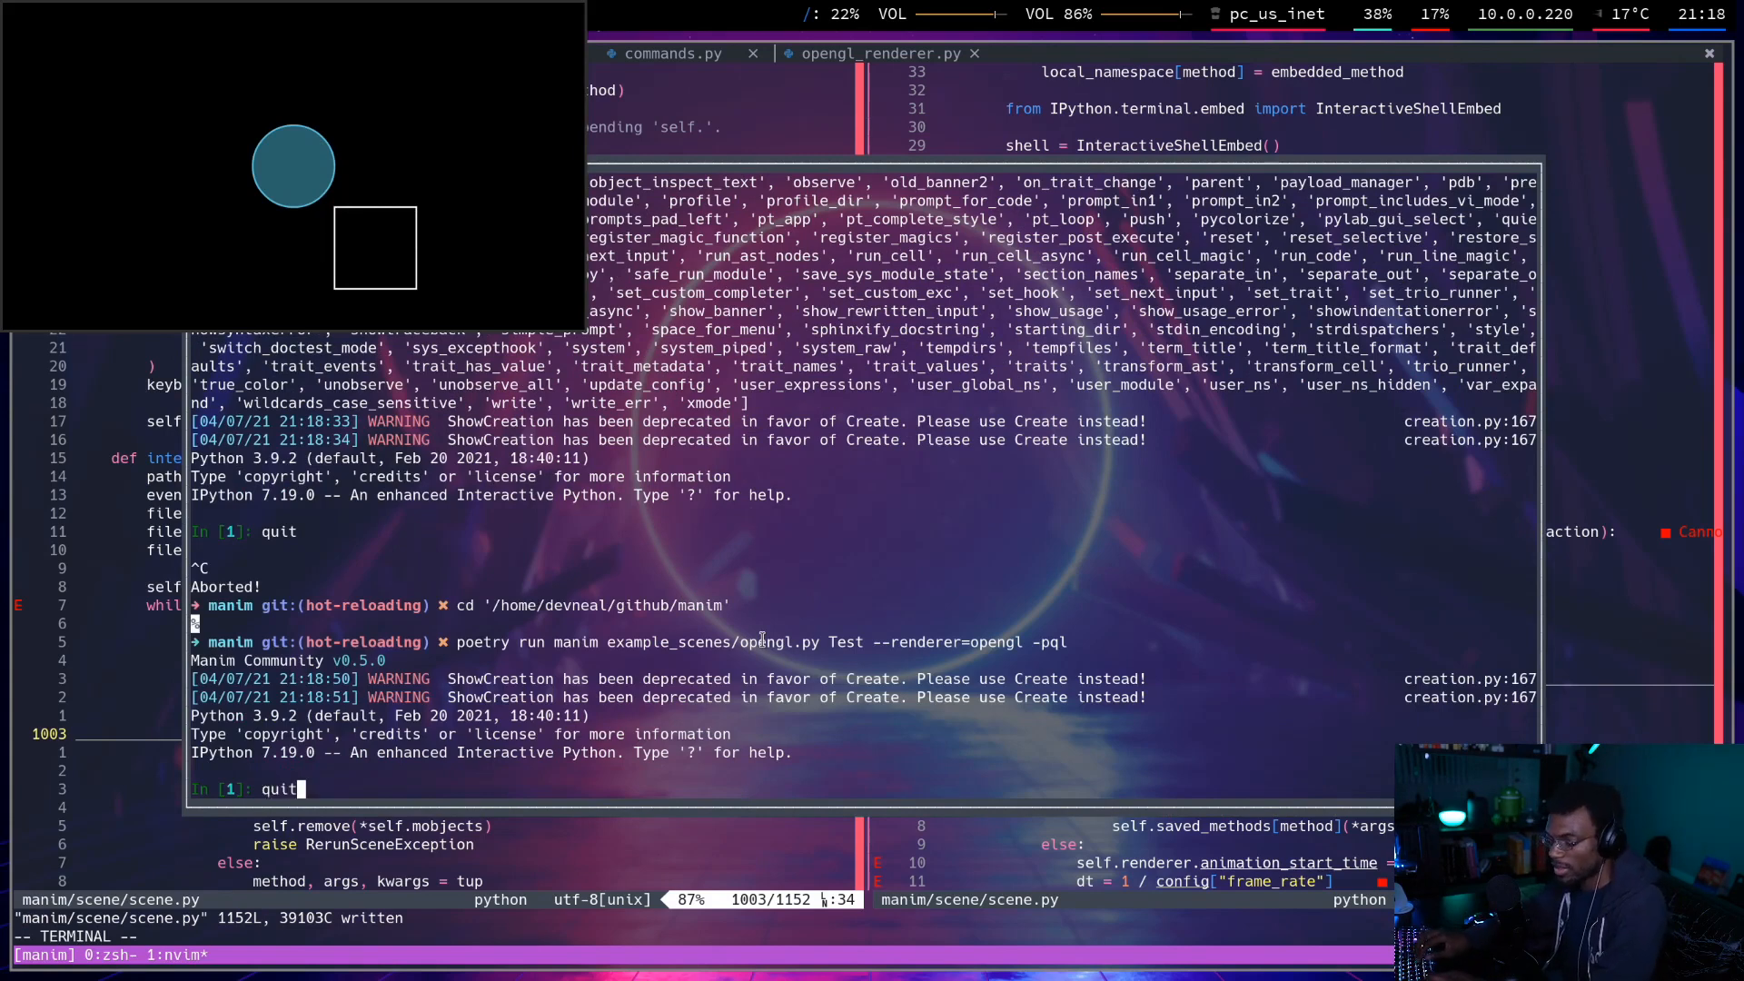
pyautogui.write('rerun()')
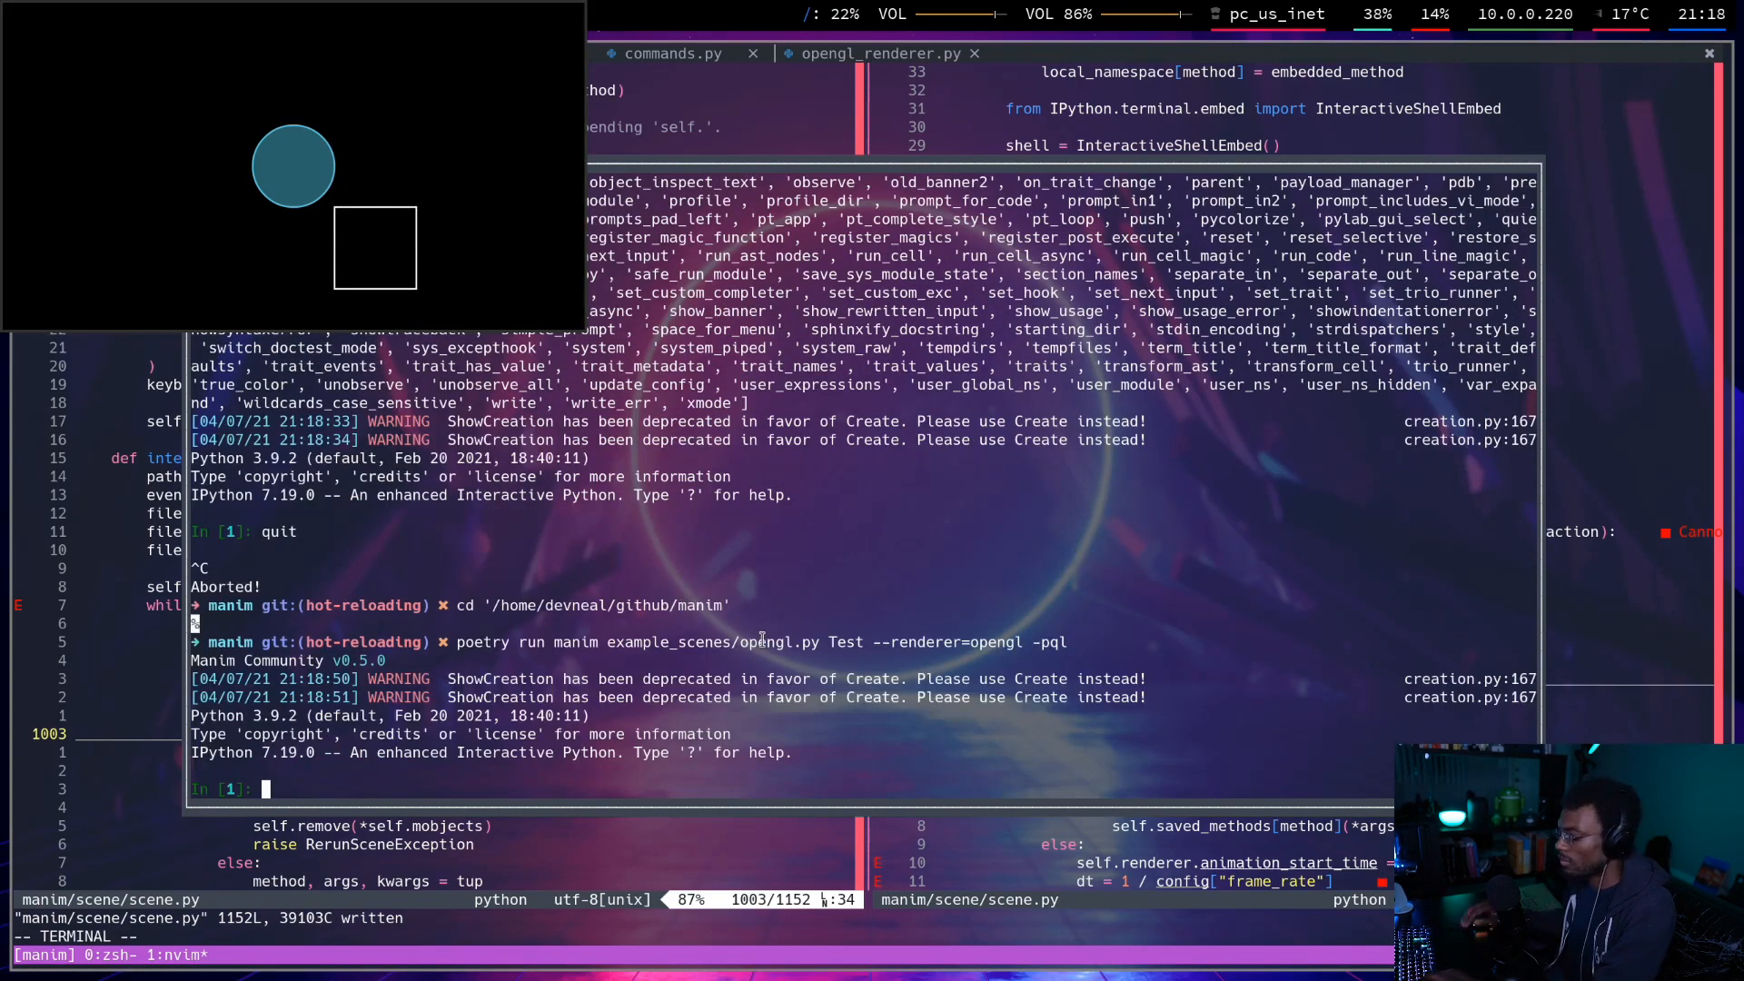
pyautogui.write('quit')
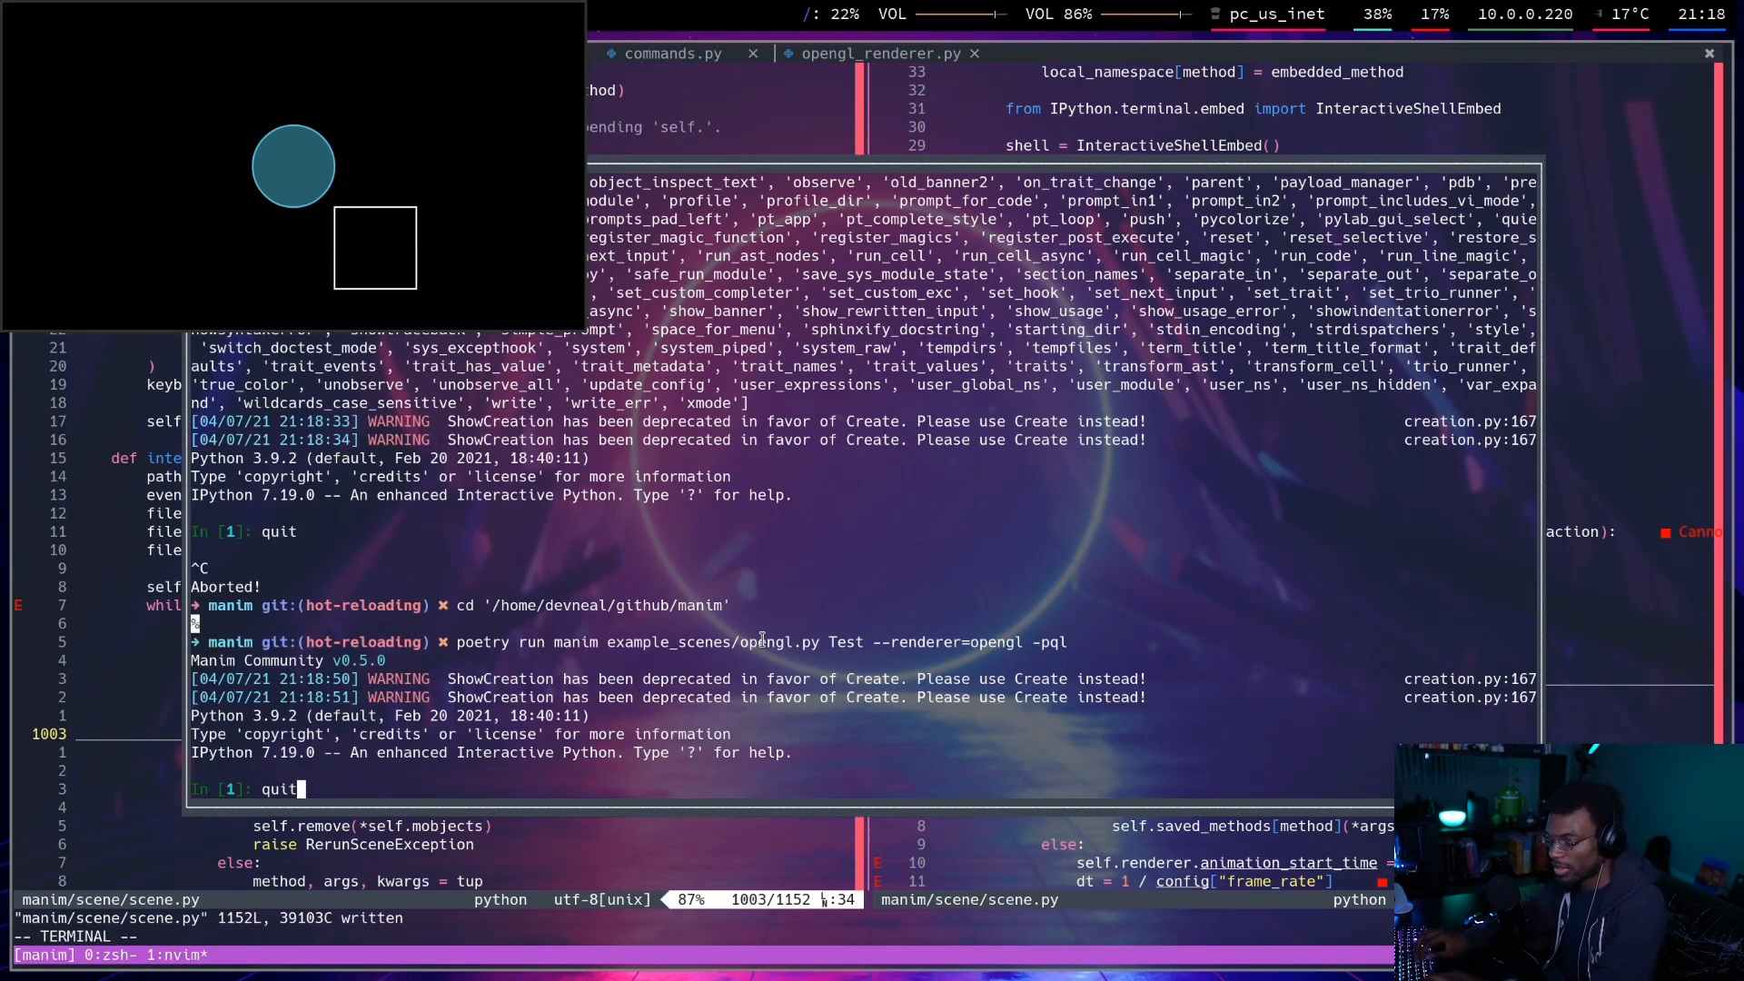
pyautogui.write('rerun()')
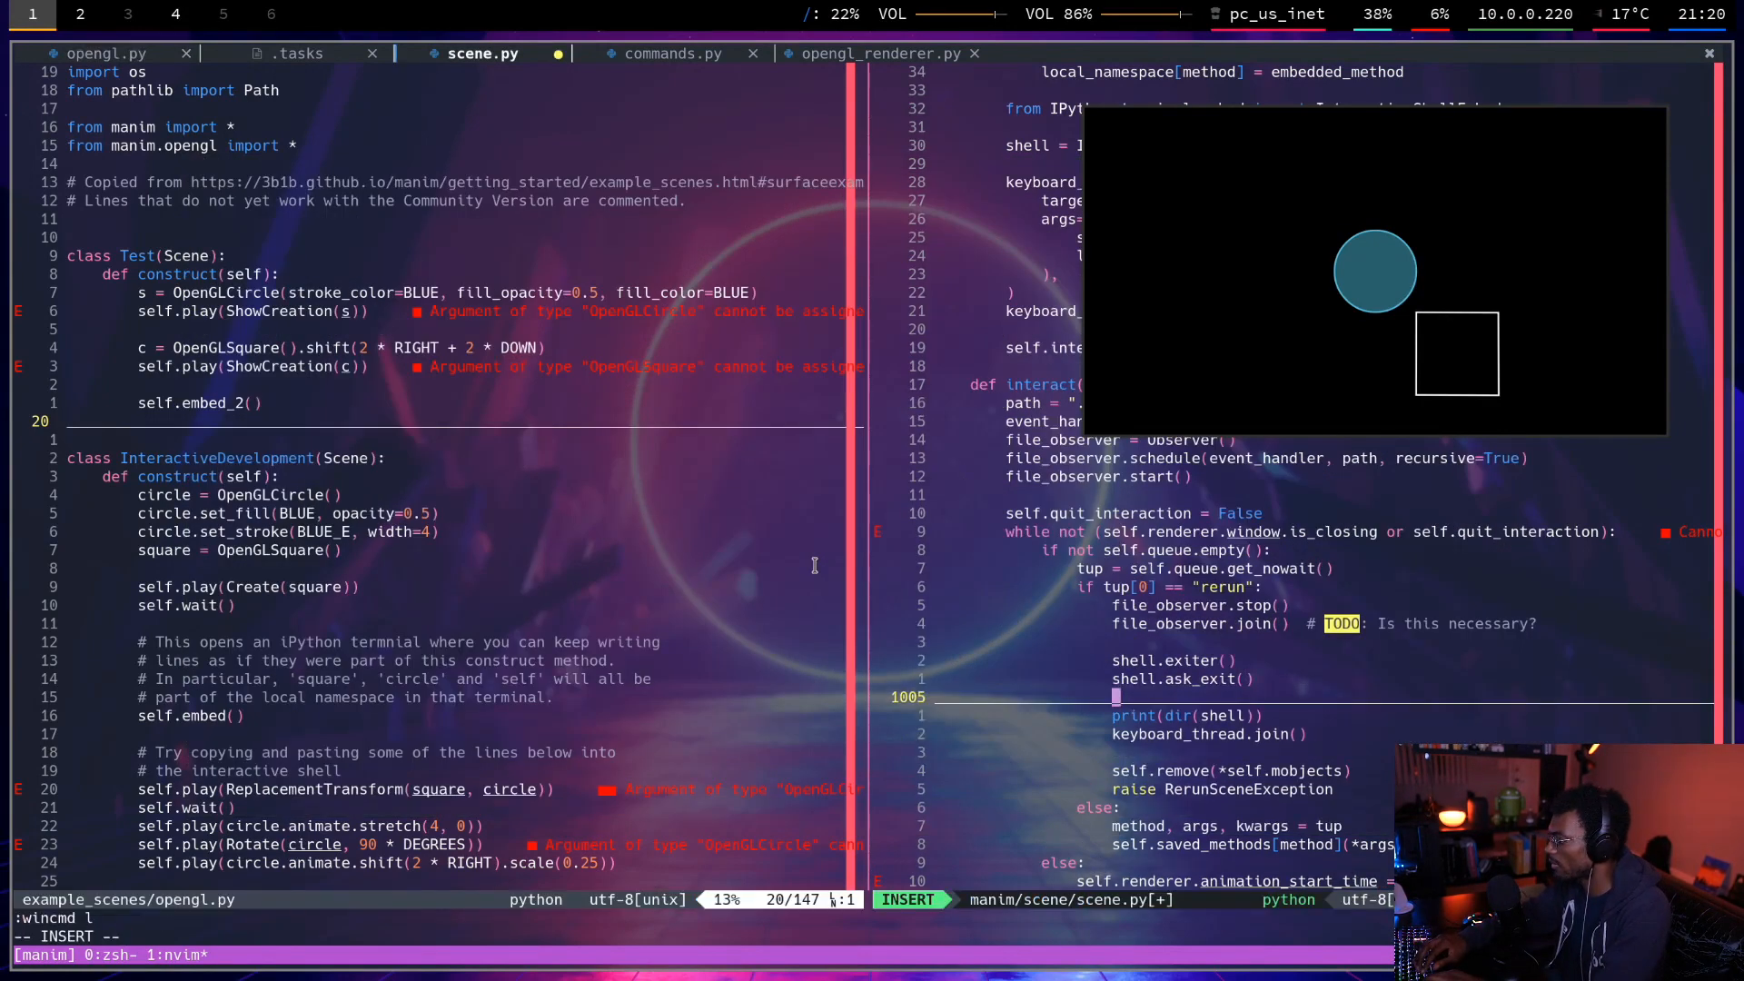
# Insert a print('waiting on ...') message above keyboard_thread.join().
pyautogui.write("print('waiting on")
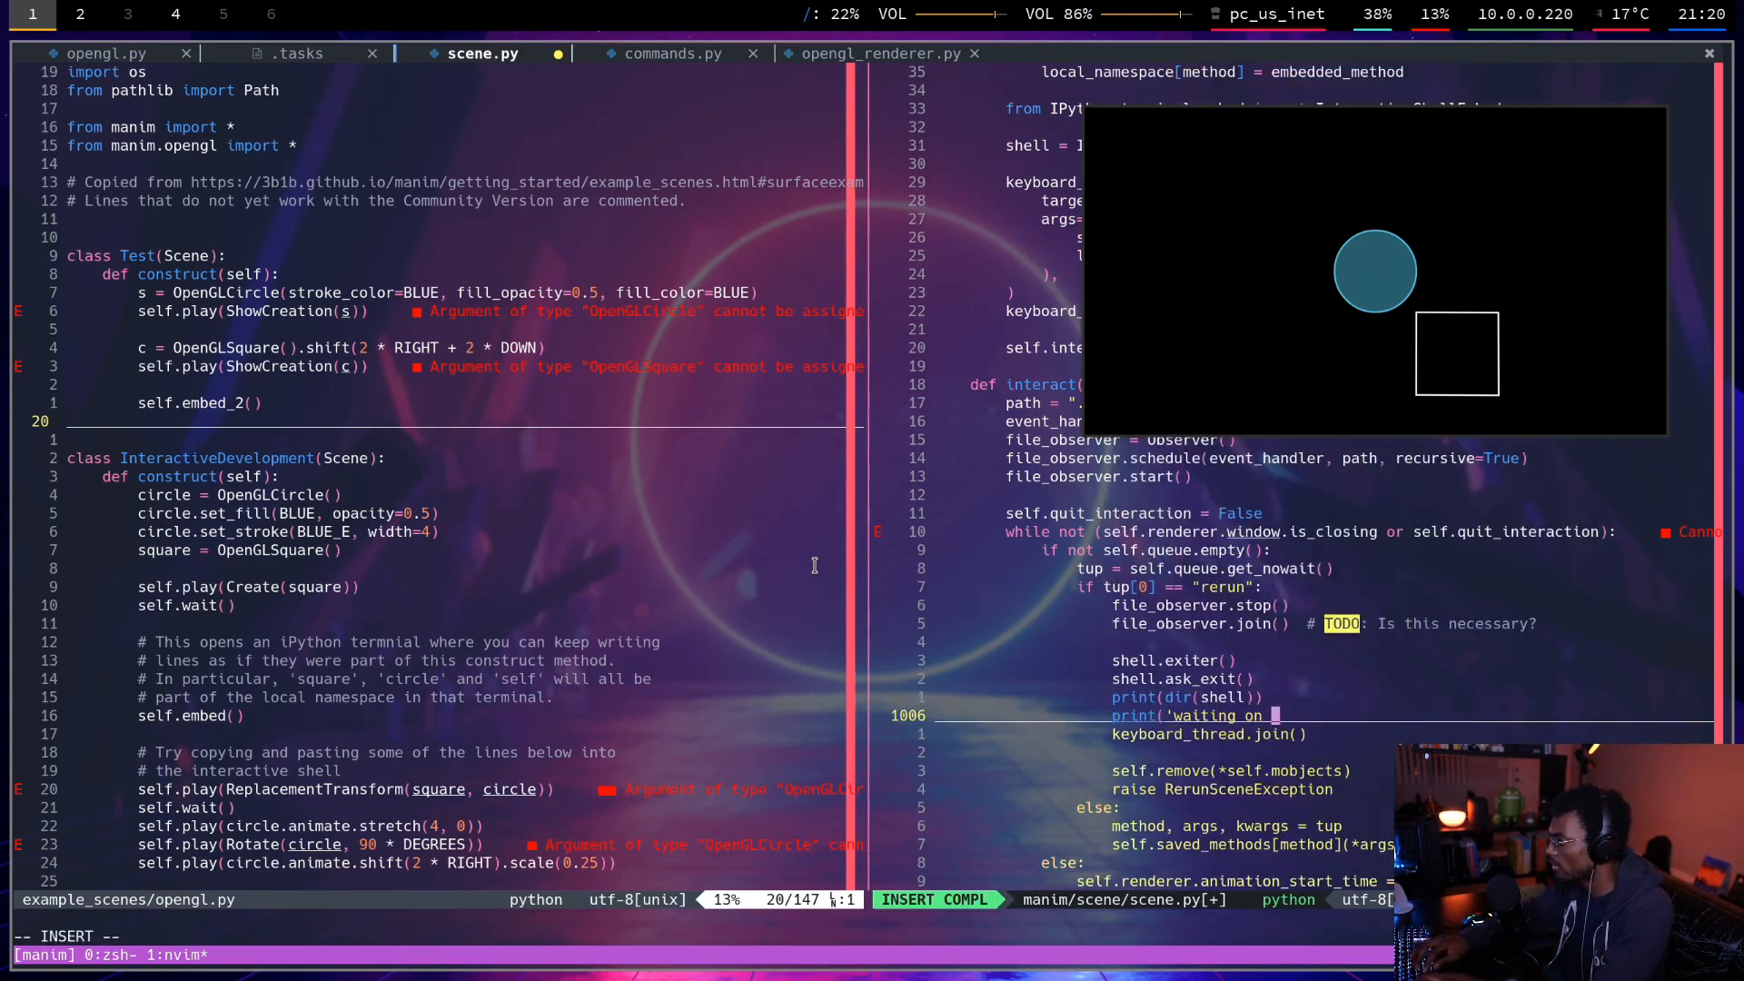
pyautogui.write('the key')
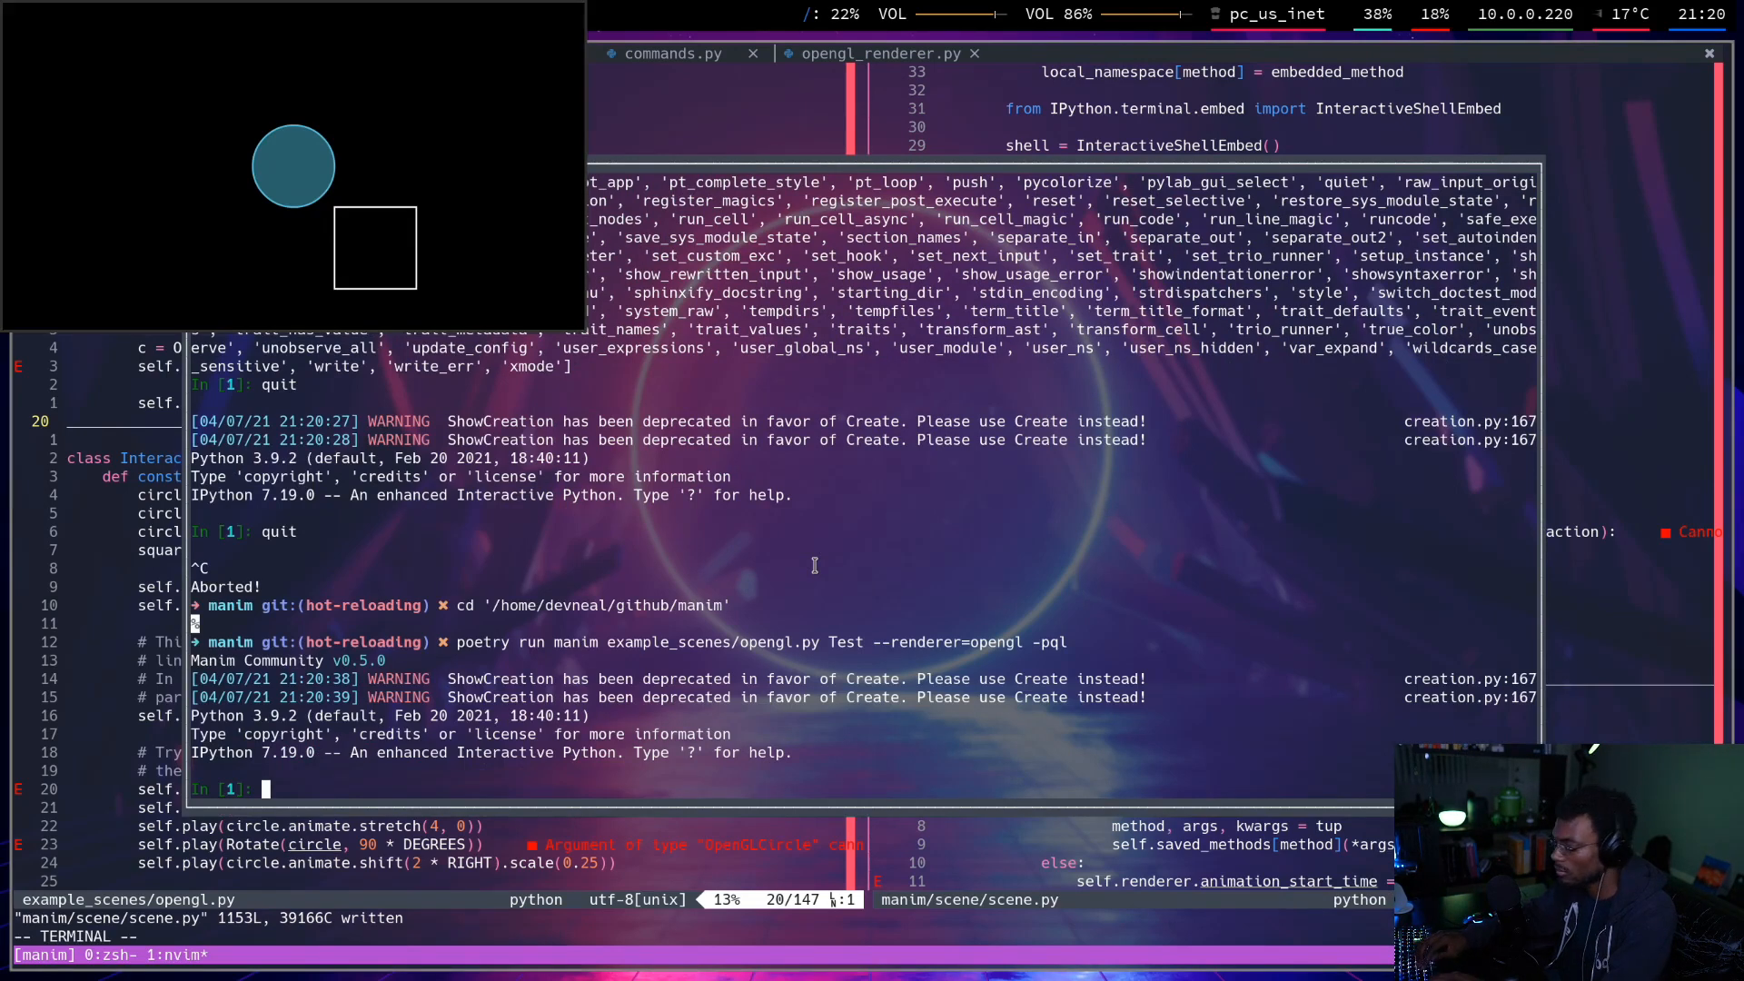
# Query ? and exit in the IPython prompt to find exit attributes like exit_now.
pyautogui.write('?')
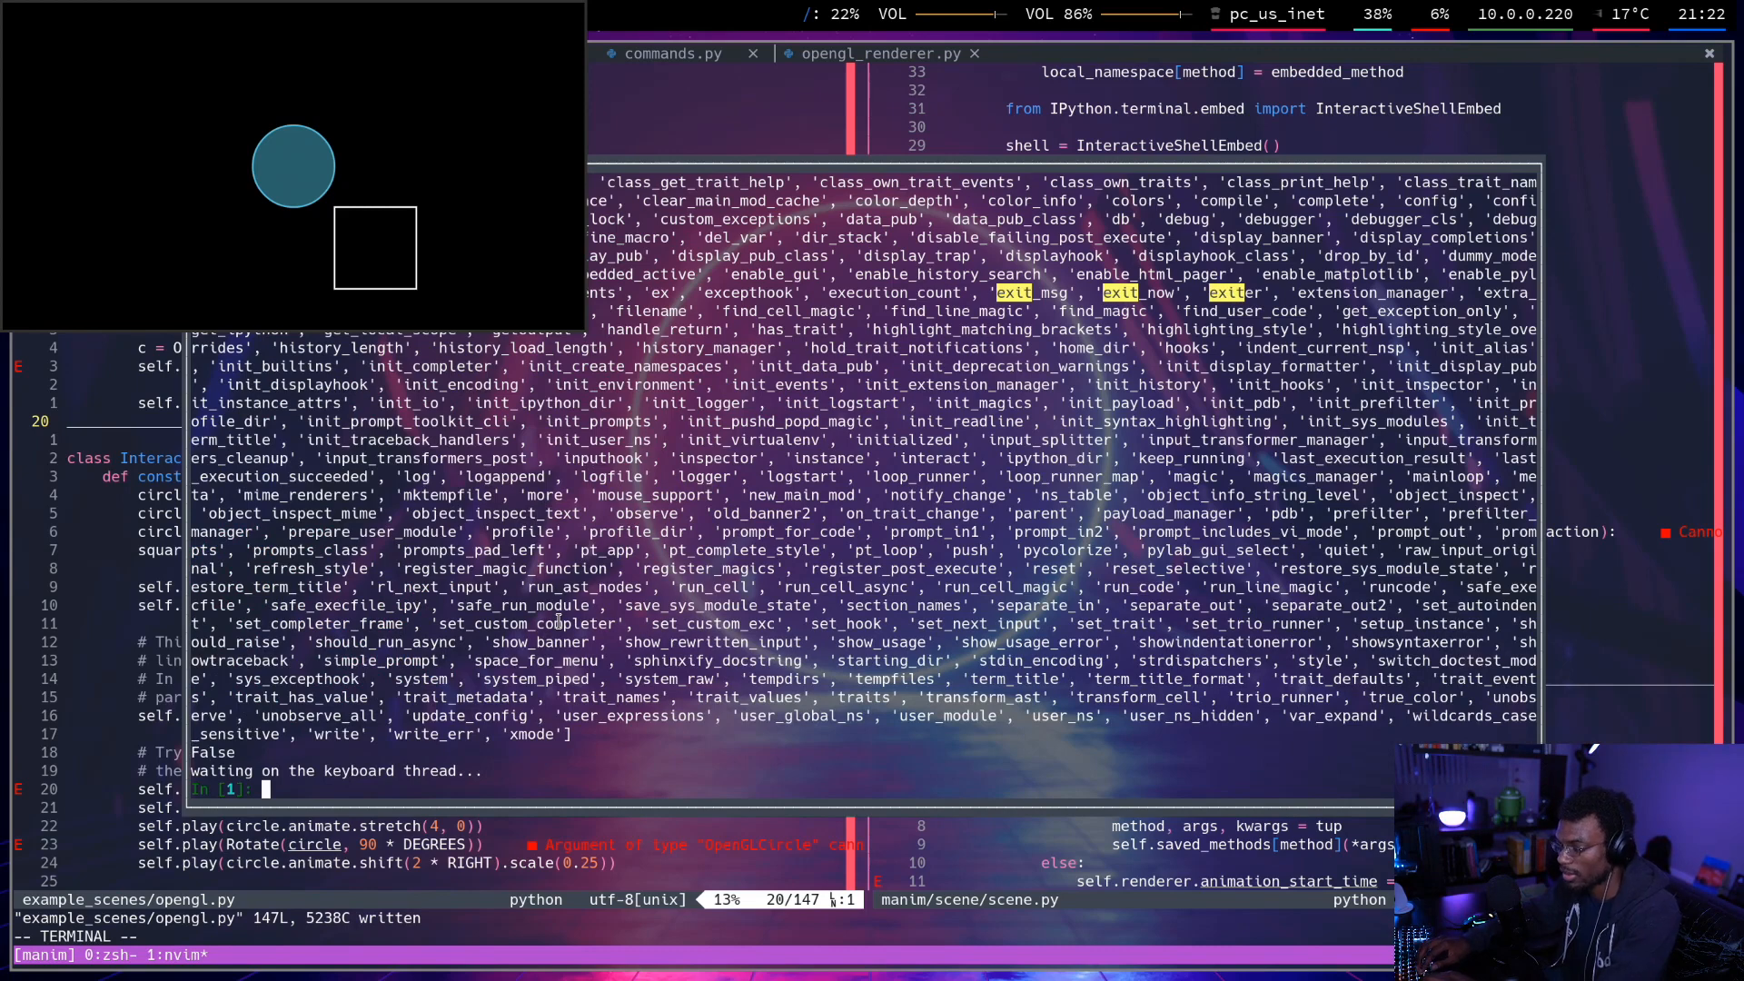
pyautogui.write('exit_now')
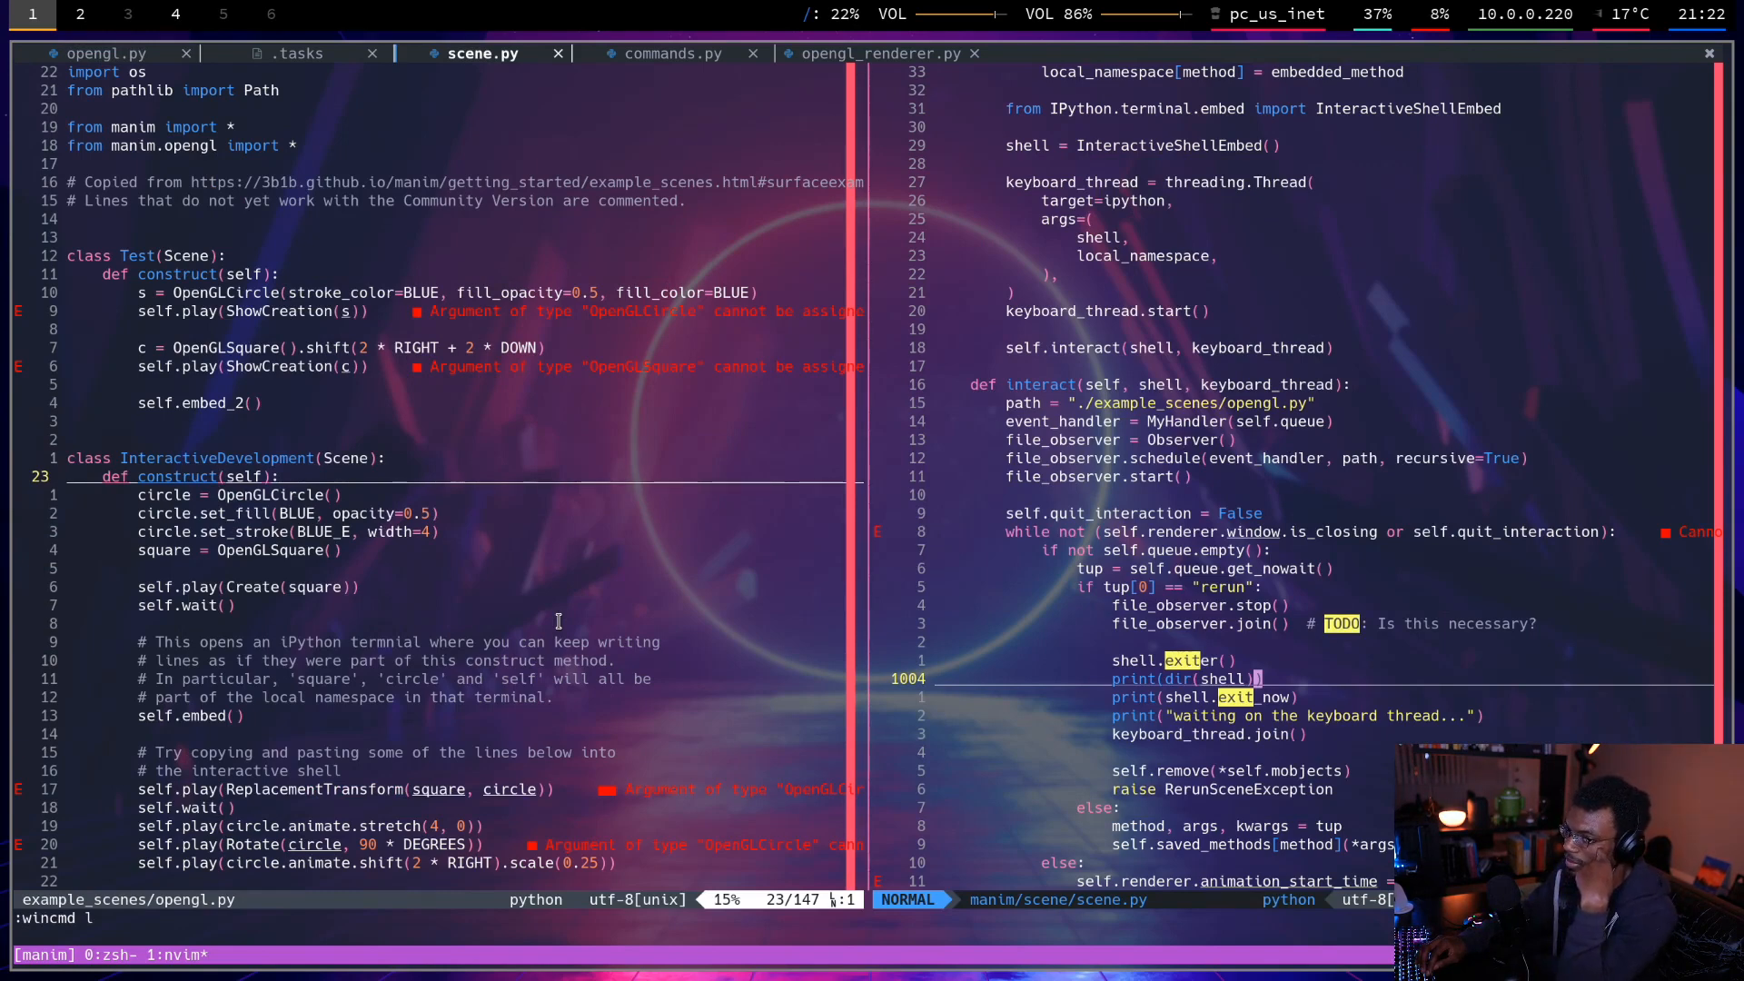
# Search Google for 'imposter gear' from the browser's address bar.
pyautogui.click(79, 15)
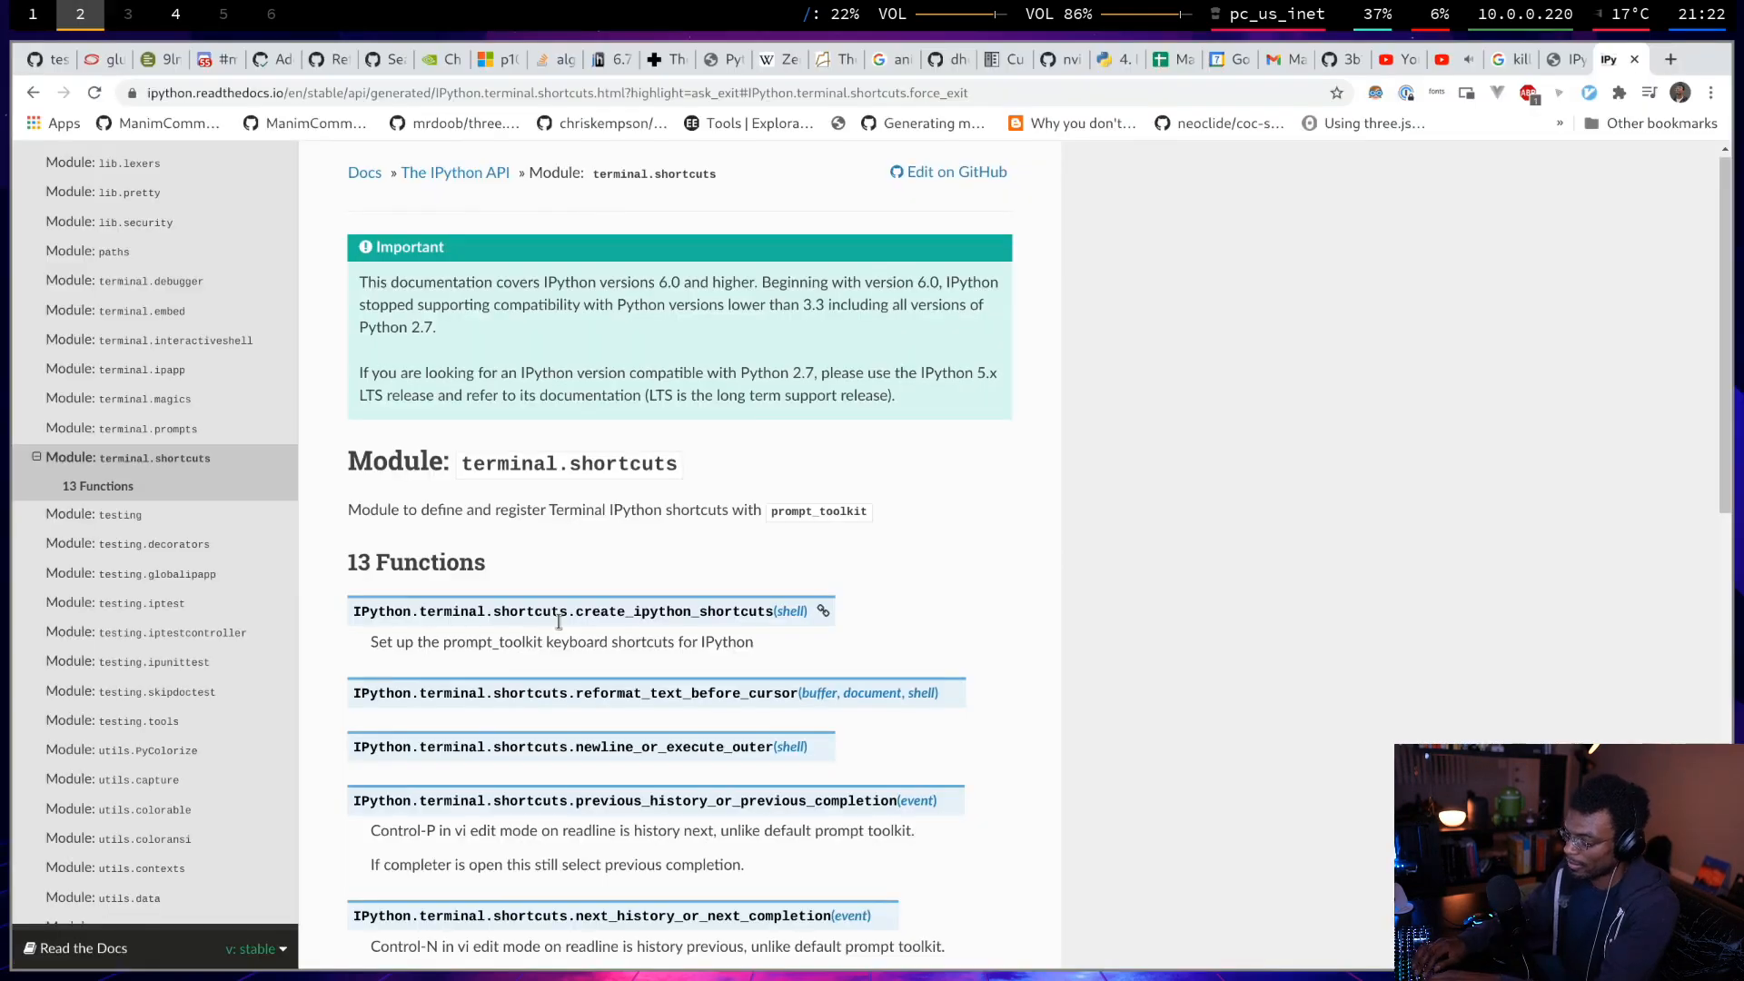
pyautogui.write('imposter gear')
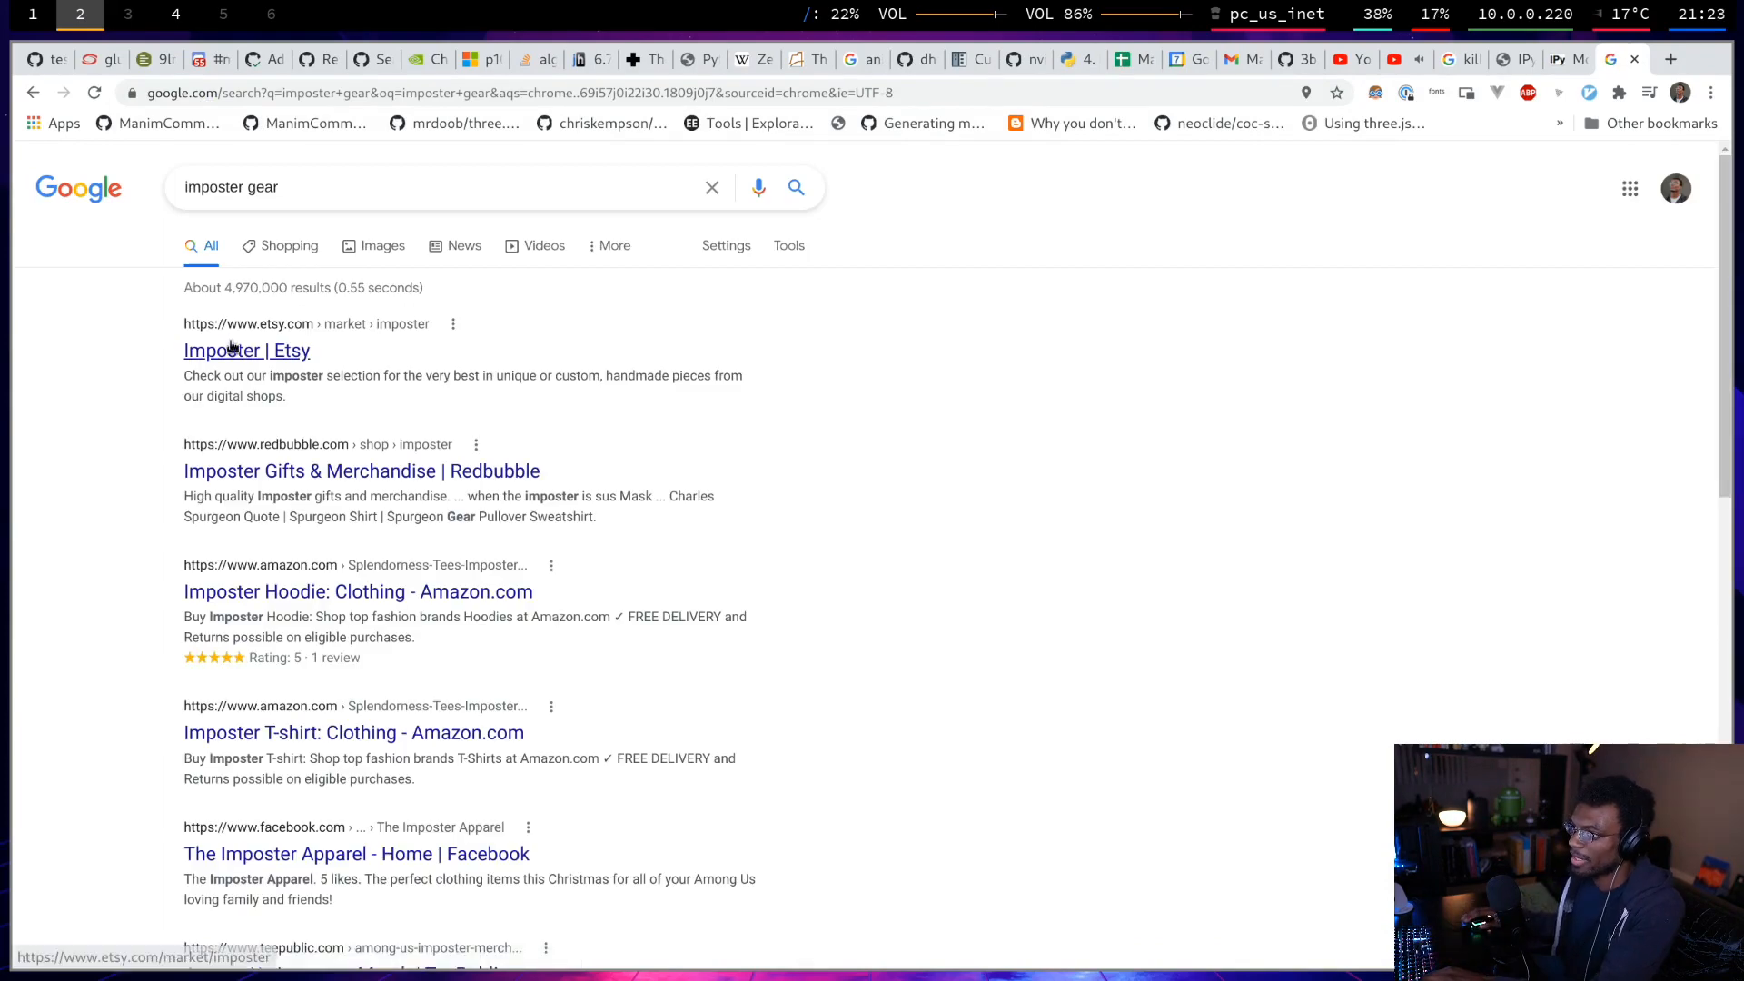
pyautogui.click(378, 244)
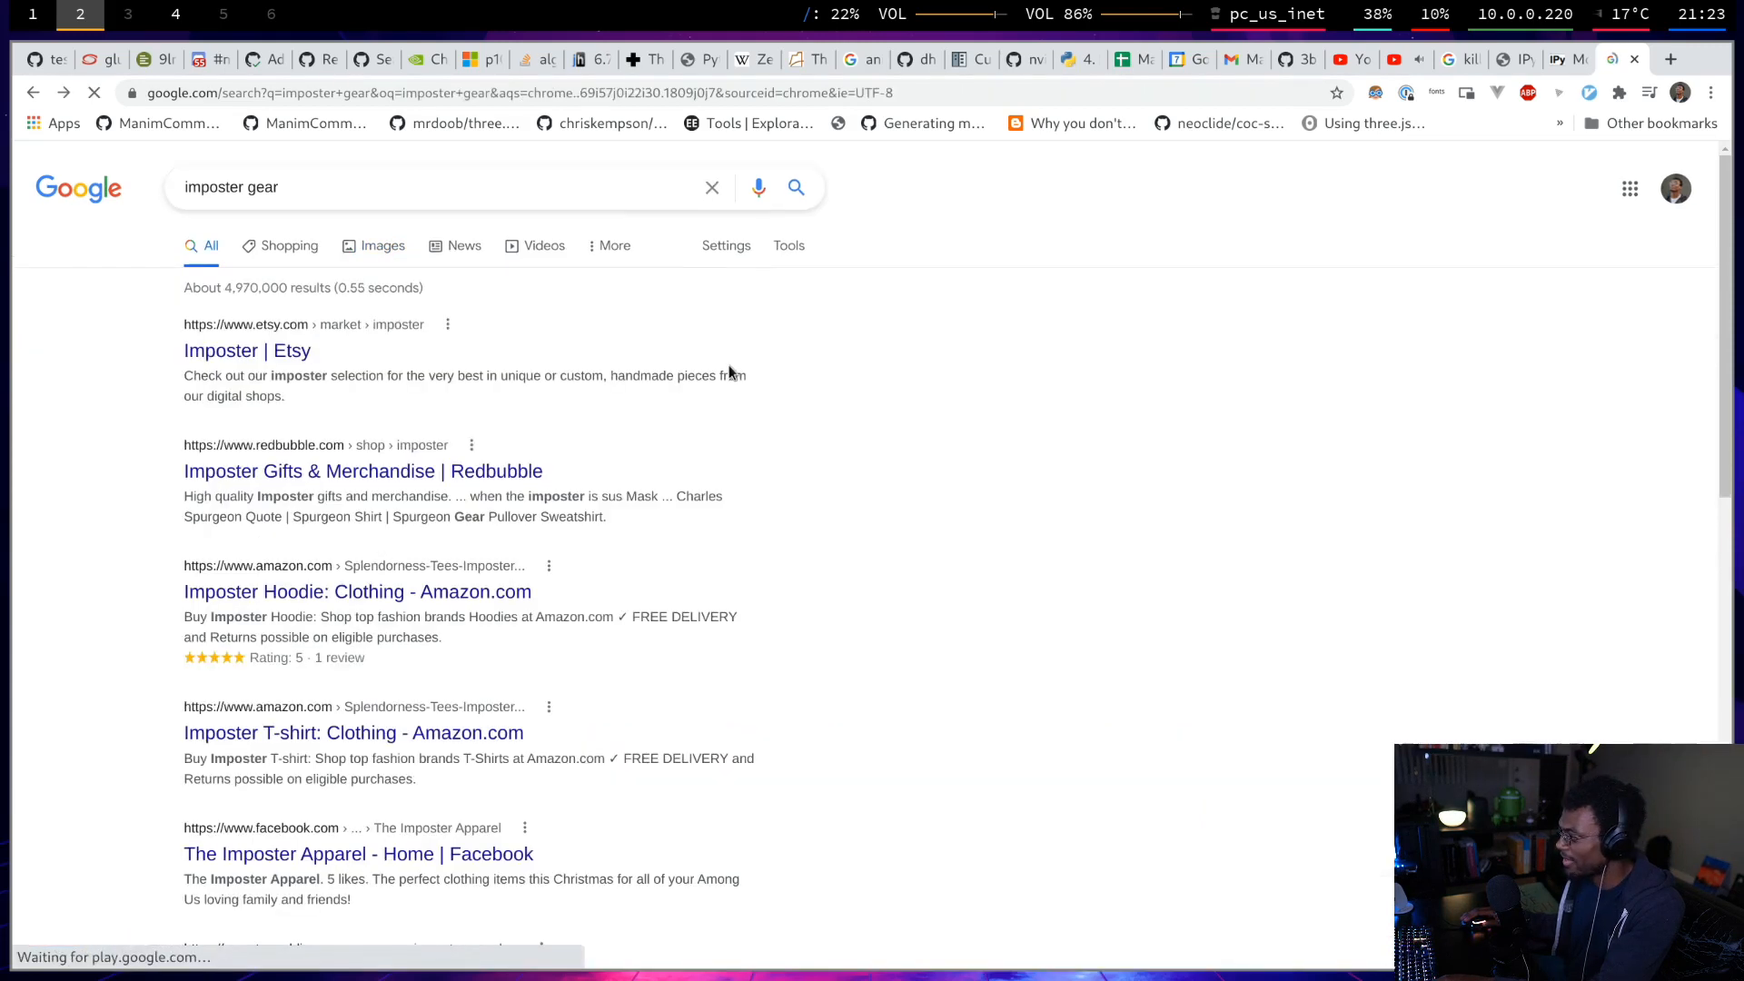
pyautogui.click(247, 351)
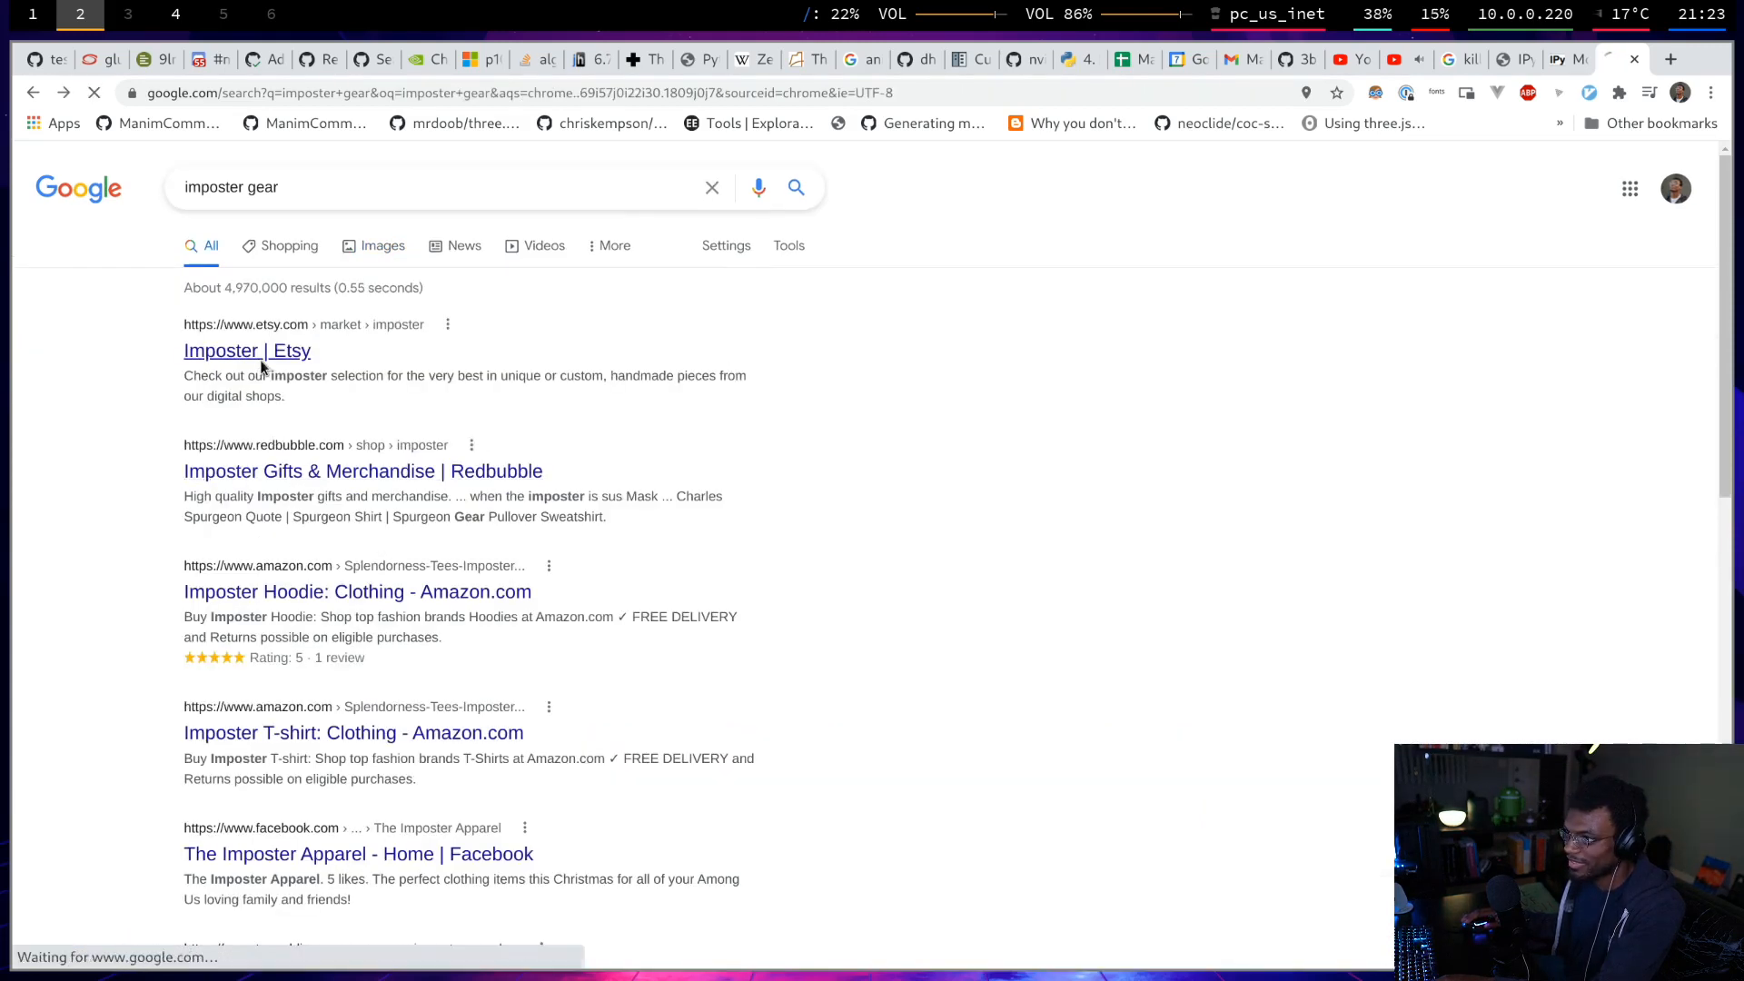
pyautogui.click(246, 351)
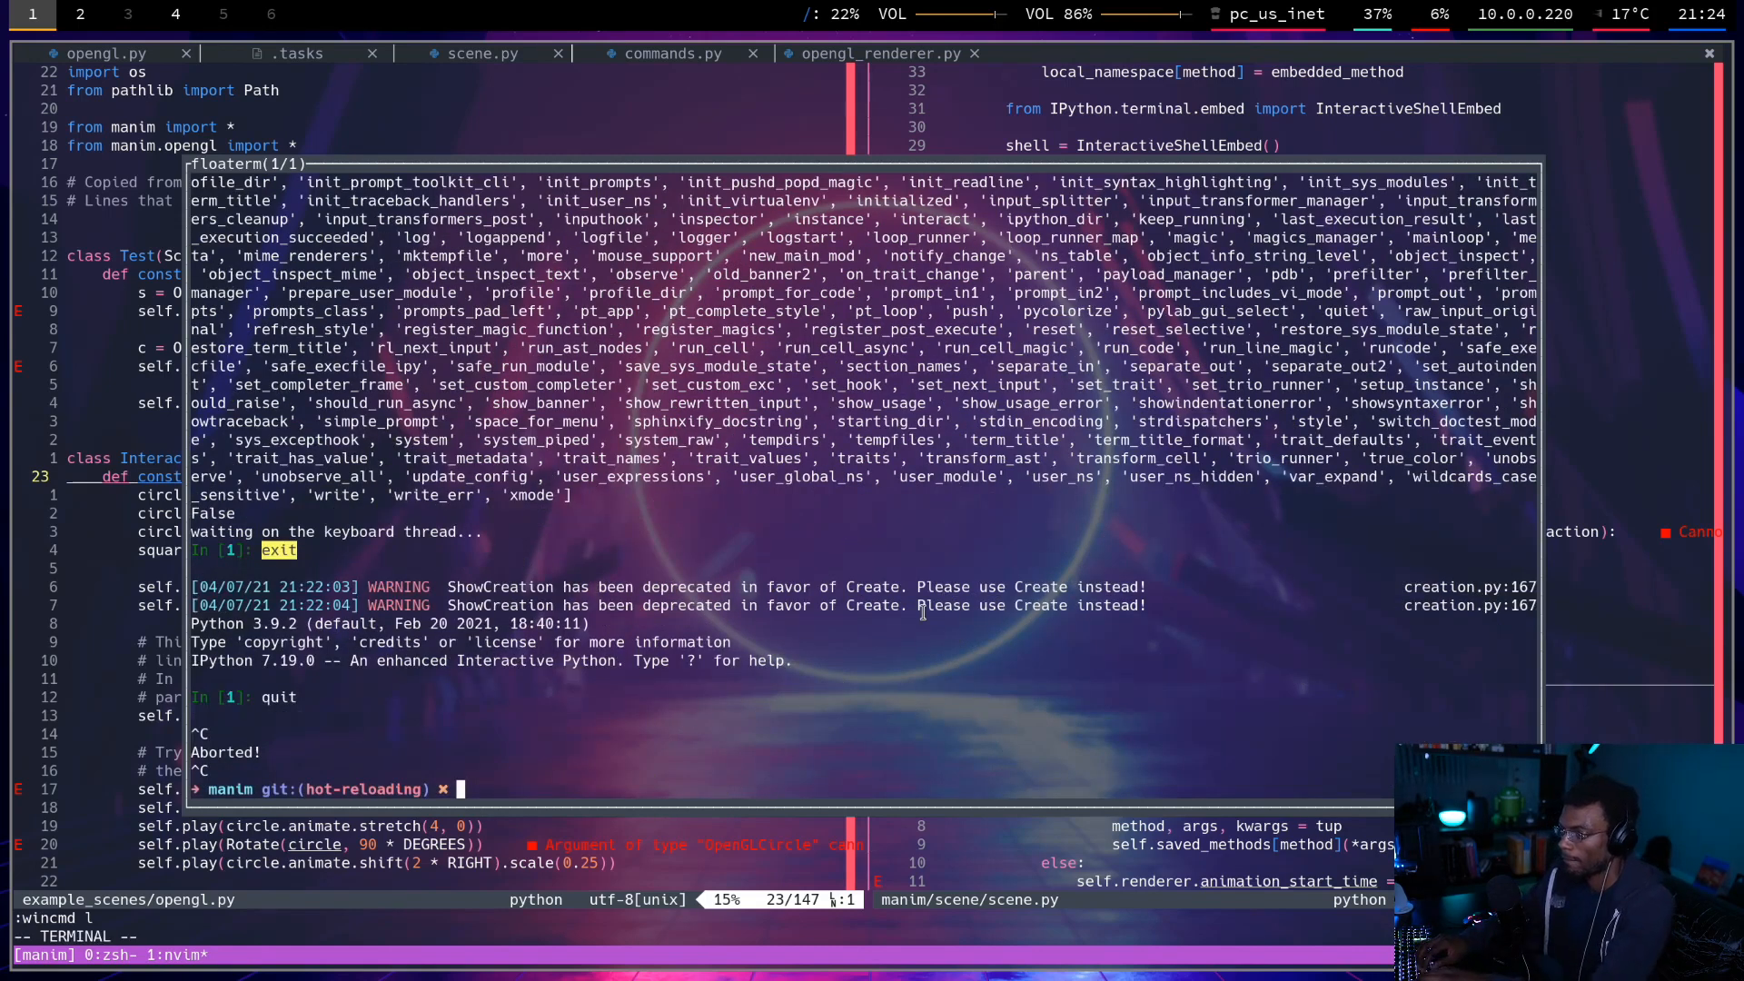
# Switch to Chrome showing the 'ipython ask_exit' search results.
pyautogui.click(79, 13)
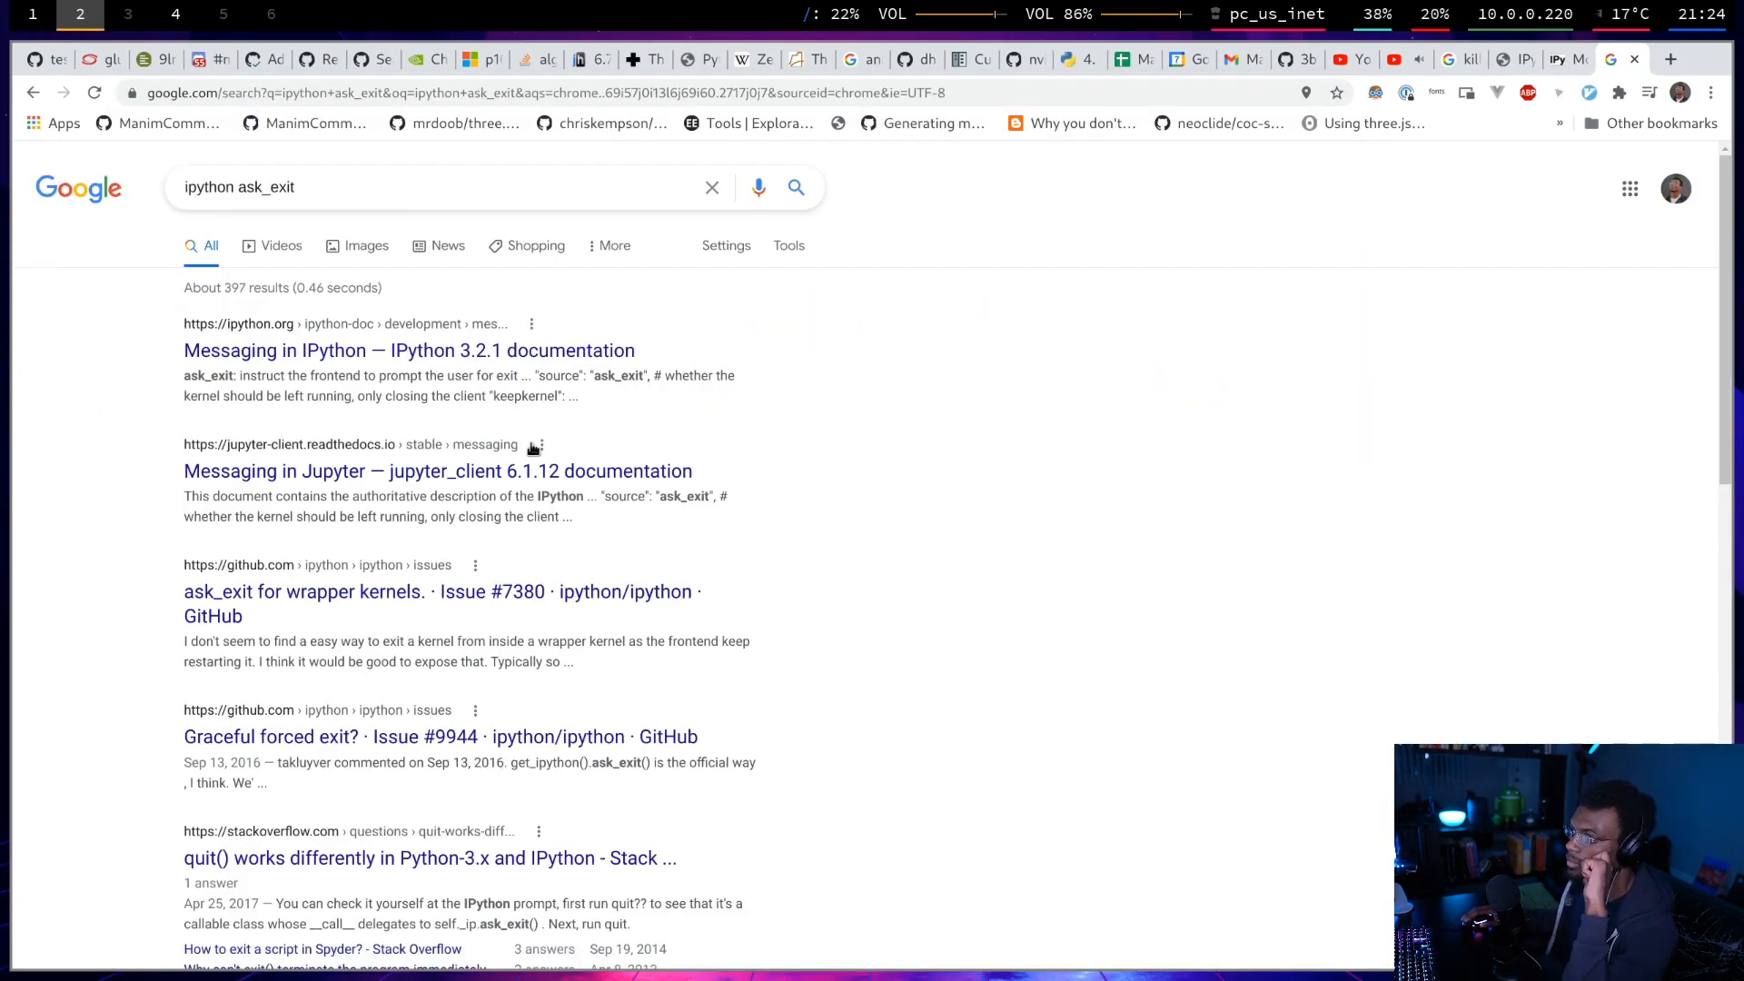
# Open the 'Messaging in IPython' docs from the ask_exit result and scroll through it.
pyautogui.moveTo(240, 375); pyautogui.dragTo(471, 375)
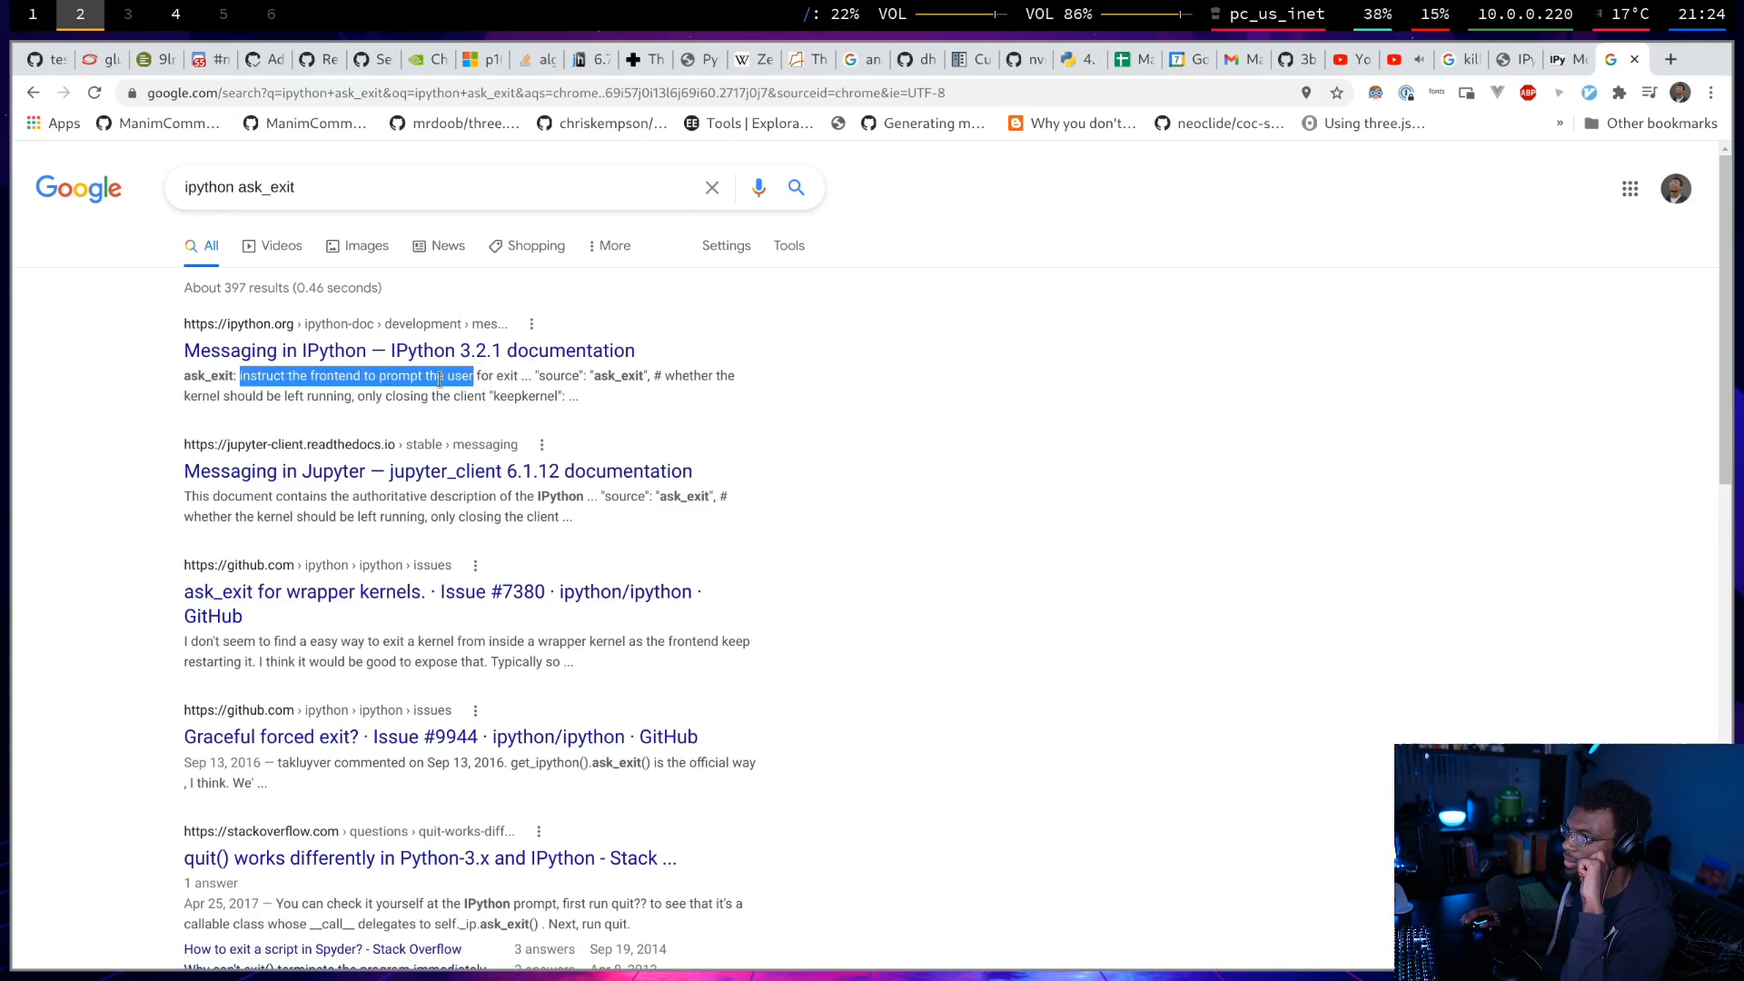
pyautogui.moveTo(408, 351)
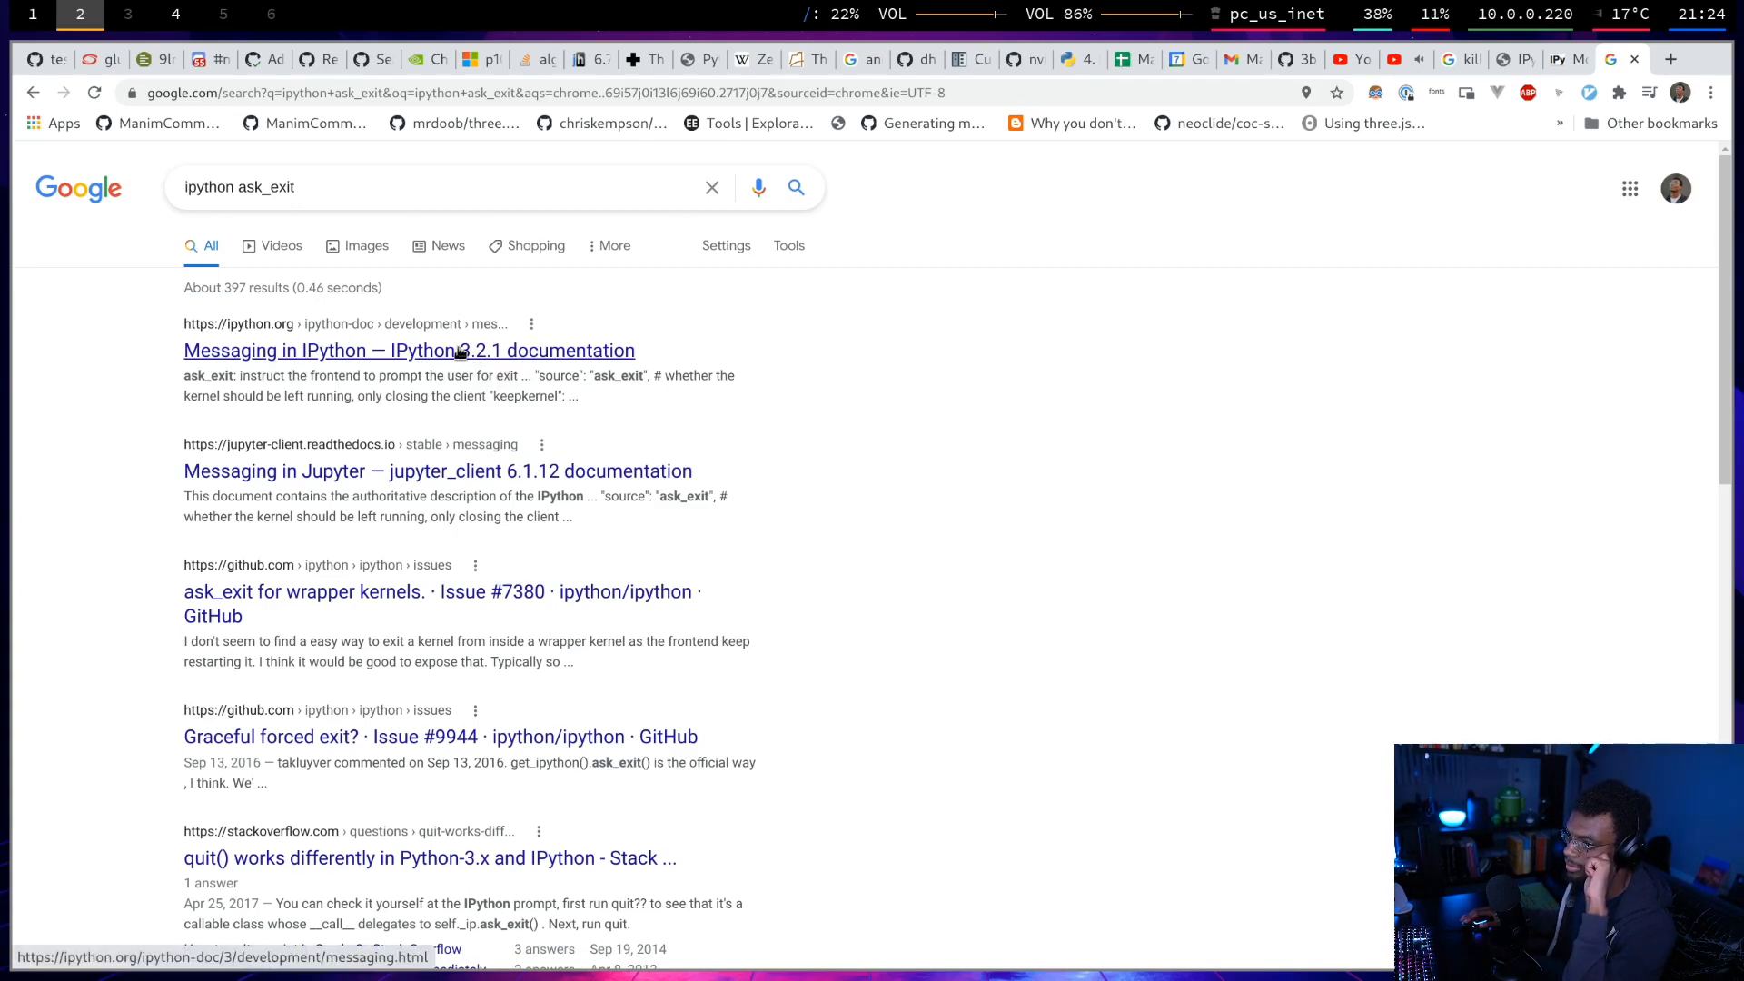
pyautogui.click(407, 349)
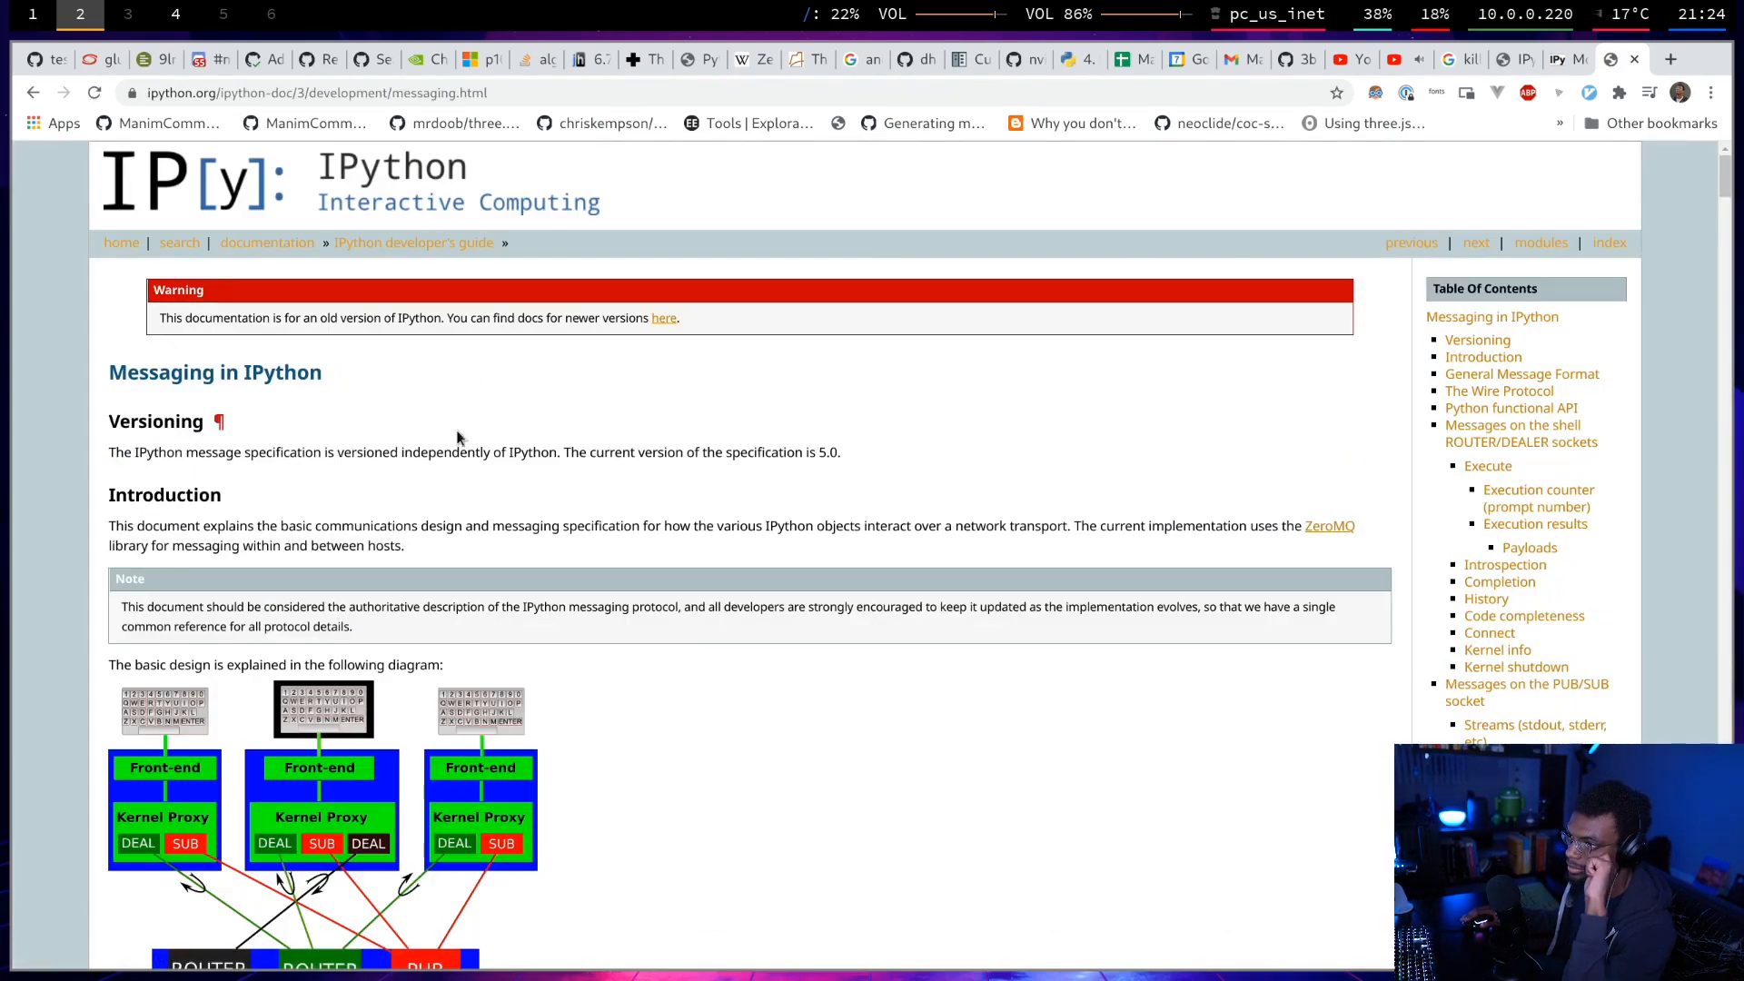
pyautogui.scroll(-3)
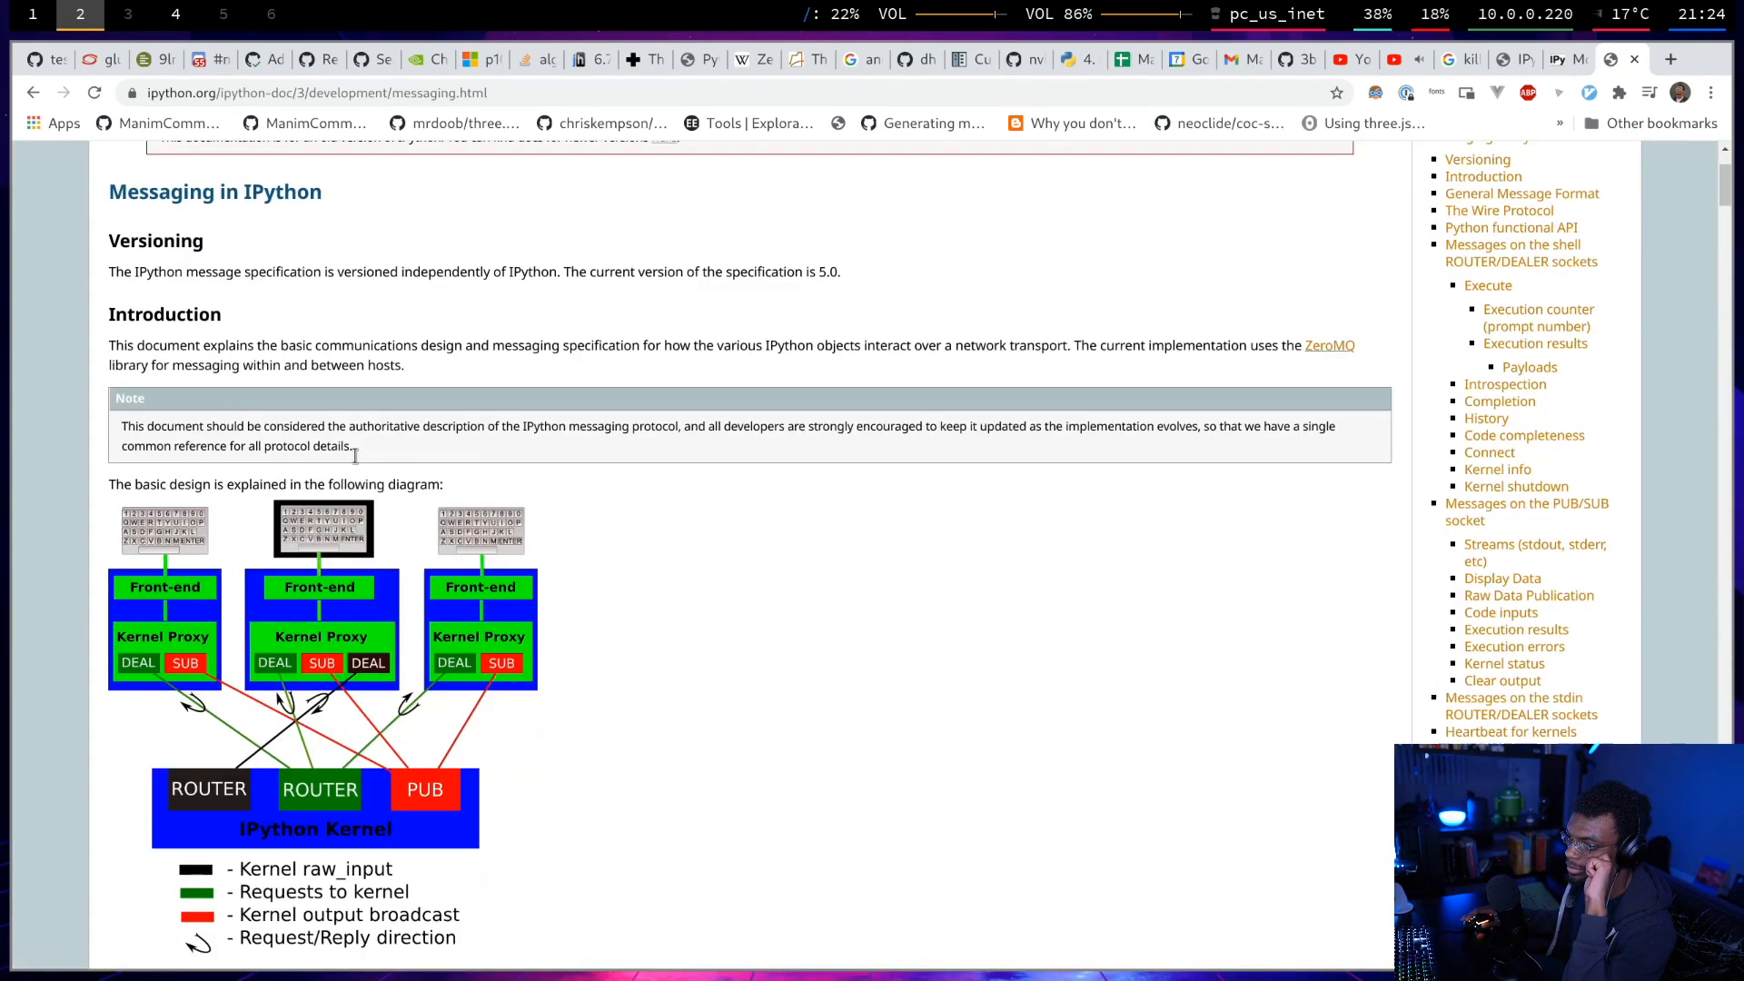
pyautogui.scroll(-3)
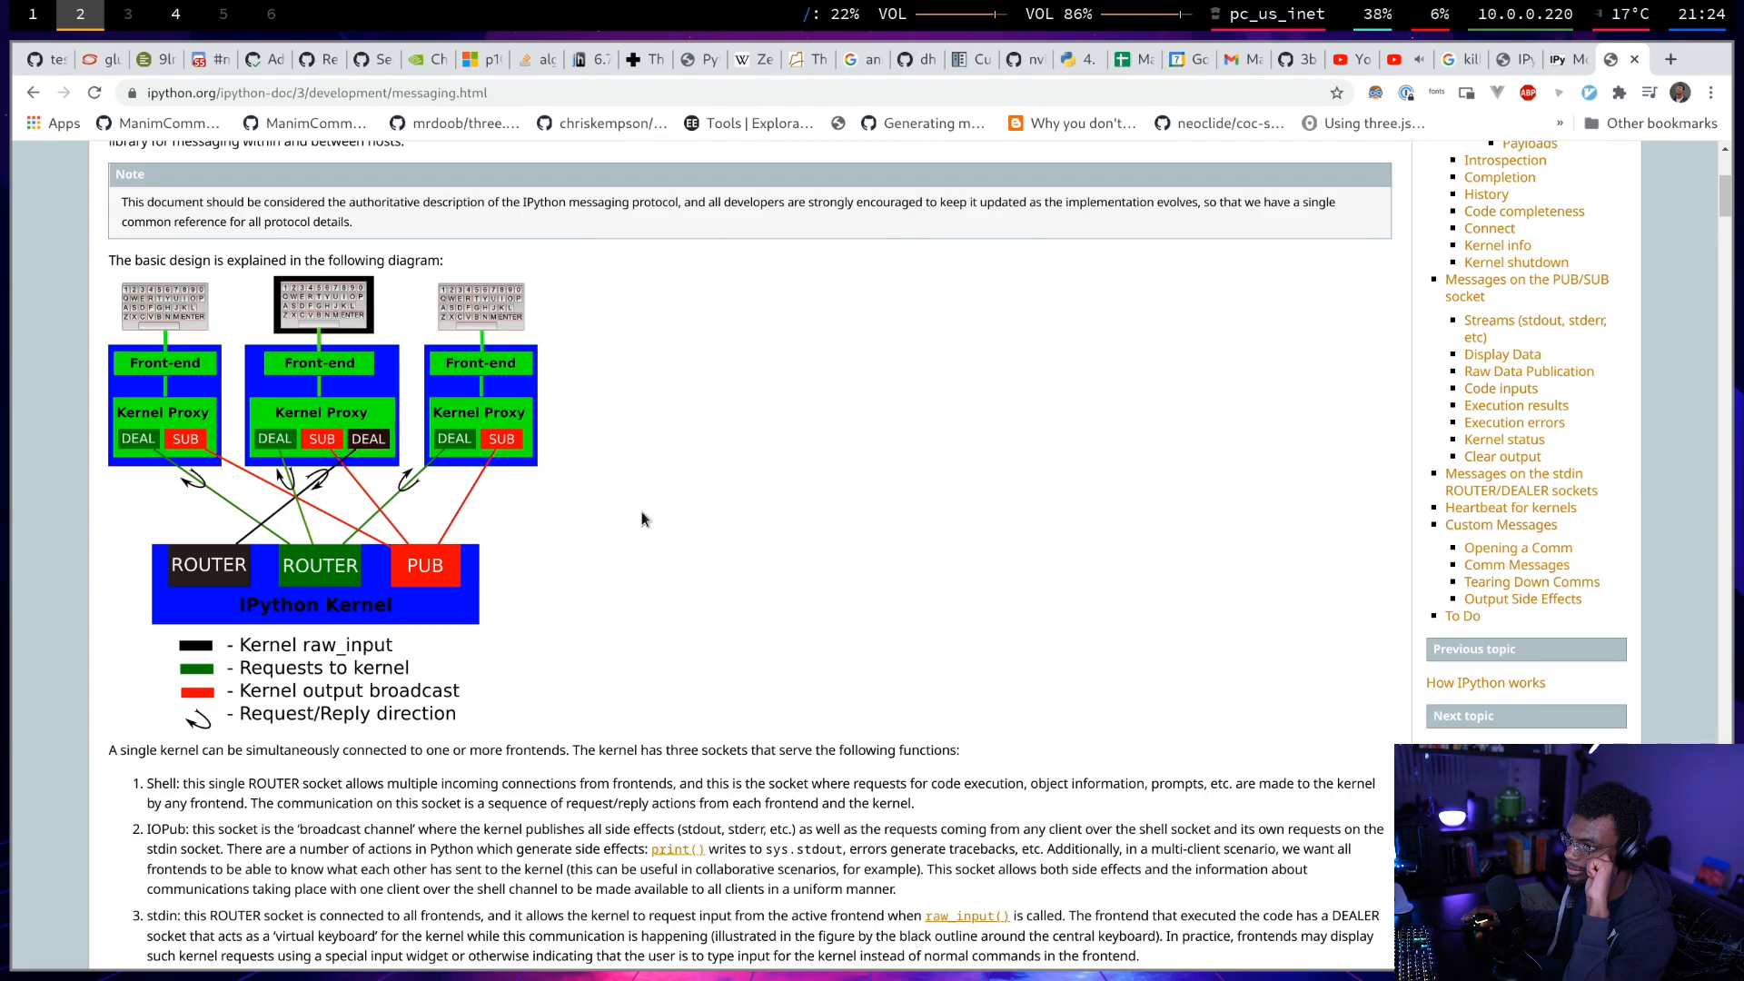
pyautogui.rightClick(640, 519)
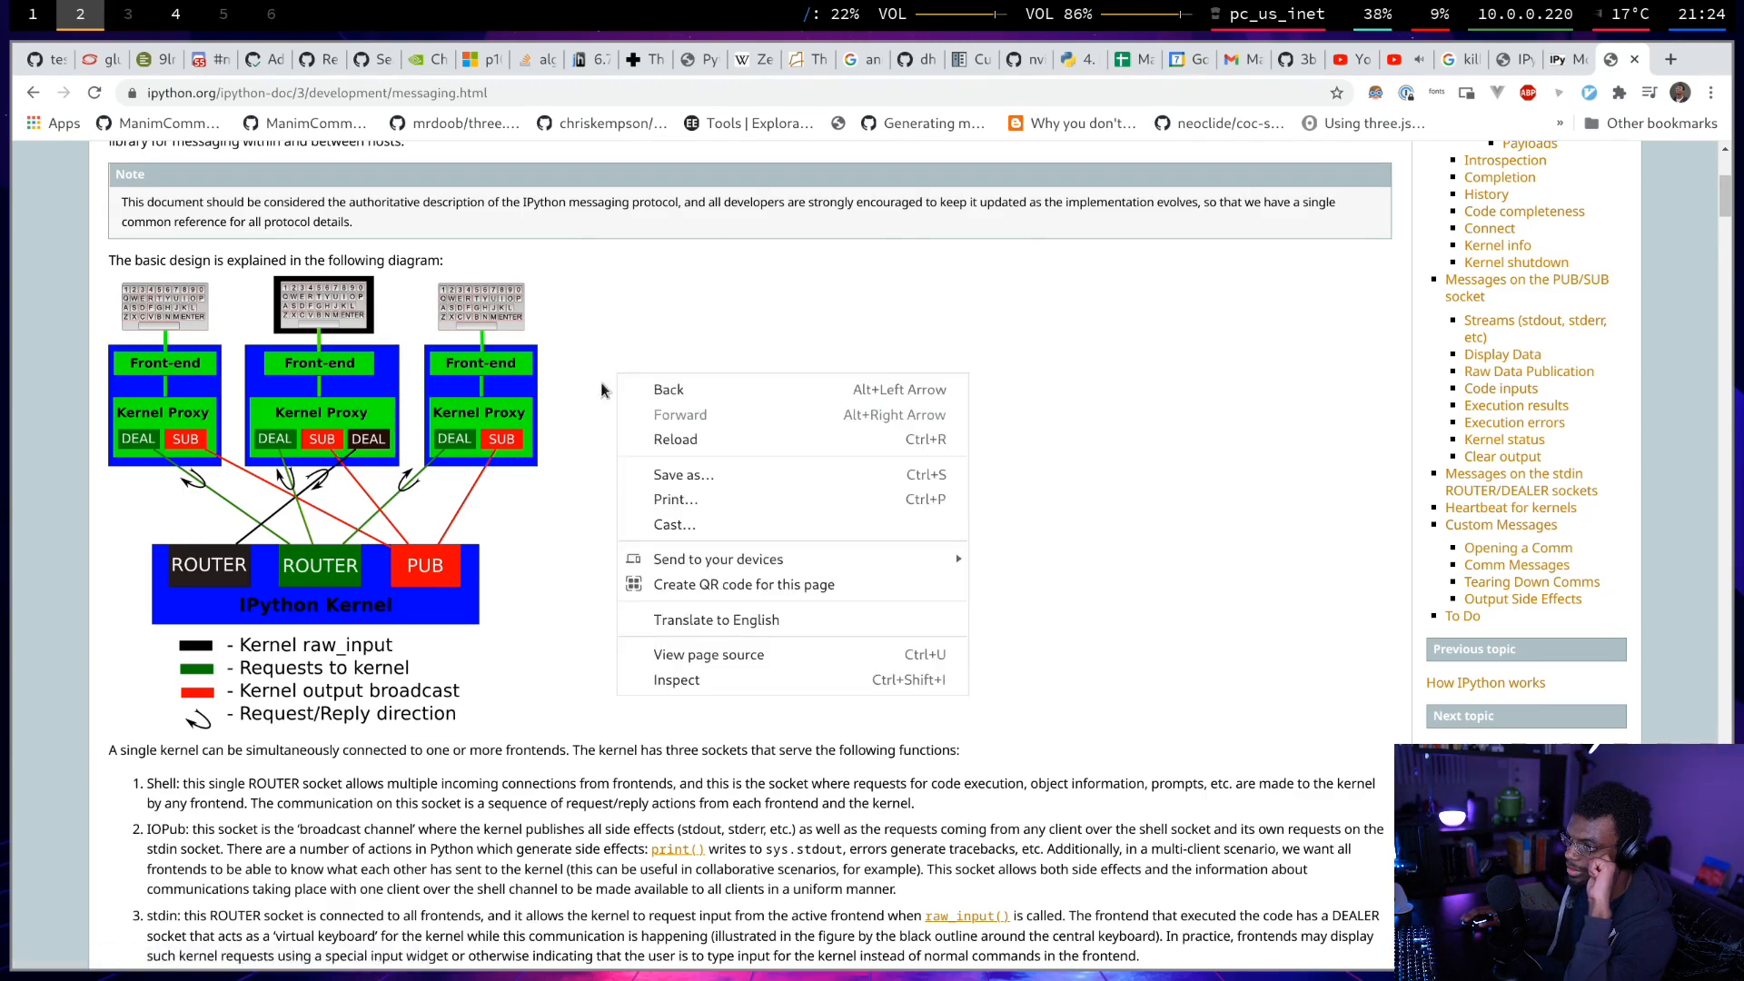
pyautogui.click(585, 432)
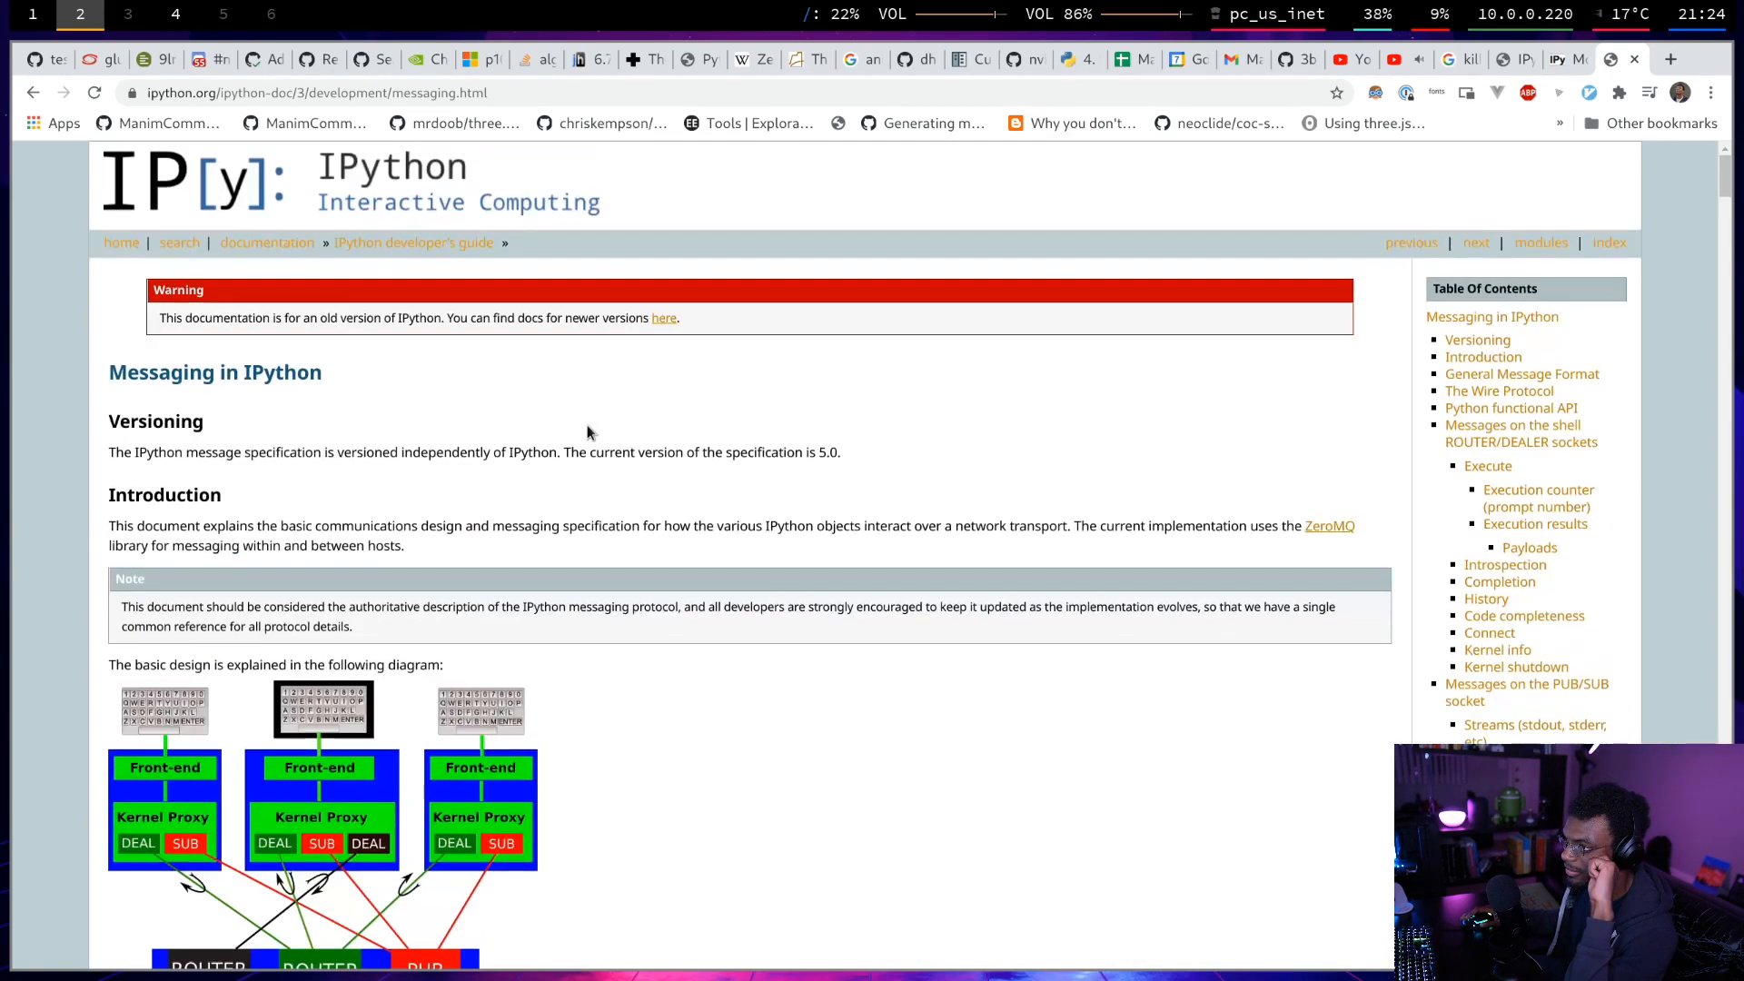
pyautogui.scroll(-3)
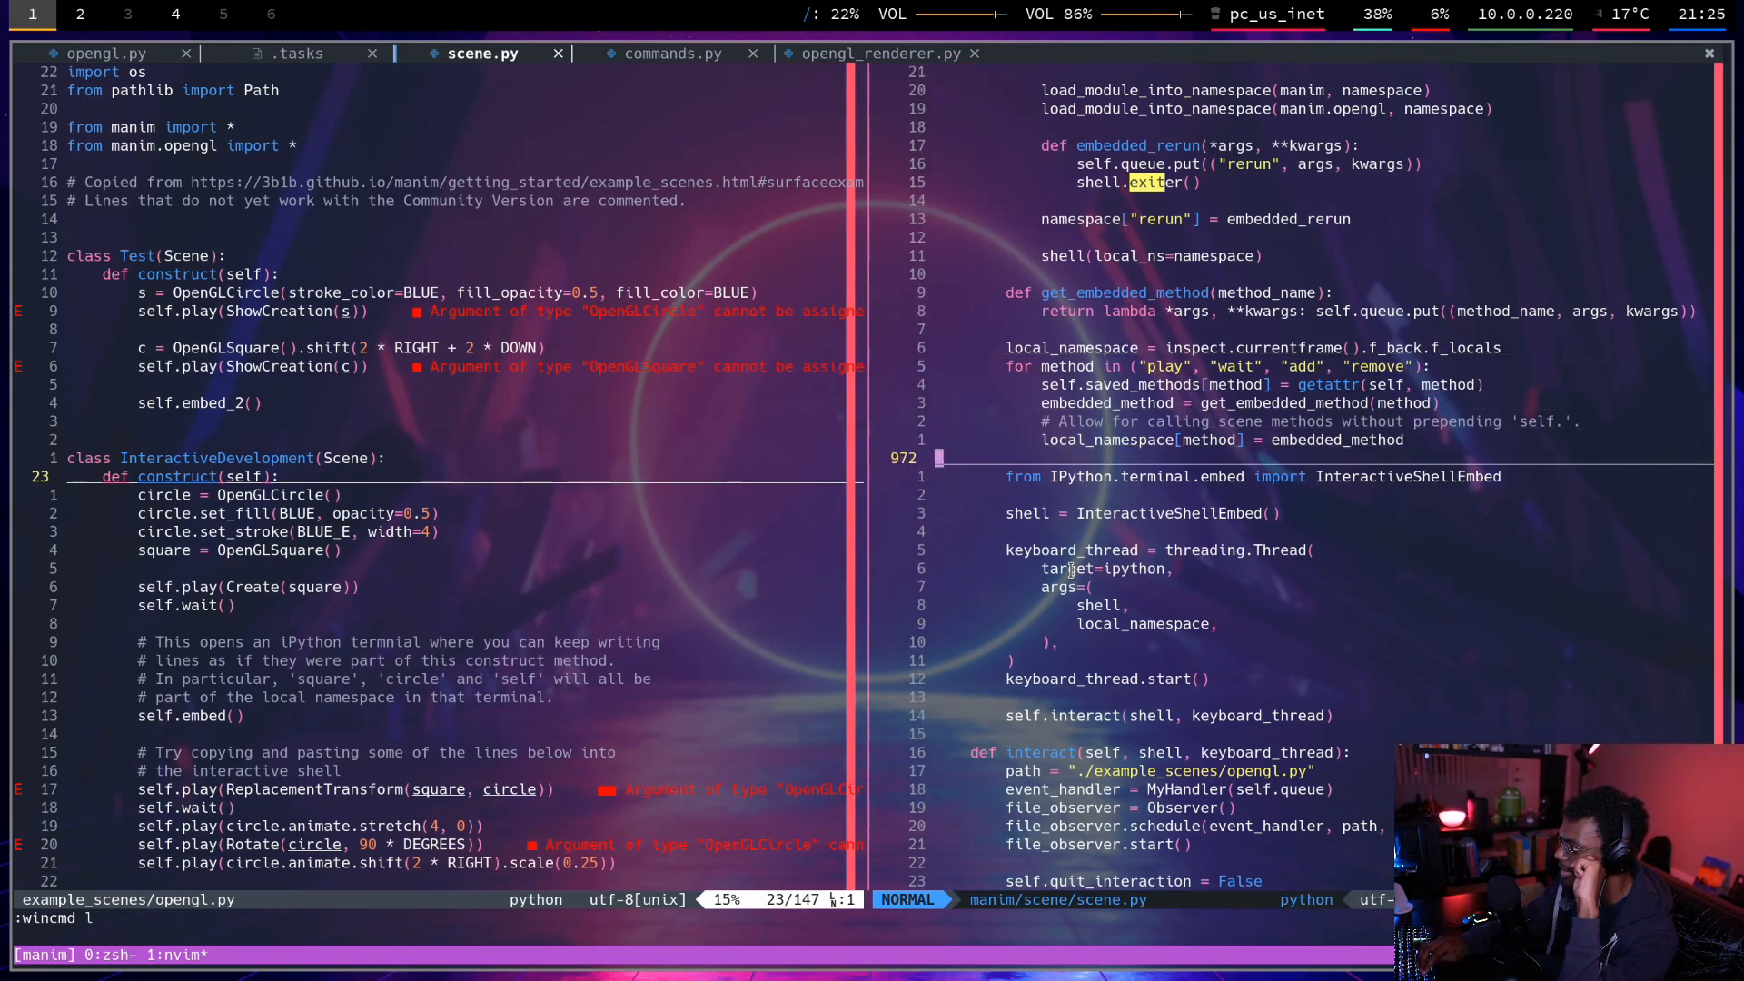
pyautogui.press('j')
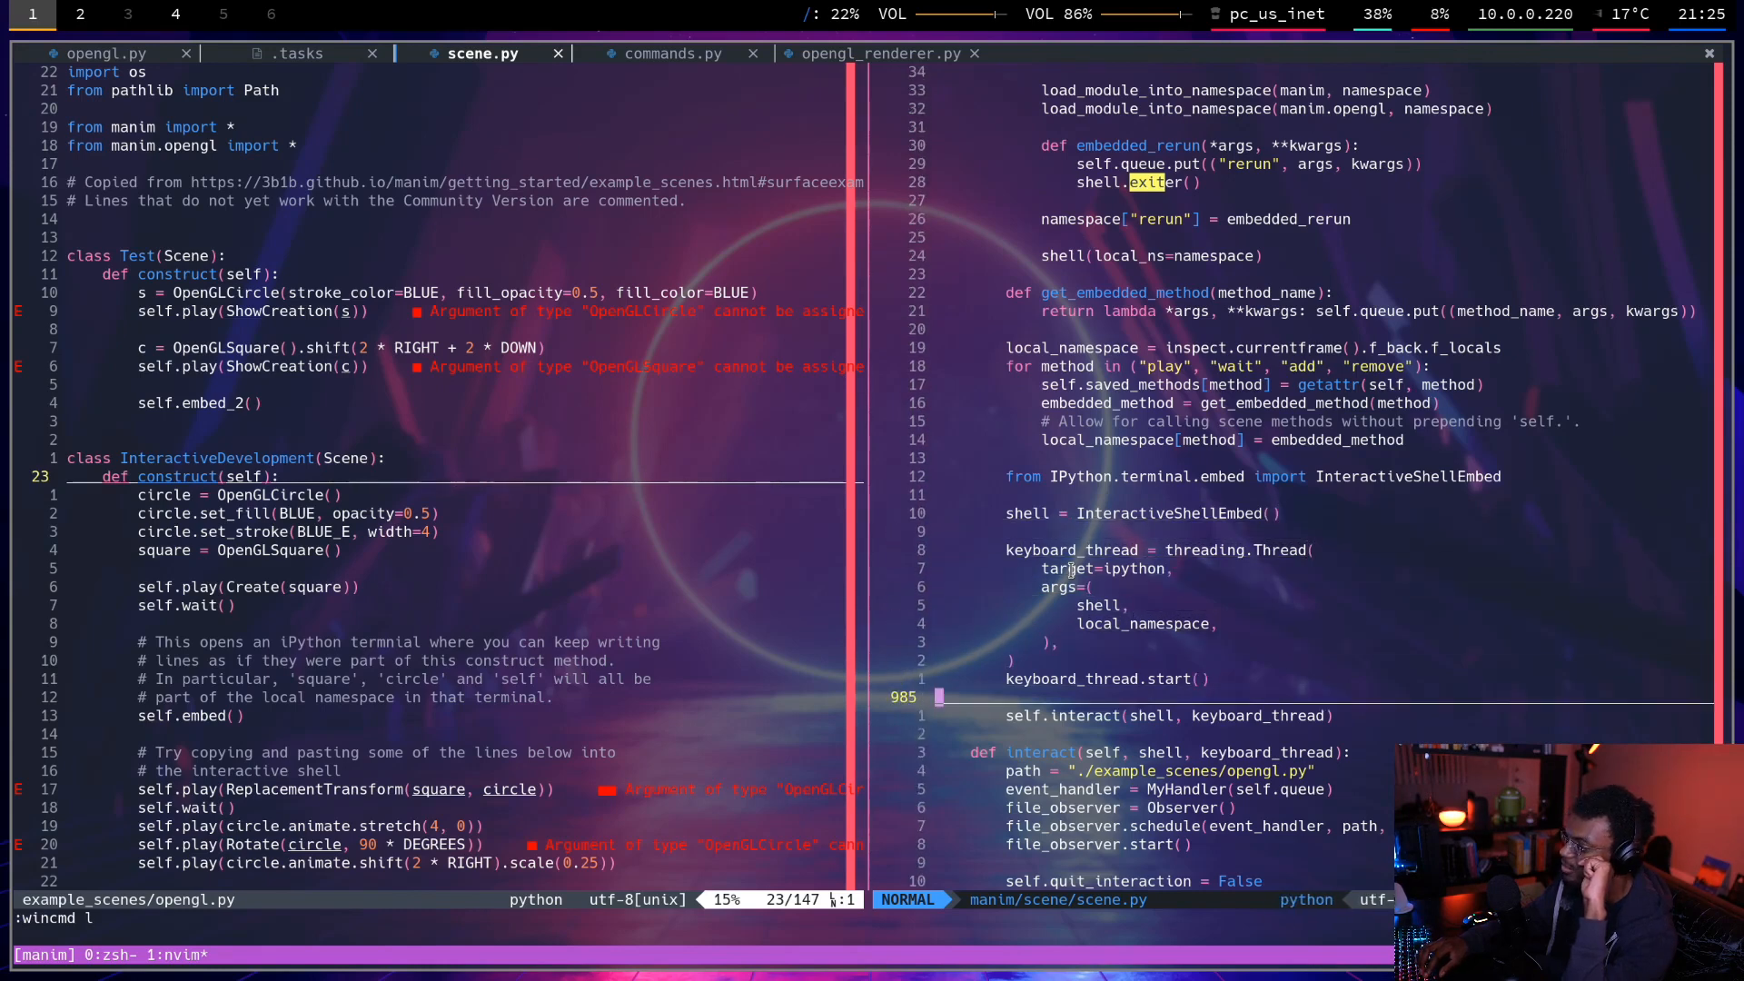
pyautogui.scroll(-3)
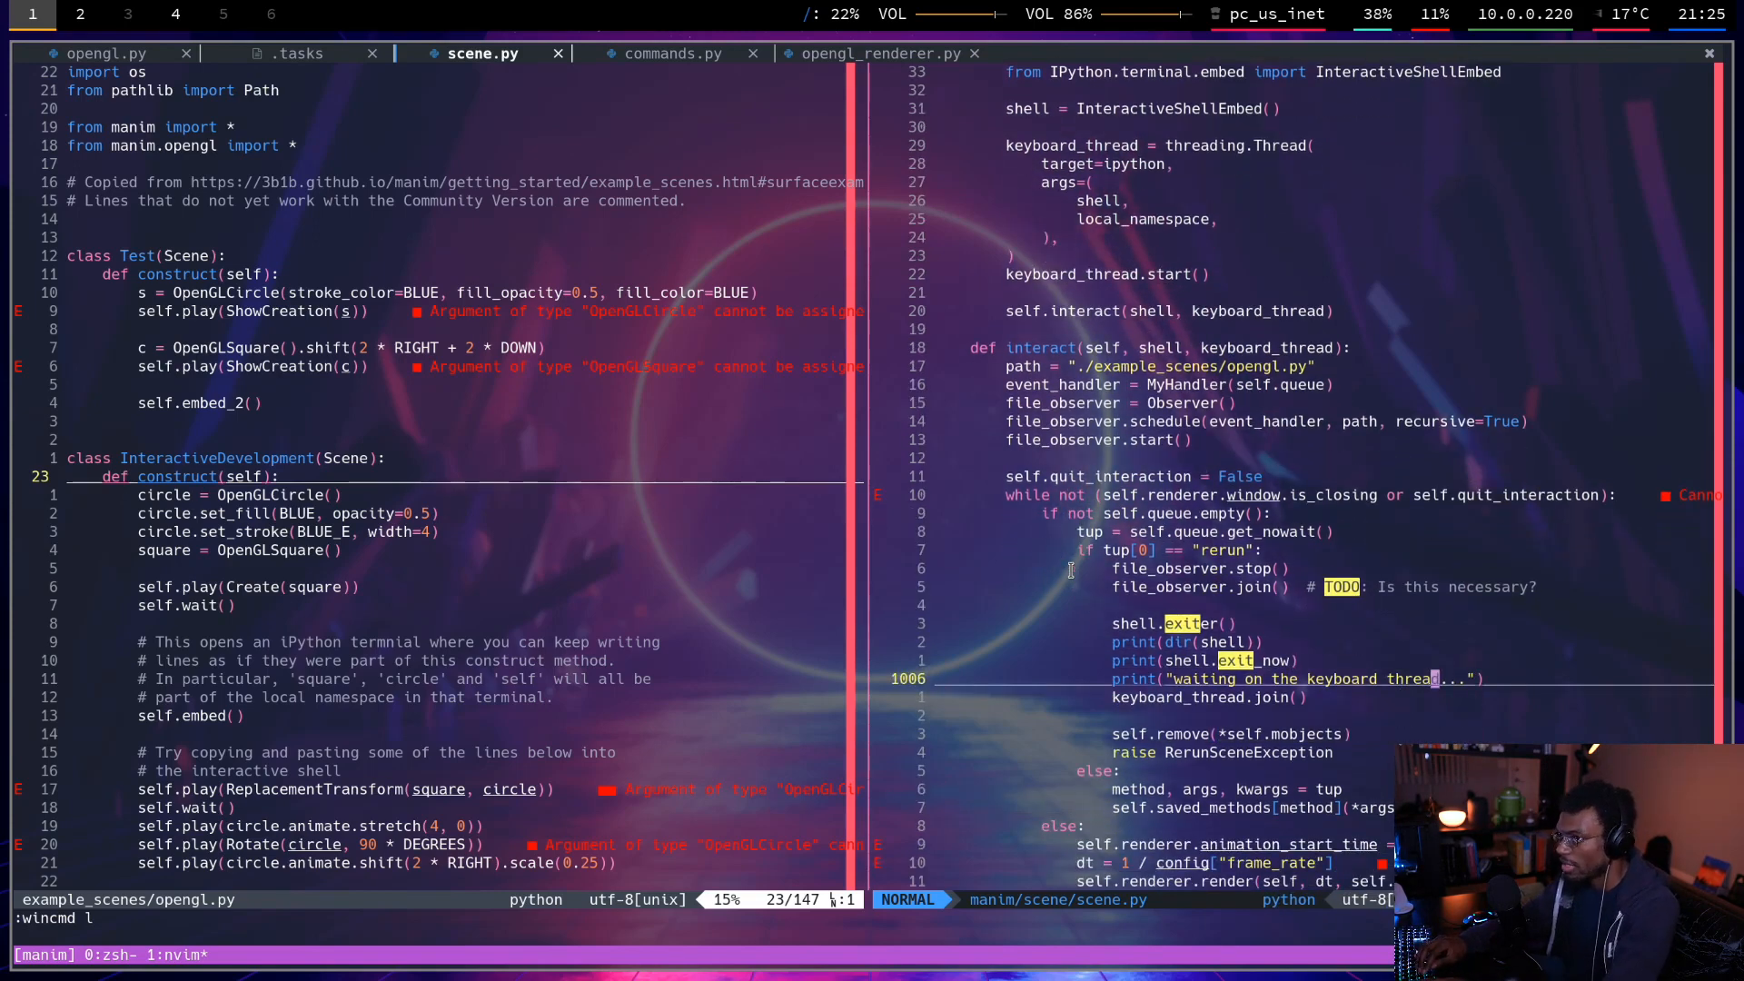
# Go back to the Google results and open the 'Graceful forced exit? · Issue #9944' link.
pyautogui.click(79, 15)
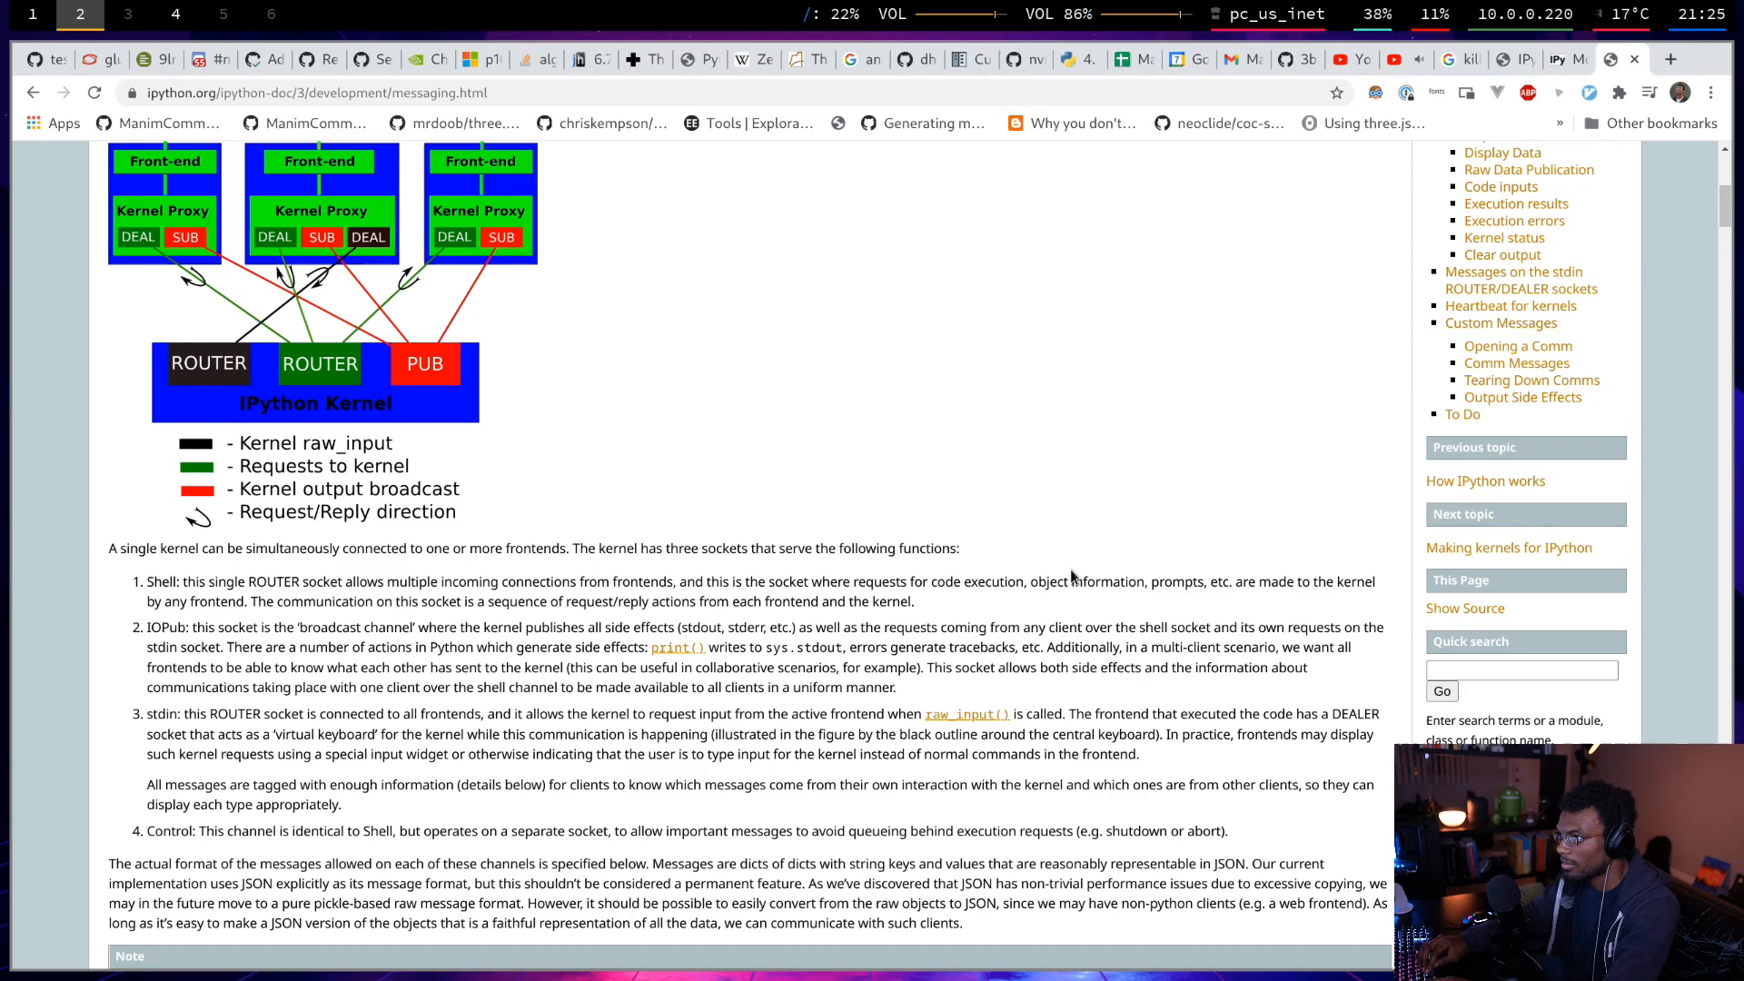
pyautogui.moveTo(670, 527)
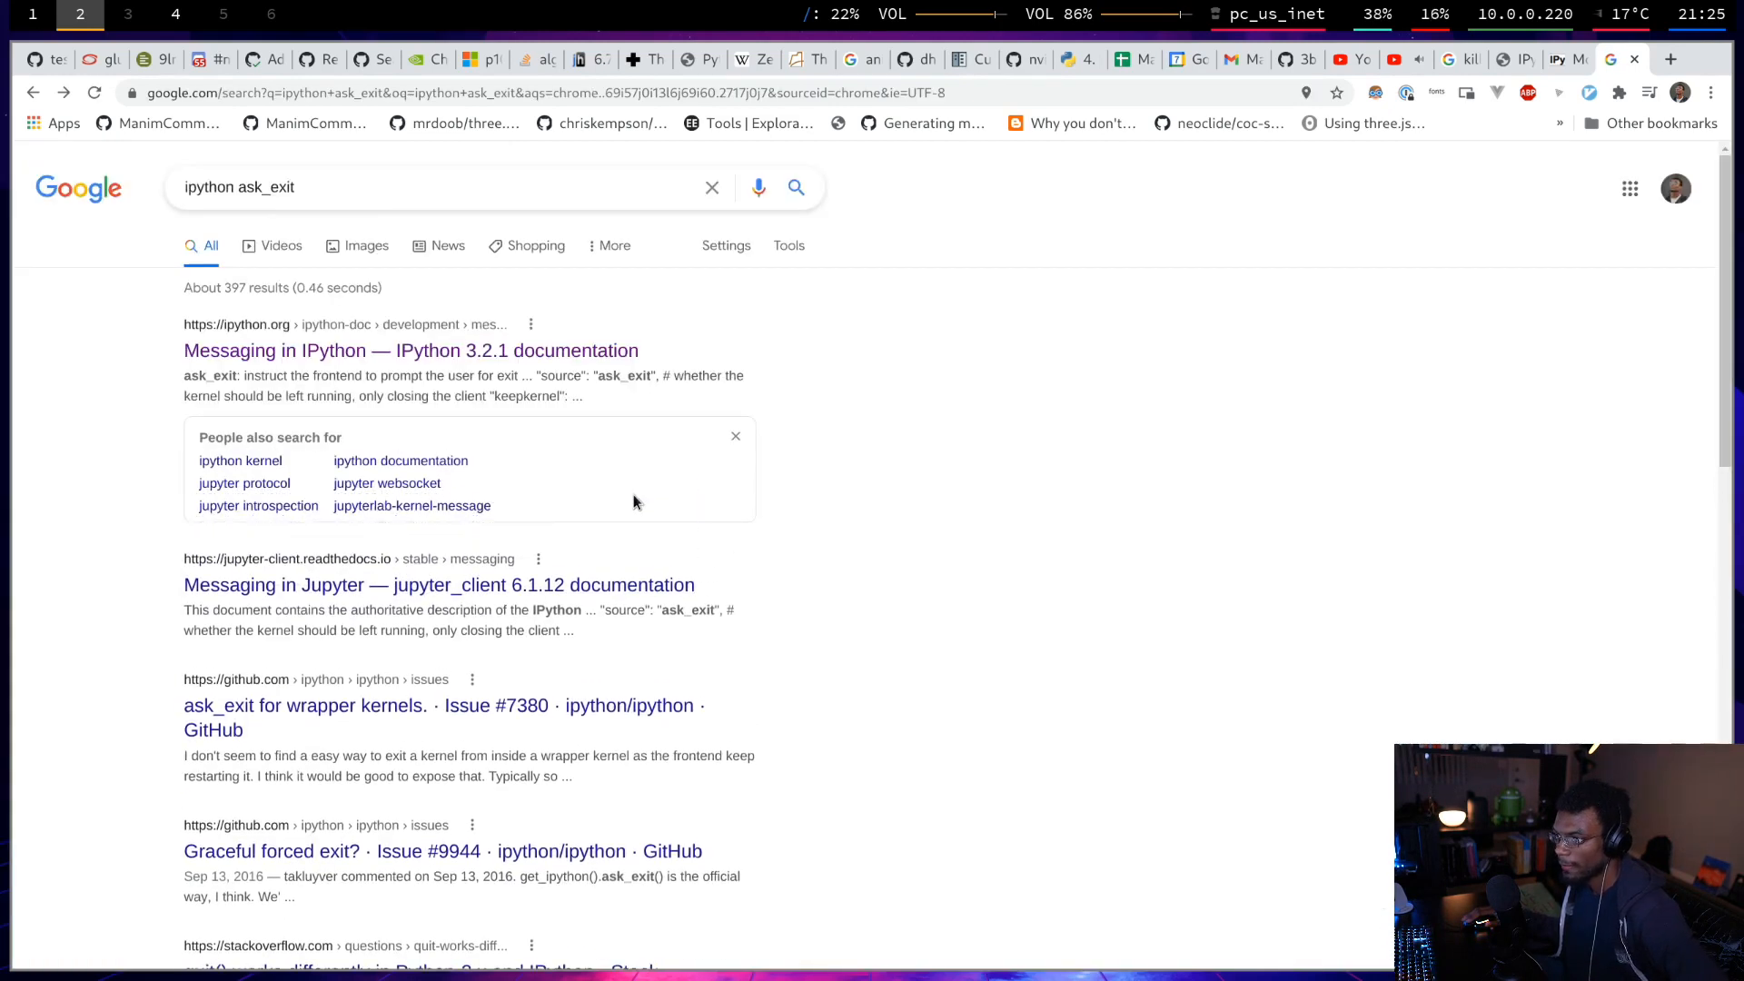
pyautogui.moveTo(579, 660)
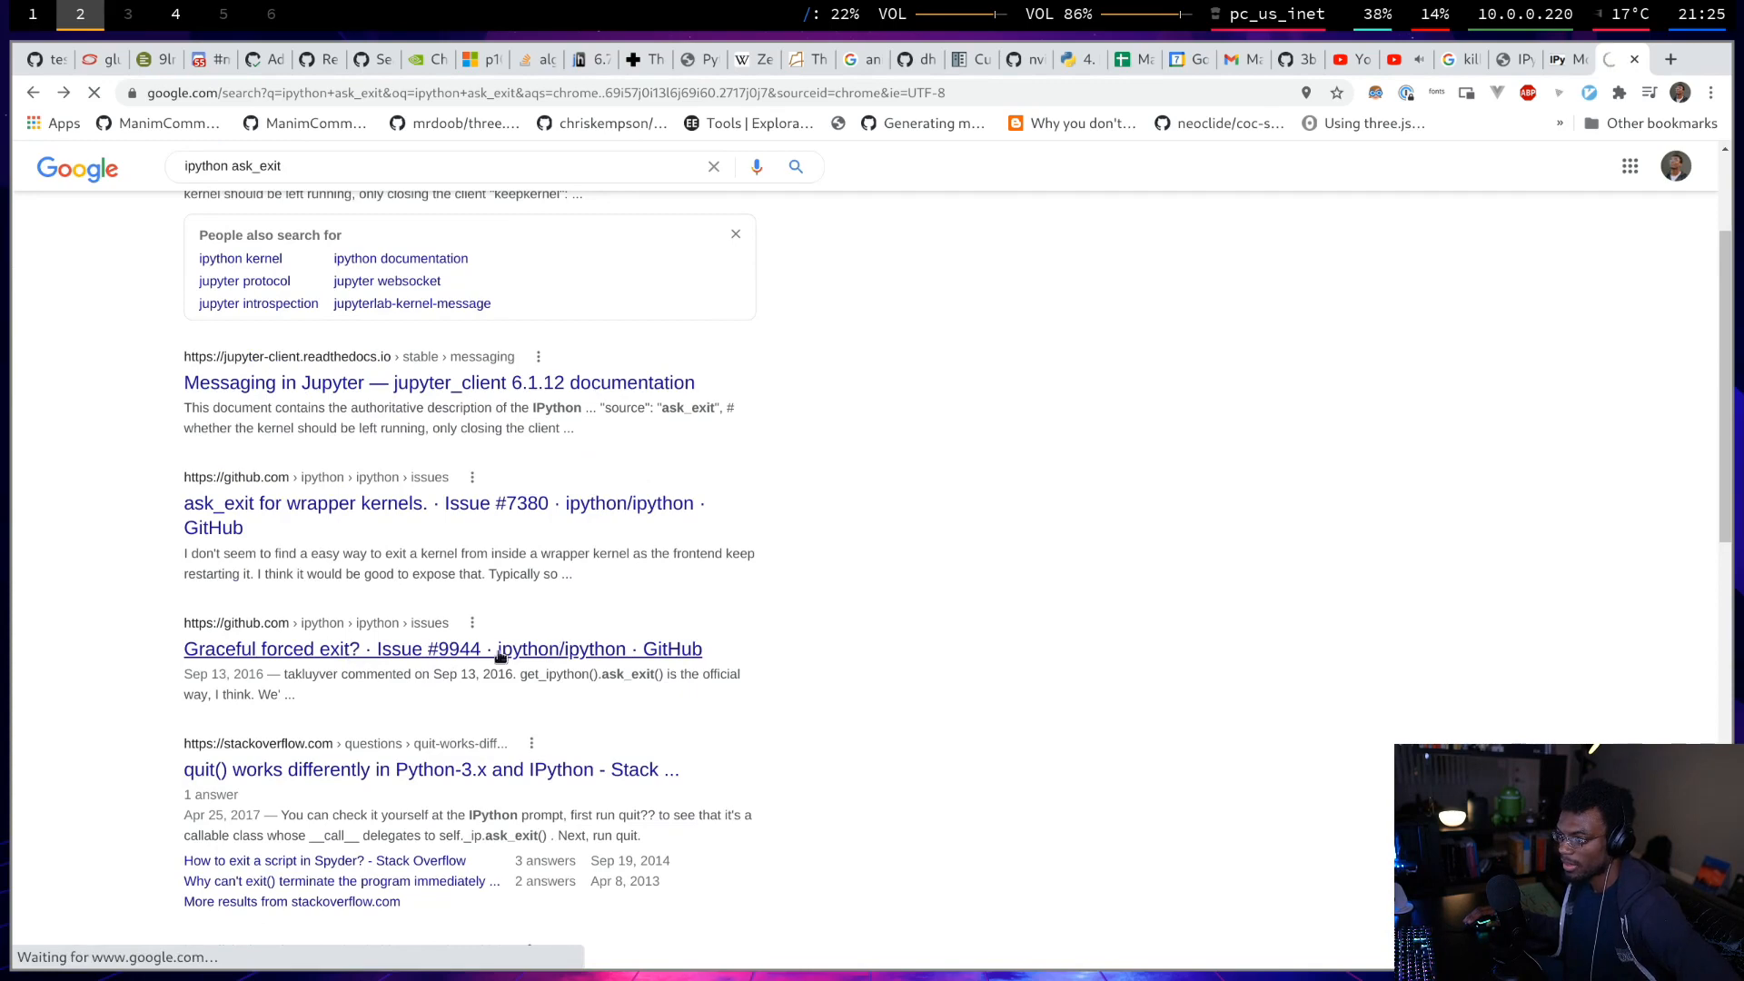
pyautogui.click(441, 649)
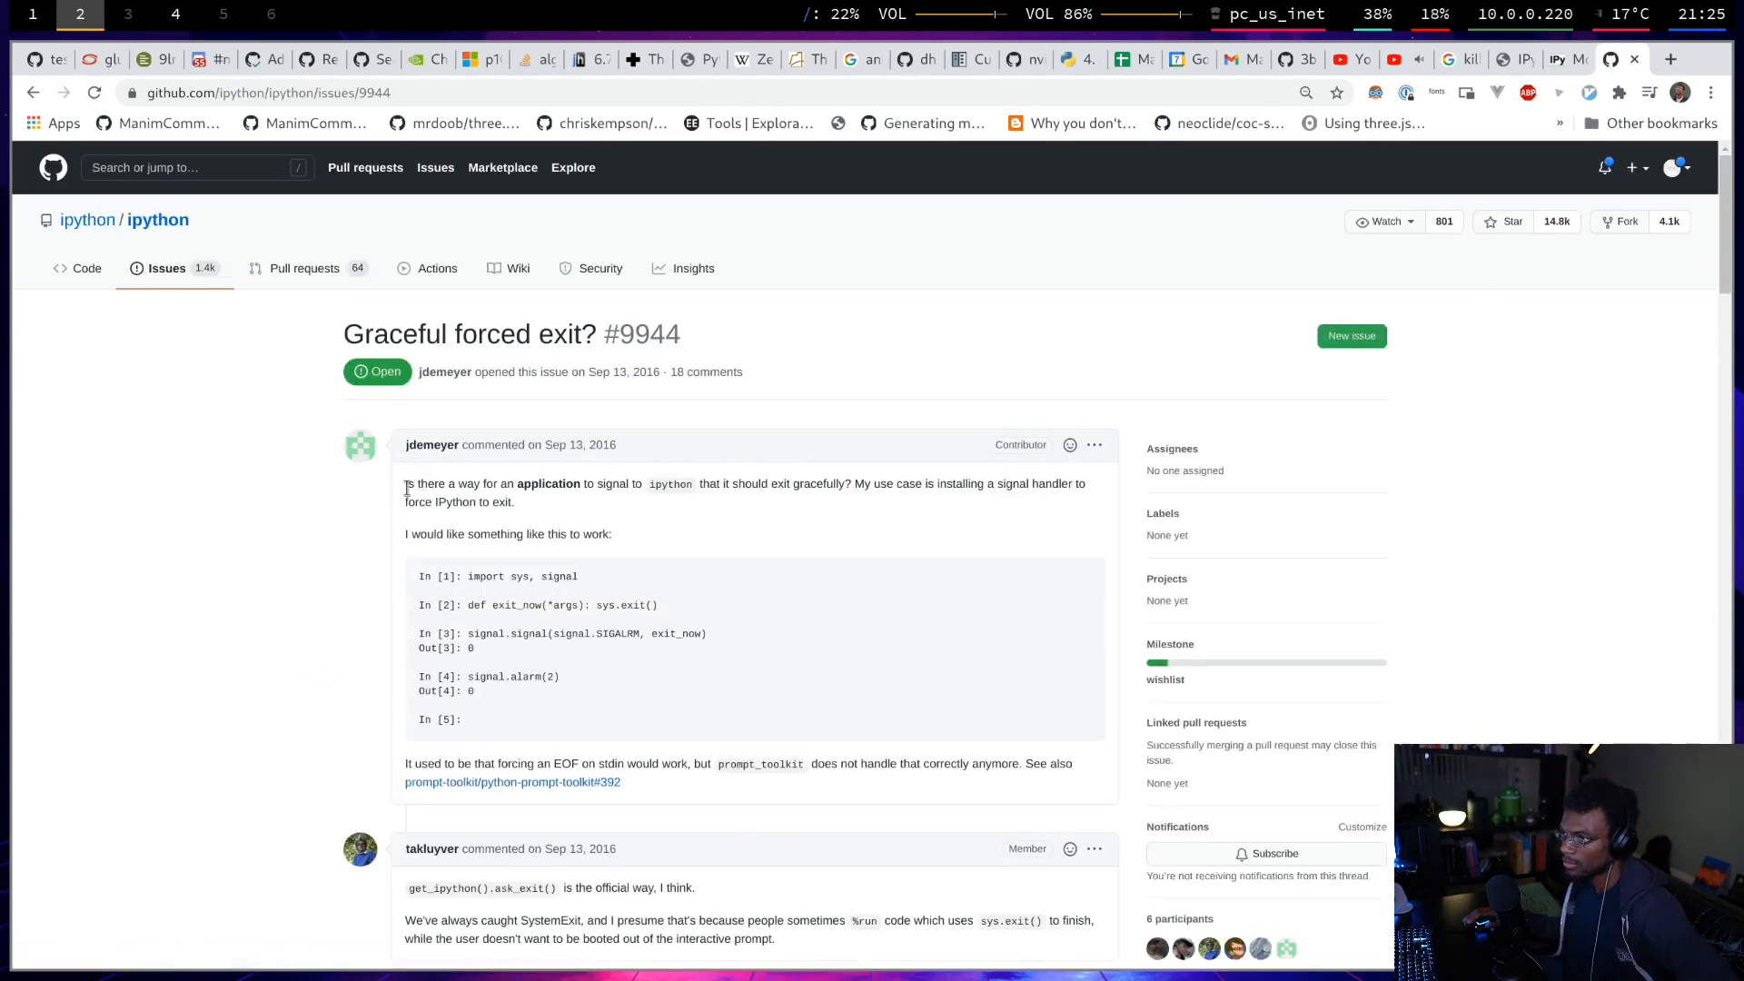
pyautogui.moveTo(406, 484); pyautogui.dragTo(789, 484)
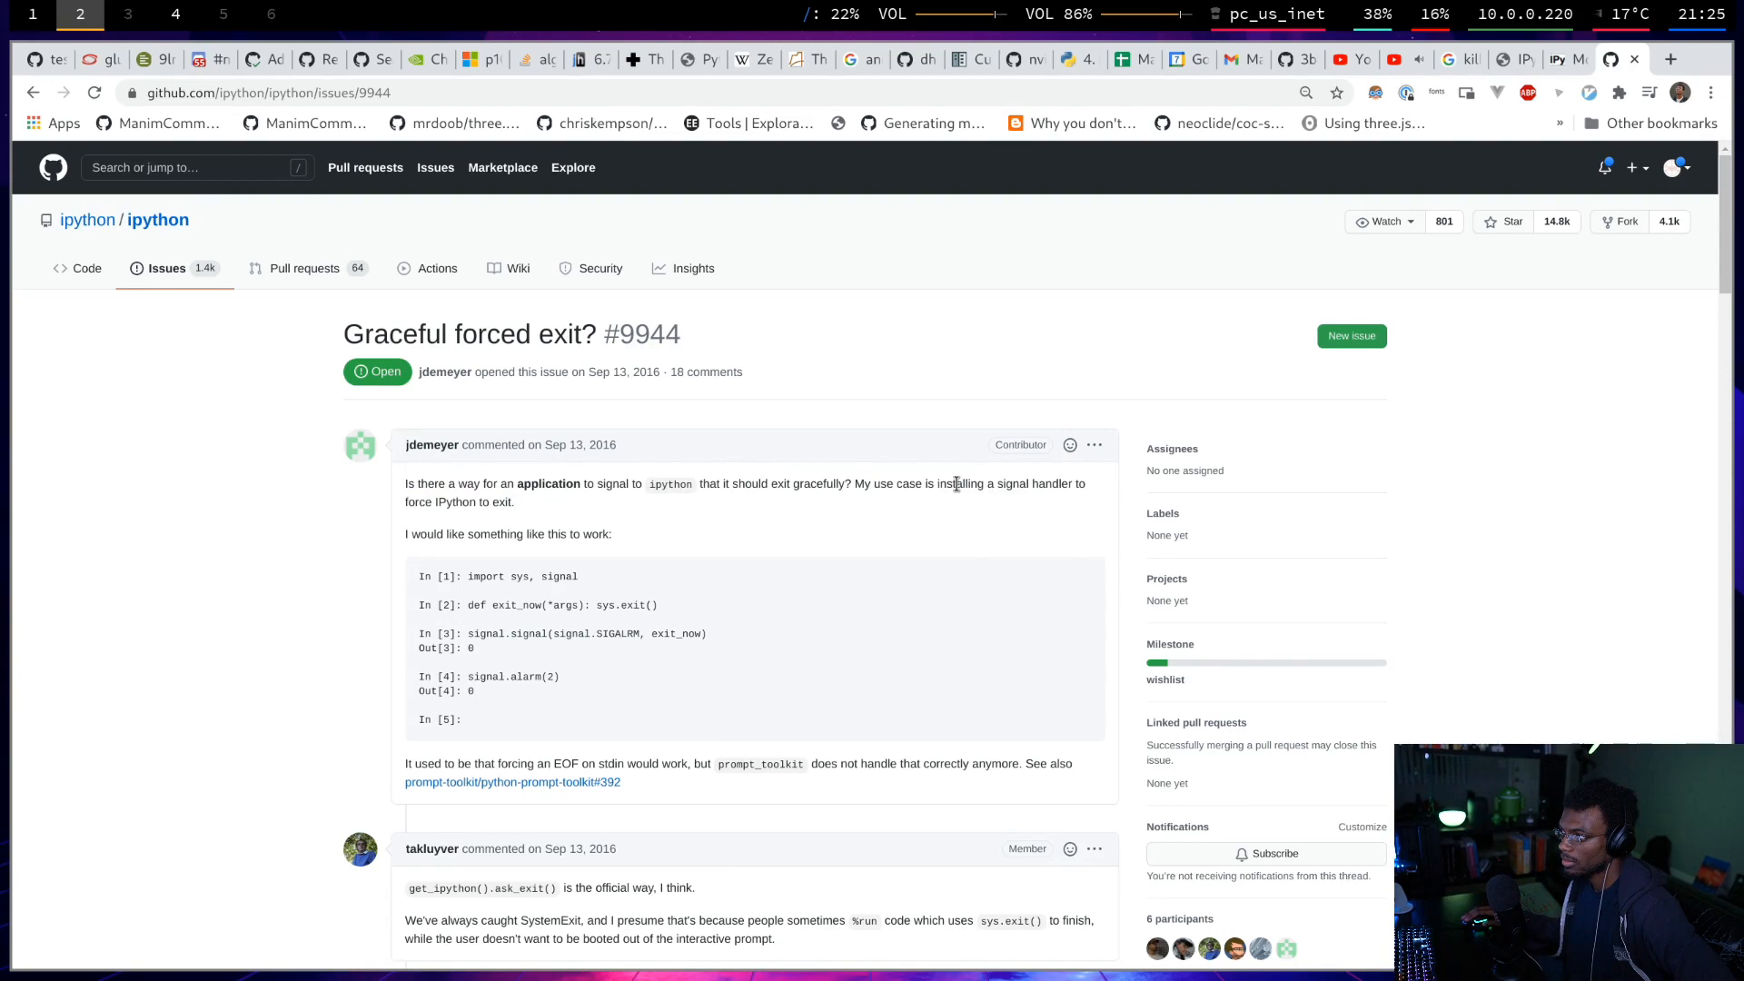
pyautogui.scroll(-3)
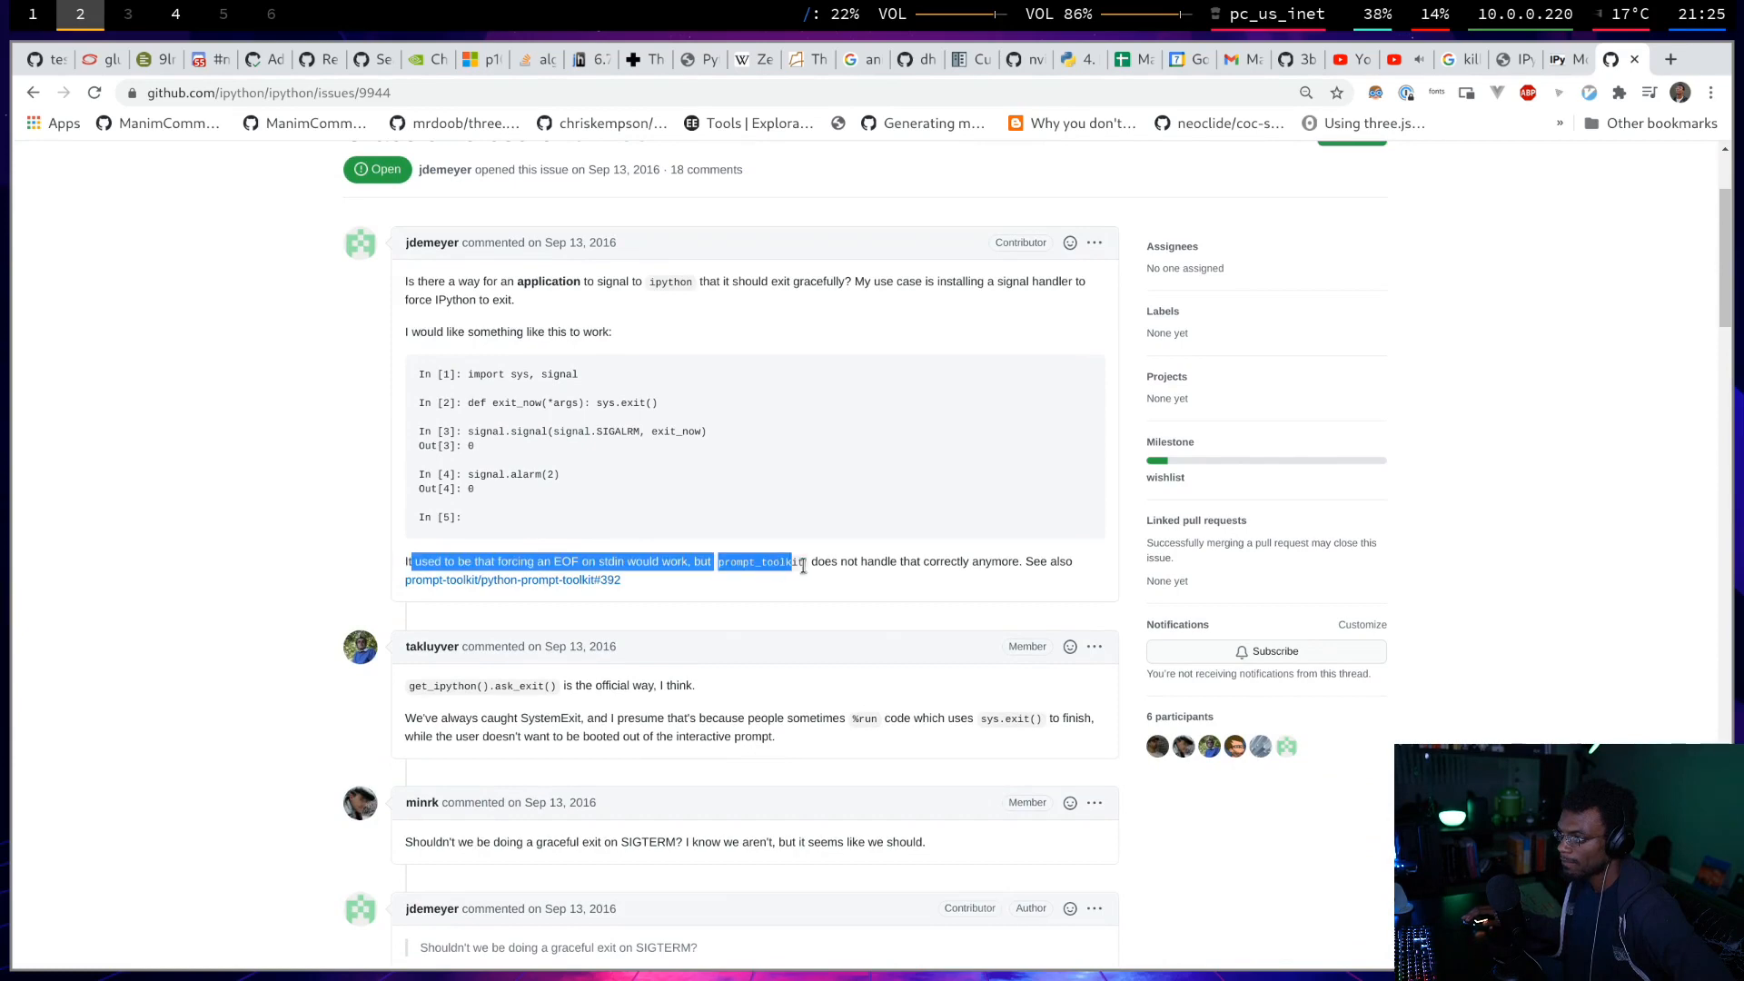
pyautogui.scroll(-3)
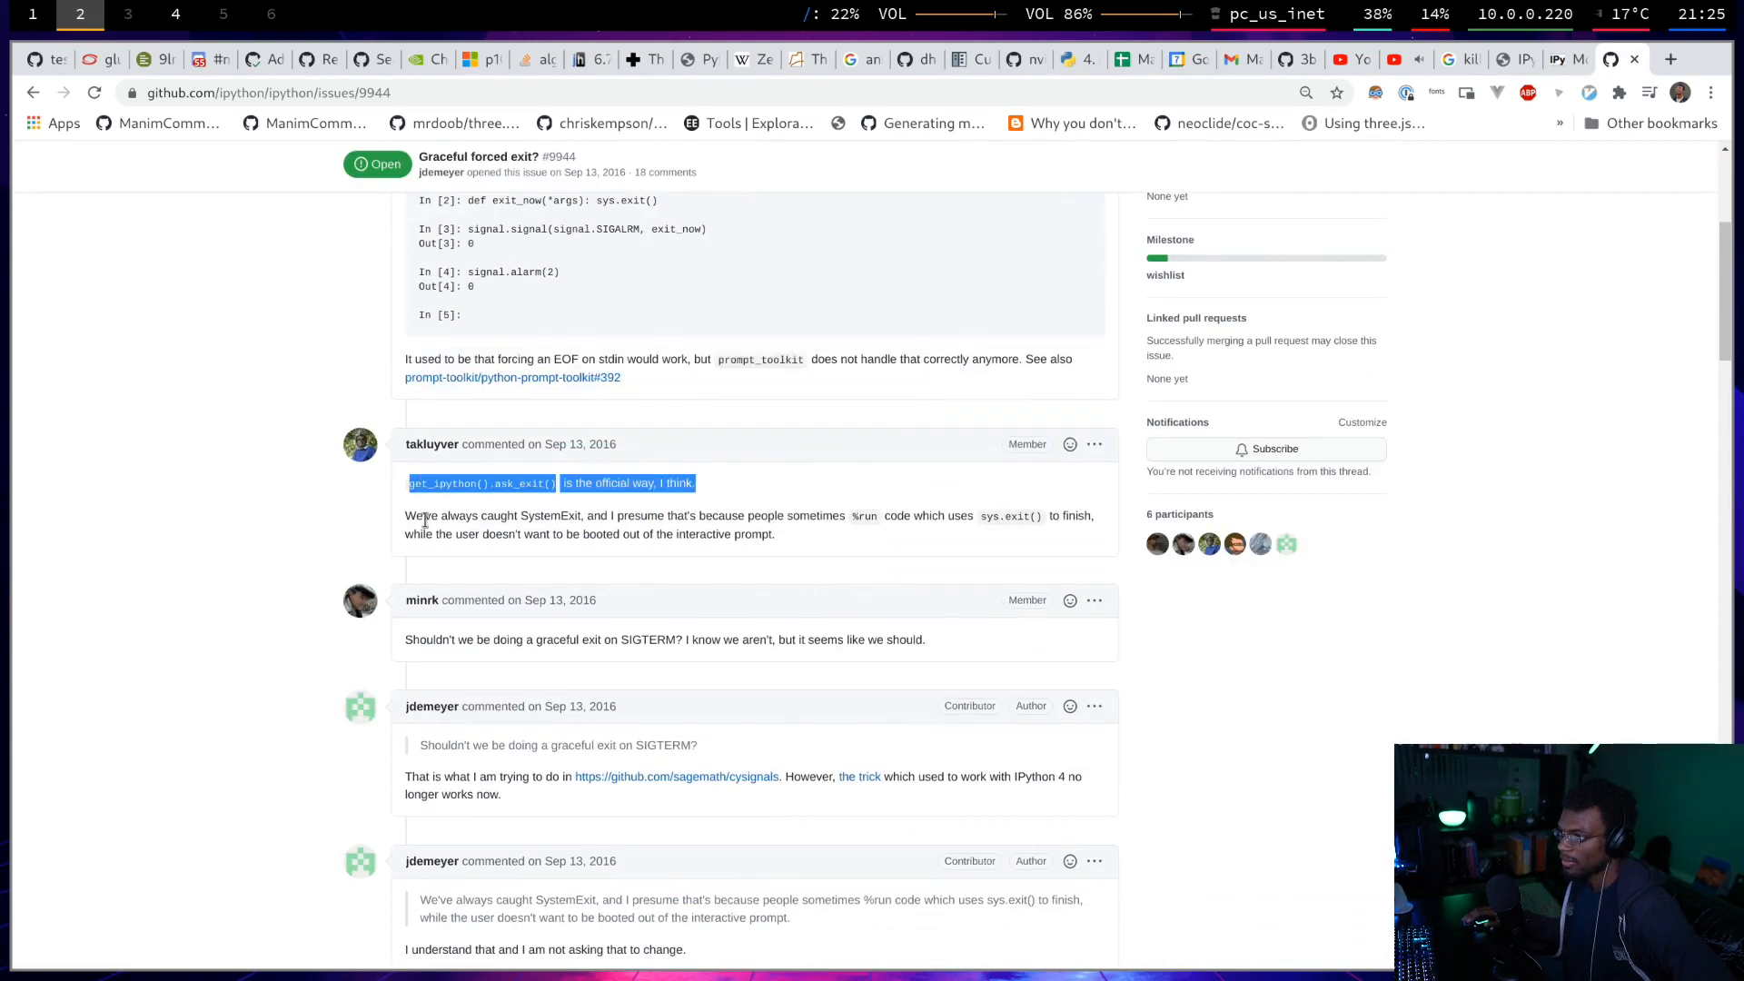
pyautogui.moveTo(405, 515); pyautogui.dragTo(783, 515)
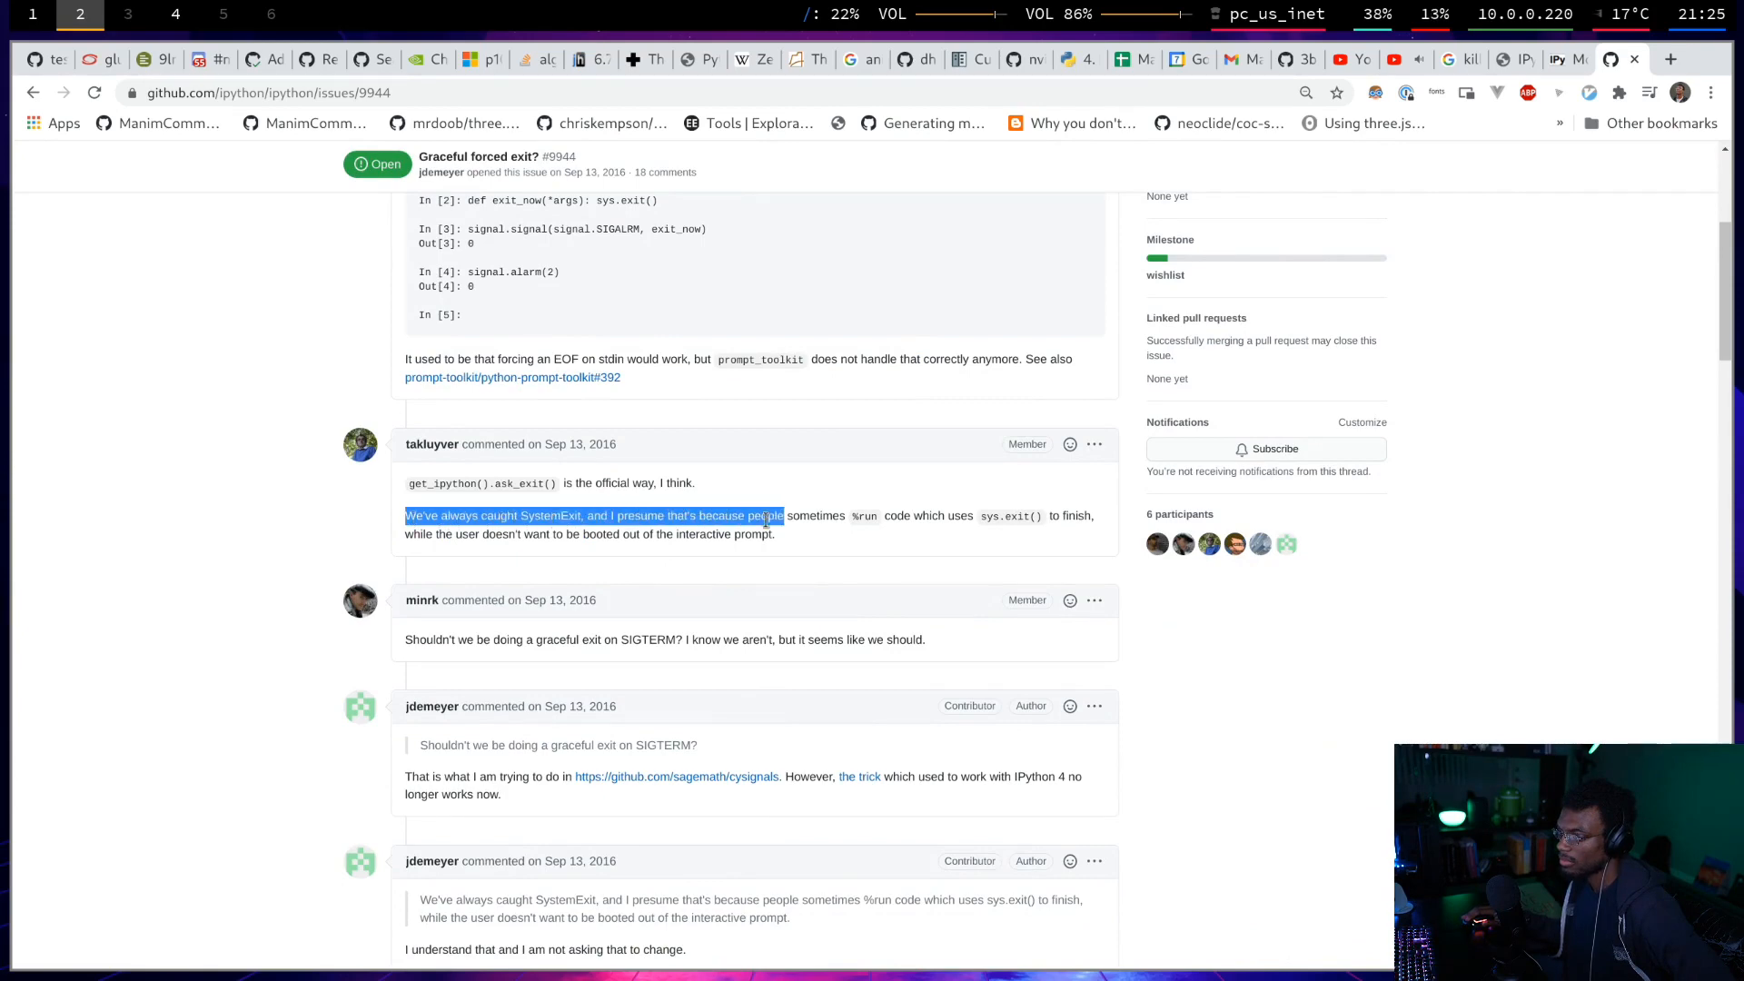
pyautogui.moveTo(764, 515); pyautogui.dragTo(920, 534)
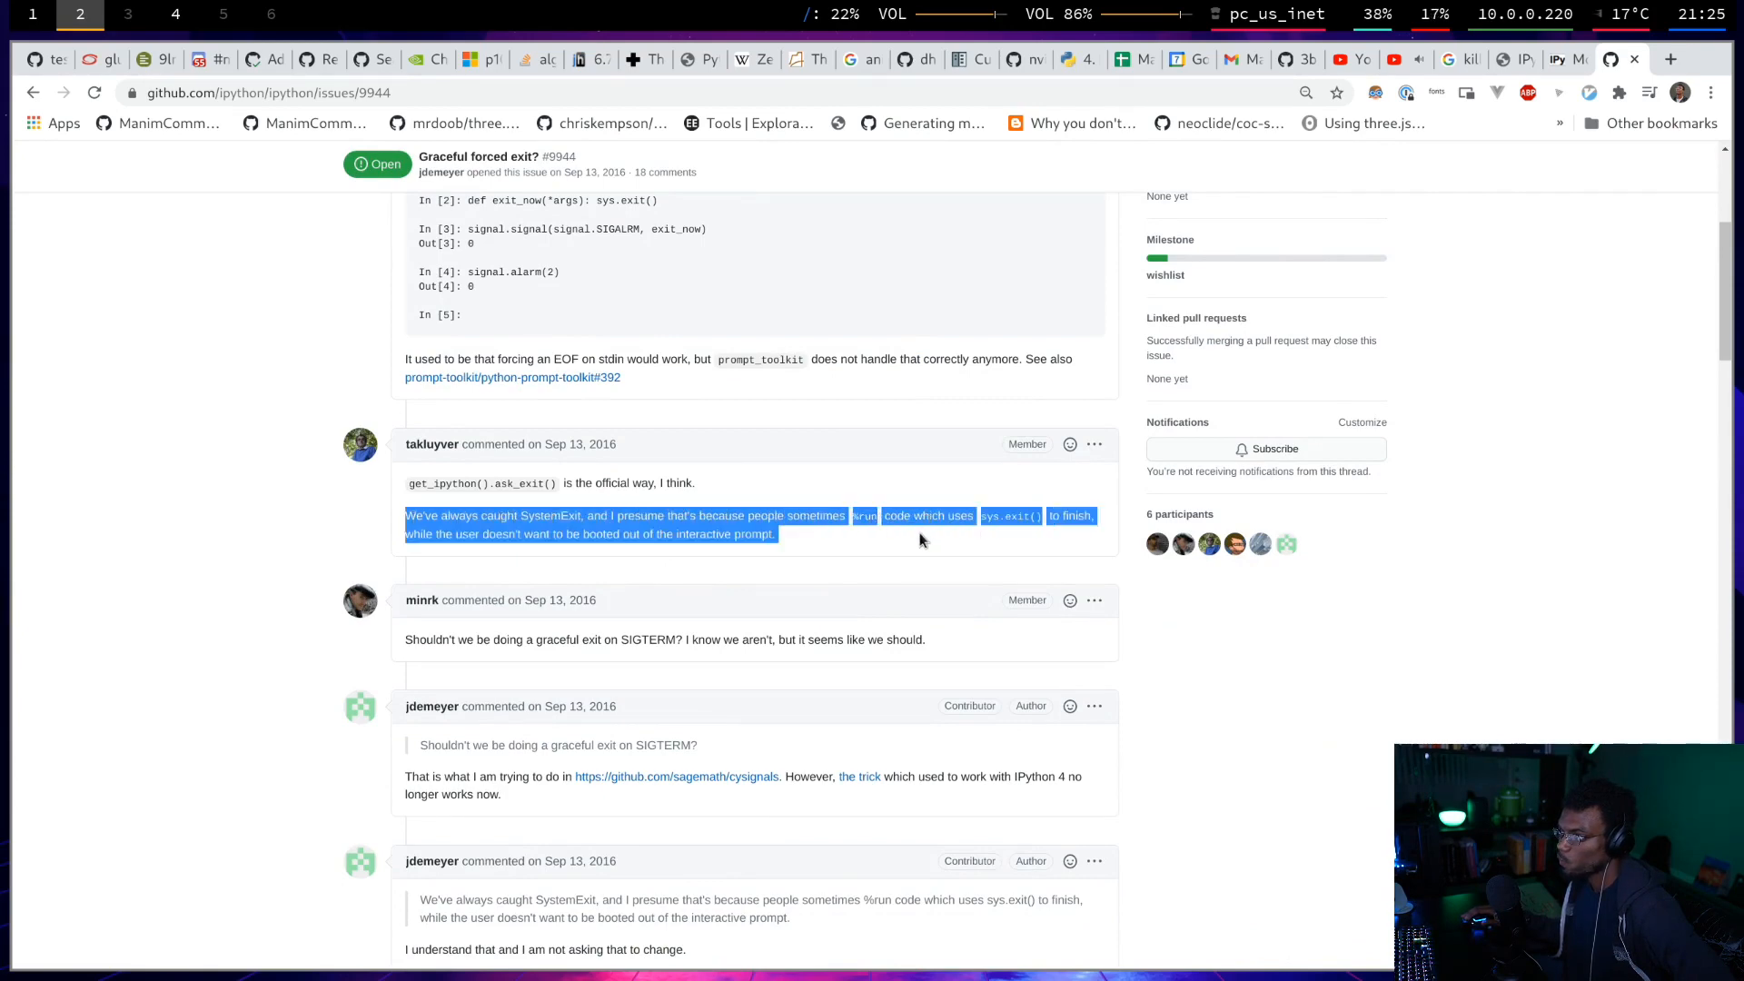
pyautogui.scroll(-3)
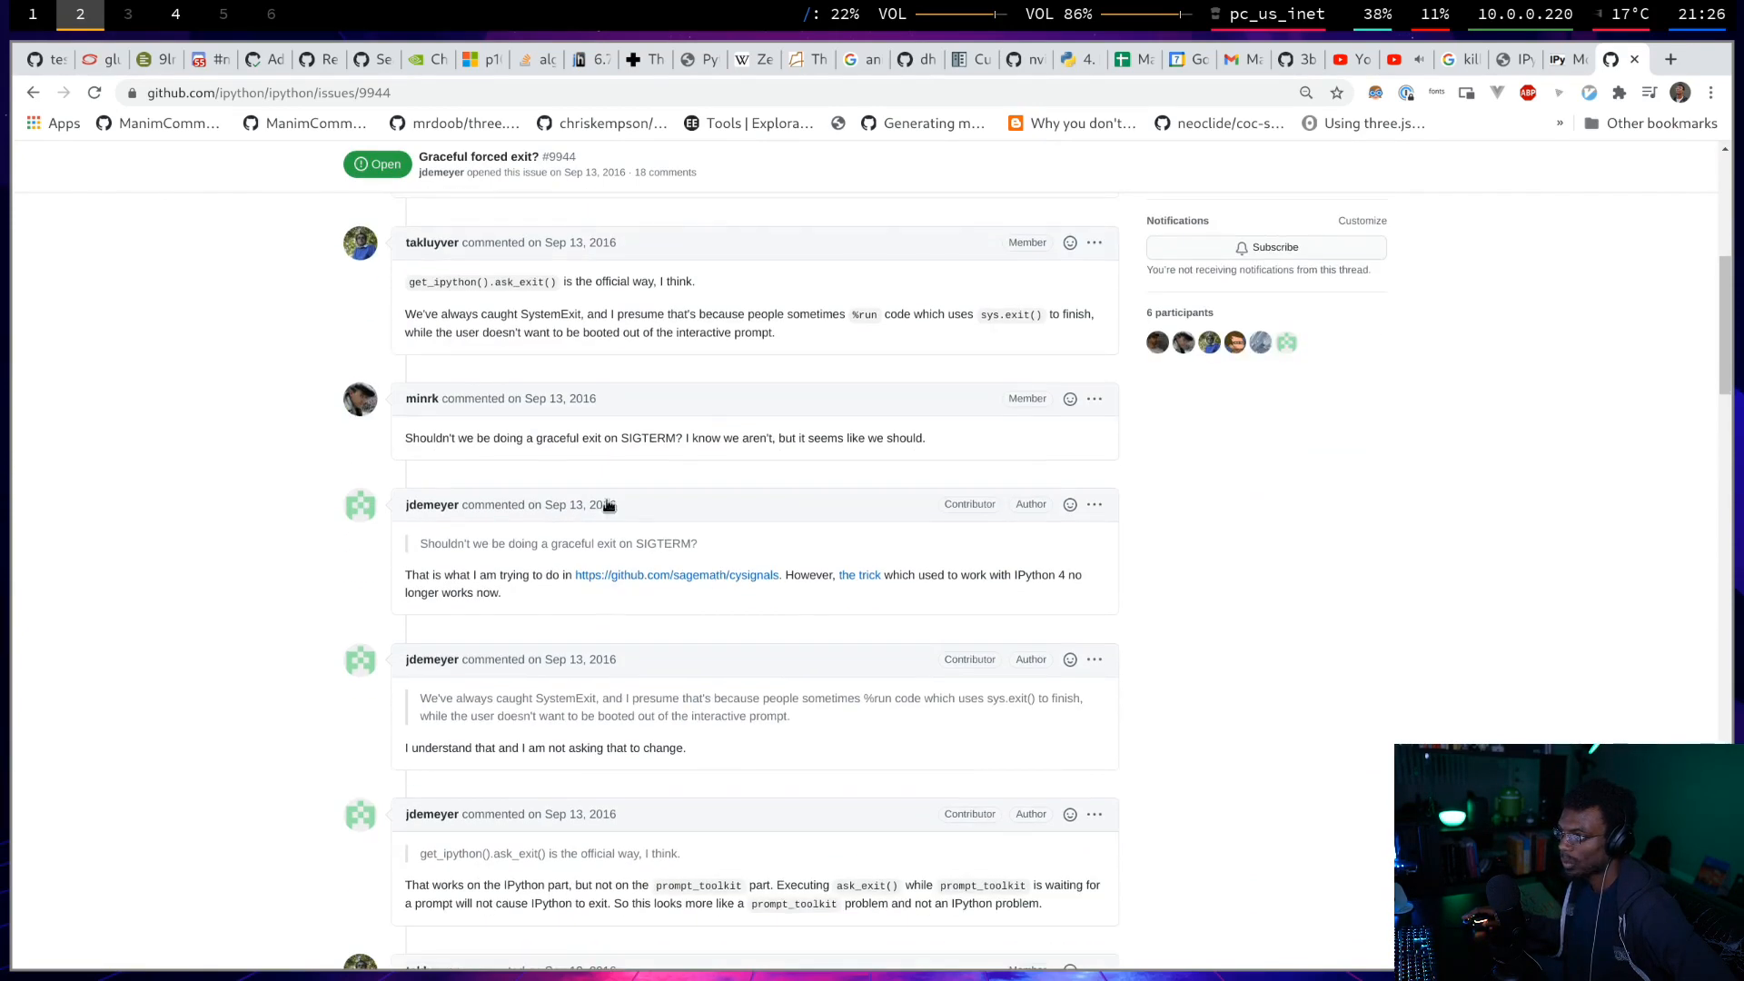
pyautogui.moveTo(405, 437); pyautogui.dragTo(719, 437)
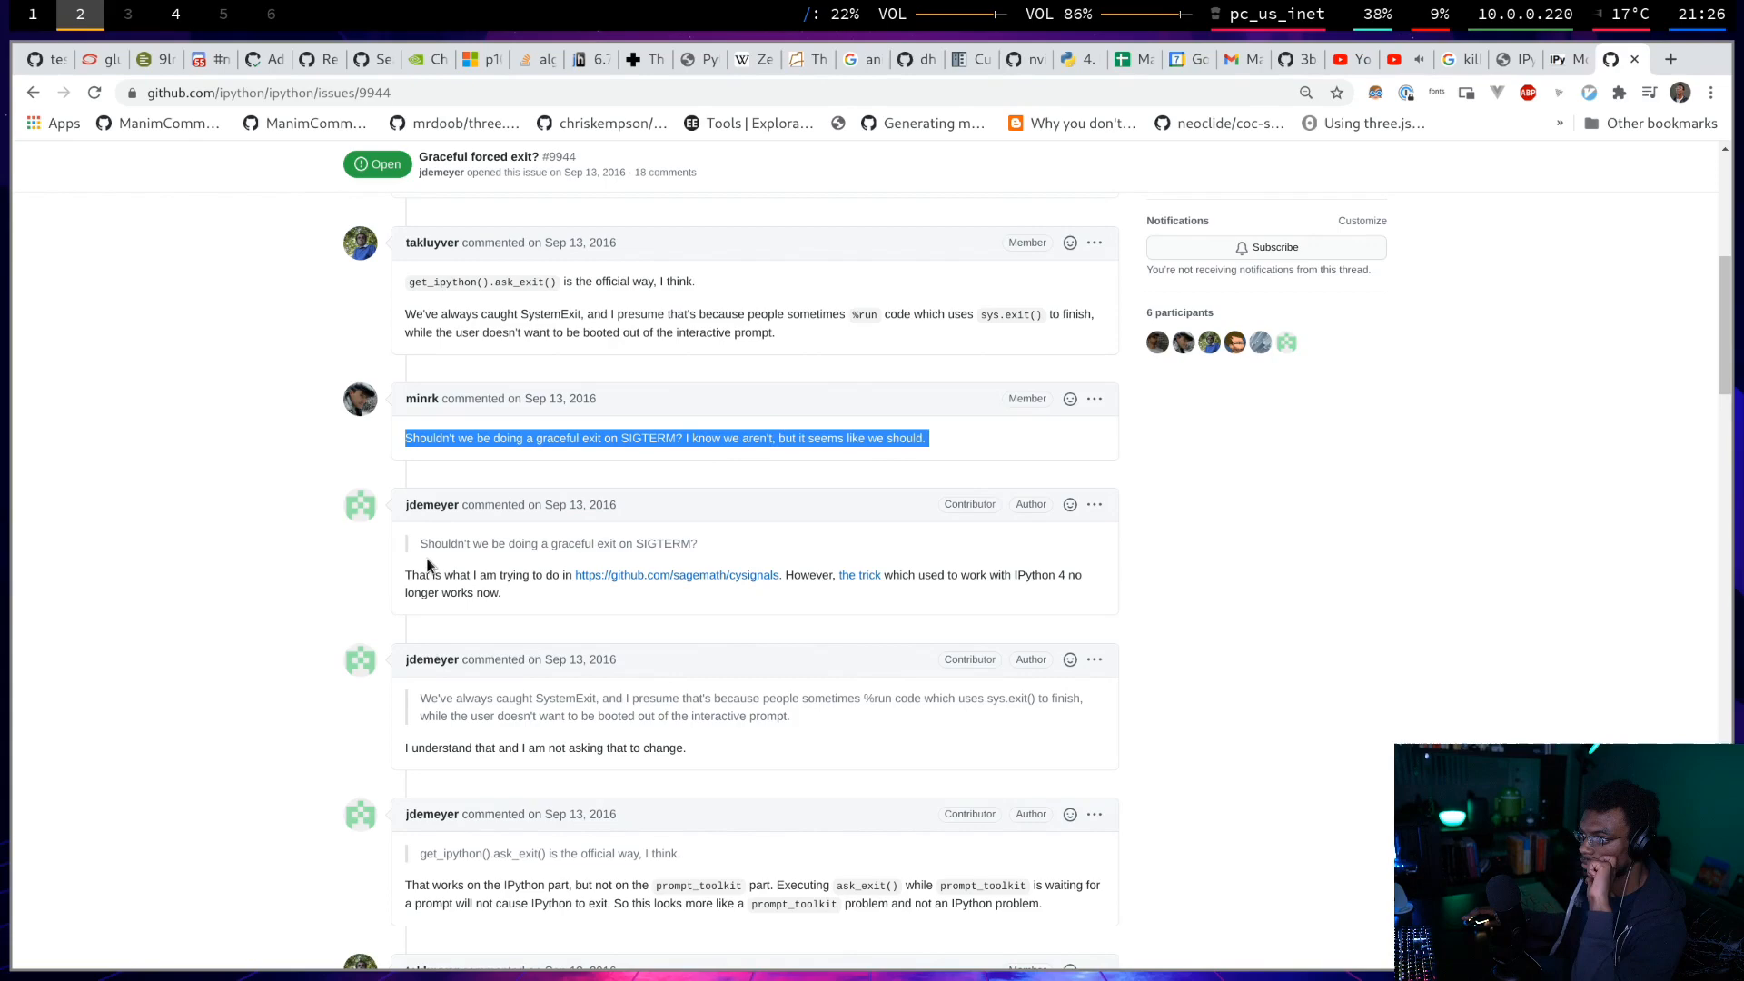
pyautogui.scroll(-3)
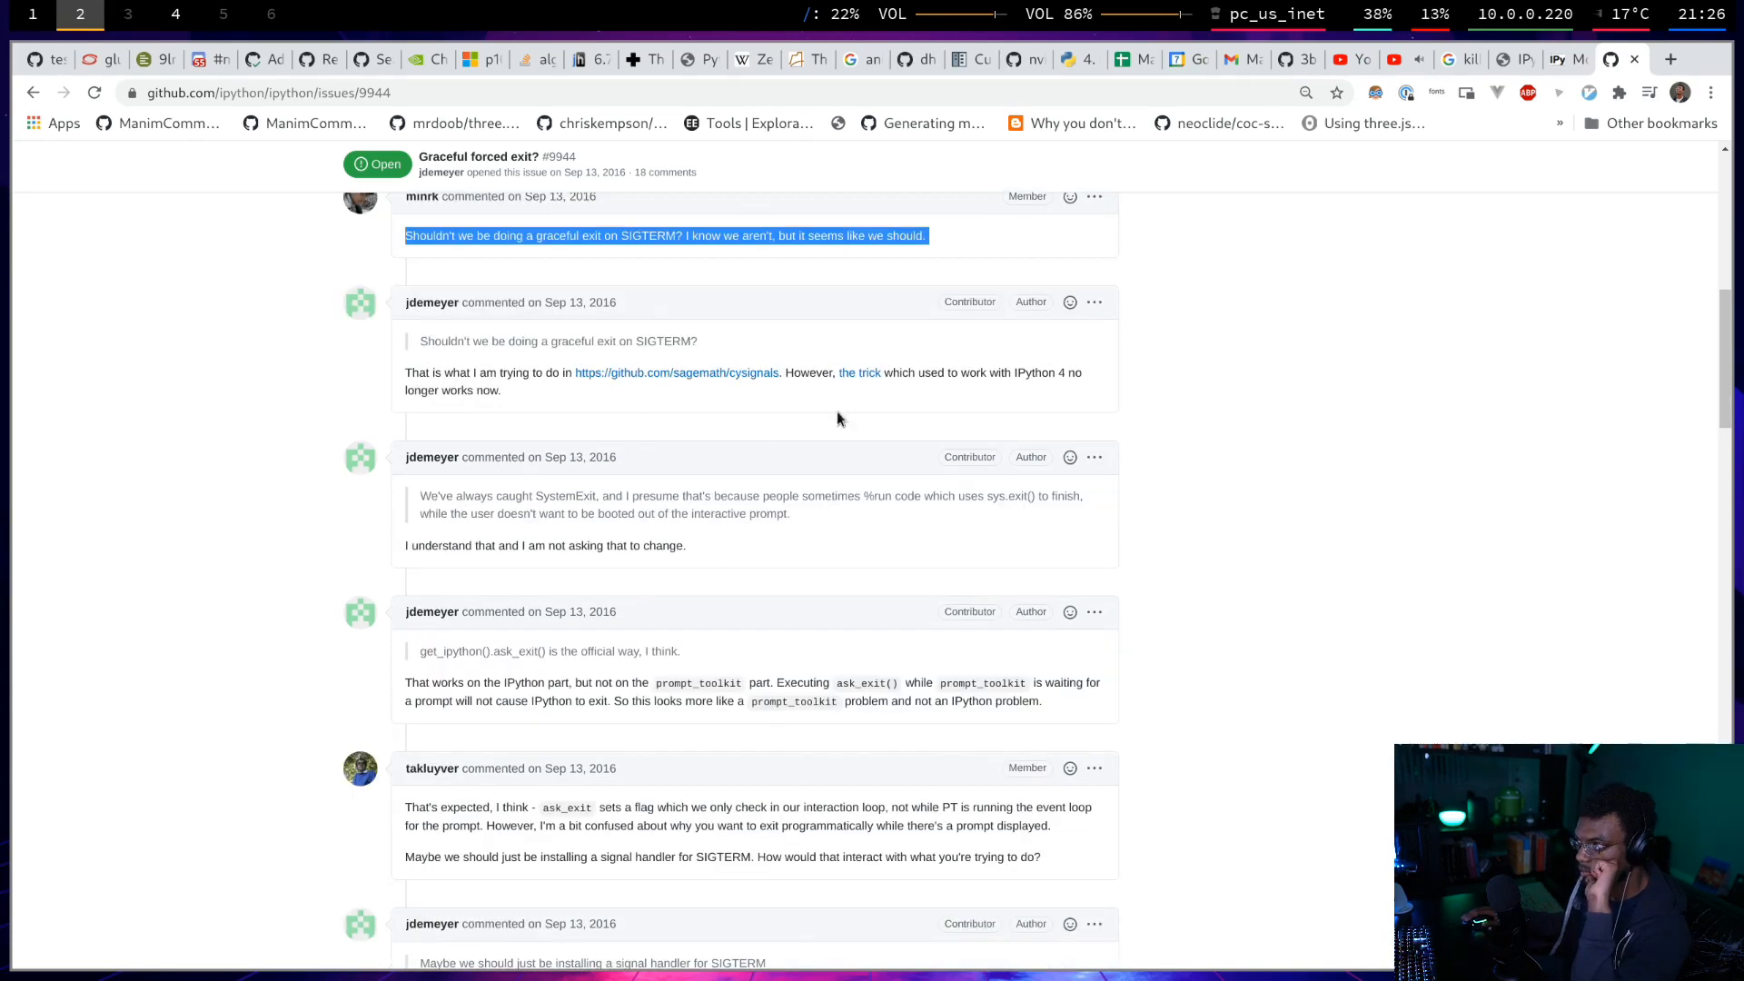
pyautogui.scroll(-3)
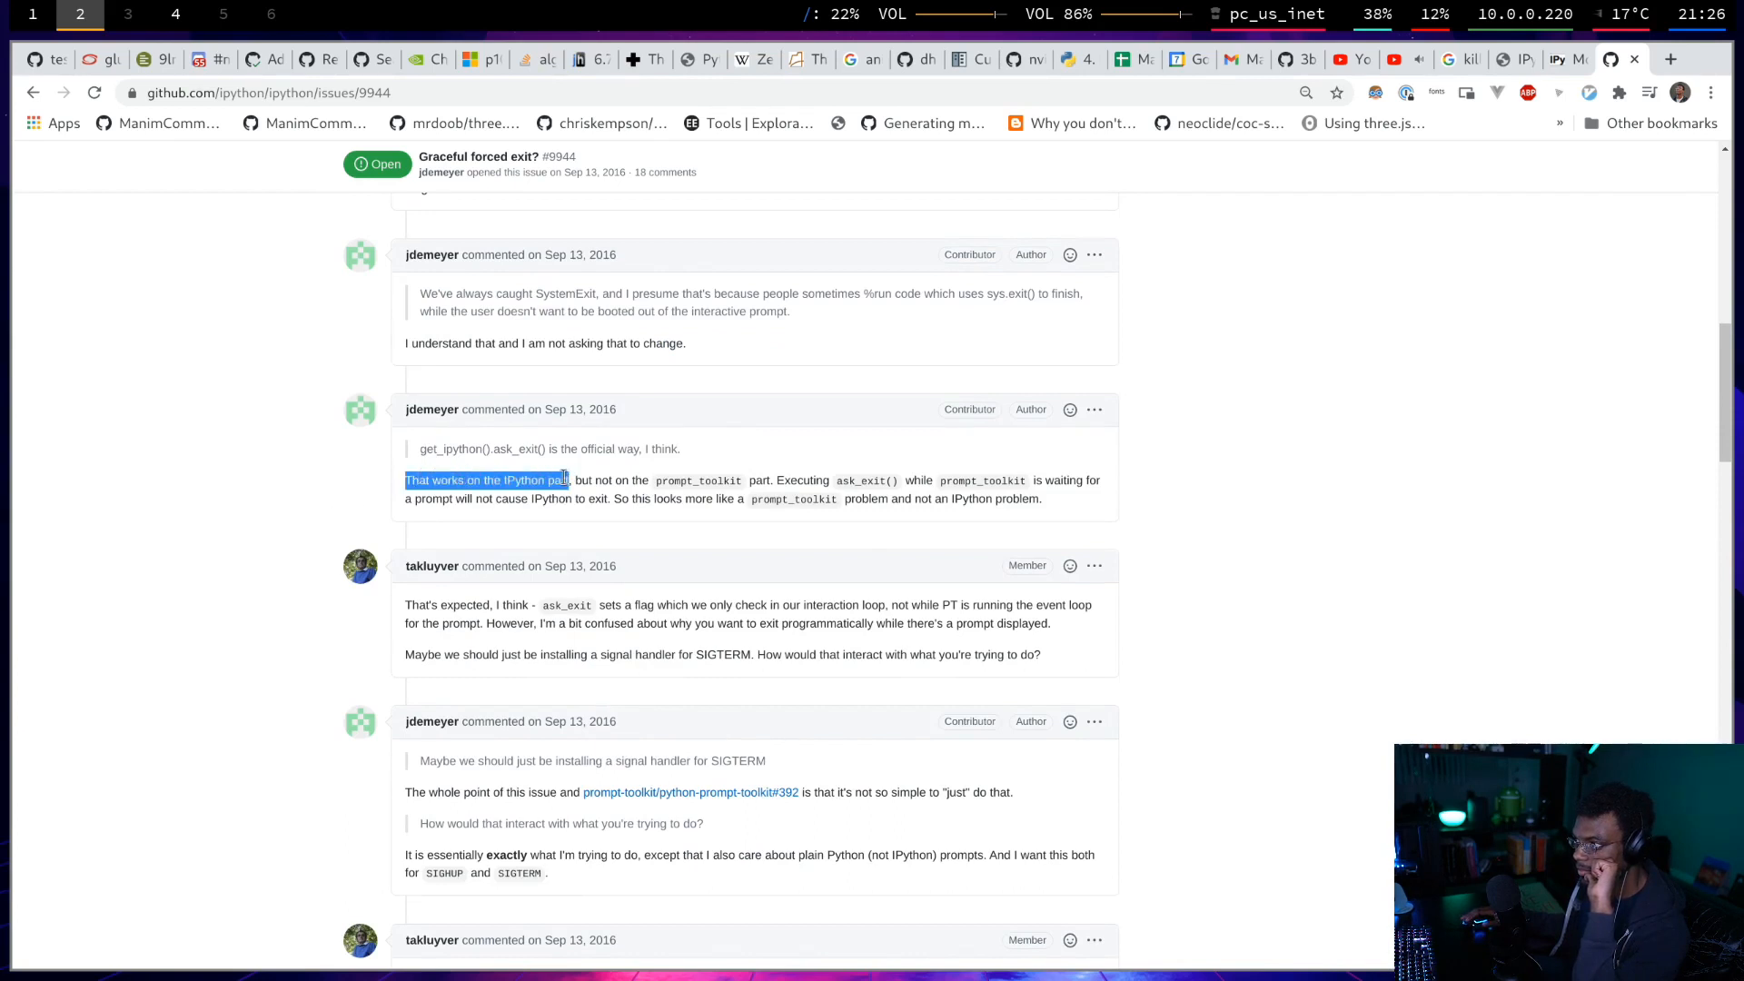
pyautogui.moveTo(567, 479); pyautogui.dragTo(920, 479)
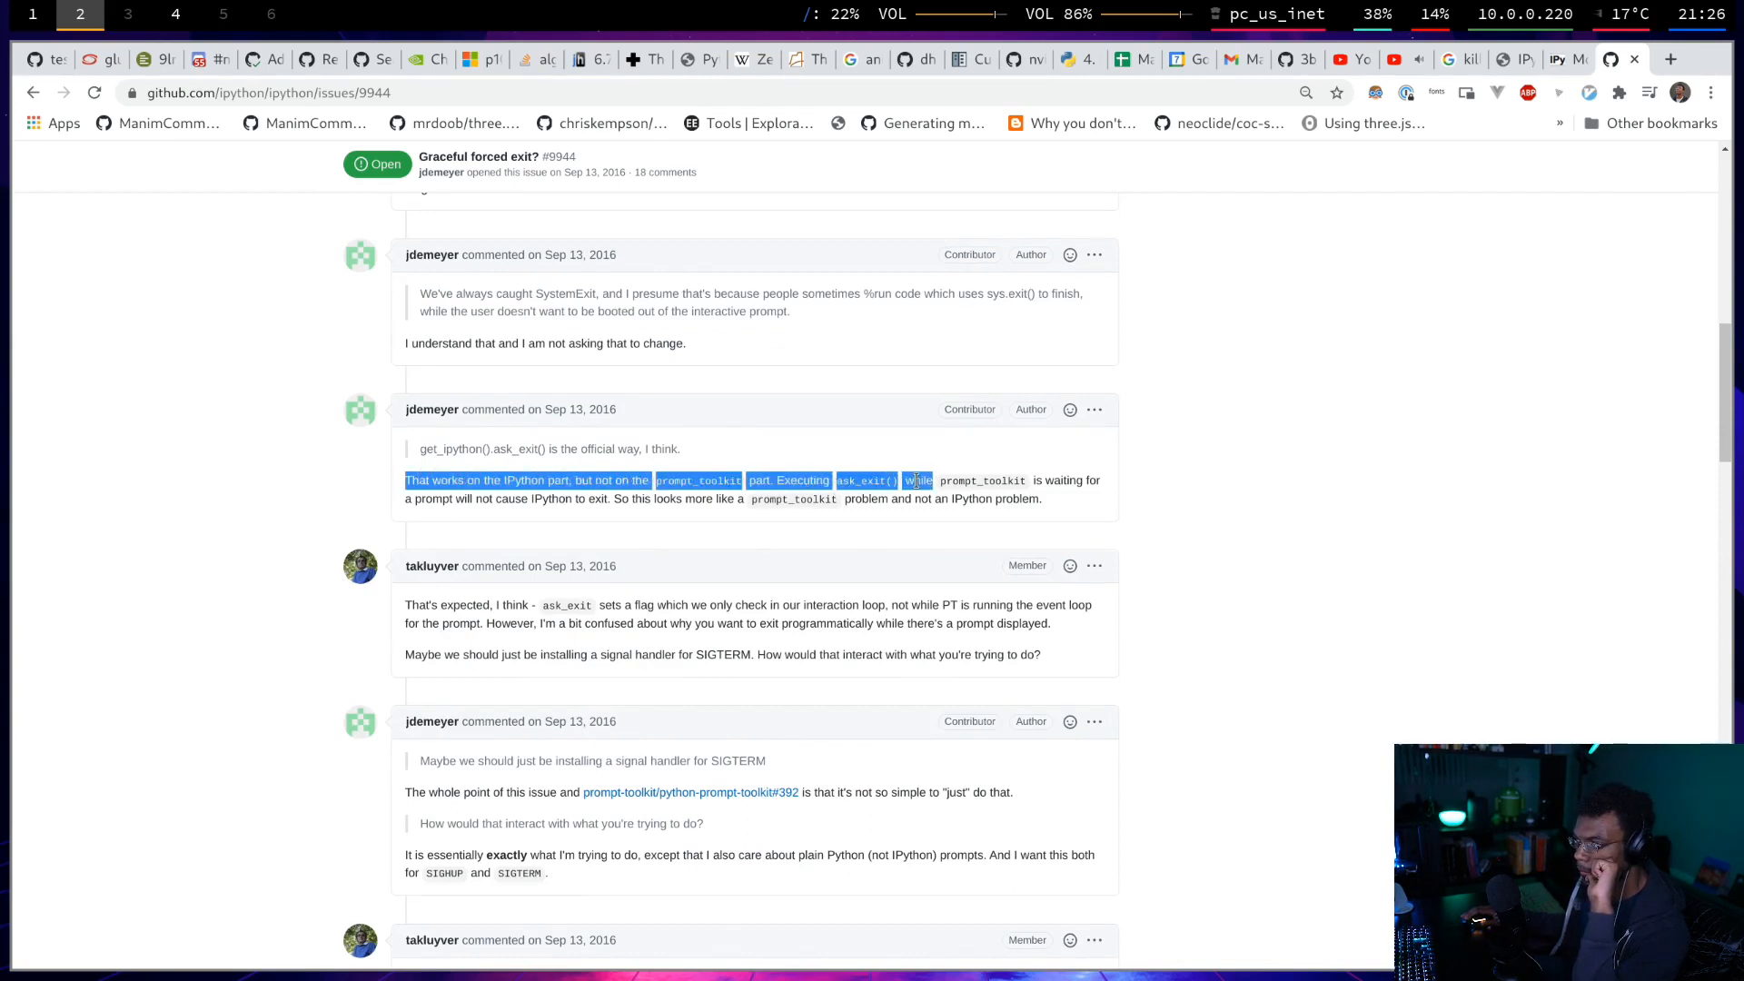
pyautogui.moveTo(916, 479); pyautogui.dragTo(684, 499)
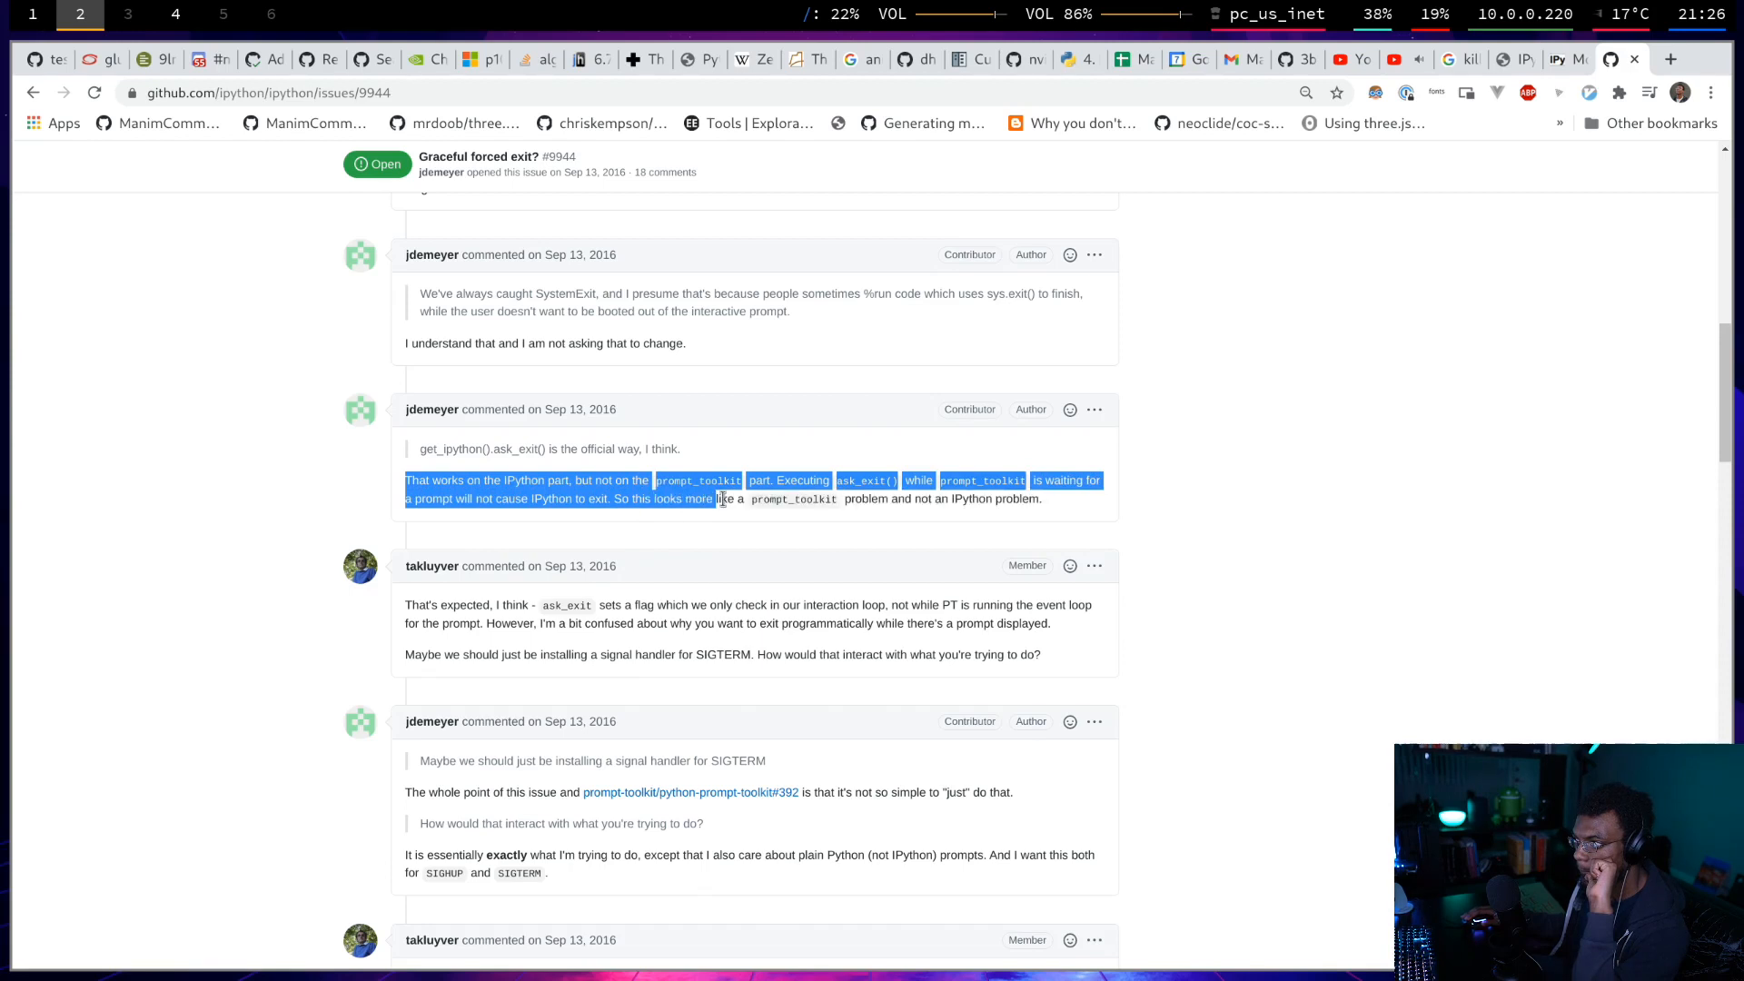
pyautogui.click(1006, 496)
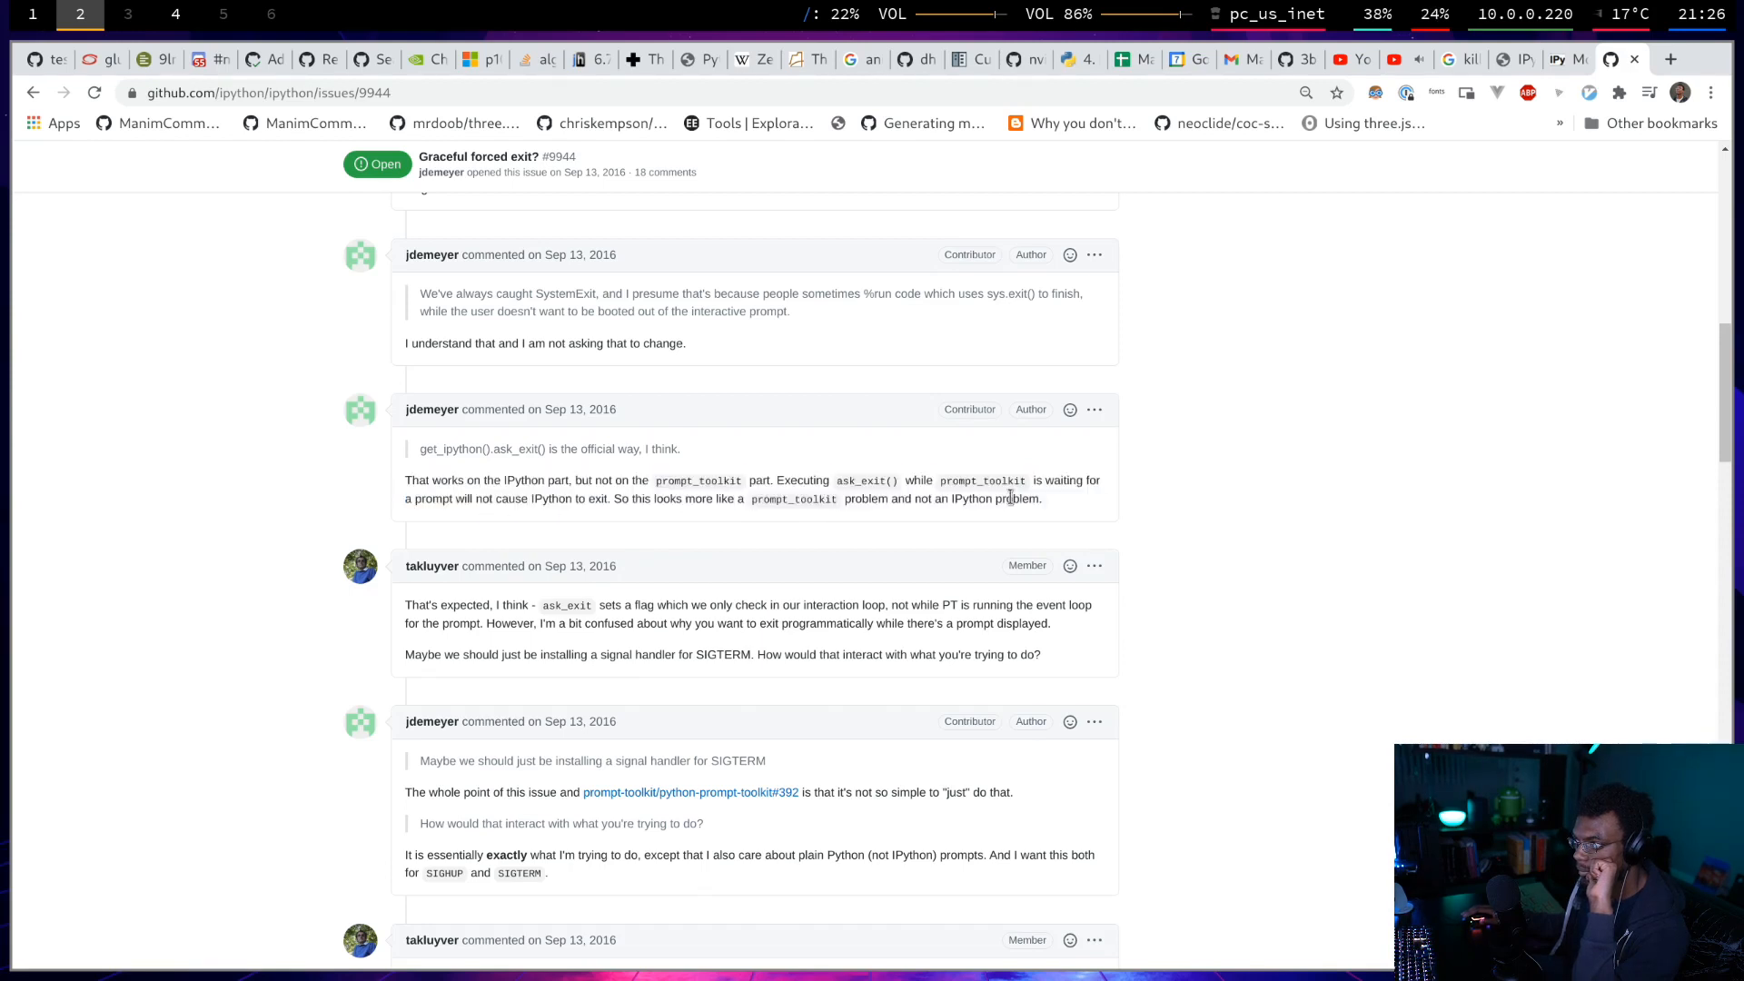
pyautogui.moveTo(907, 480); pyautogui.dragTo(1043, 498)
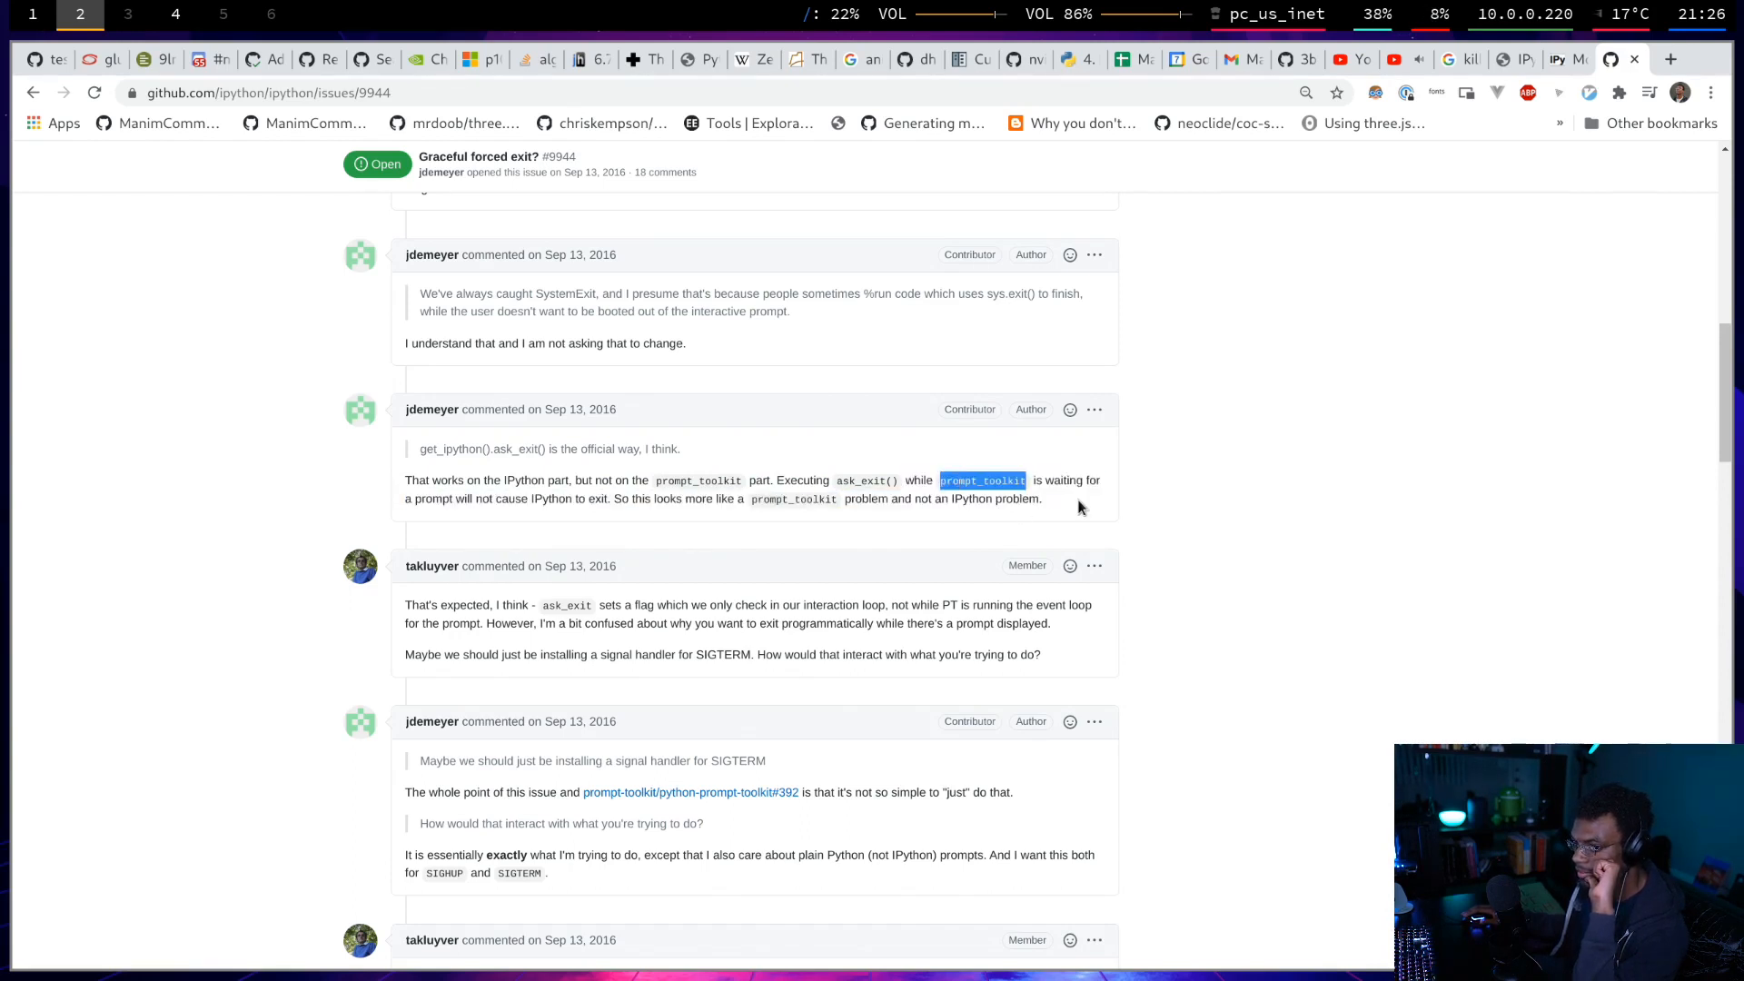
pyautogui.scroll(-3)
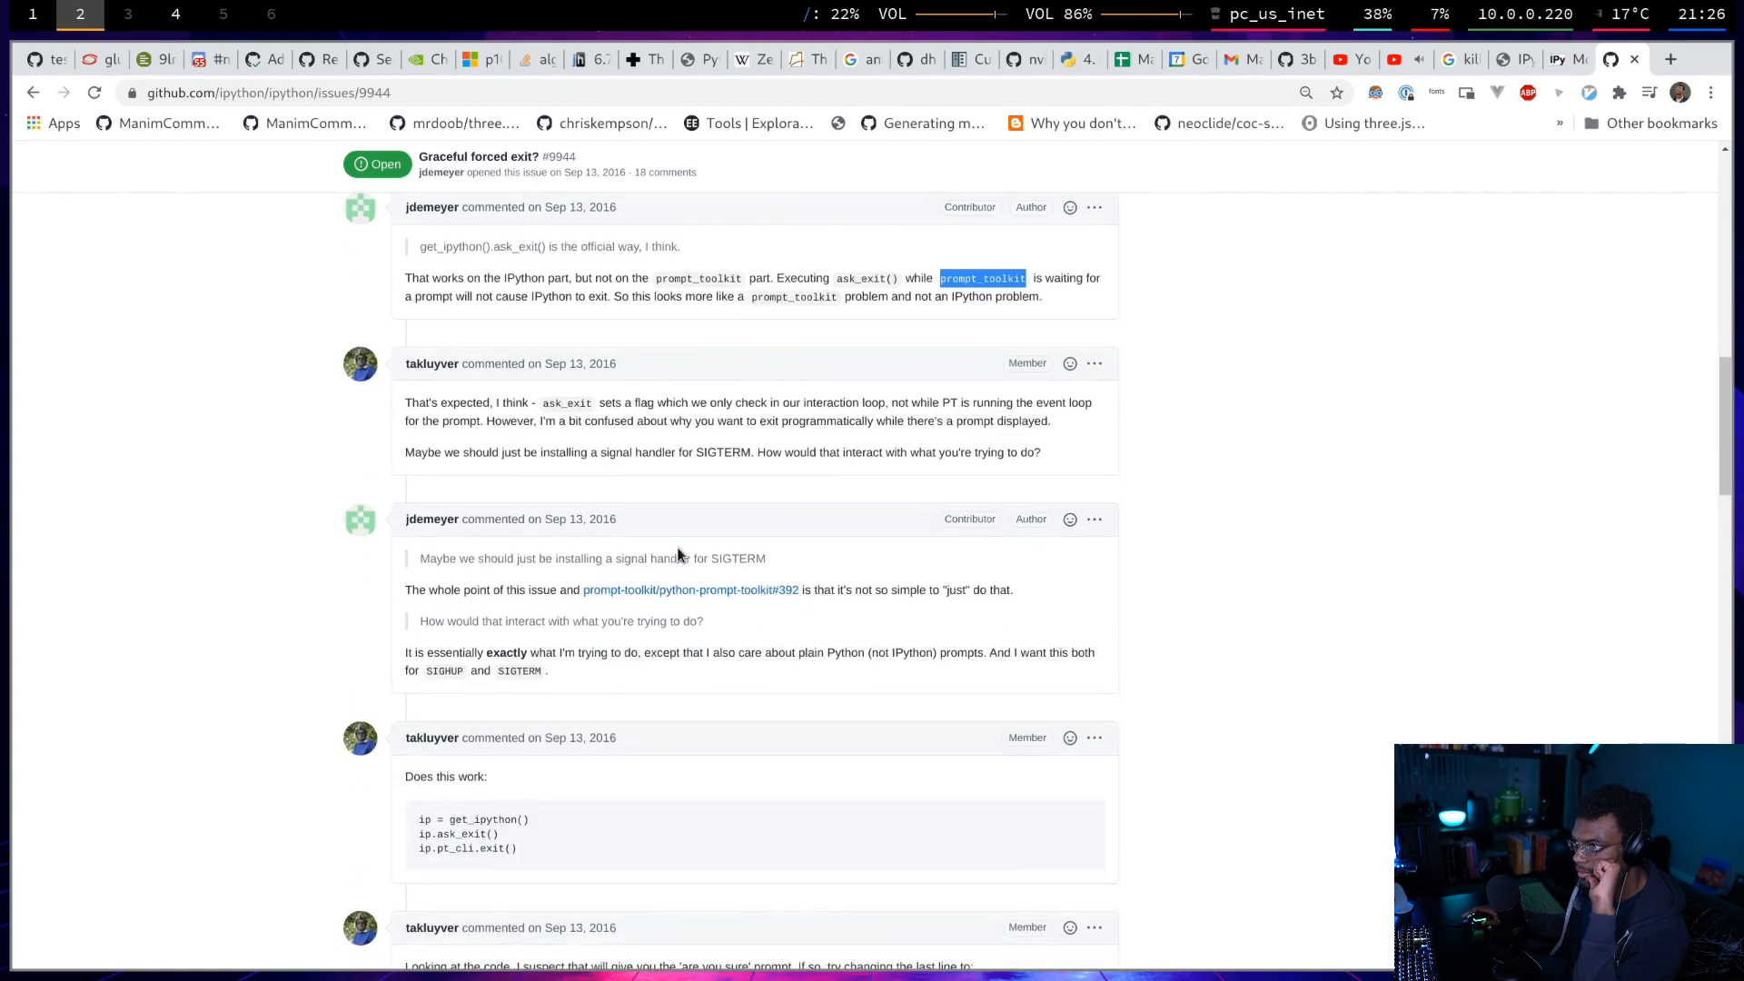
pyautogui.doubleClick(565, 402)
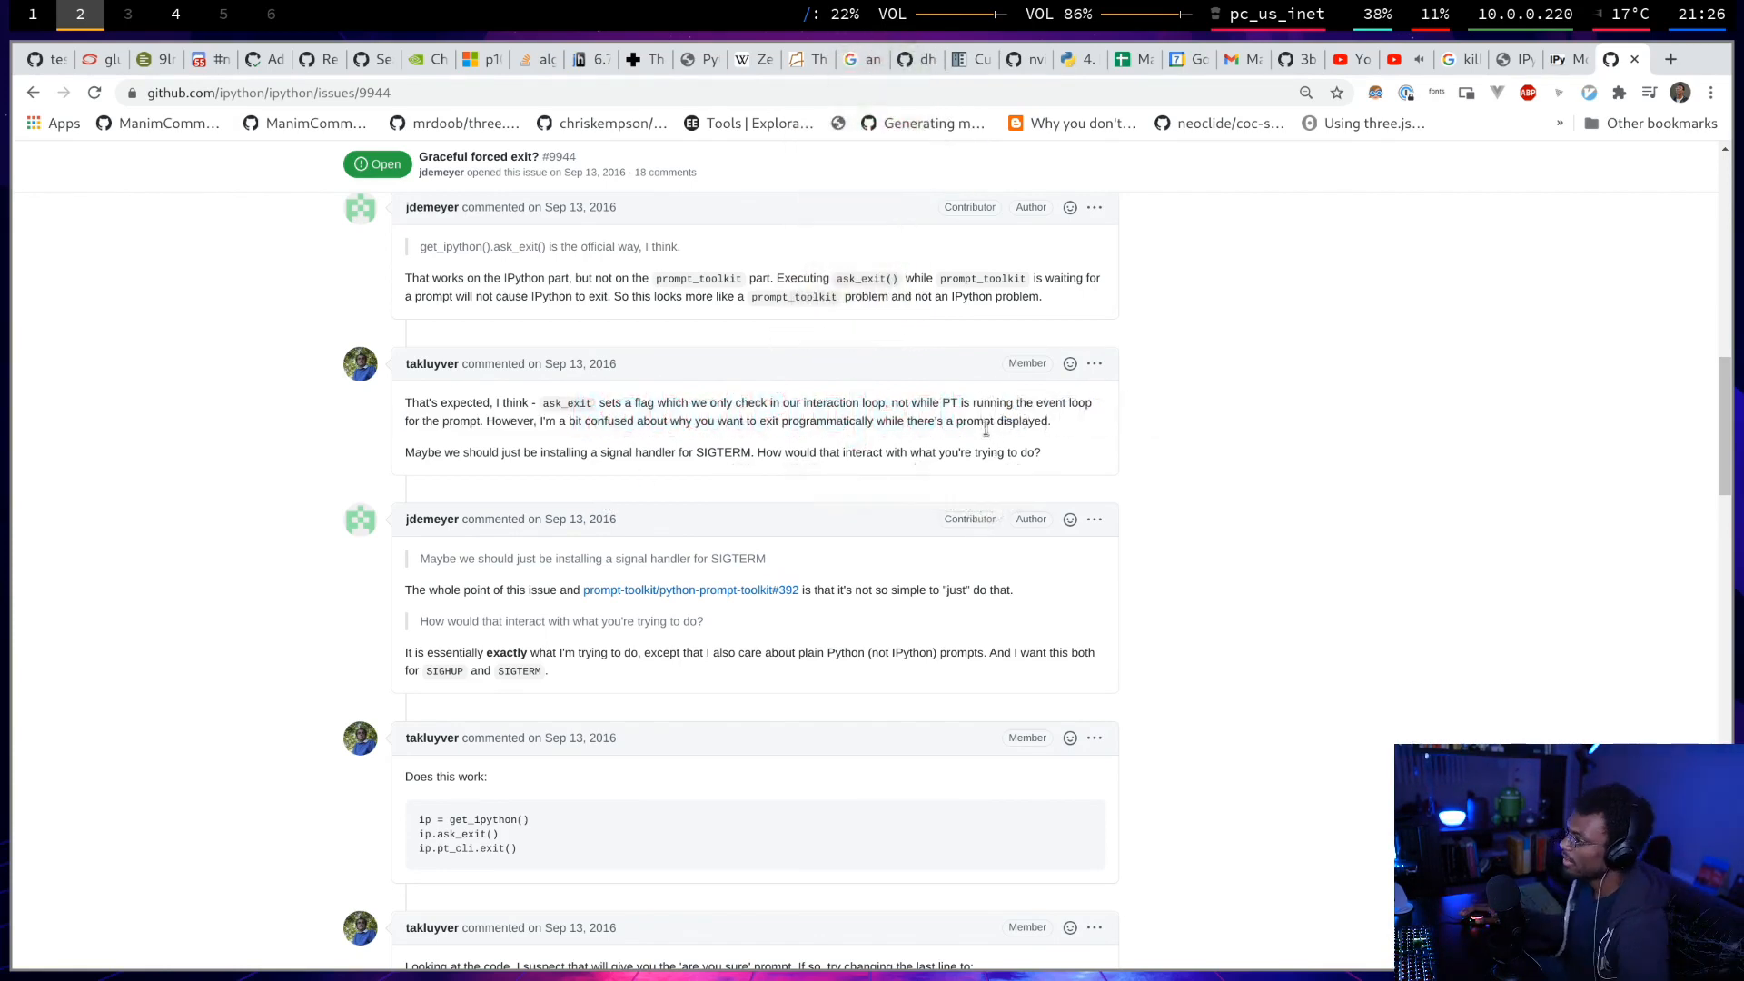
pyautogui.moveTo(1054, 432)
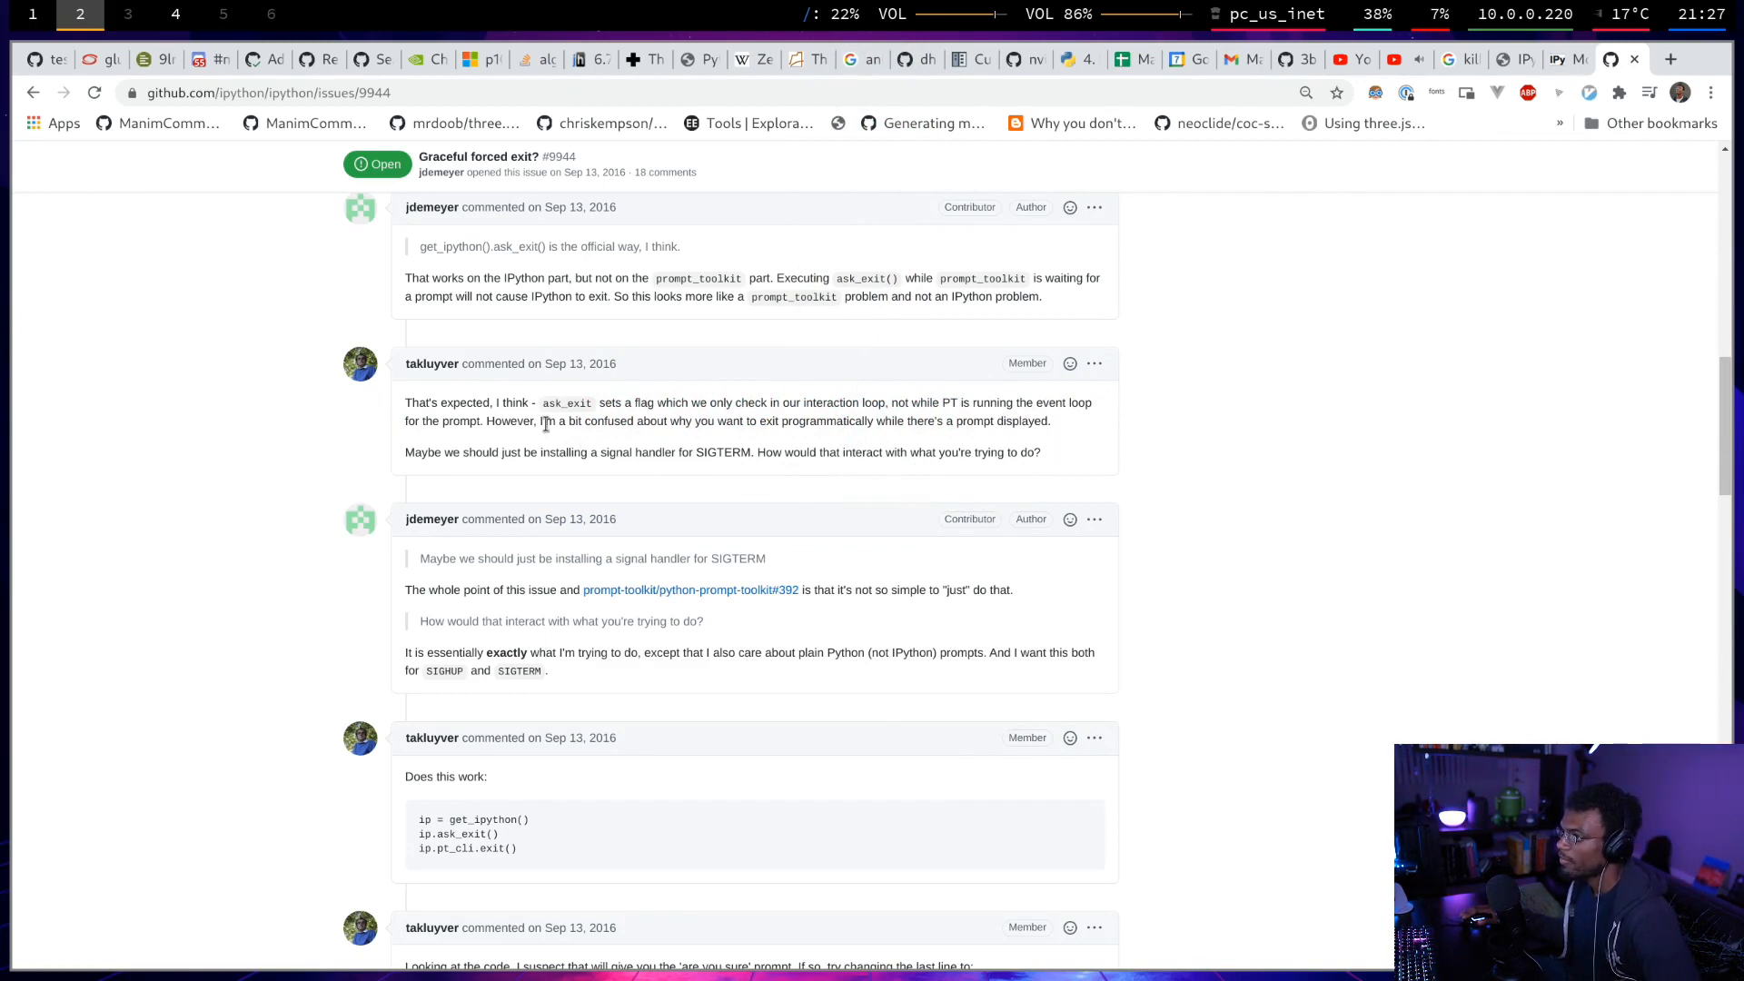
pyautogui.moveTo(541, 421); pyautogui.dragTo(1049, 420)
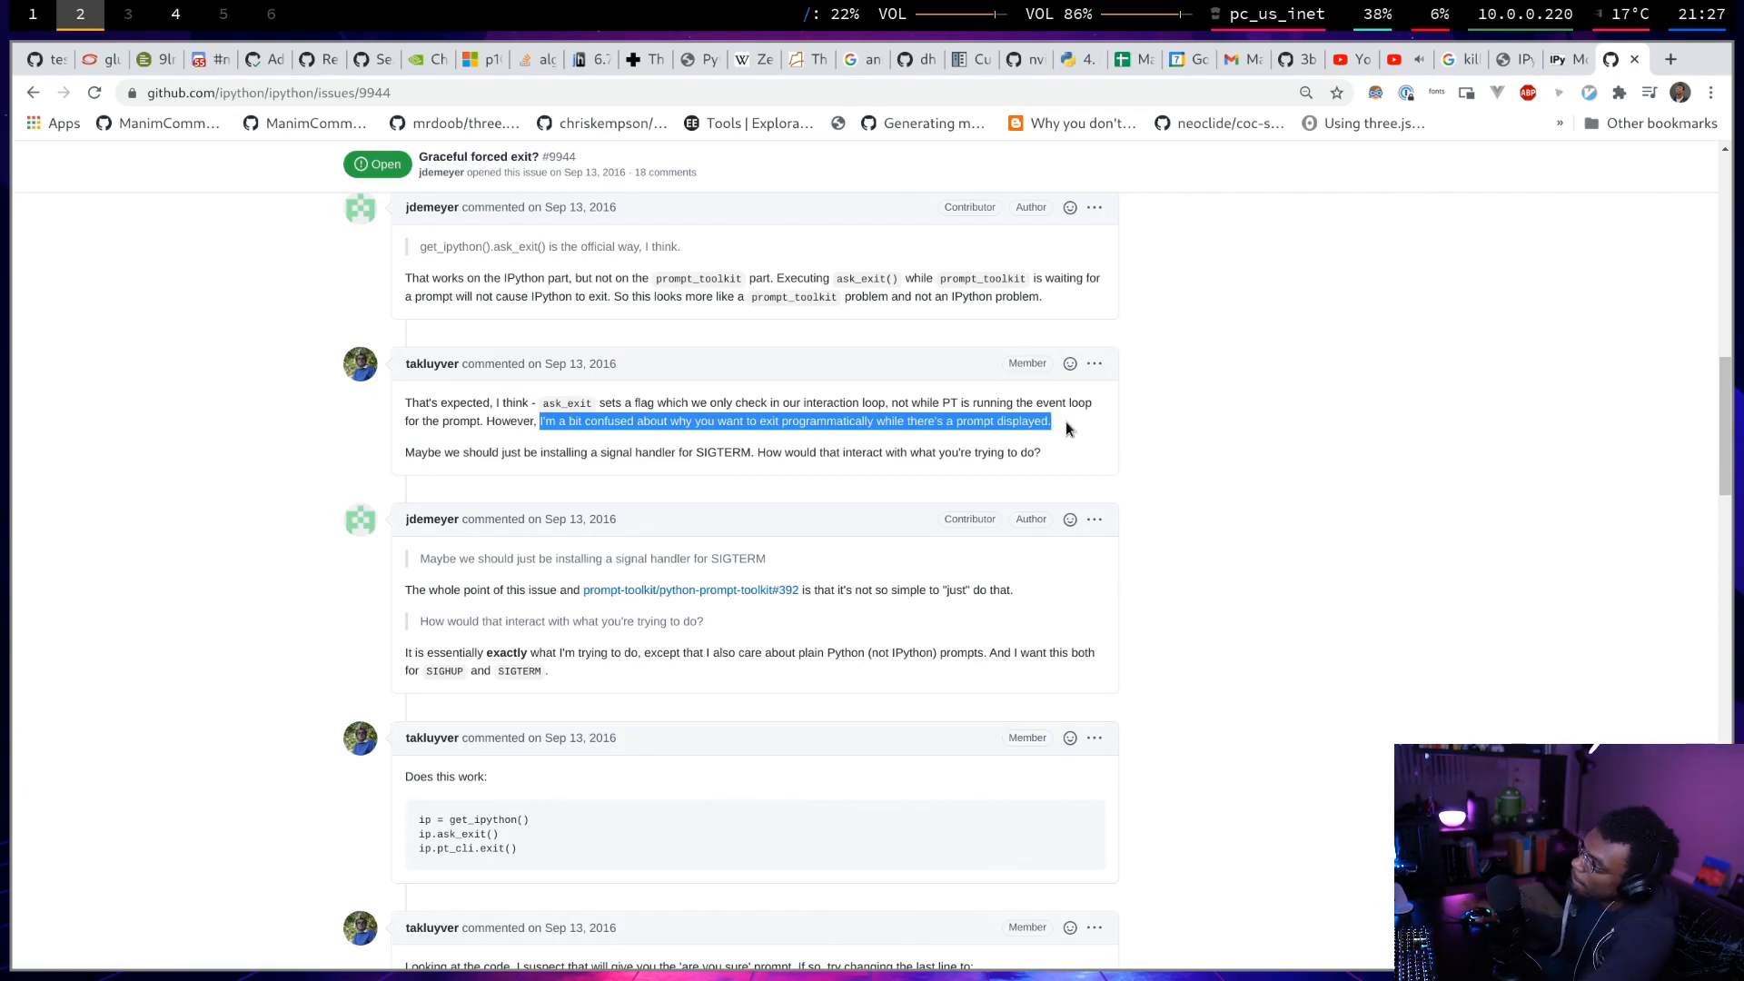
pyautogui.moveTo(1138, 466)
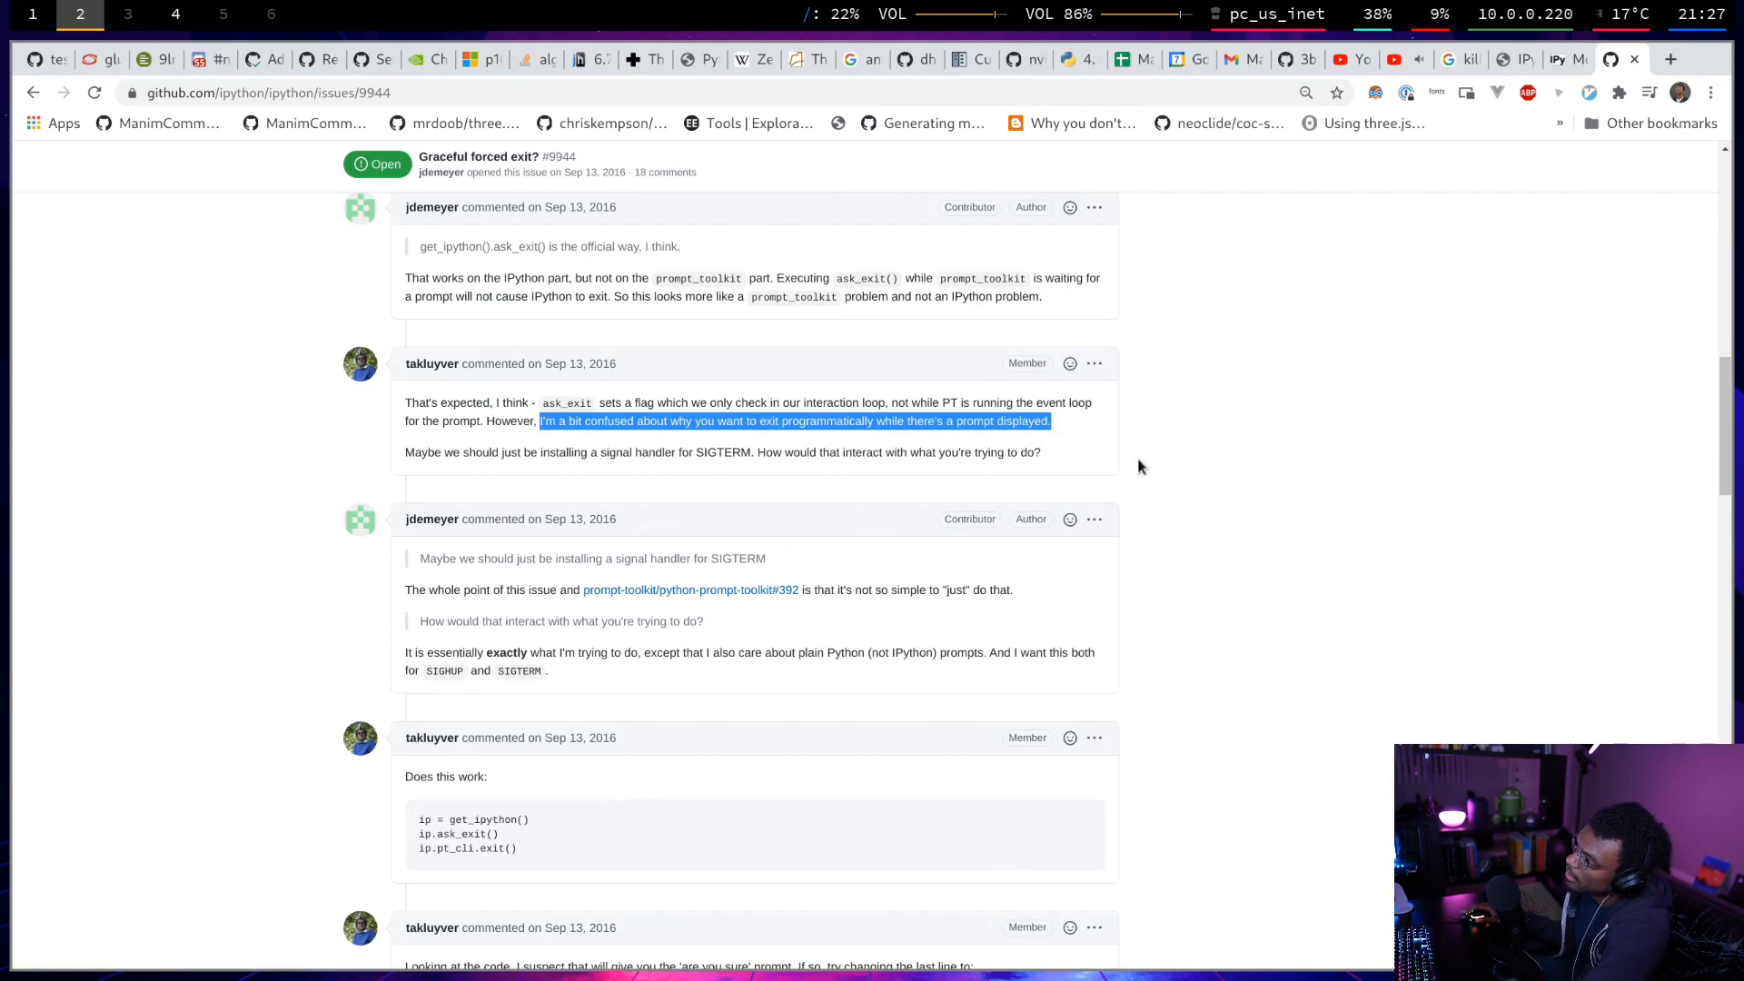
pyautogui.scroll(-3)
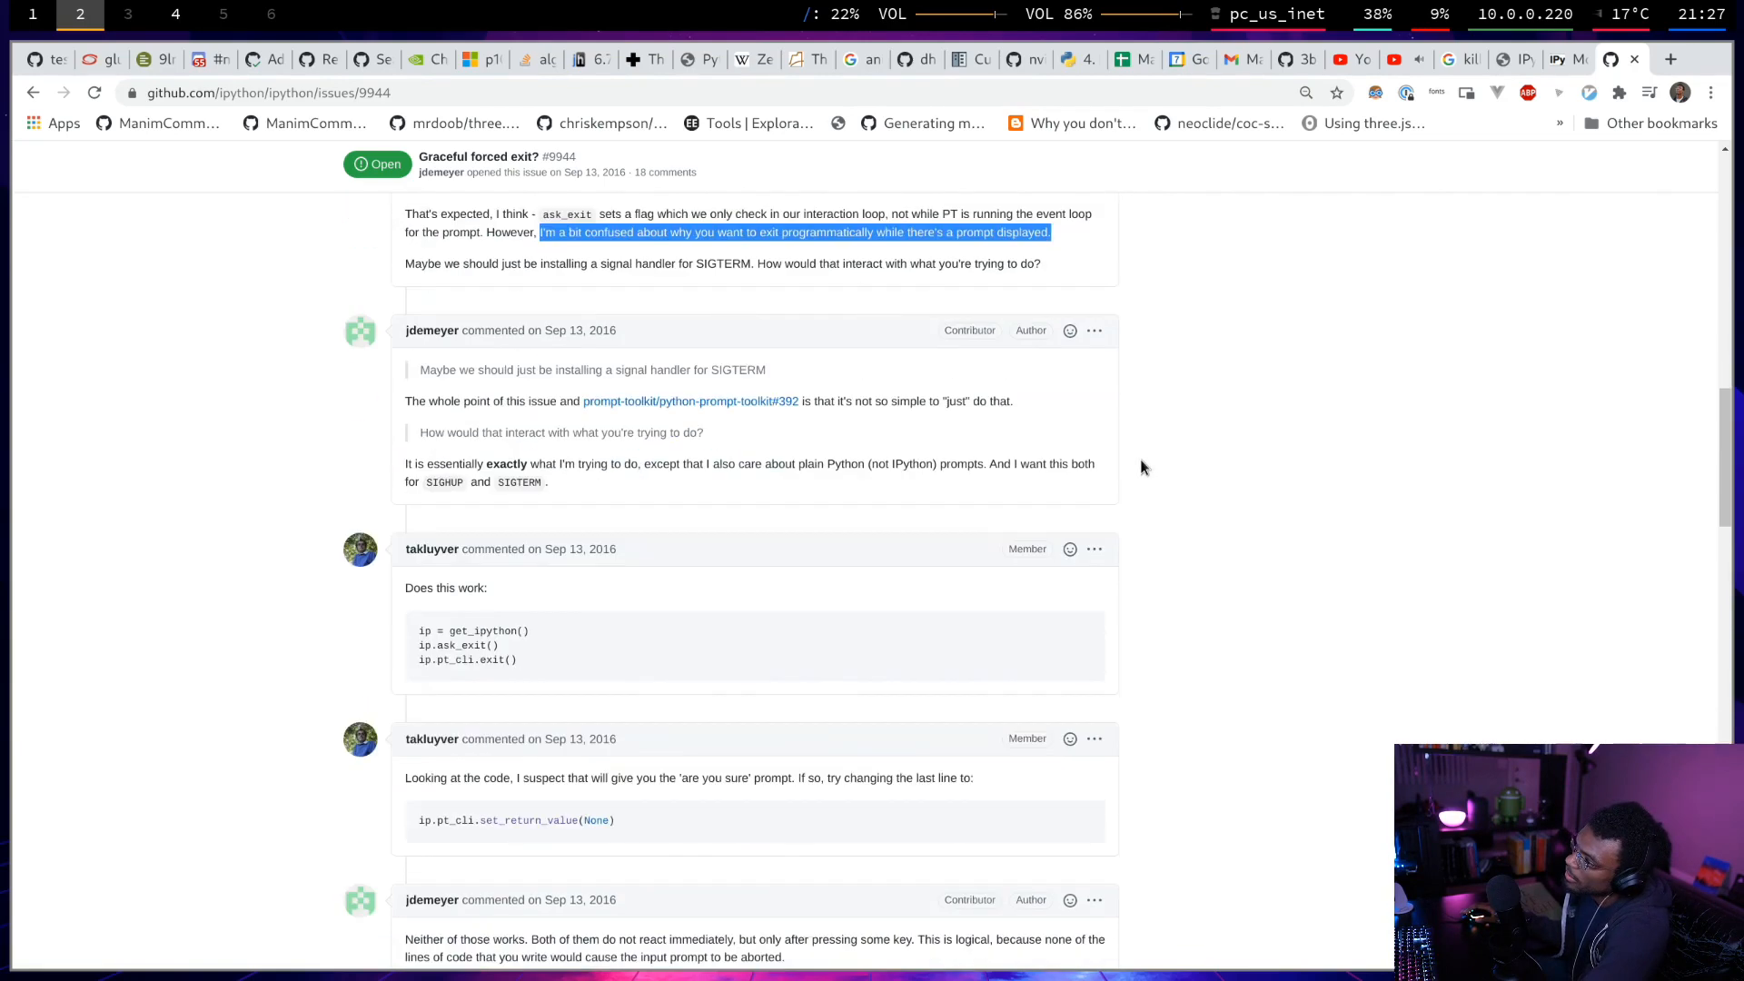
pyautogui.scroll(-3)
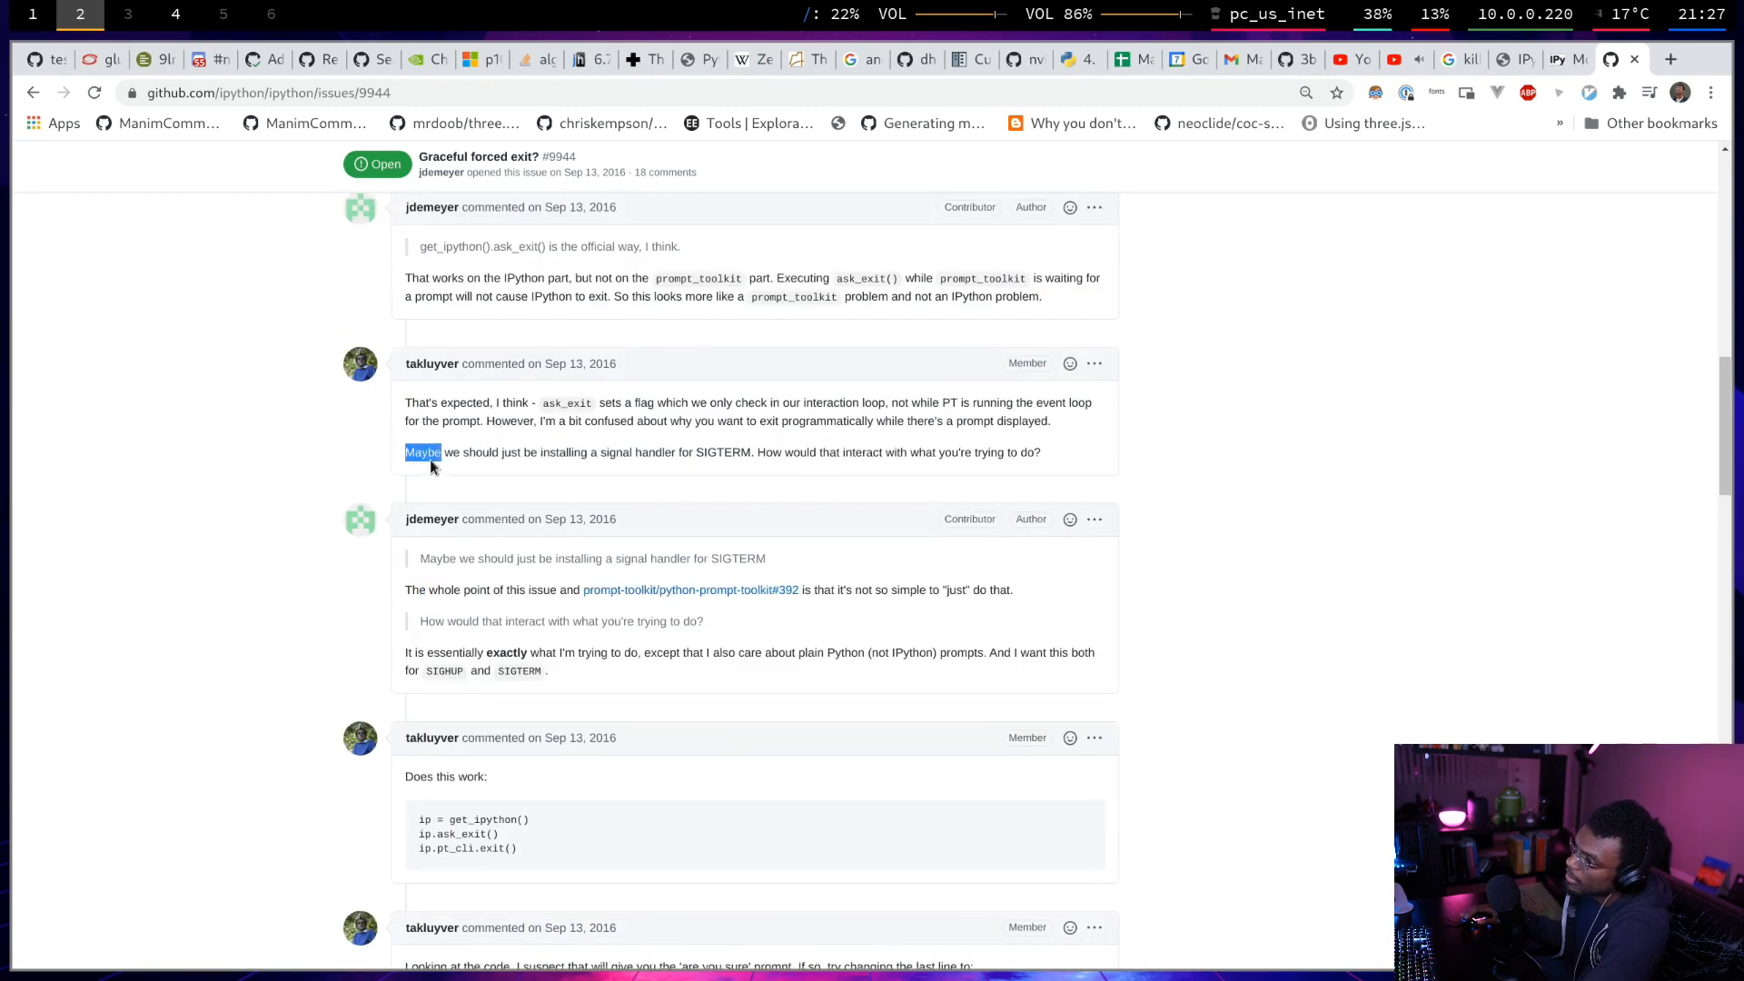
pyautogui.moveTo(425, 452); pyautogui.dragTo(812, 451)
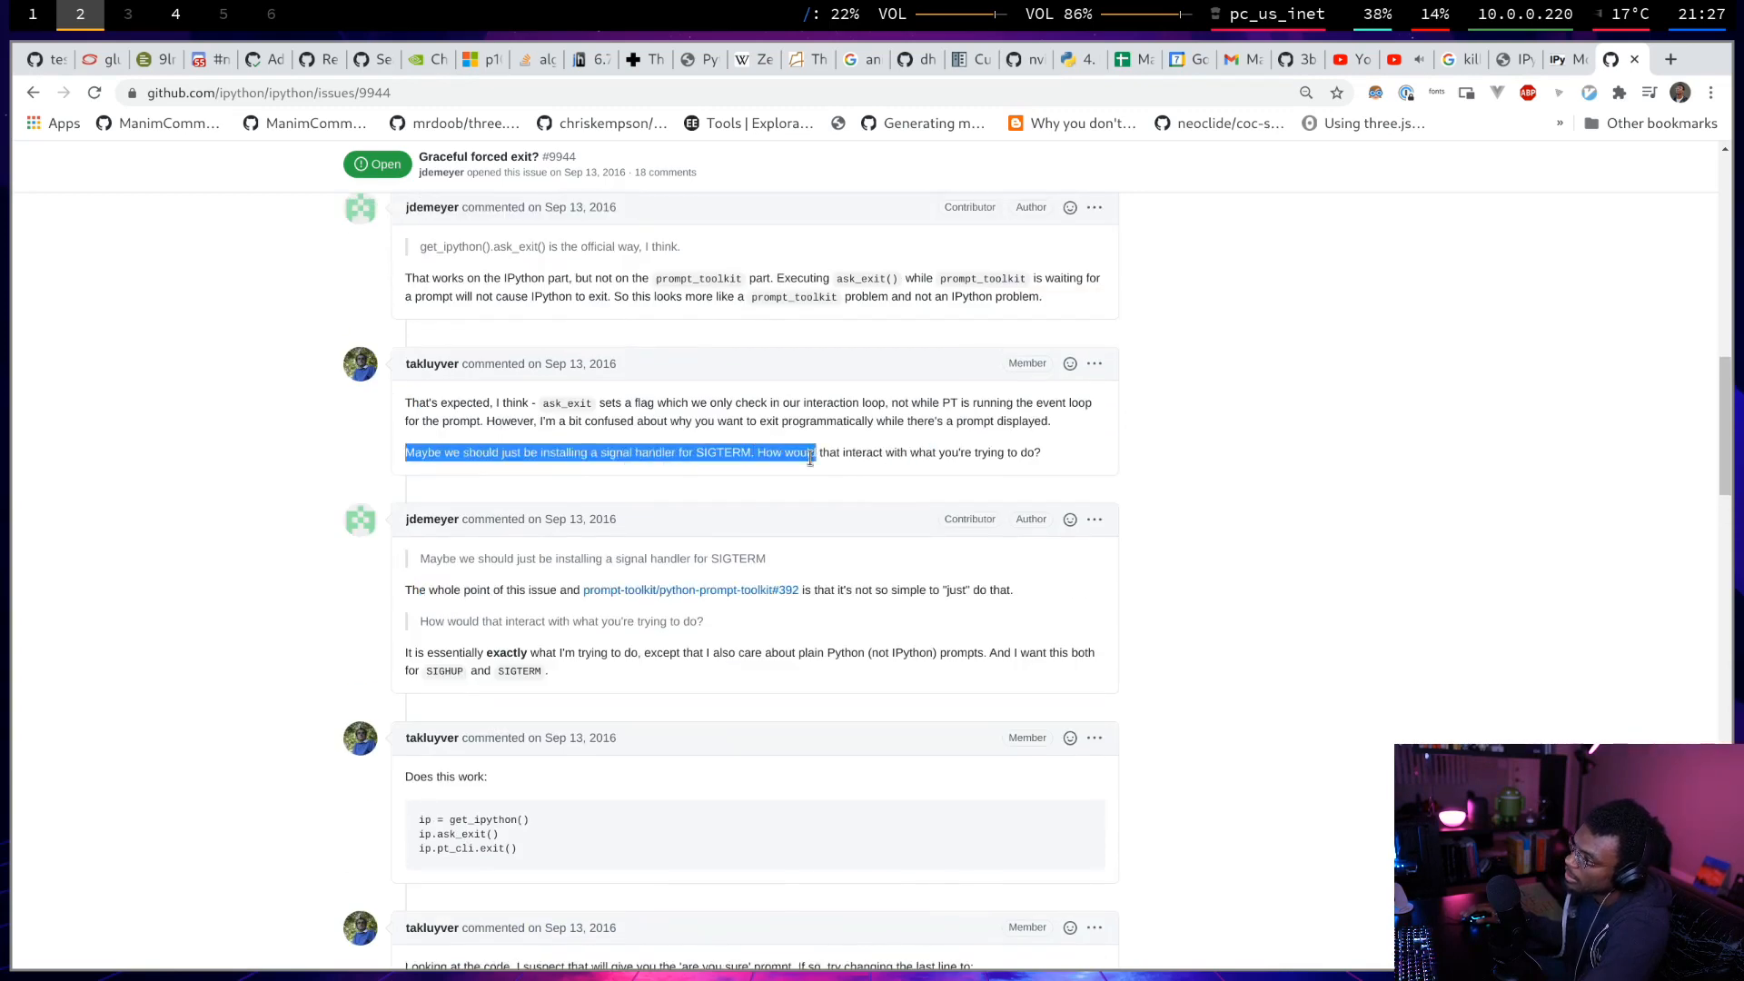
pyautogui.scroll(-3)
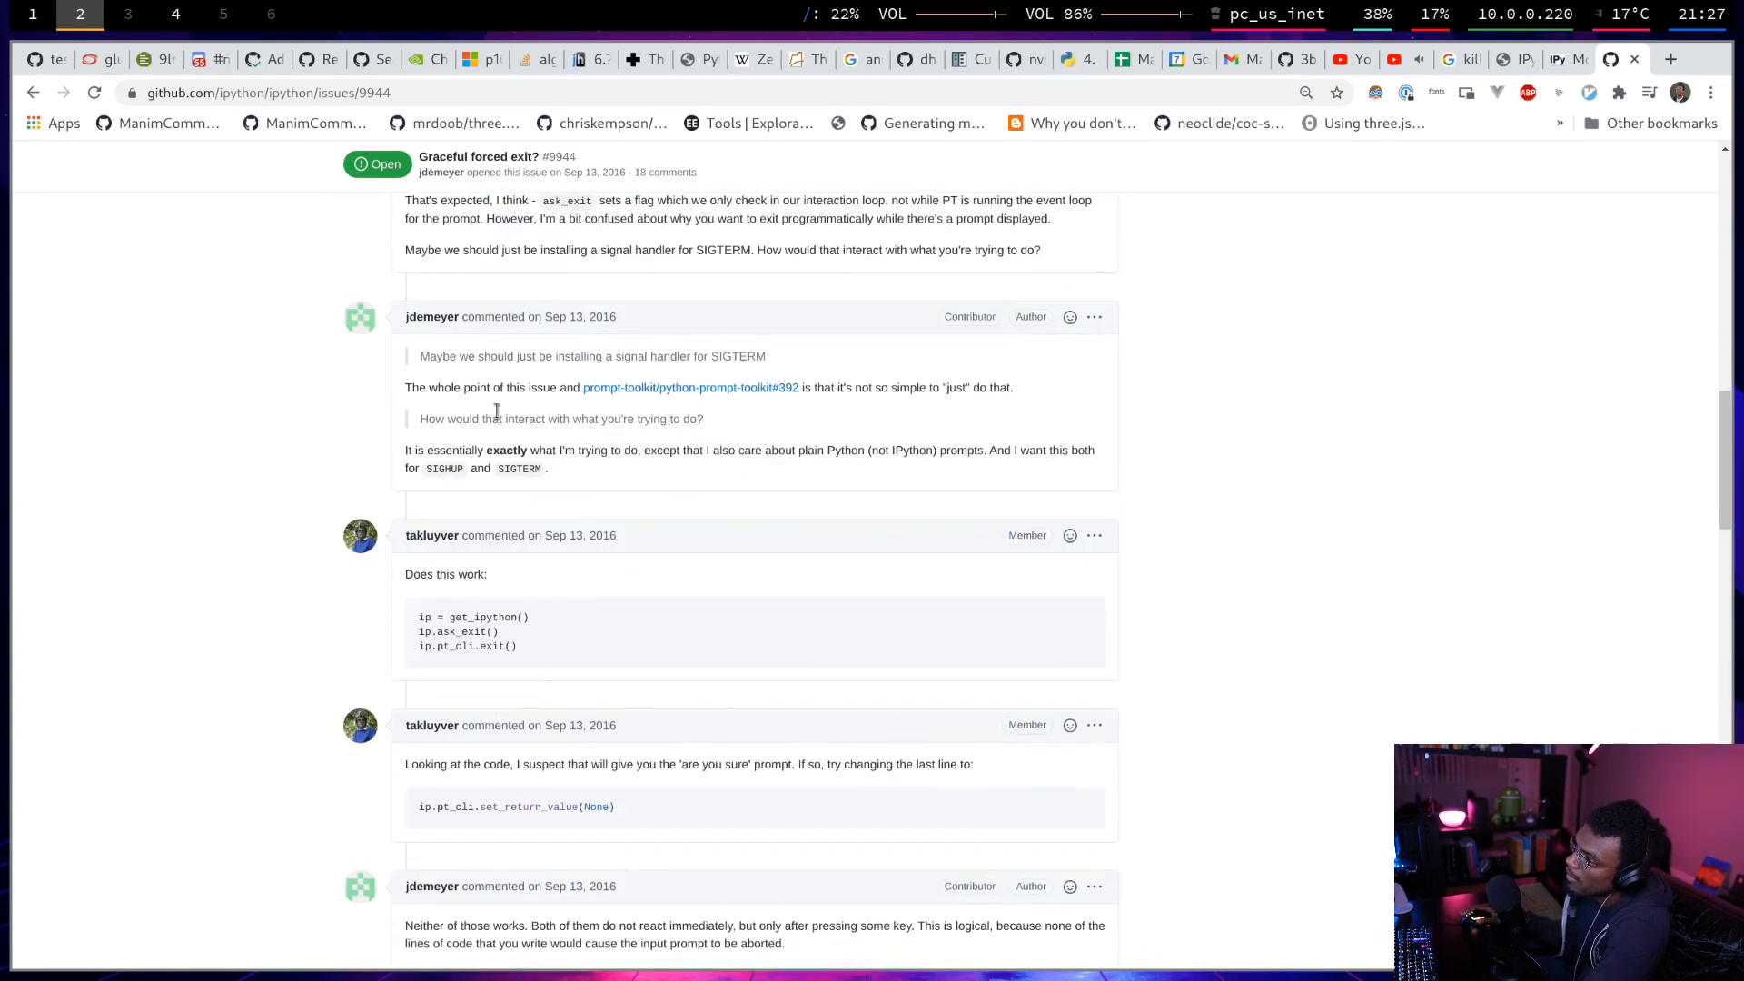
pyautogui.moveTo(883, 402)
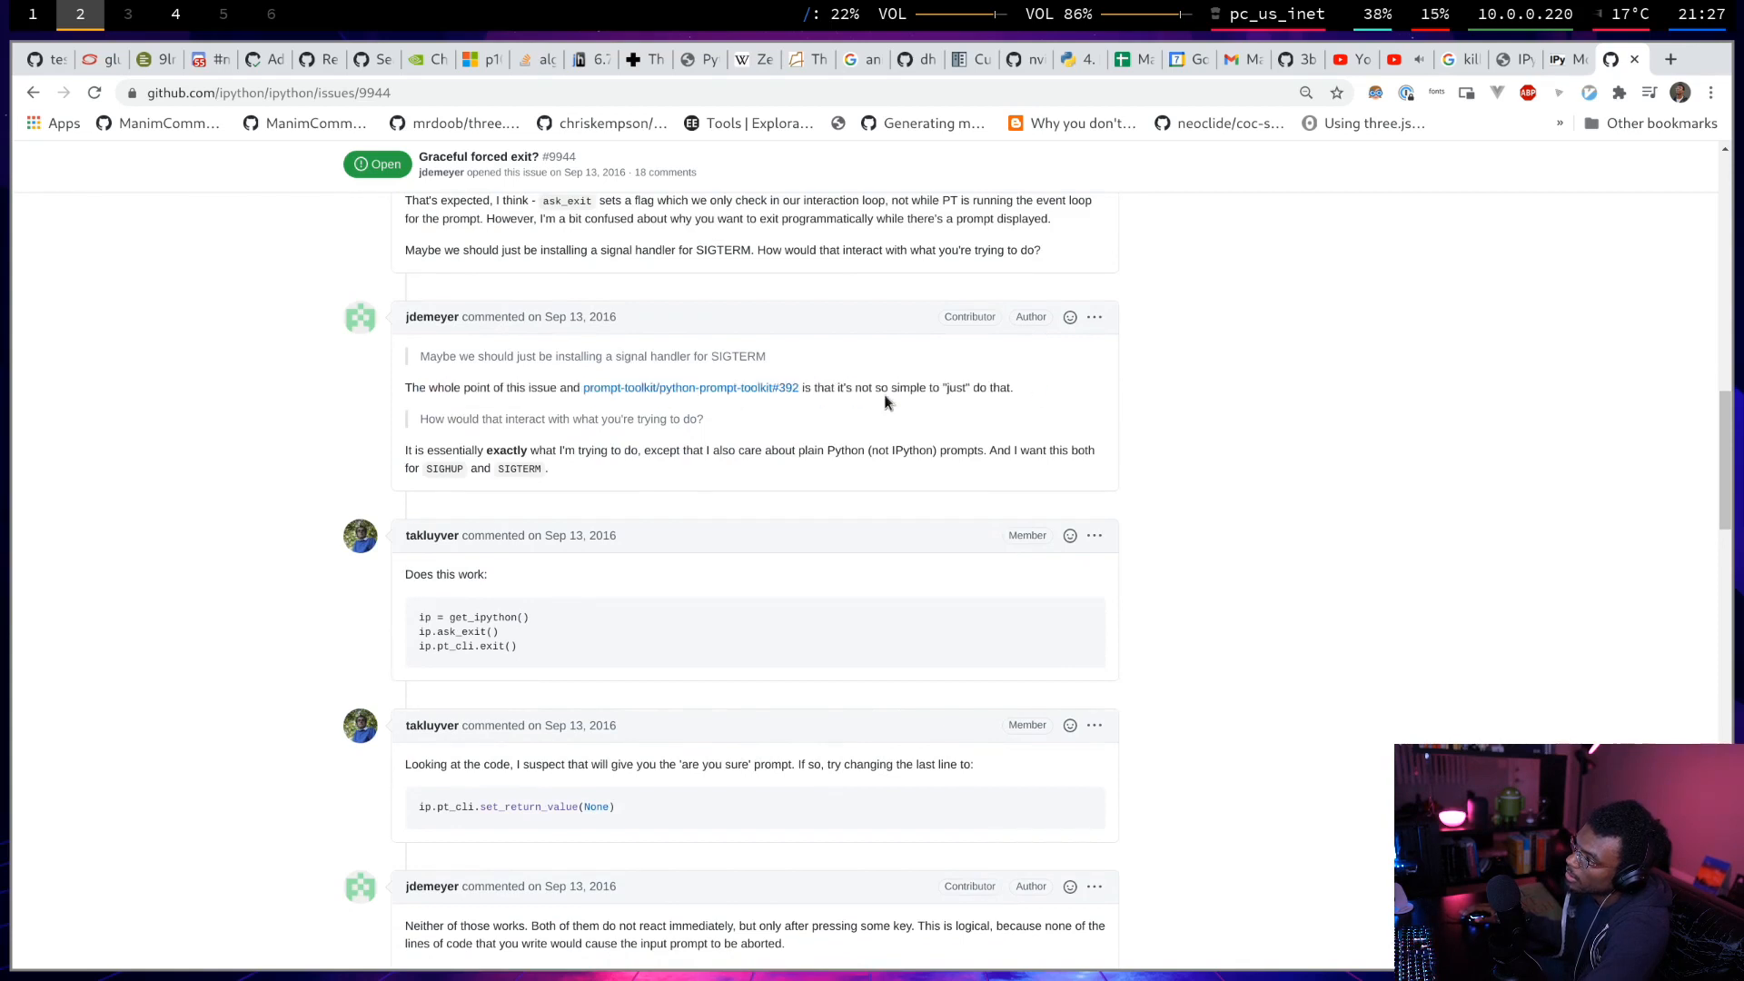
pyautogui.moveTo(431, 441)
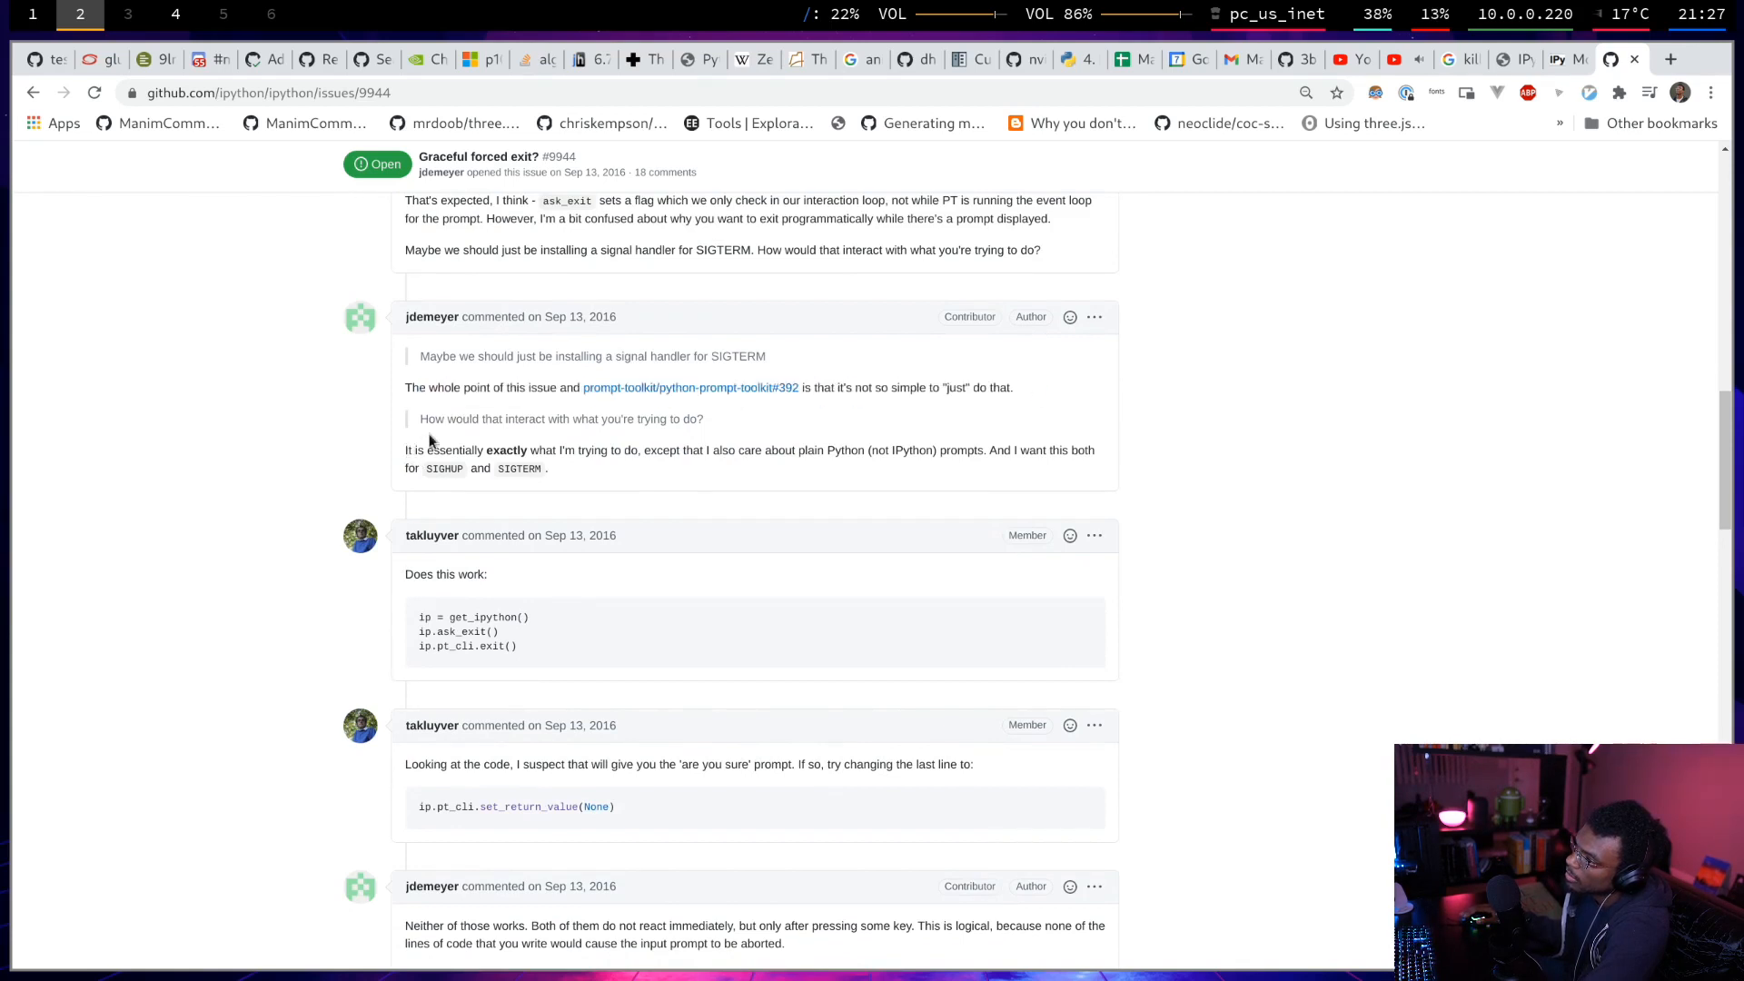
pyautogui.moveTo(432, 435)
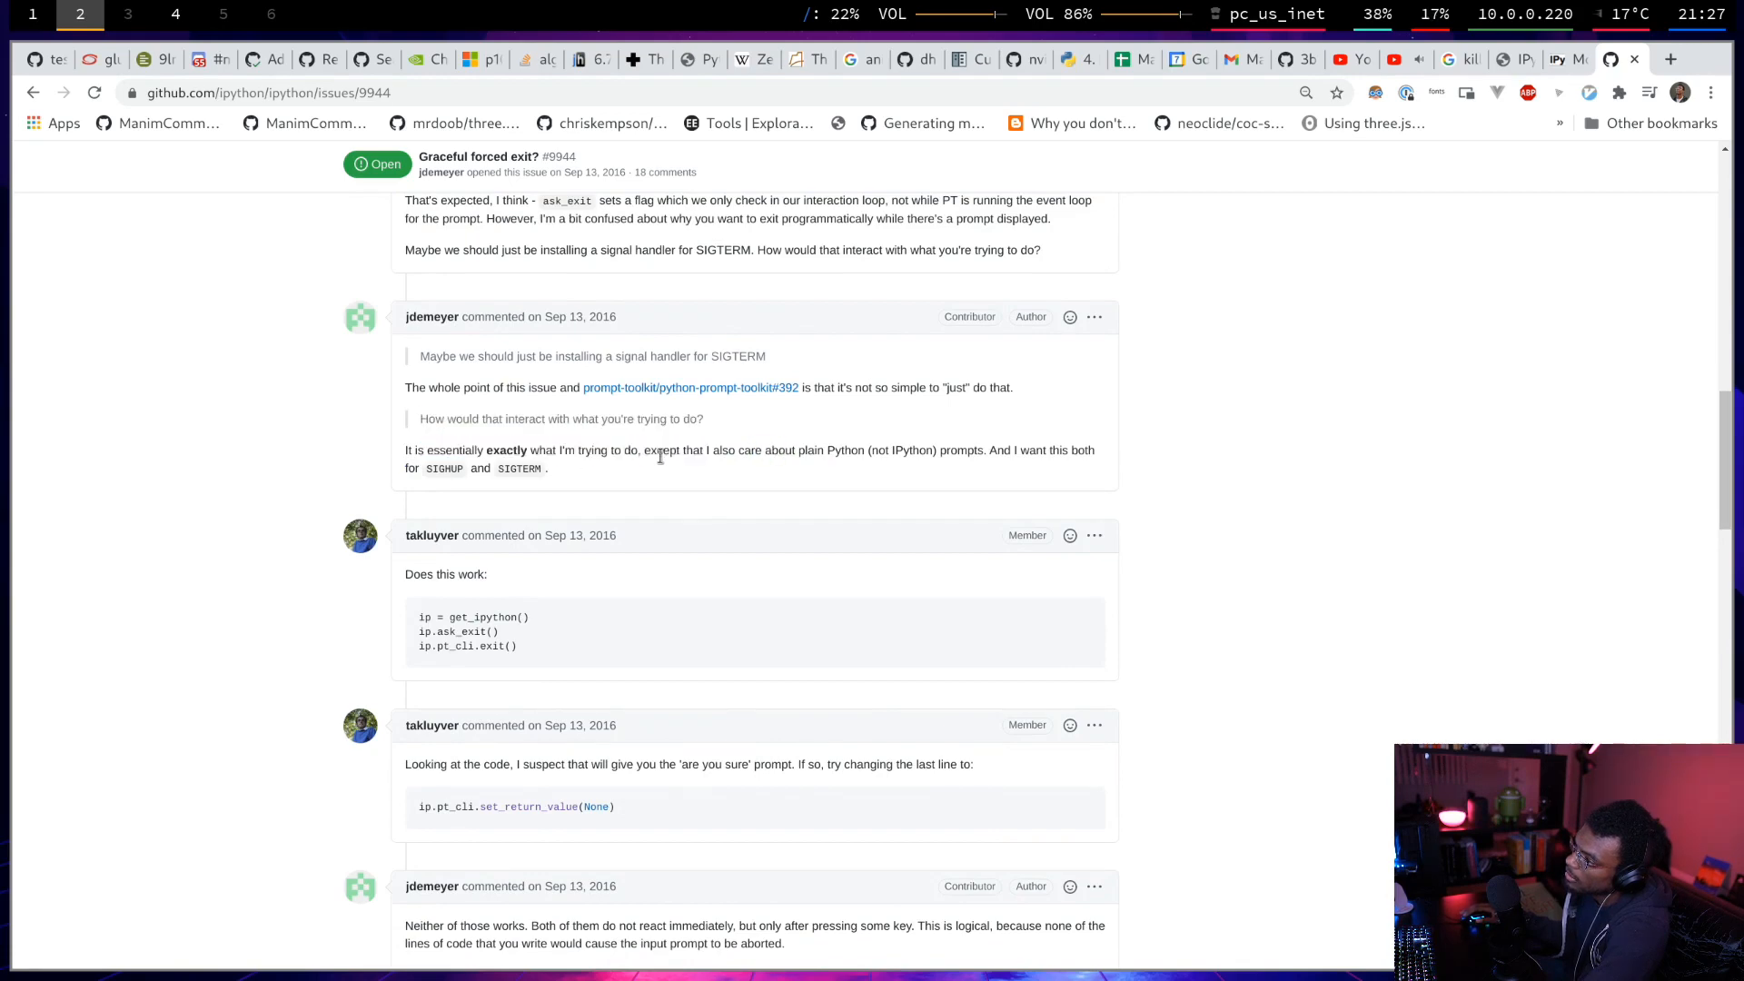
pyautogui.scroll(-3)
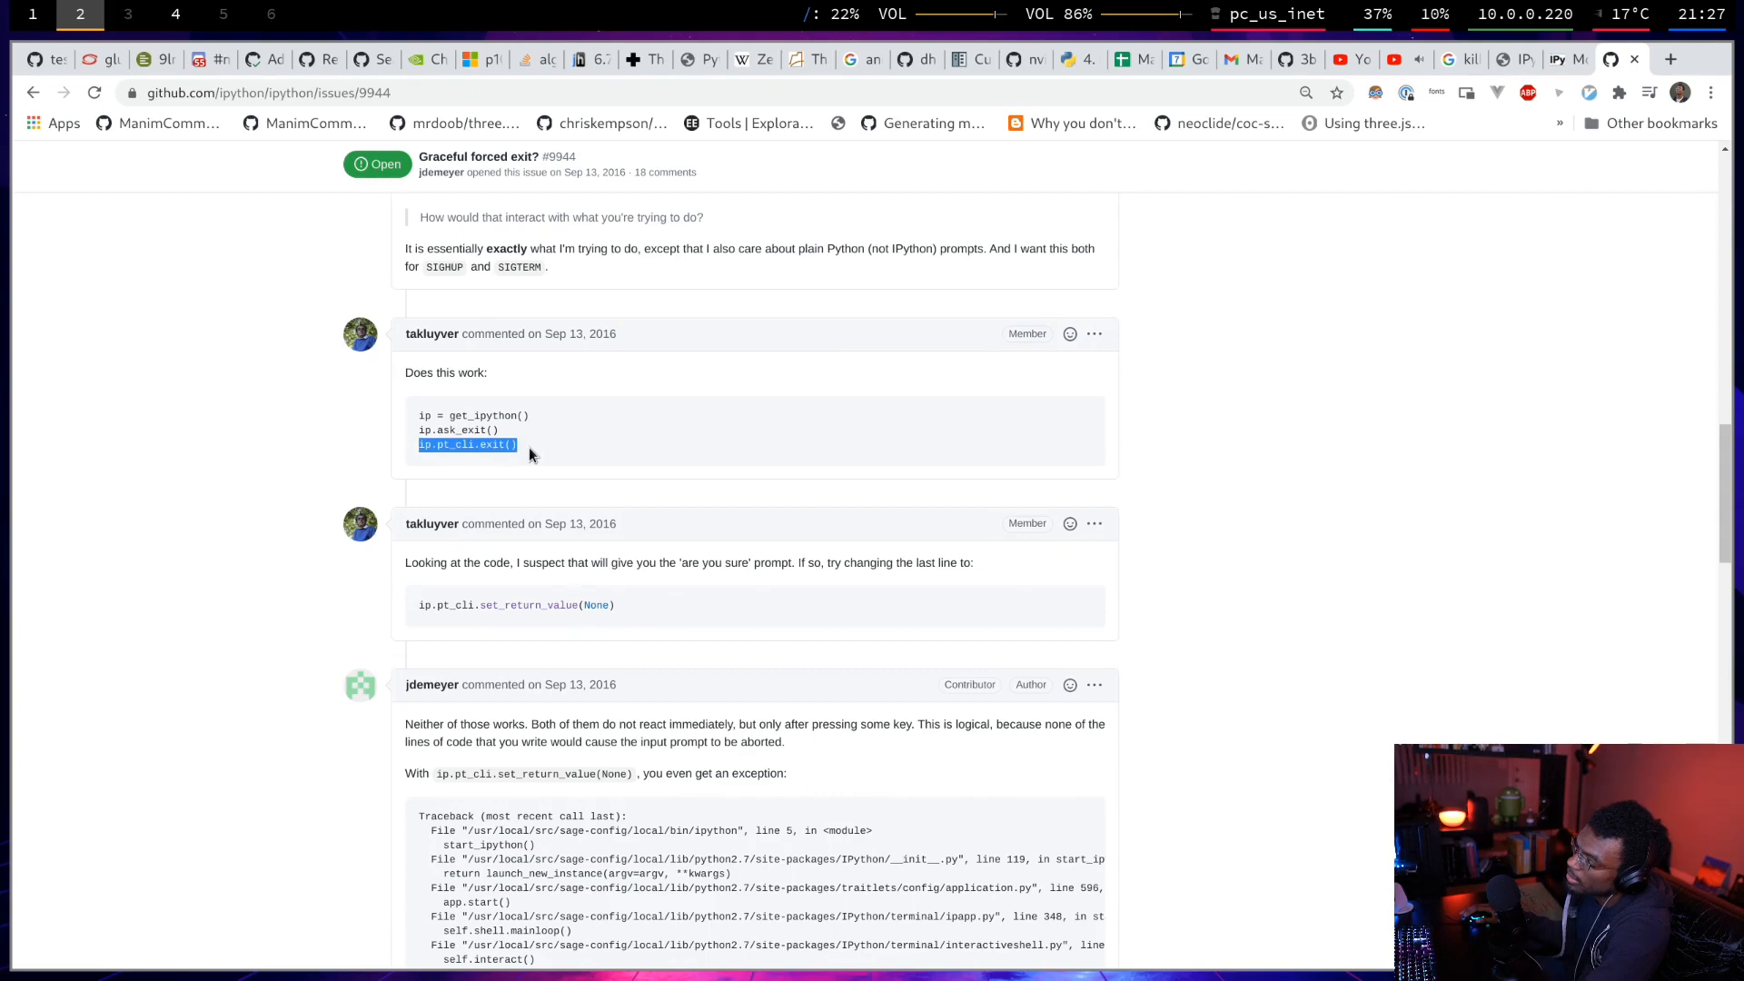
pyautogui.moveTo(538, 450)
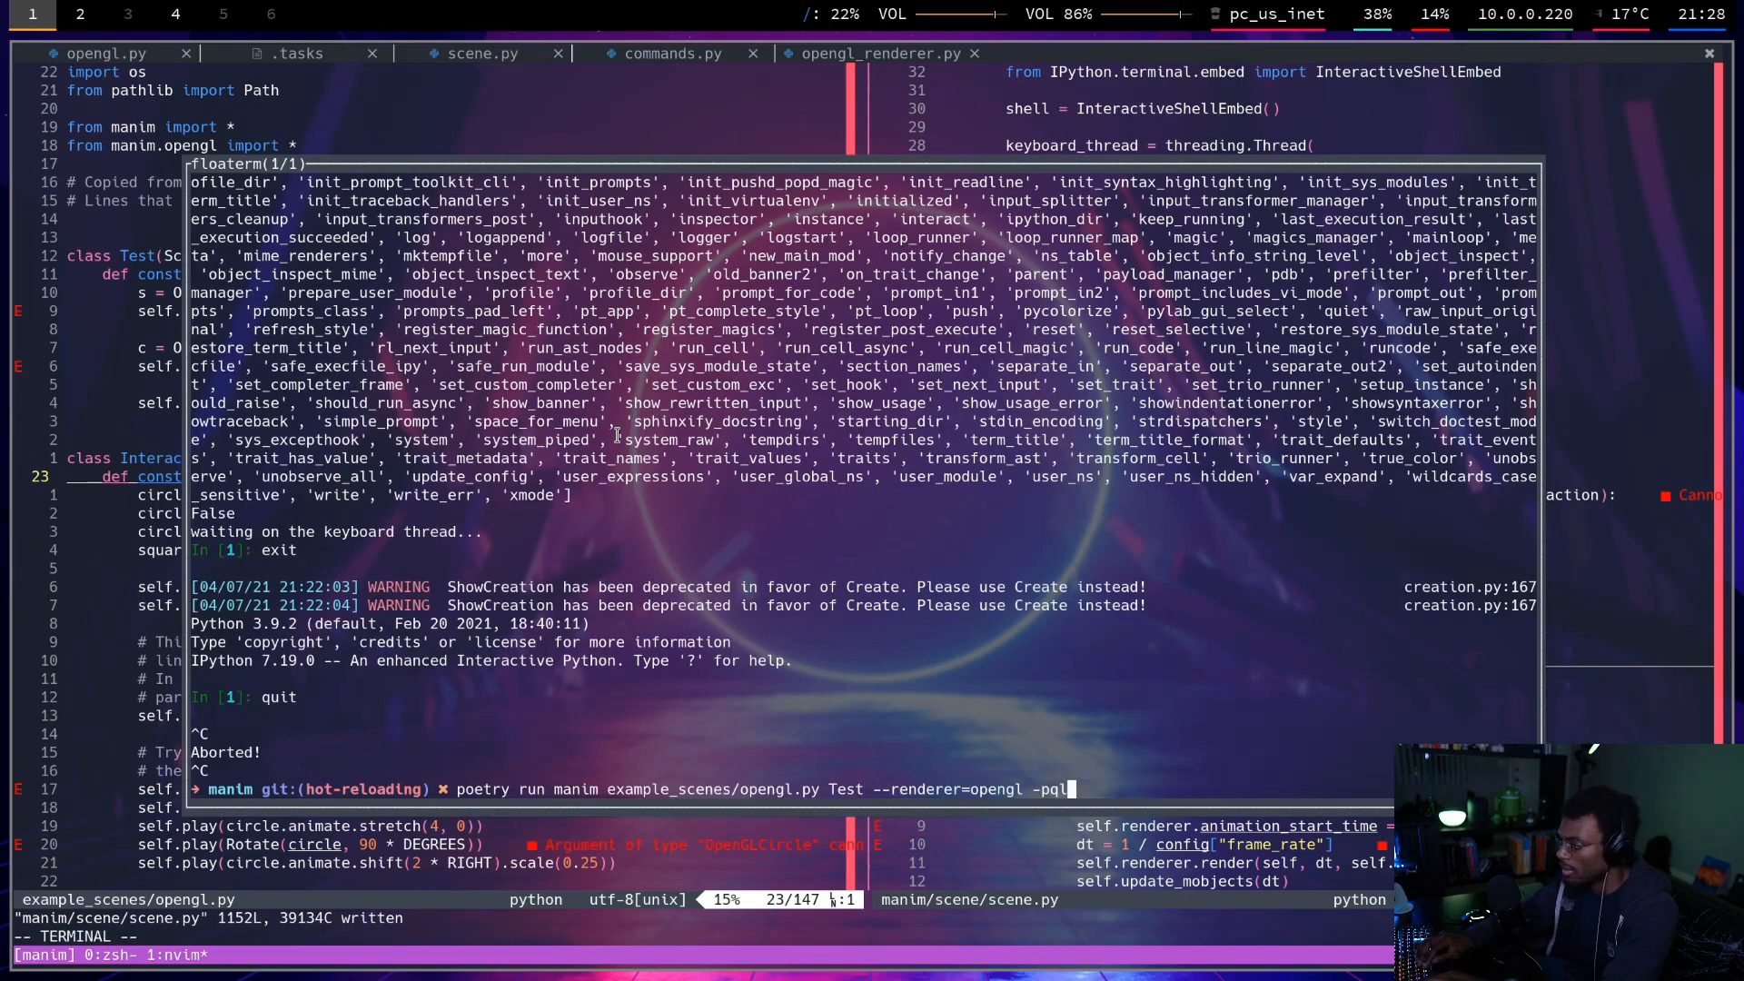
# Run the Test scene with the OpenGL renderer, then scroll through issue #9944's set_return_value traceback.
pyautogui.press('enter')
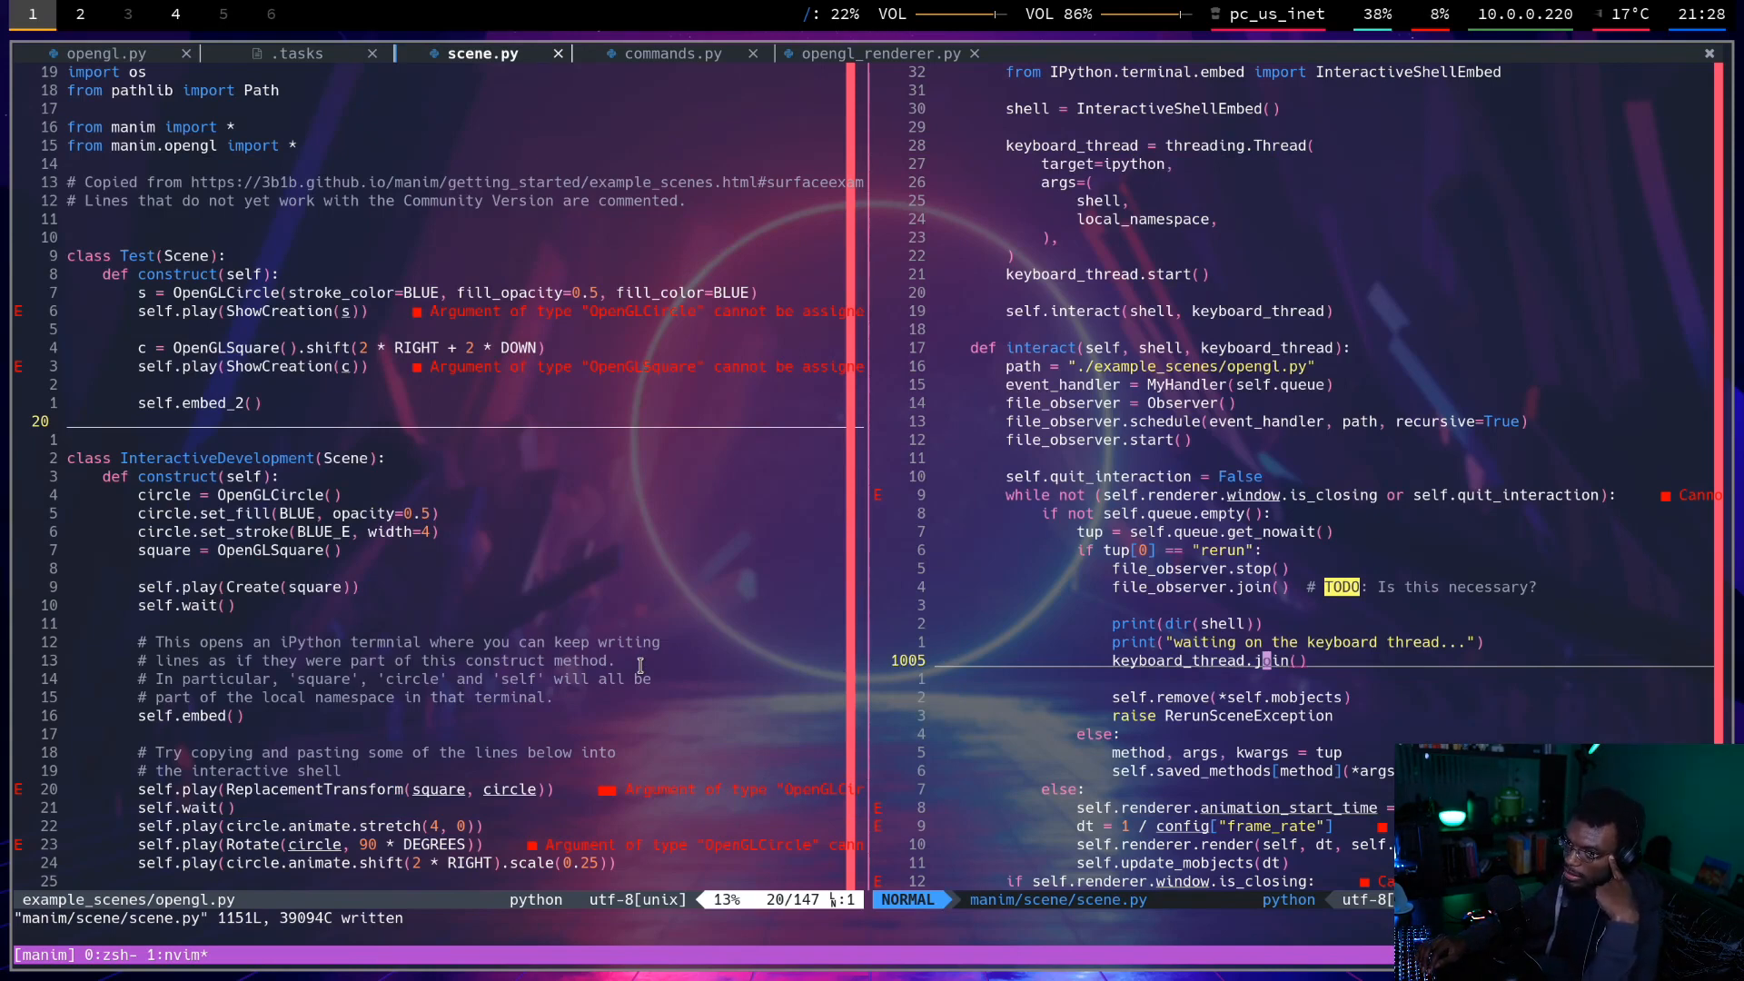
pyautogui.moveTo(578, 593)
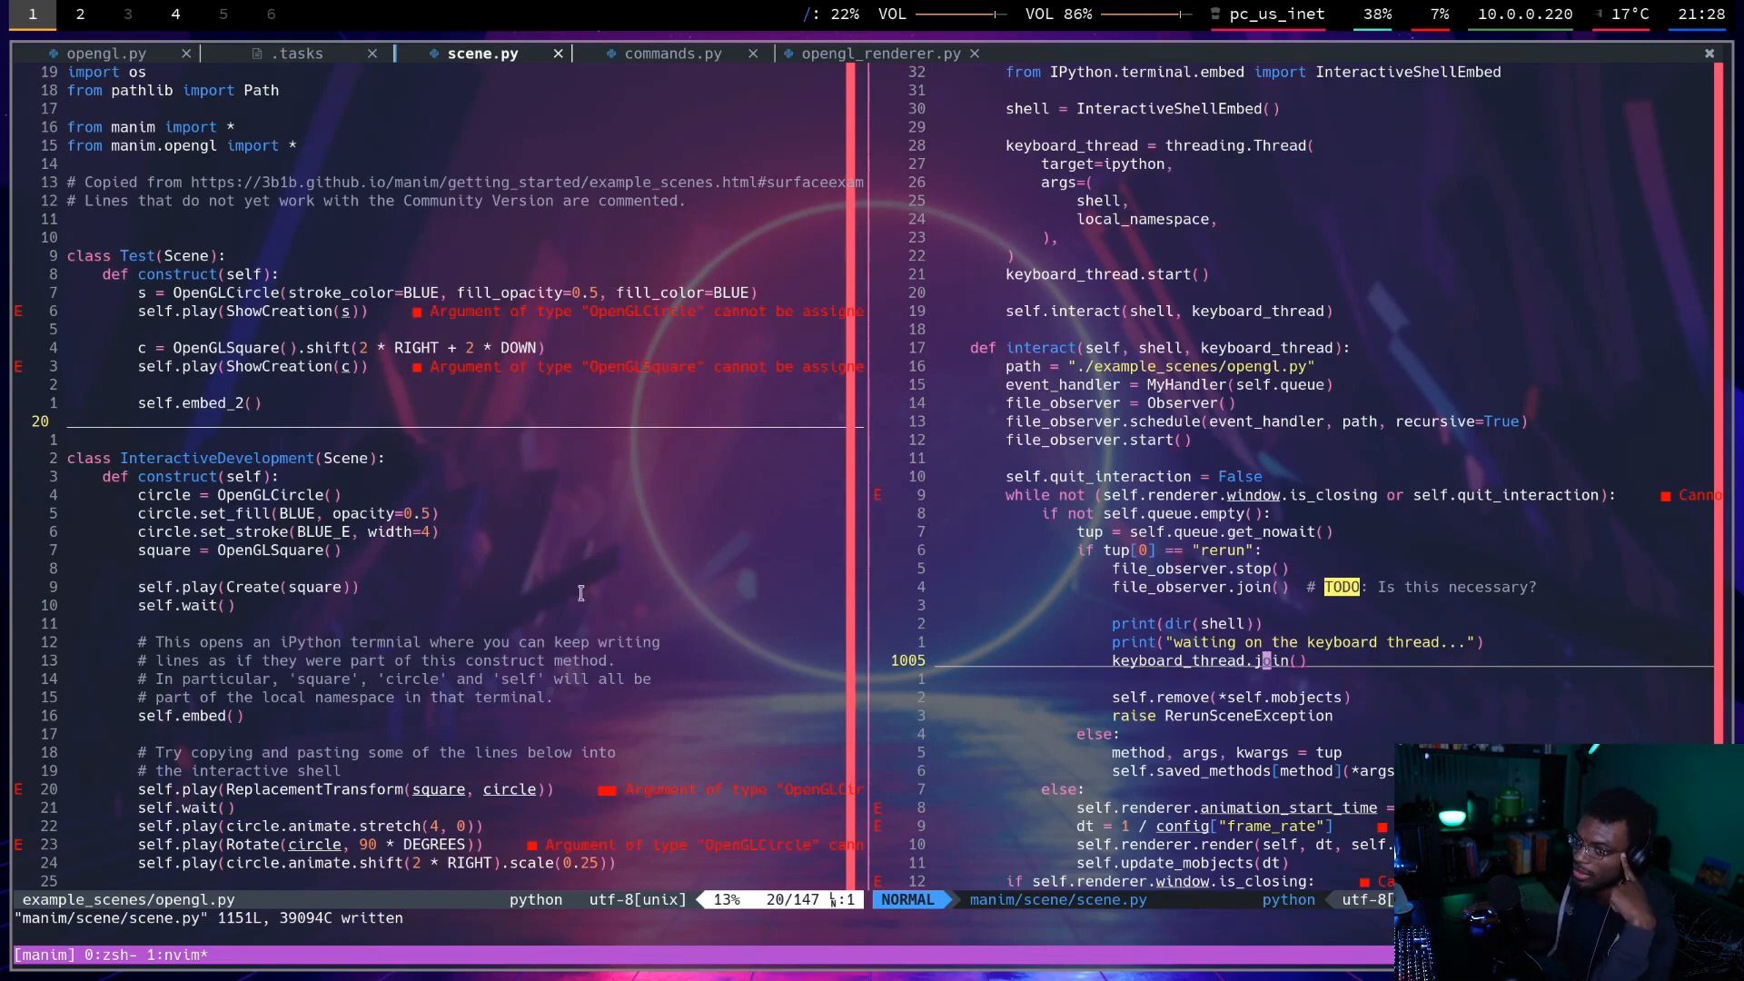
pyautogui.click(79, 14)
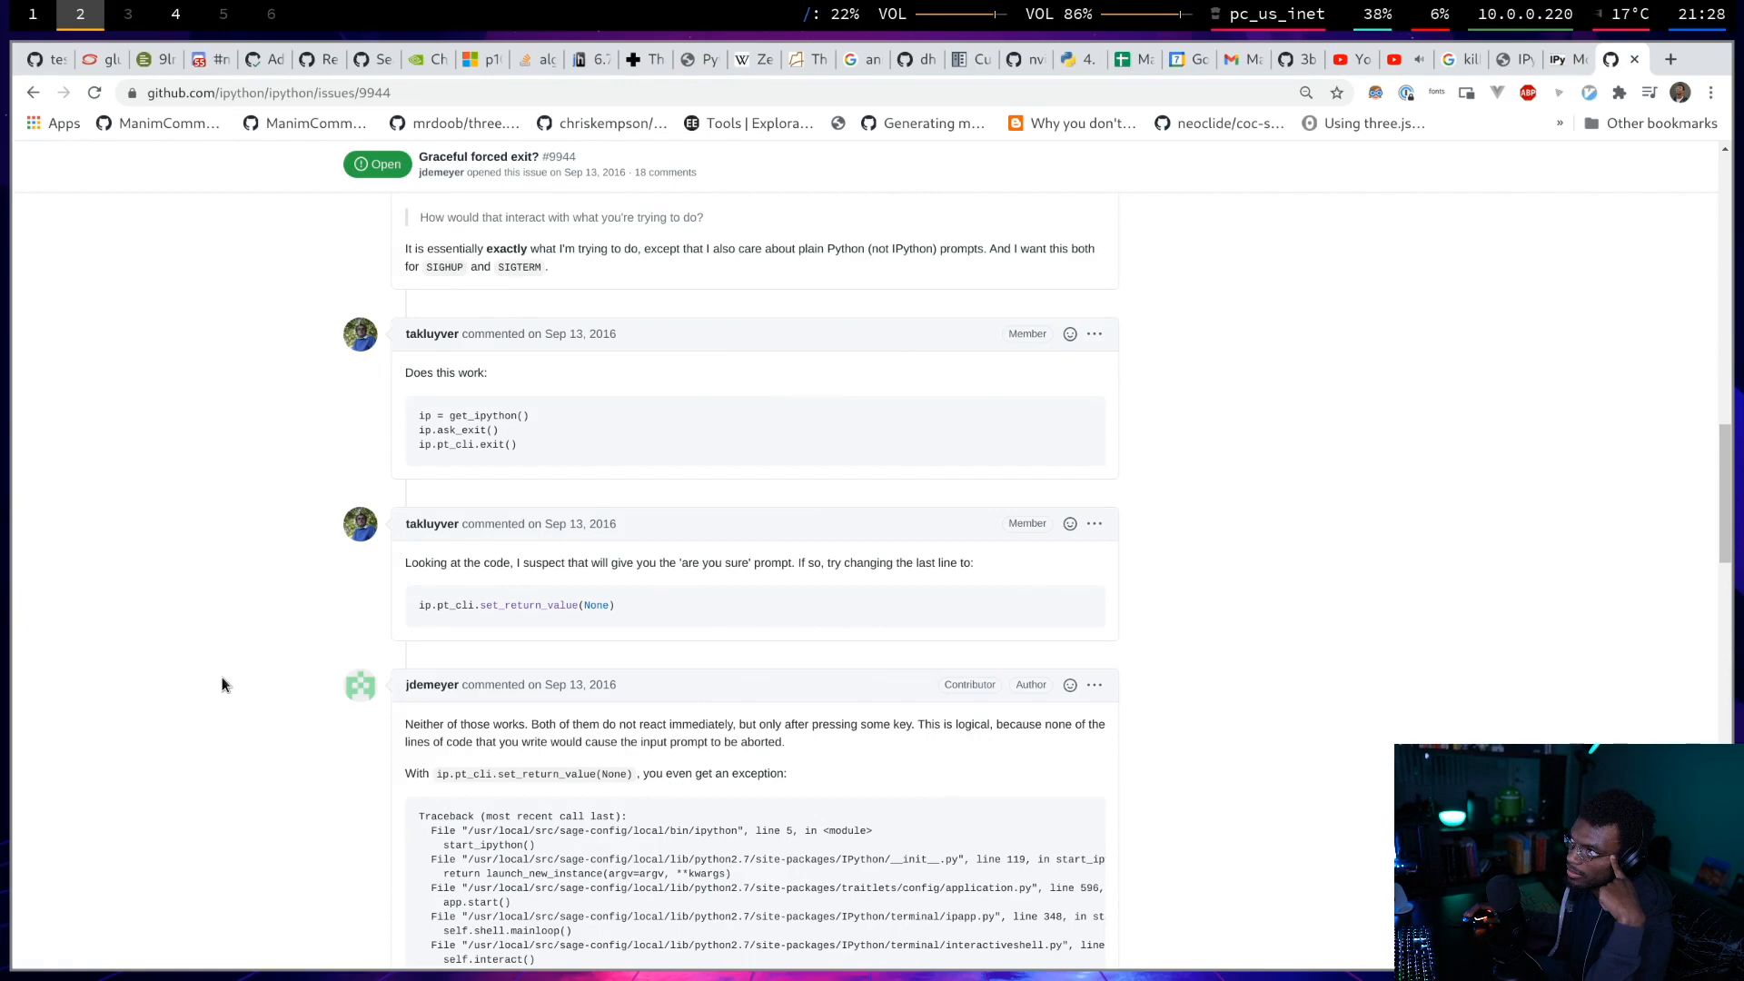
pyautogui.scroll(-3)
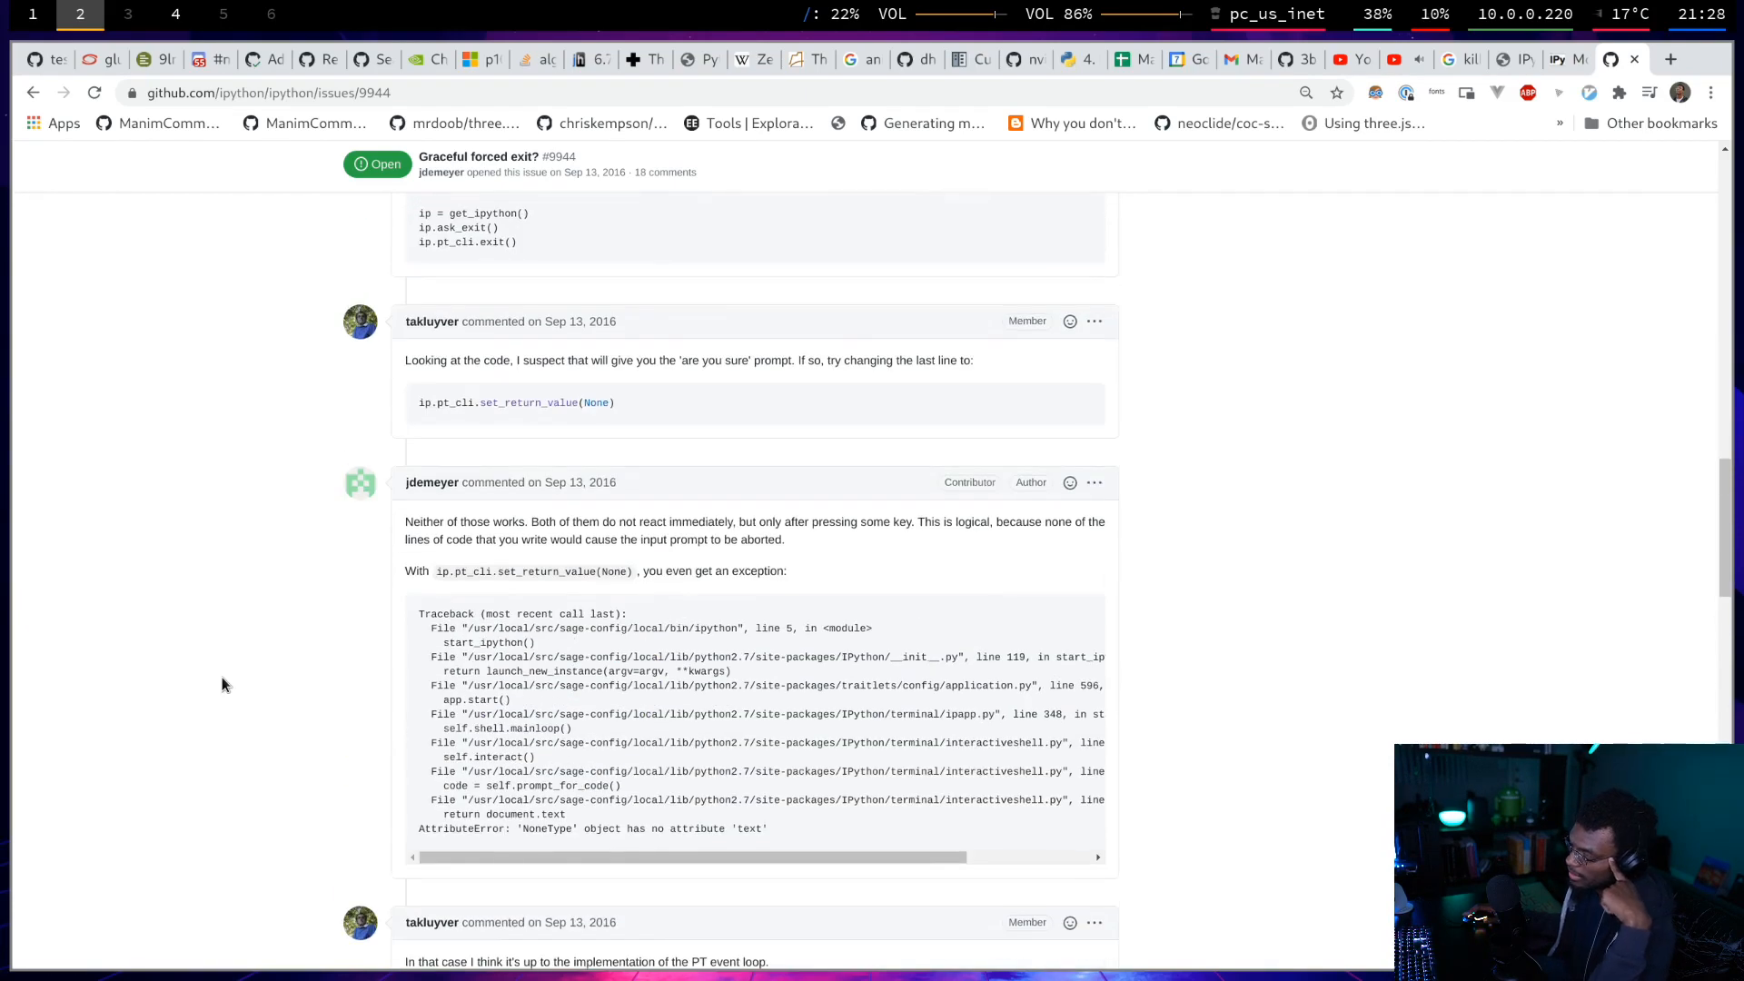